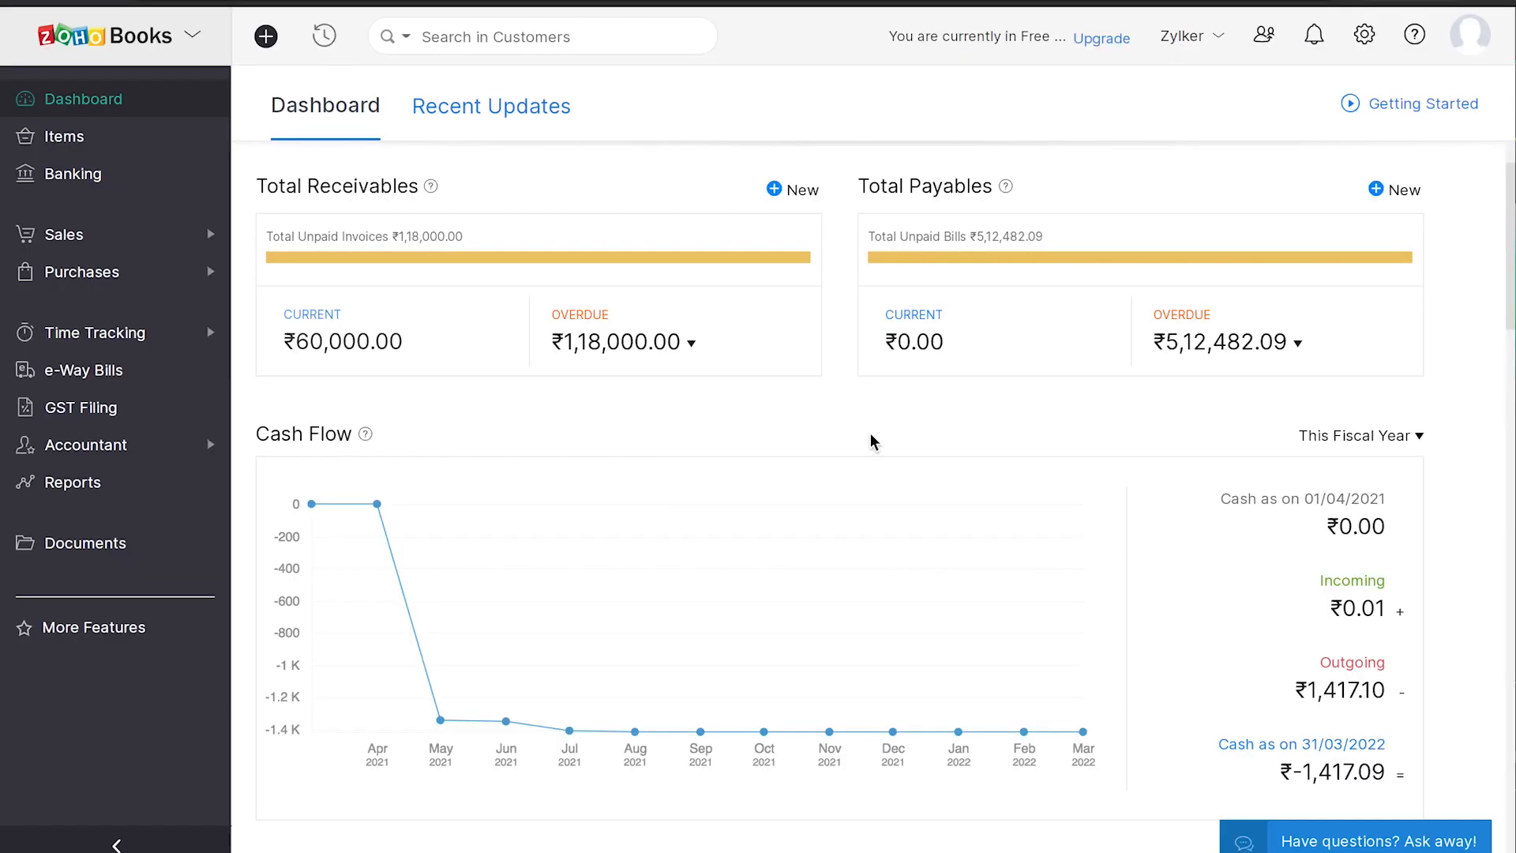
Step: Show the Vendor Payments bank options (ICICI, HSBC, Standard Chartered) under Online Payments settings
click(1363, 34)
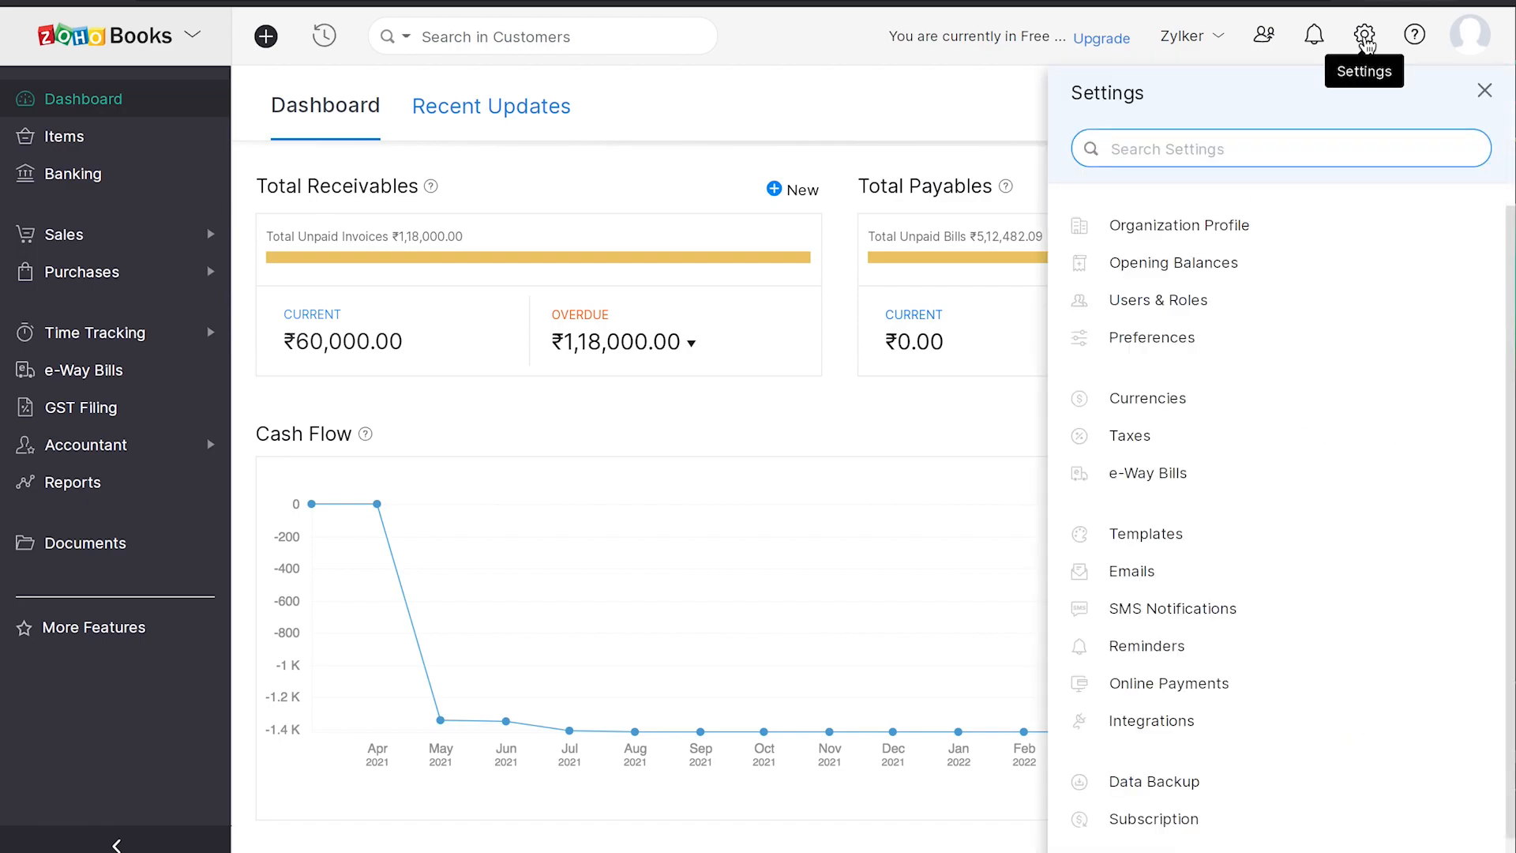
click(1168, 682)
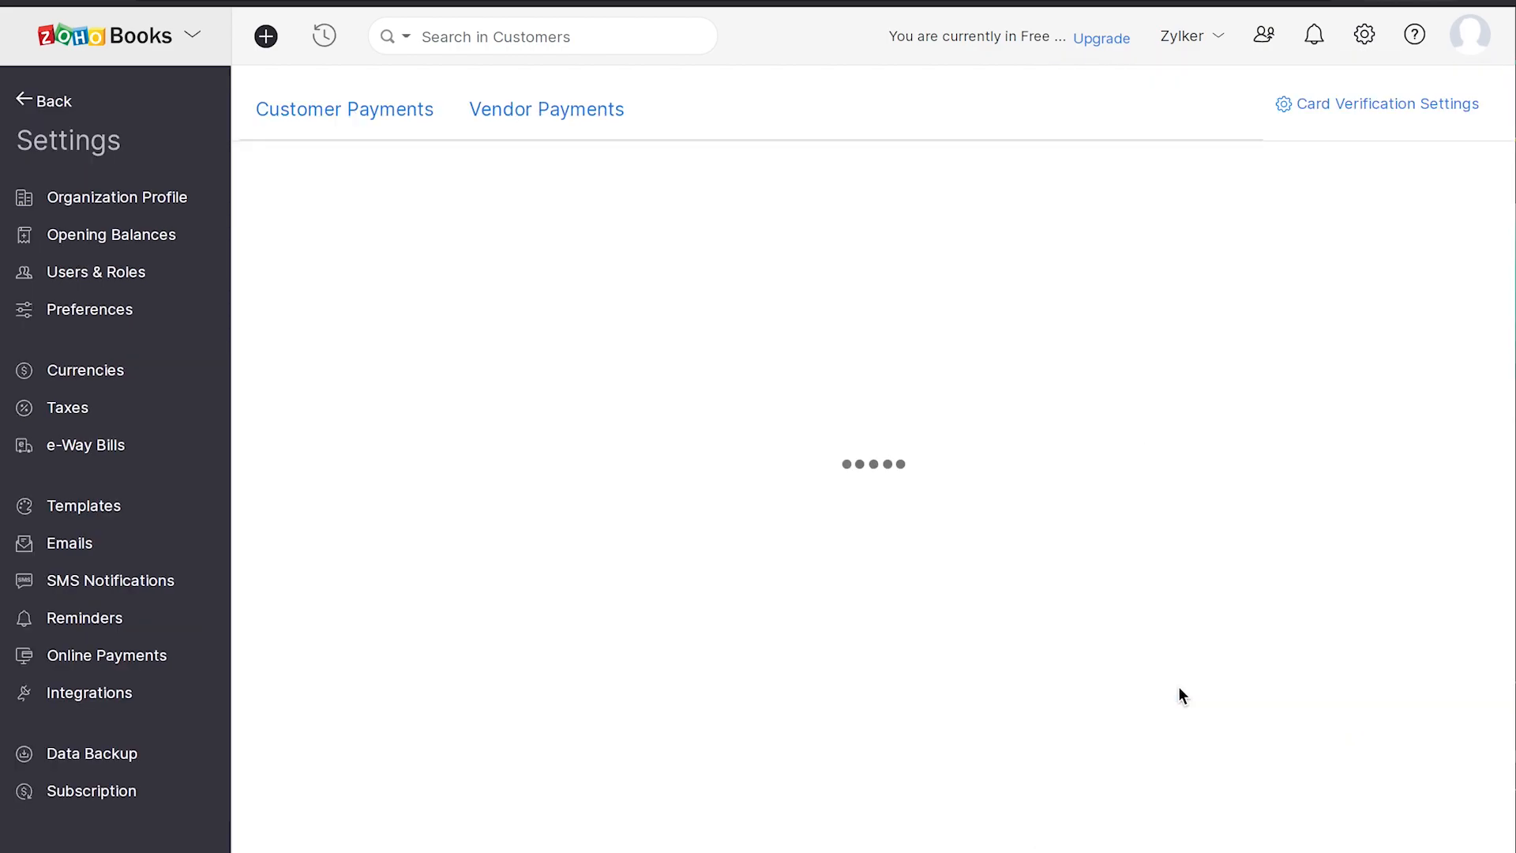
click(547, 109)
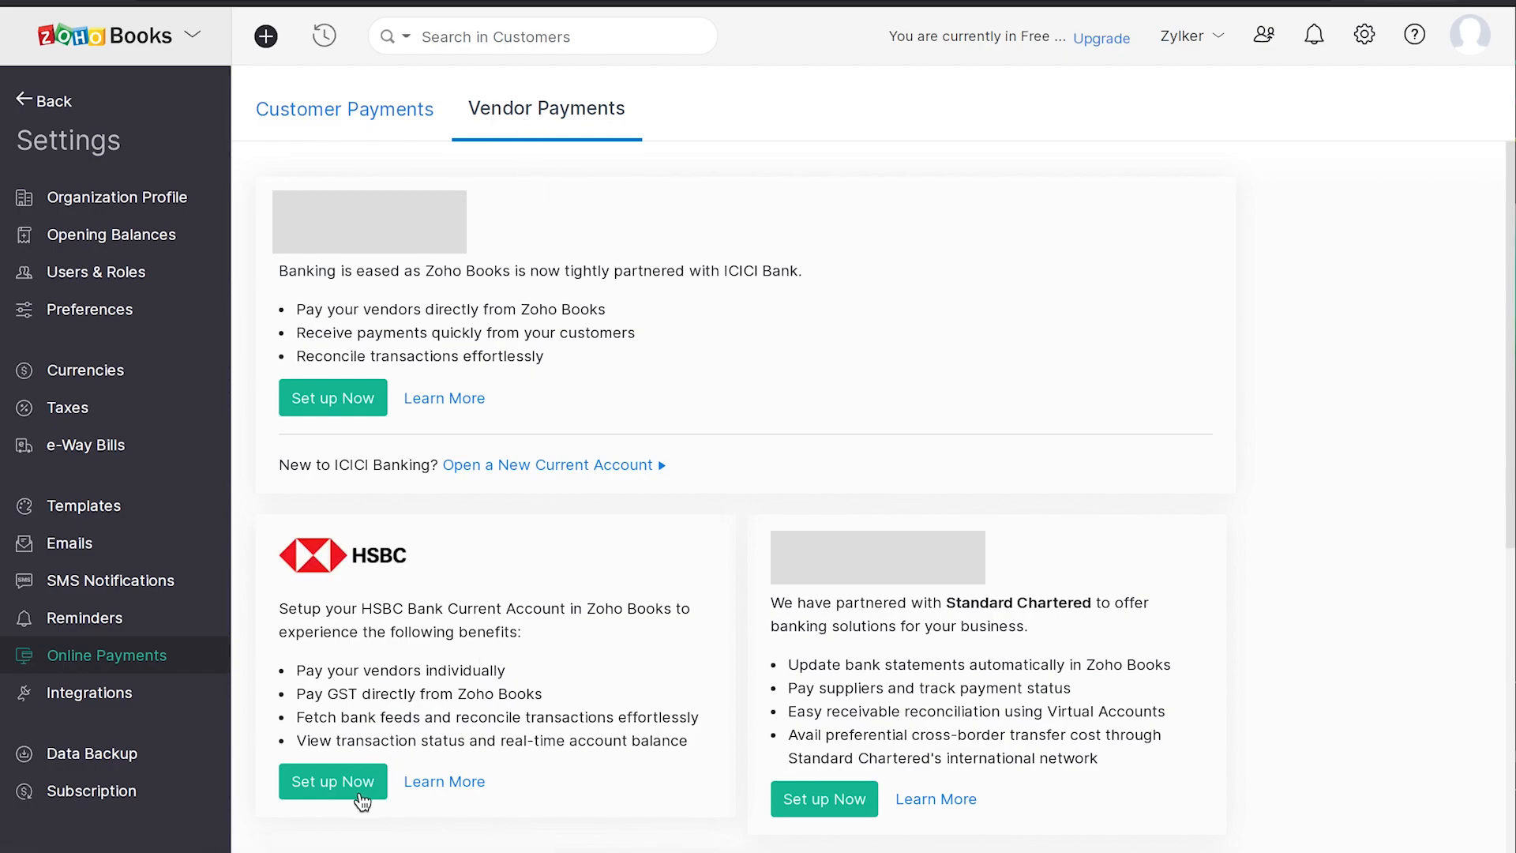
Step: Configure the HSBC integration with Profile ID, Client ID, Client Secret, public key file and PINs
click(332, 780)
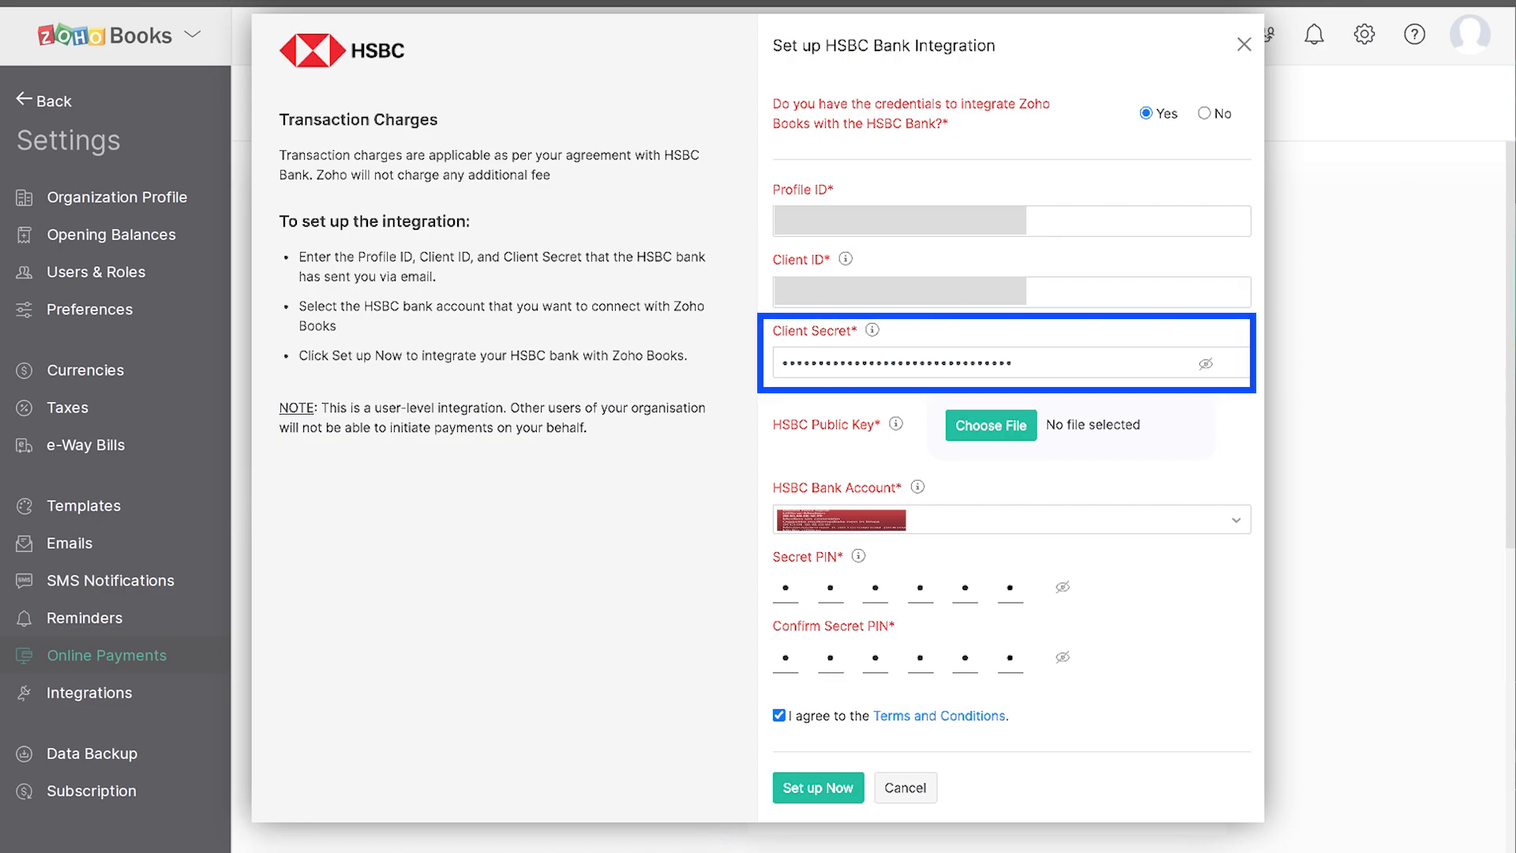
click(989, 425)
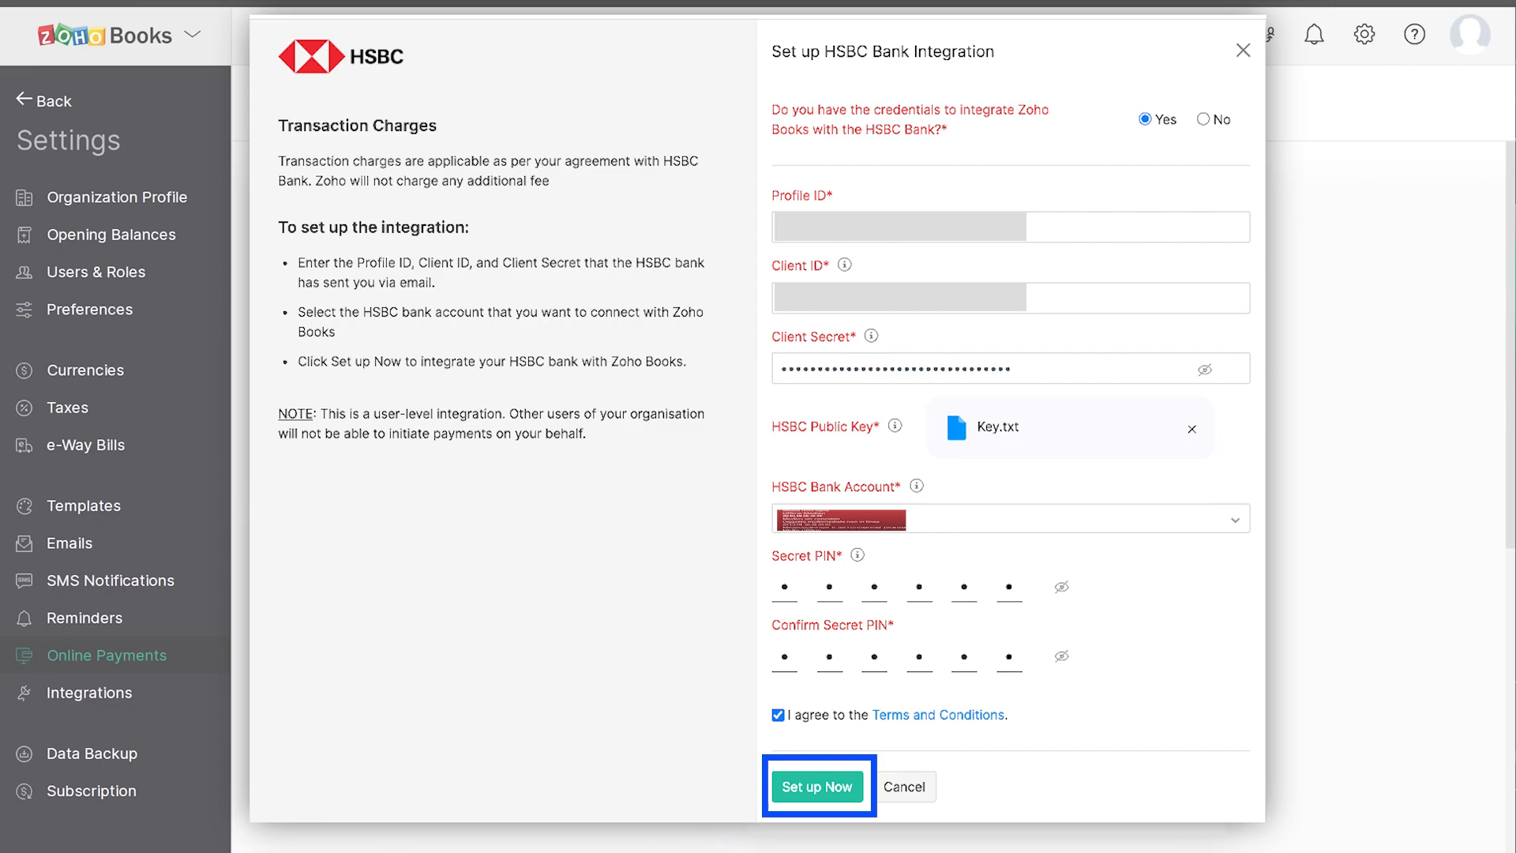
click(815, 786)
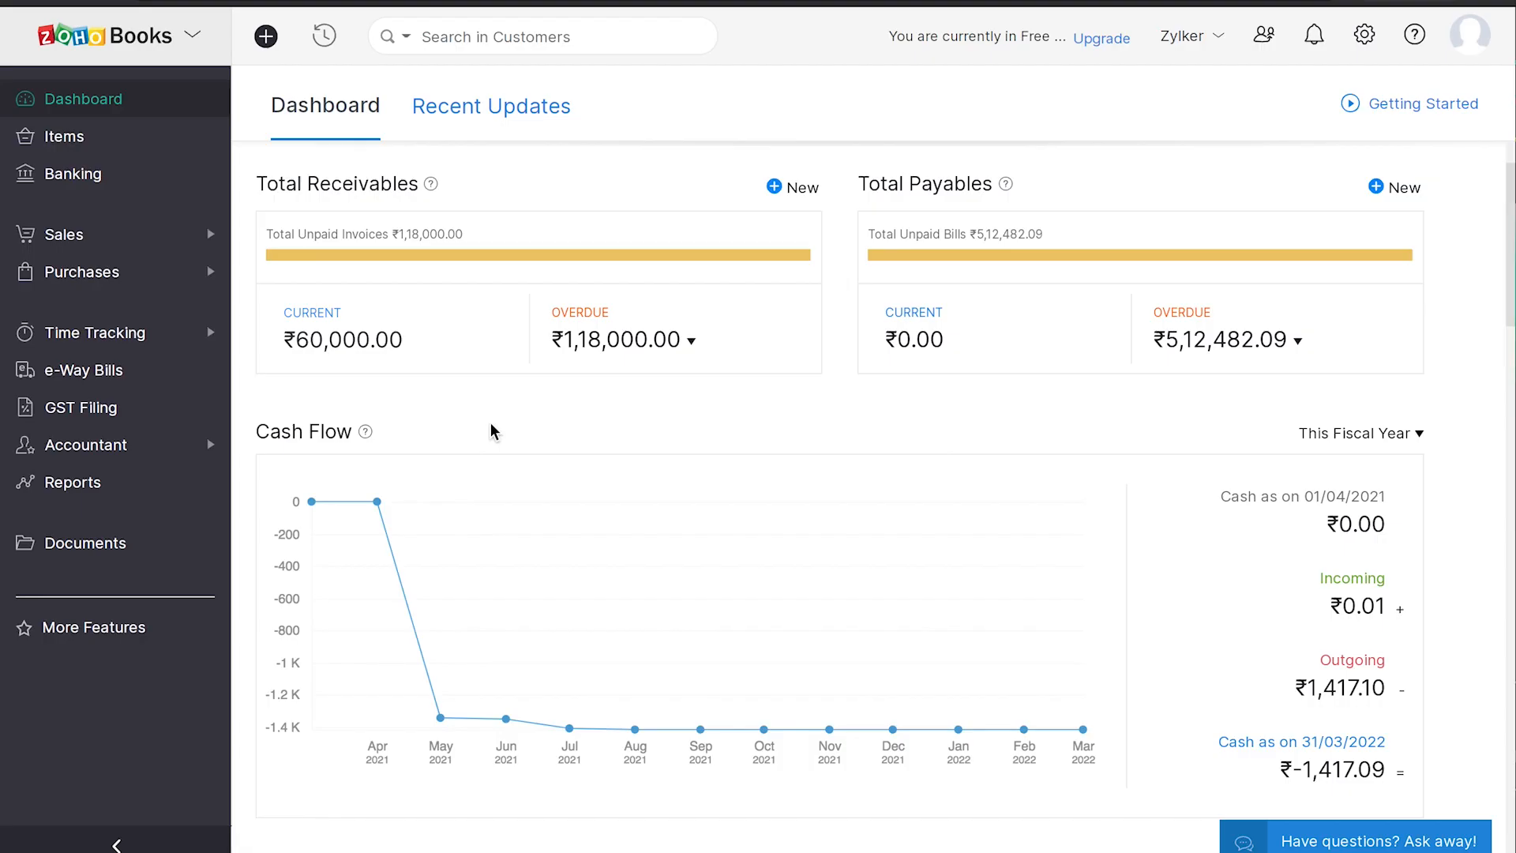
Step: Add a new Banking account named 'HSBC Bank Account' with its account number
click(73, 174)
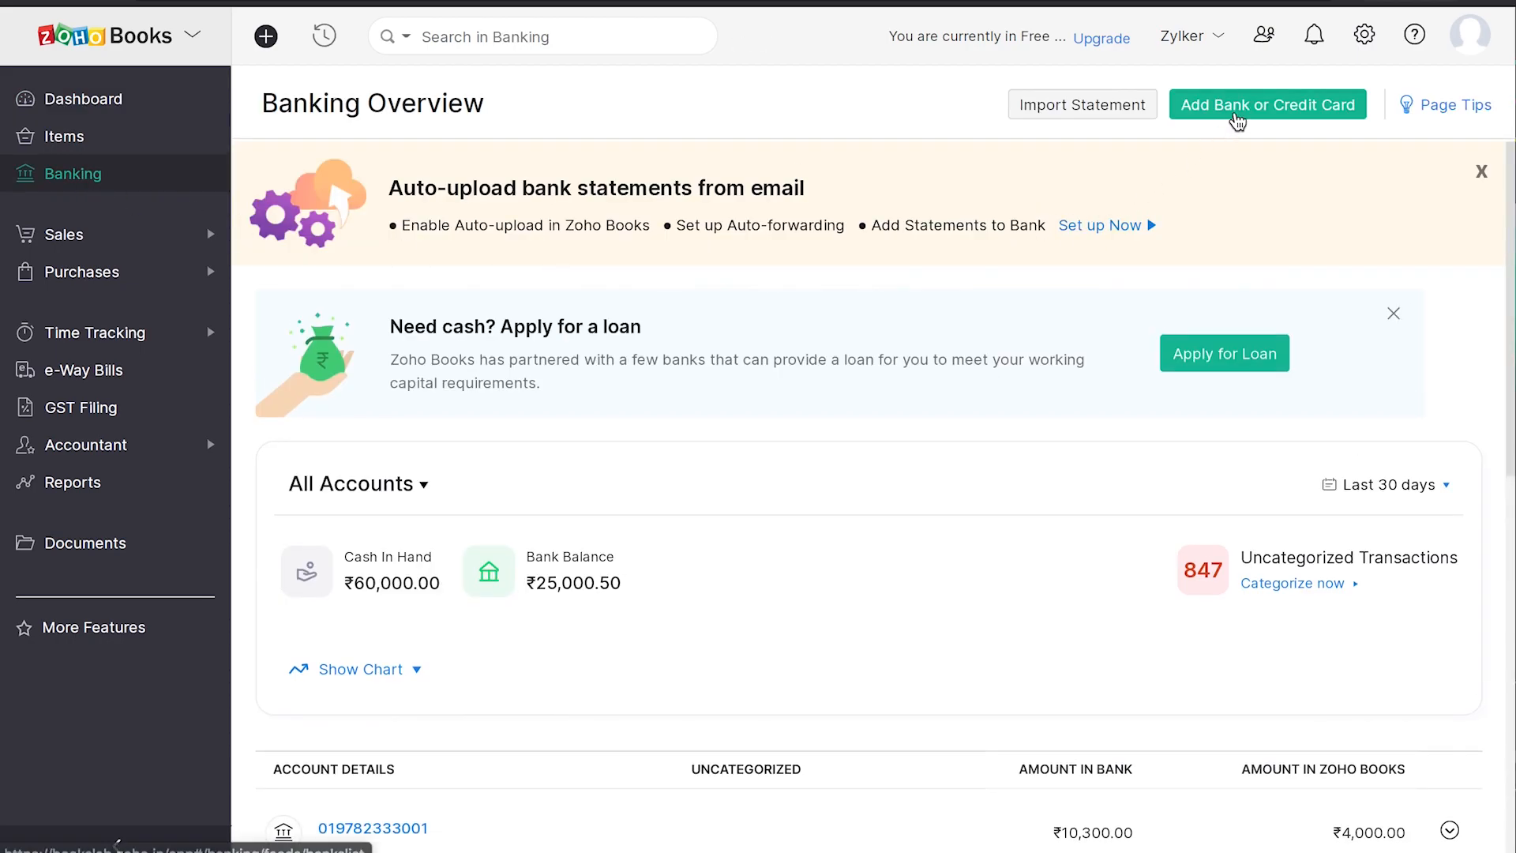
click(1266, 104)
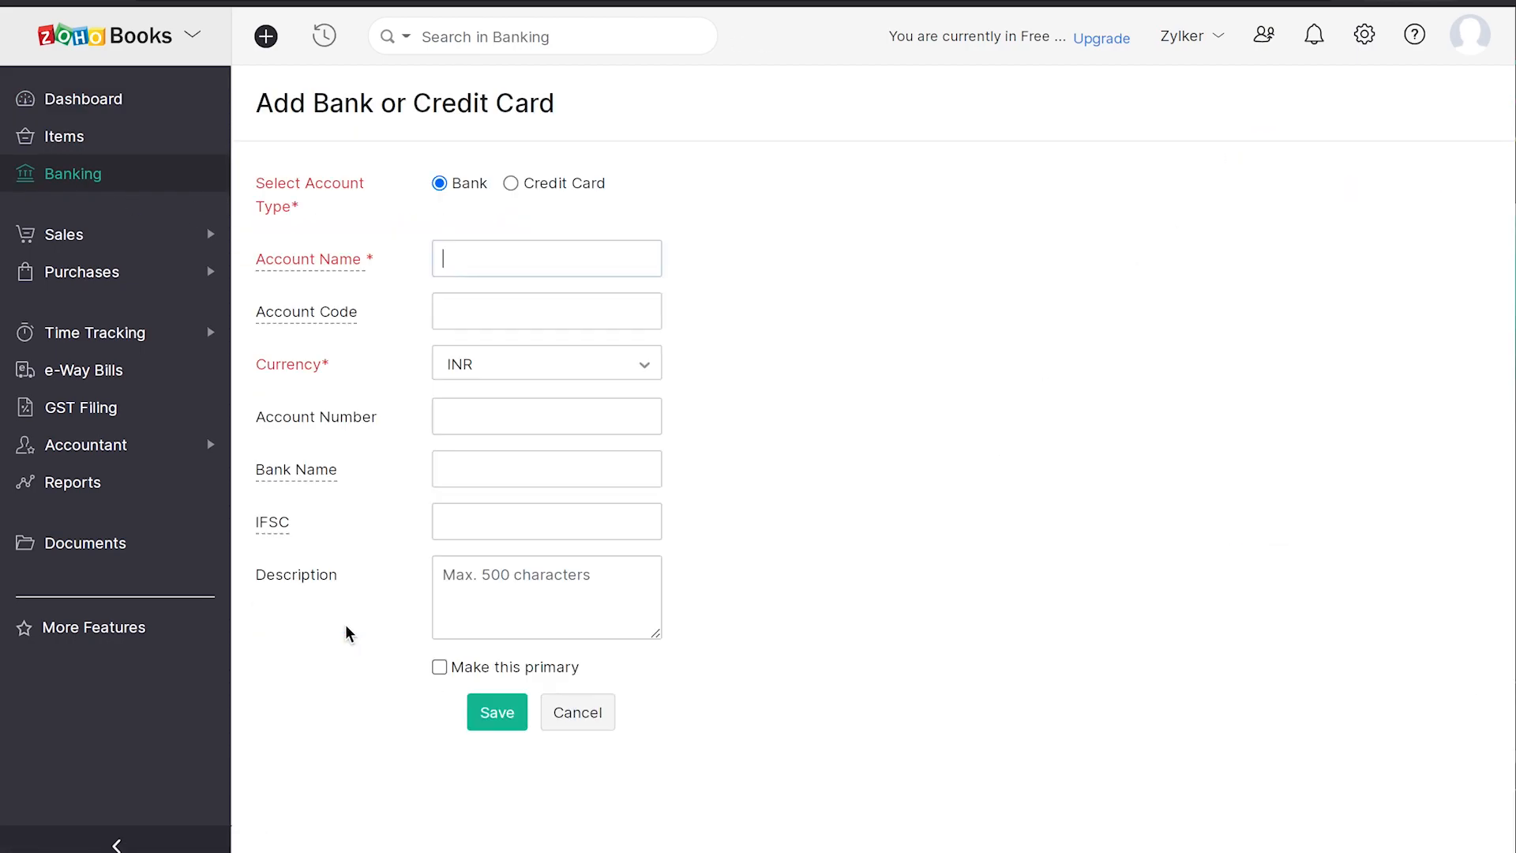
text(HSBC Bank Account)
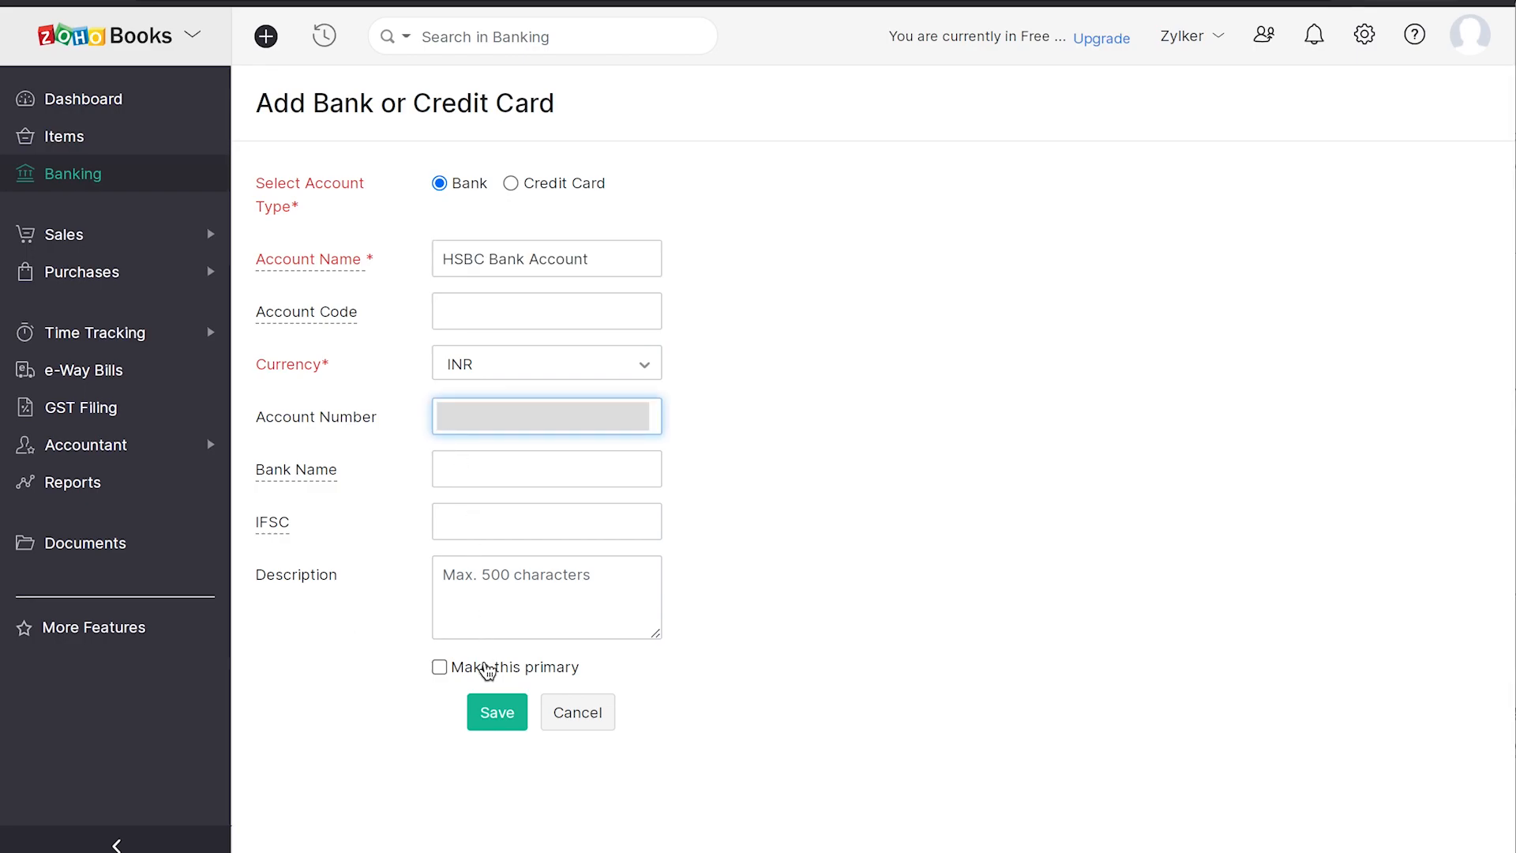
click(495, 712)
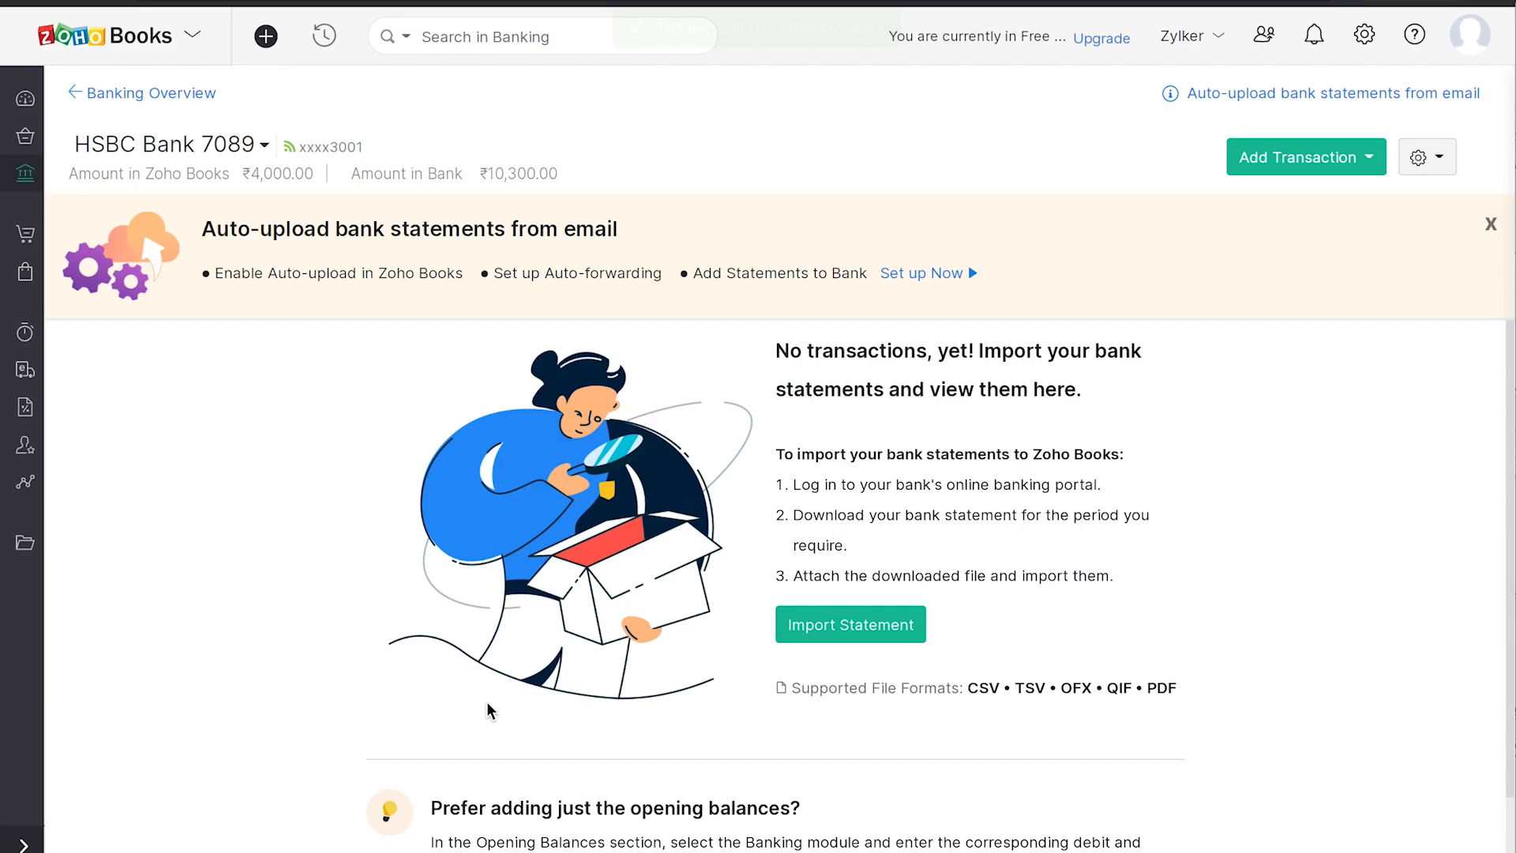
Step: Link HSBC Bank 7089 to fetch bank feeds from a chosen start date
click(1363, 34)
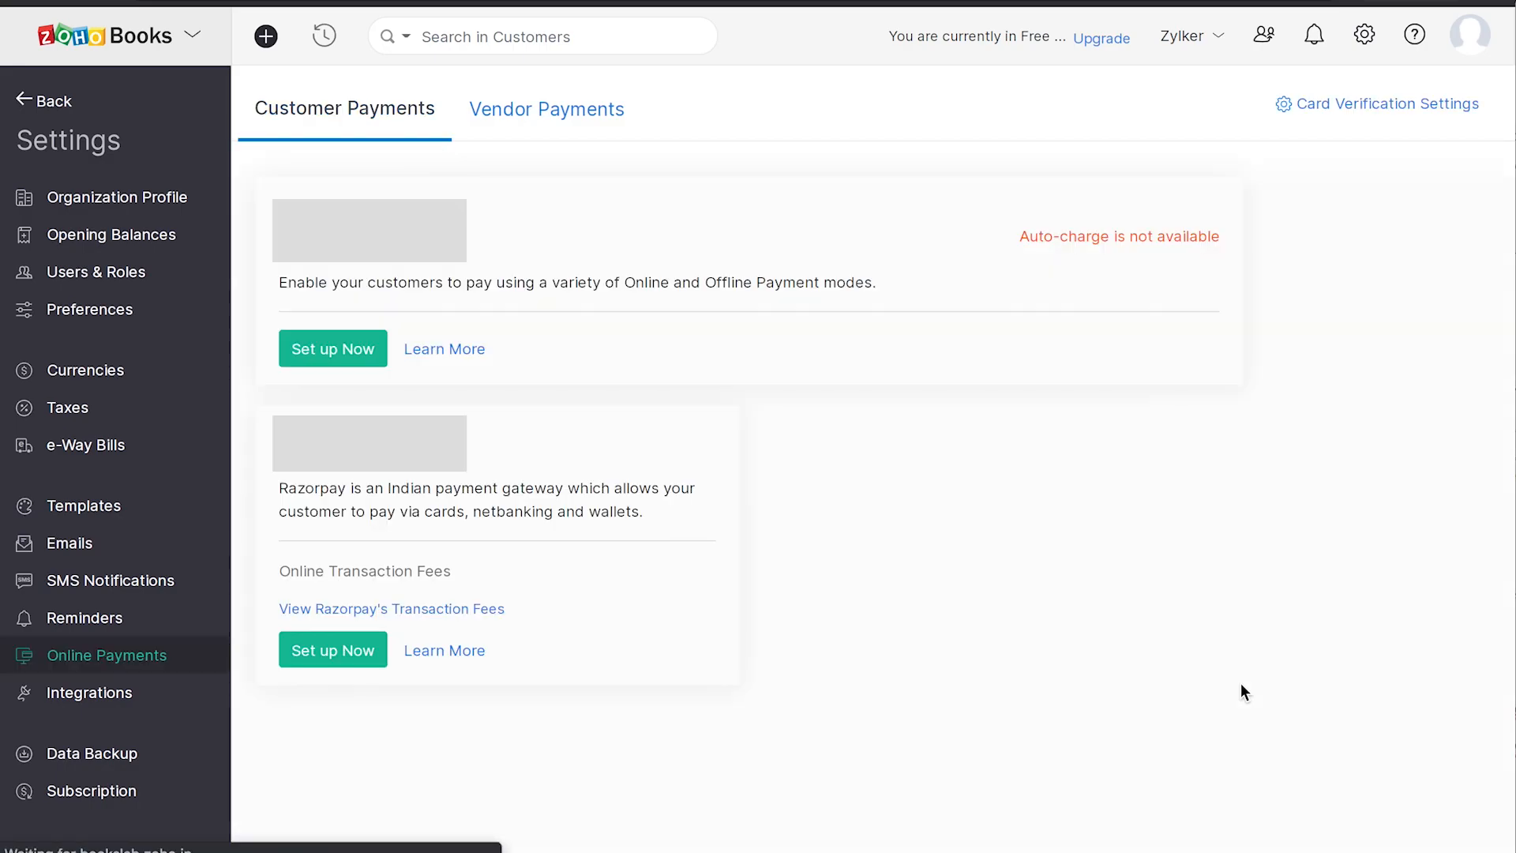
click(545, 108)
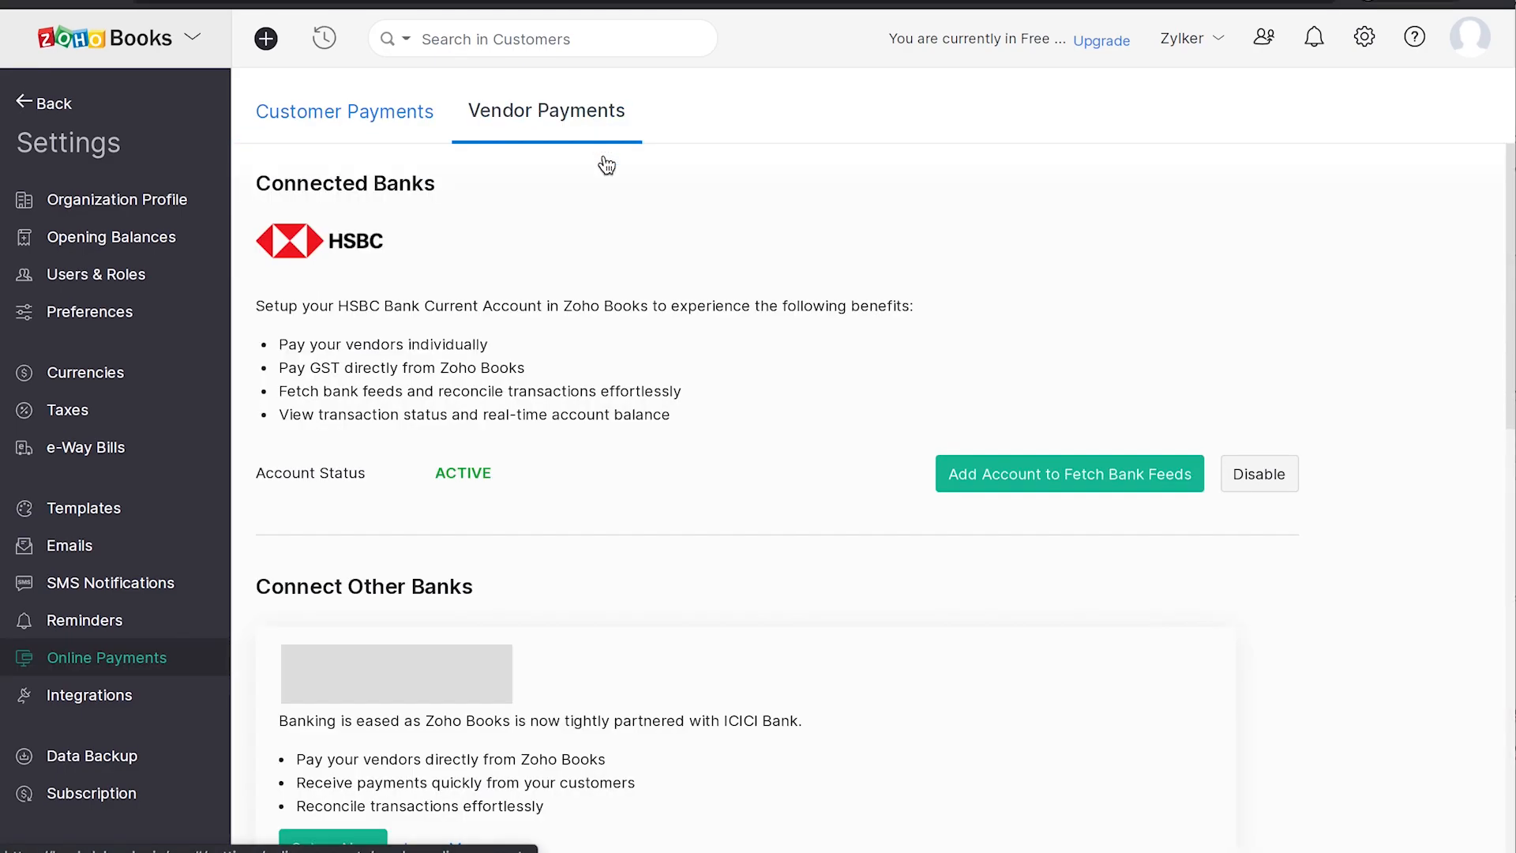
mouse_move(1050, 498)
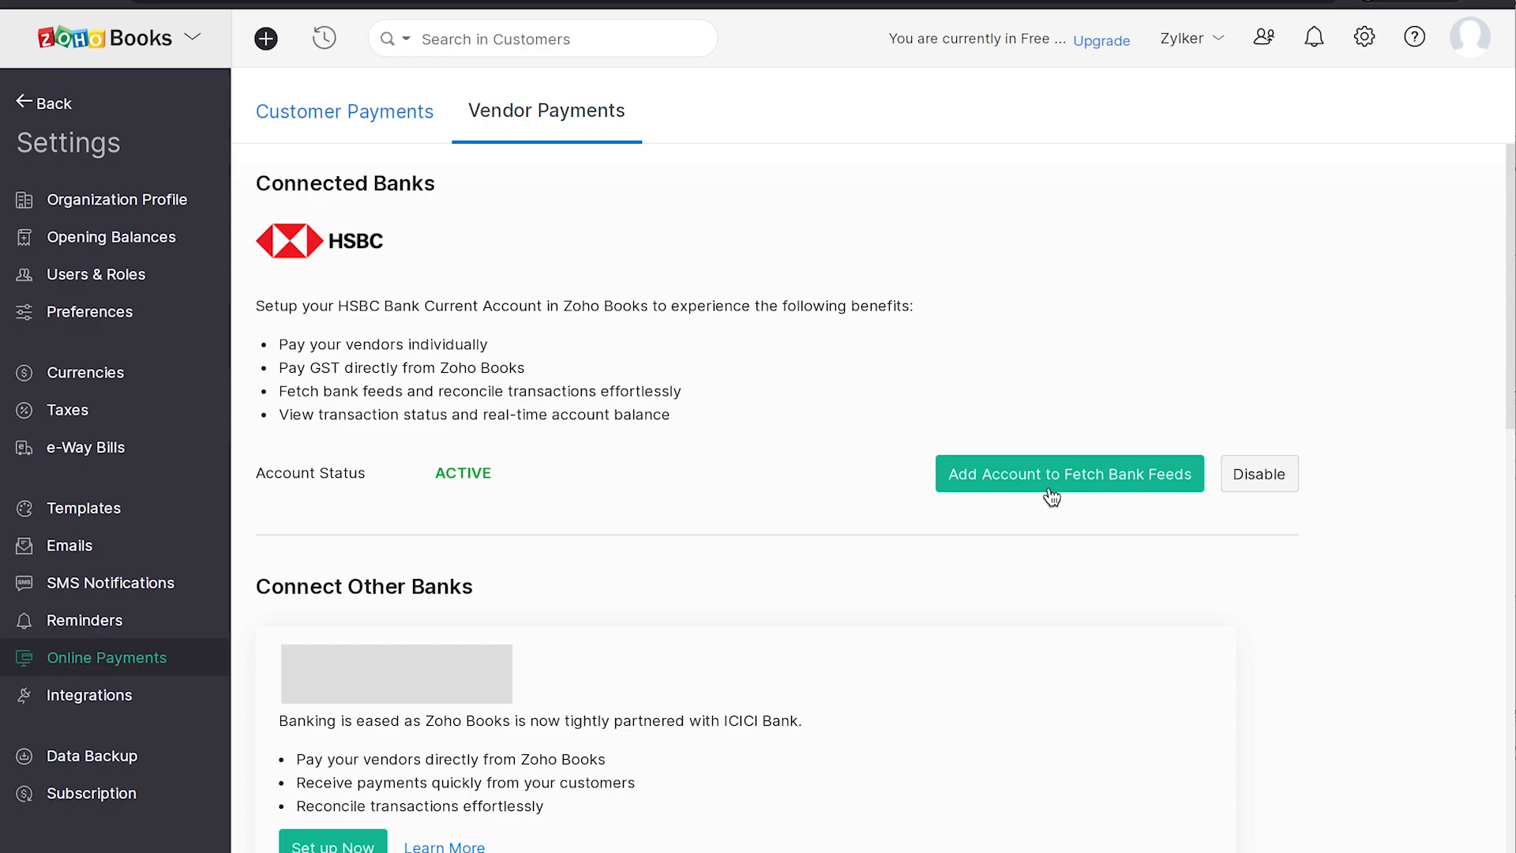
click(1069, 473)
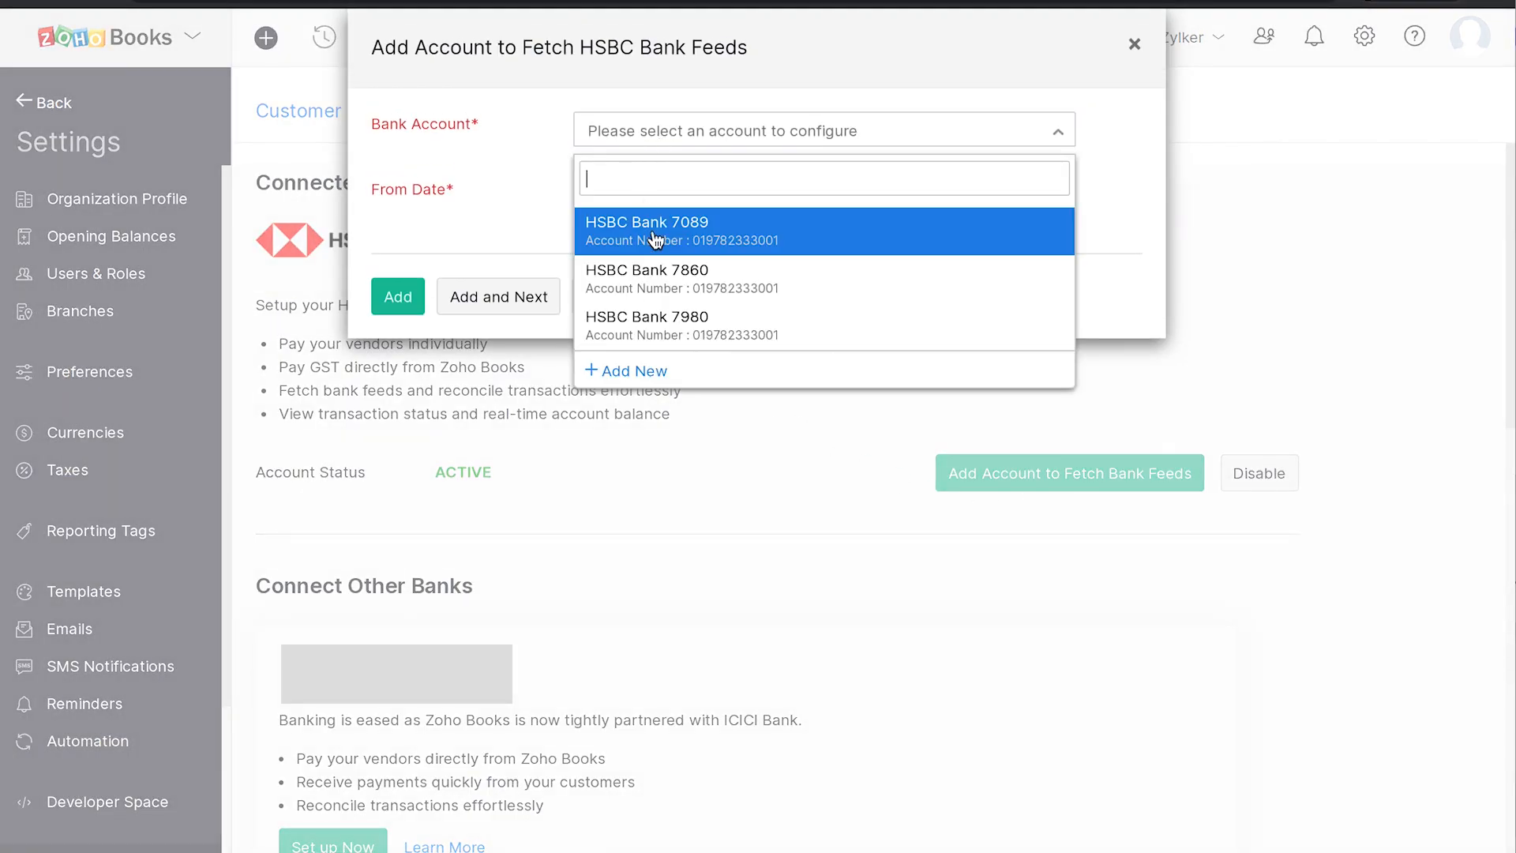
click(646, 223)
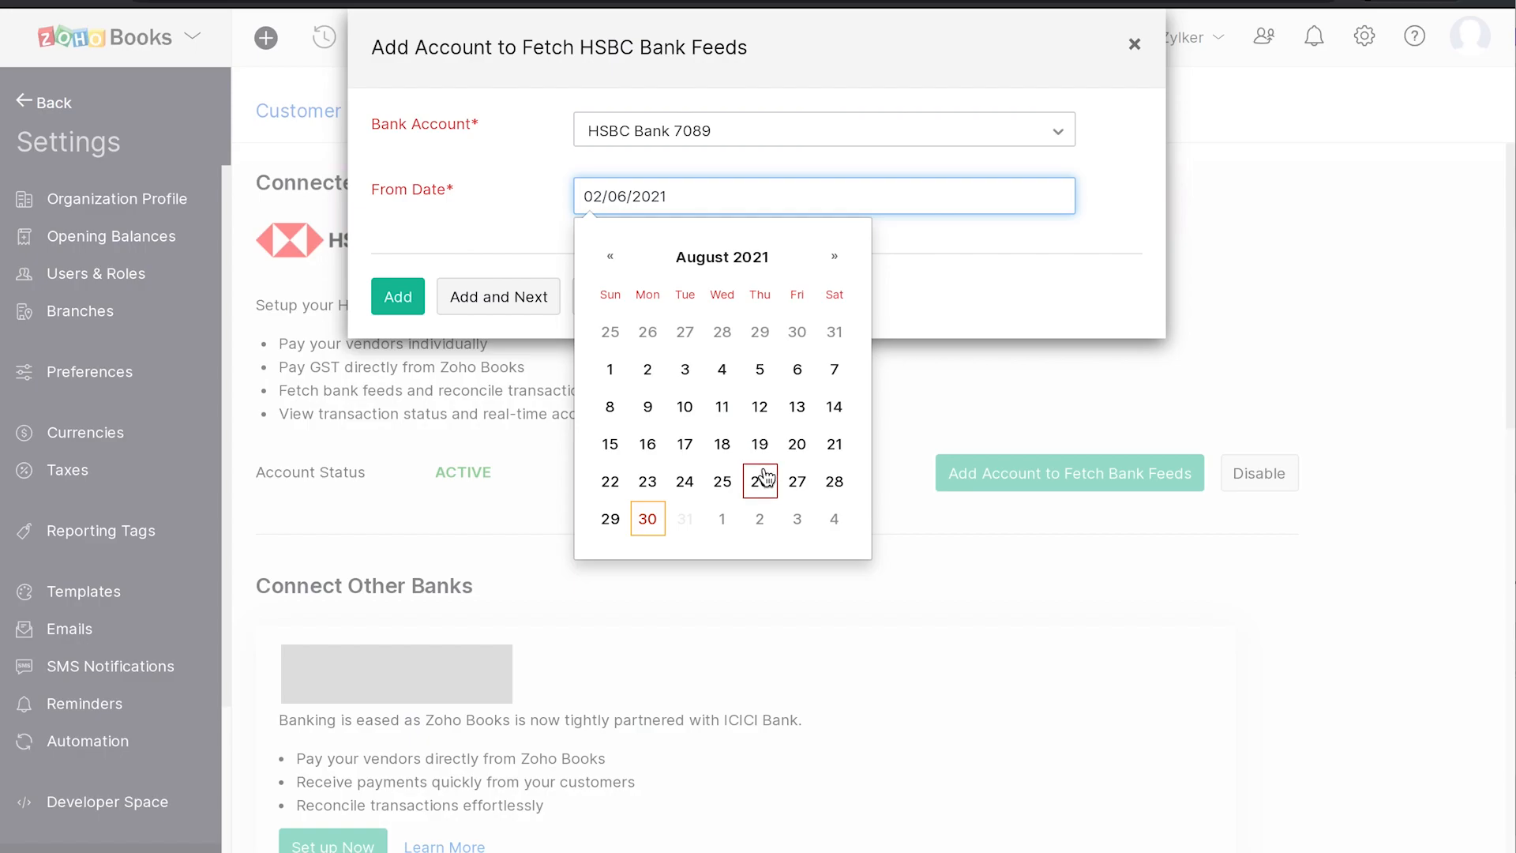
click(397, 296)
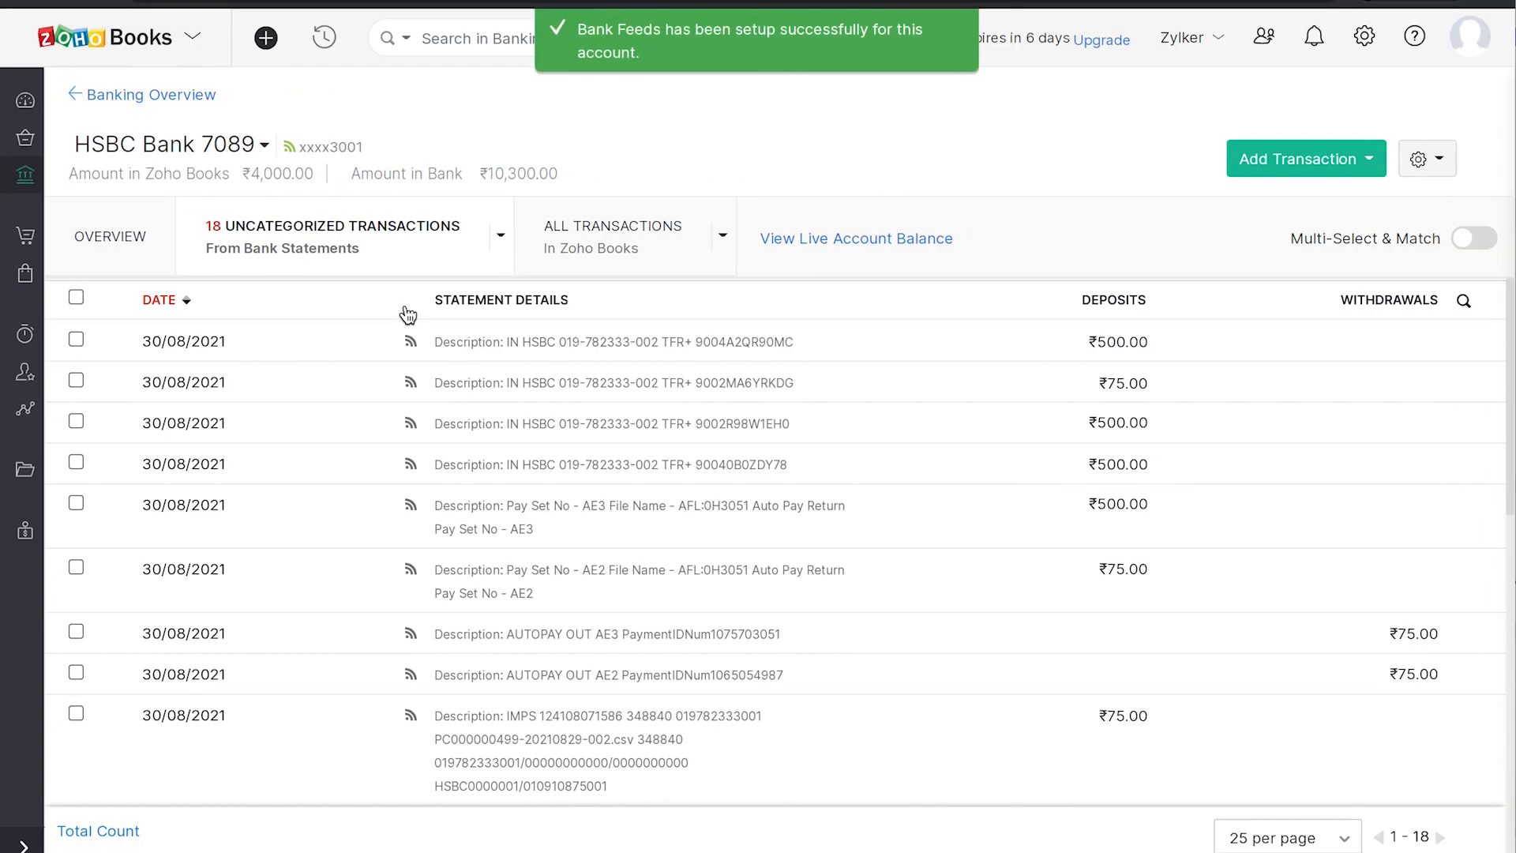
Step: Categorise a ₹75 HSBC deposit manually as Other Income to General Income
click(74, 175)
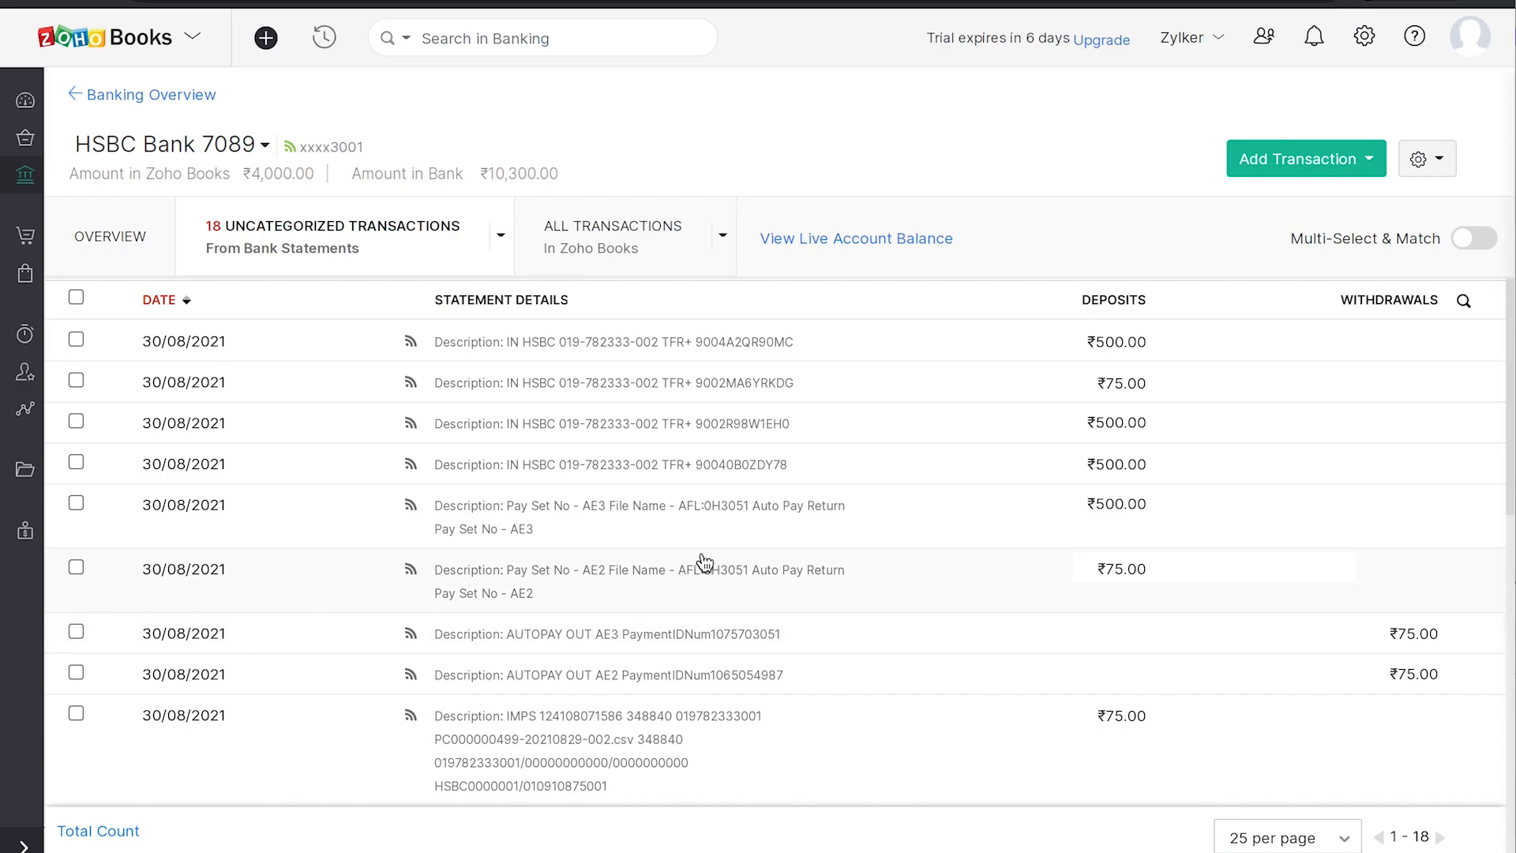
click(854, 238)
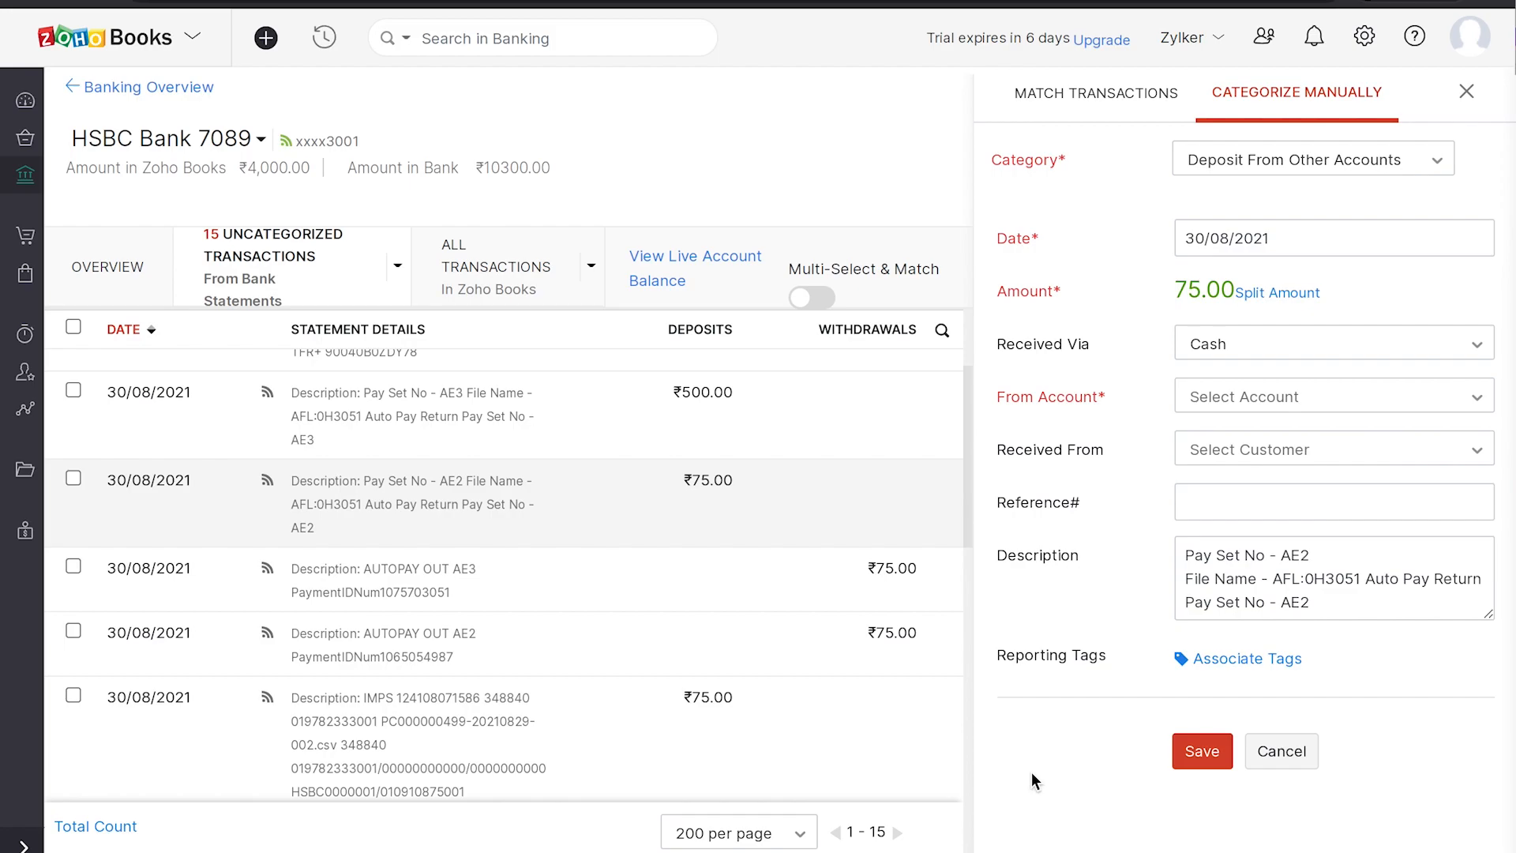
mouse_move(1170, 197)
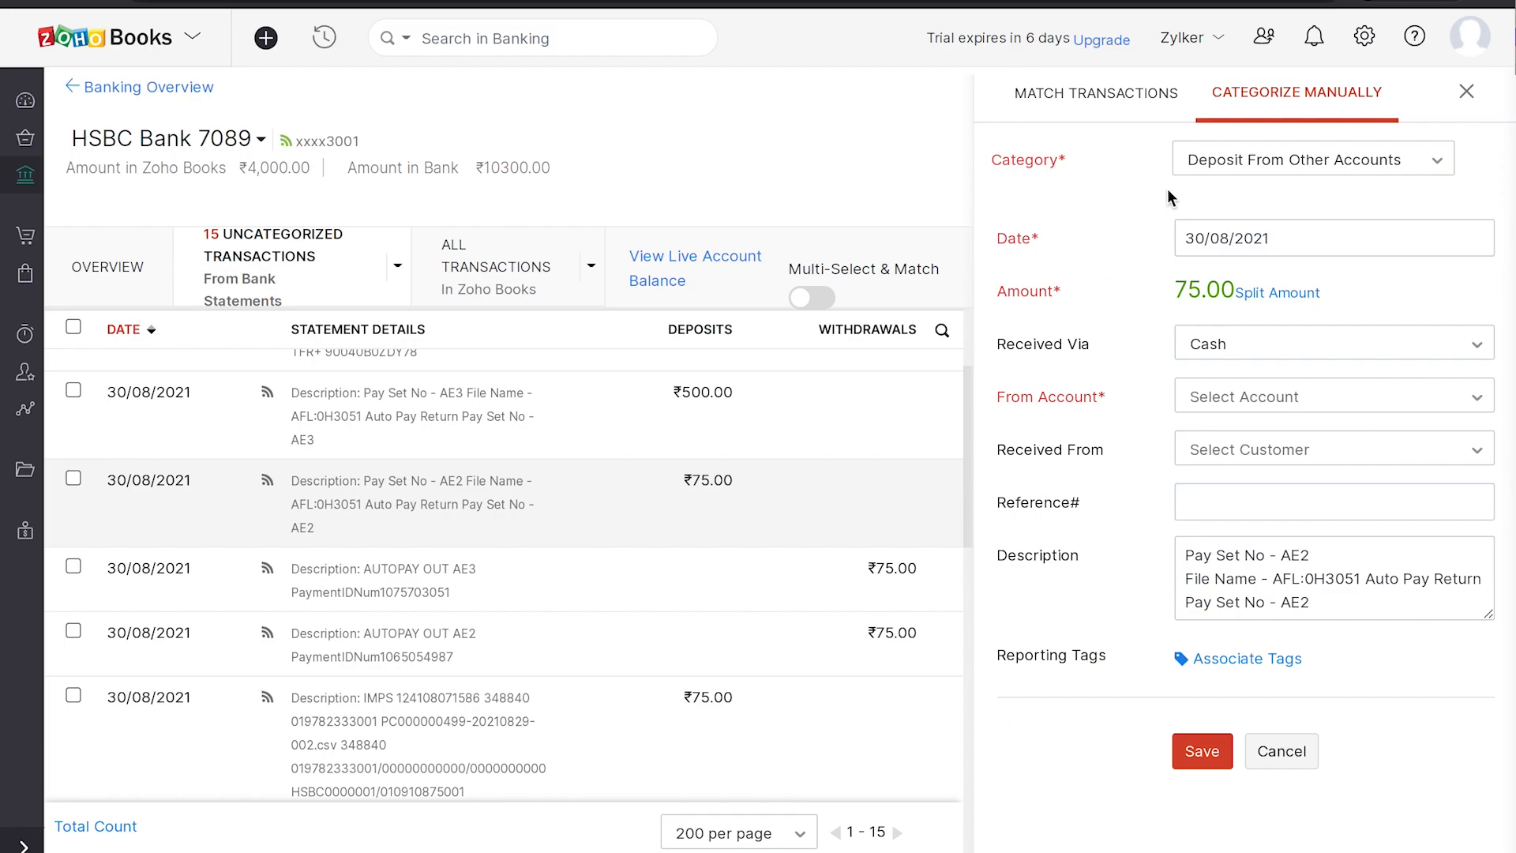
click(1311, 159)
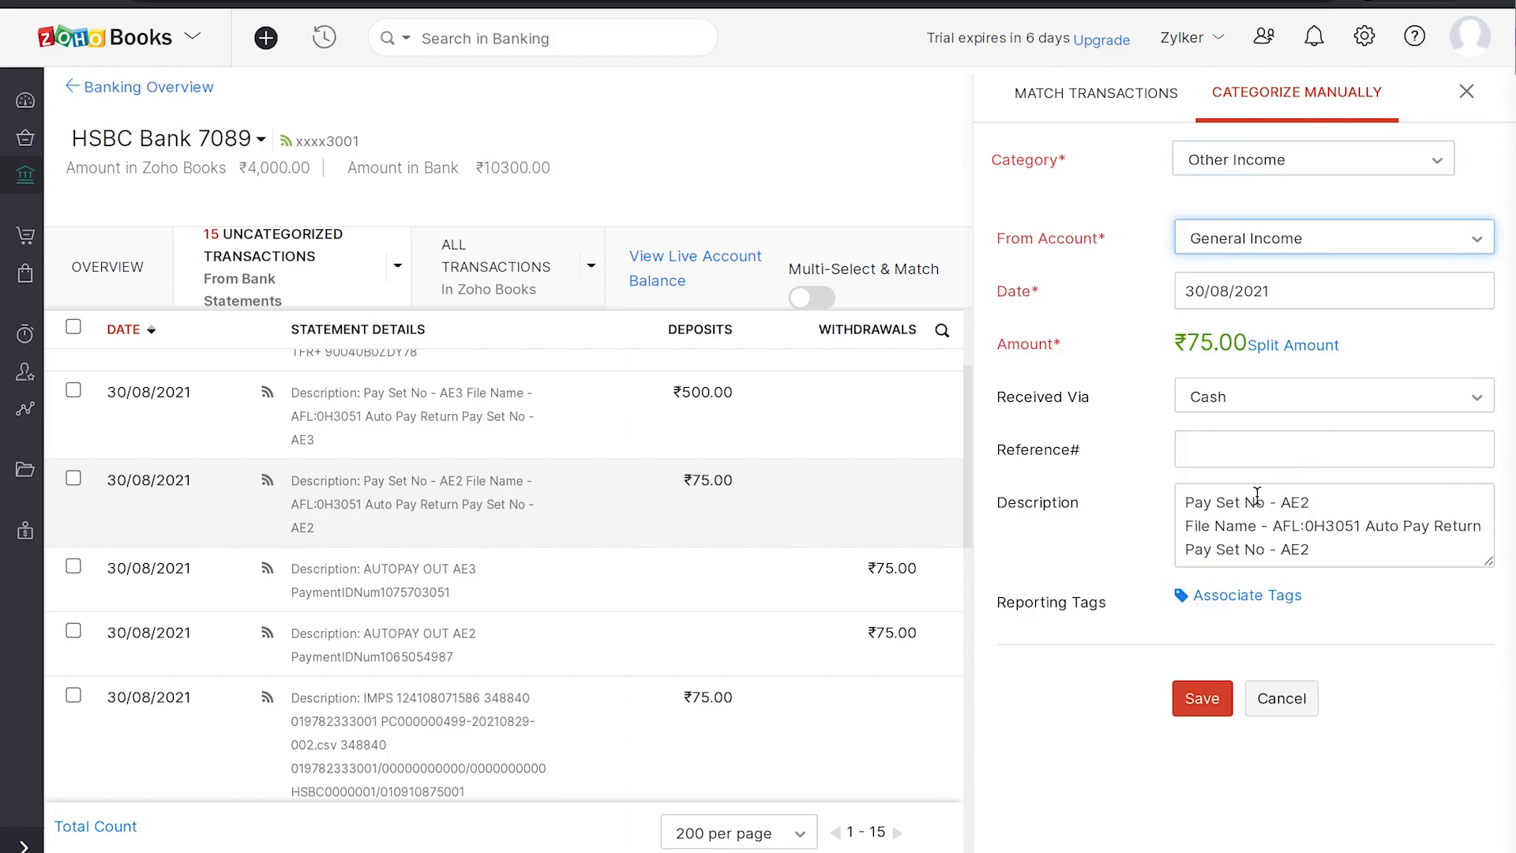
click(1202, 697)
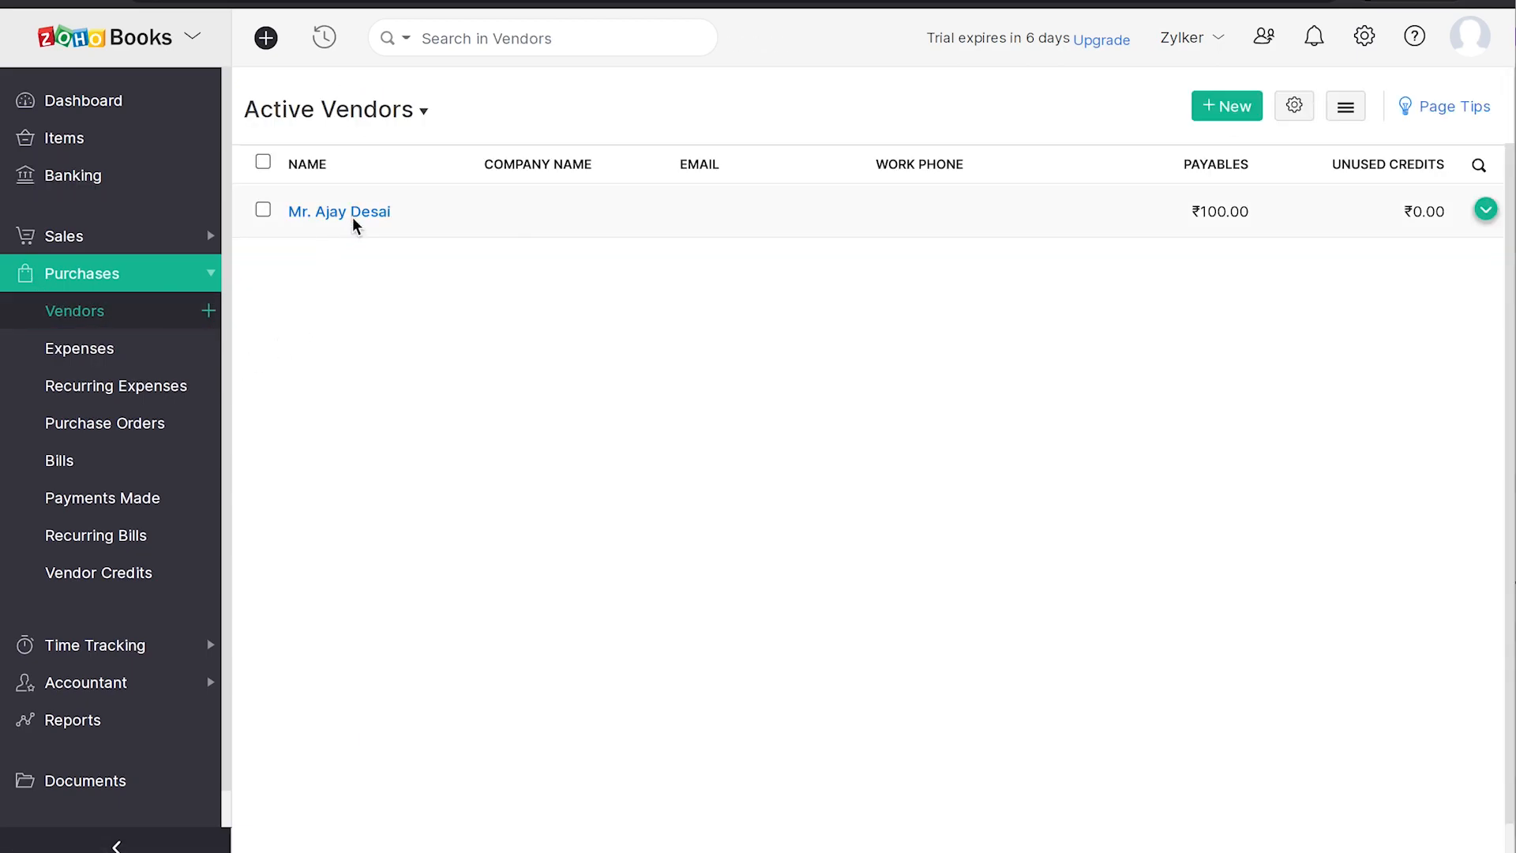
click(339, 211)
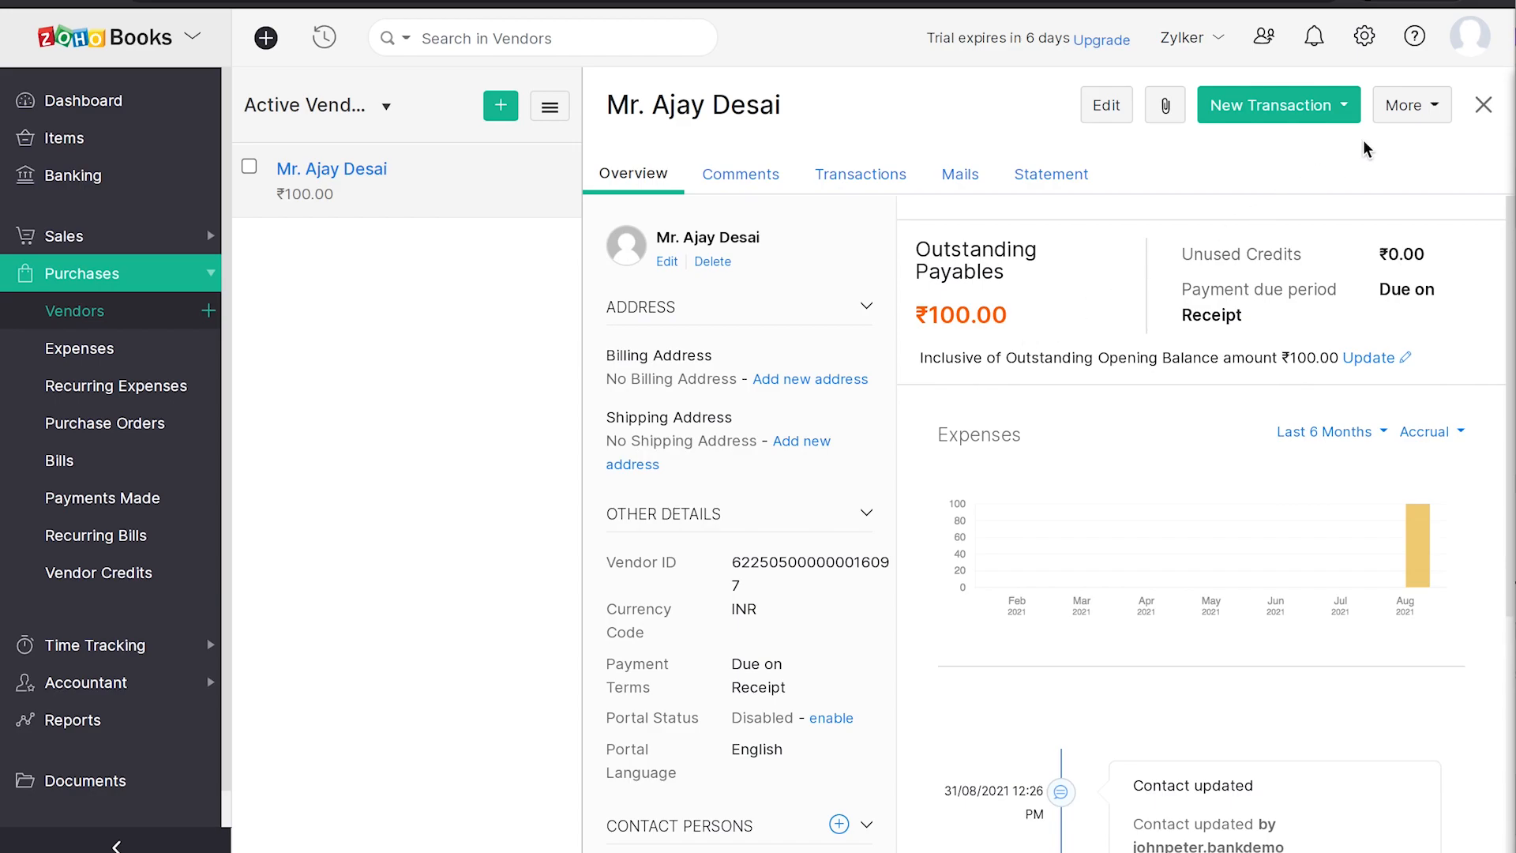
click(1409, 104)
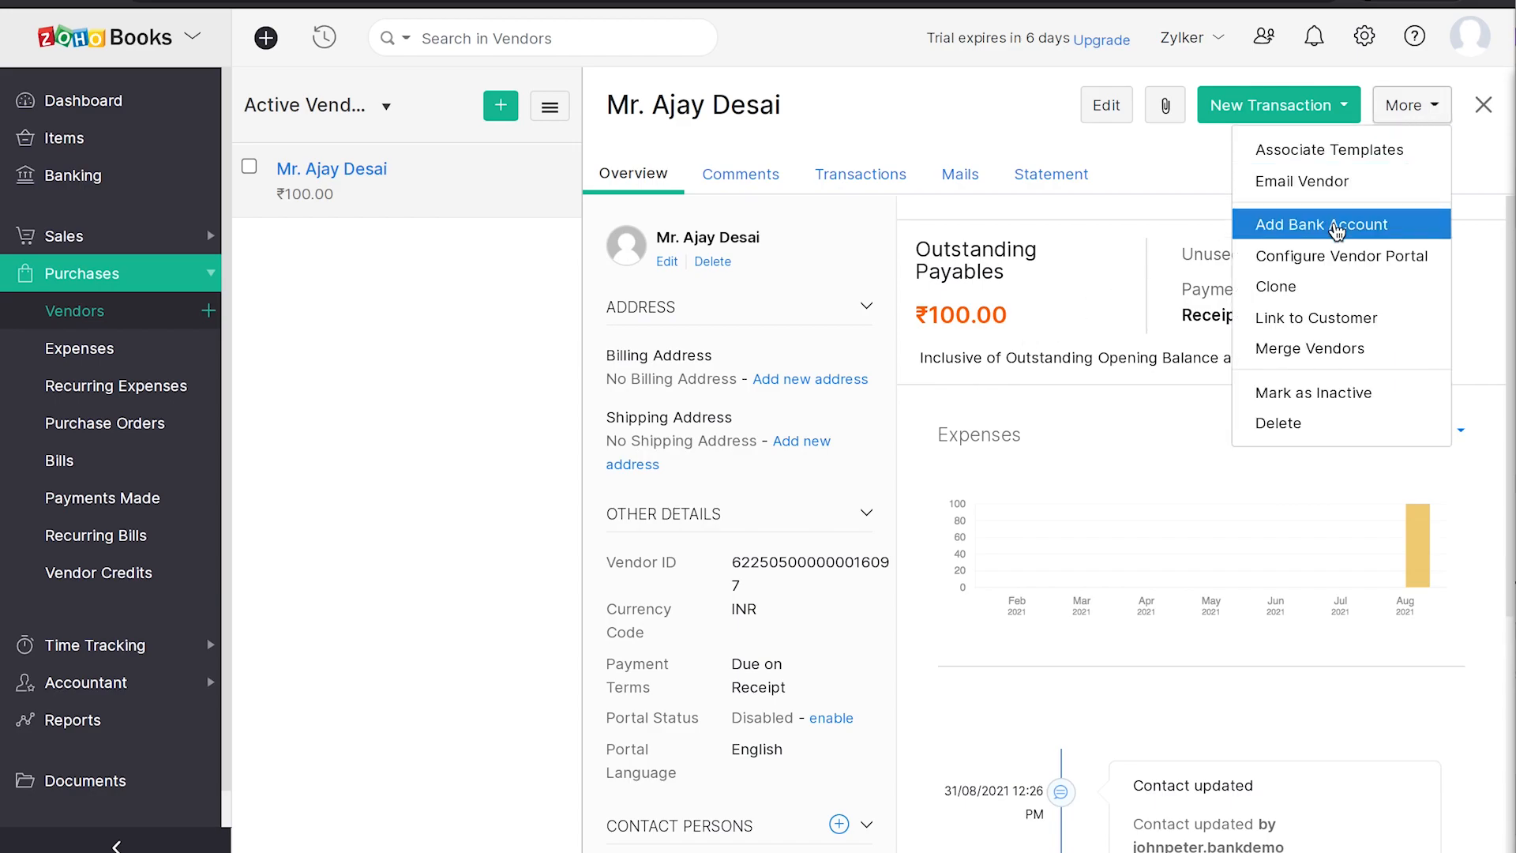
click(1322, 224)
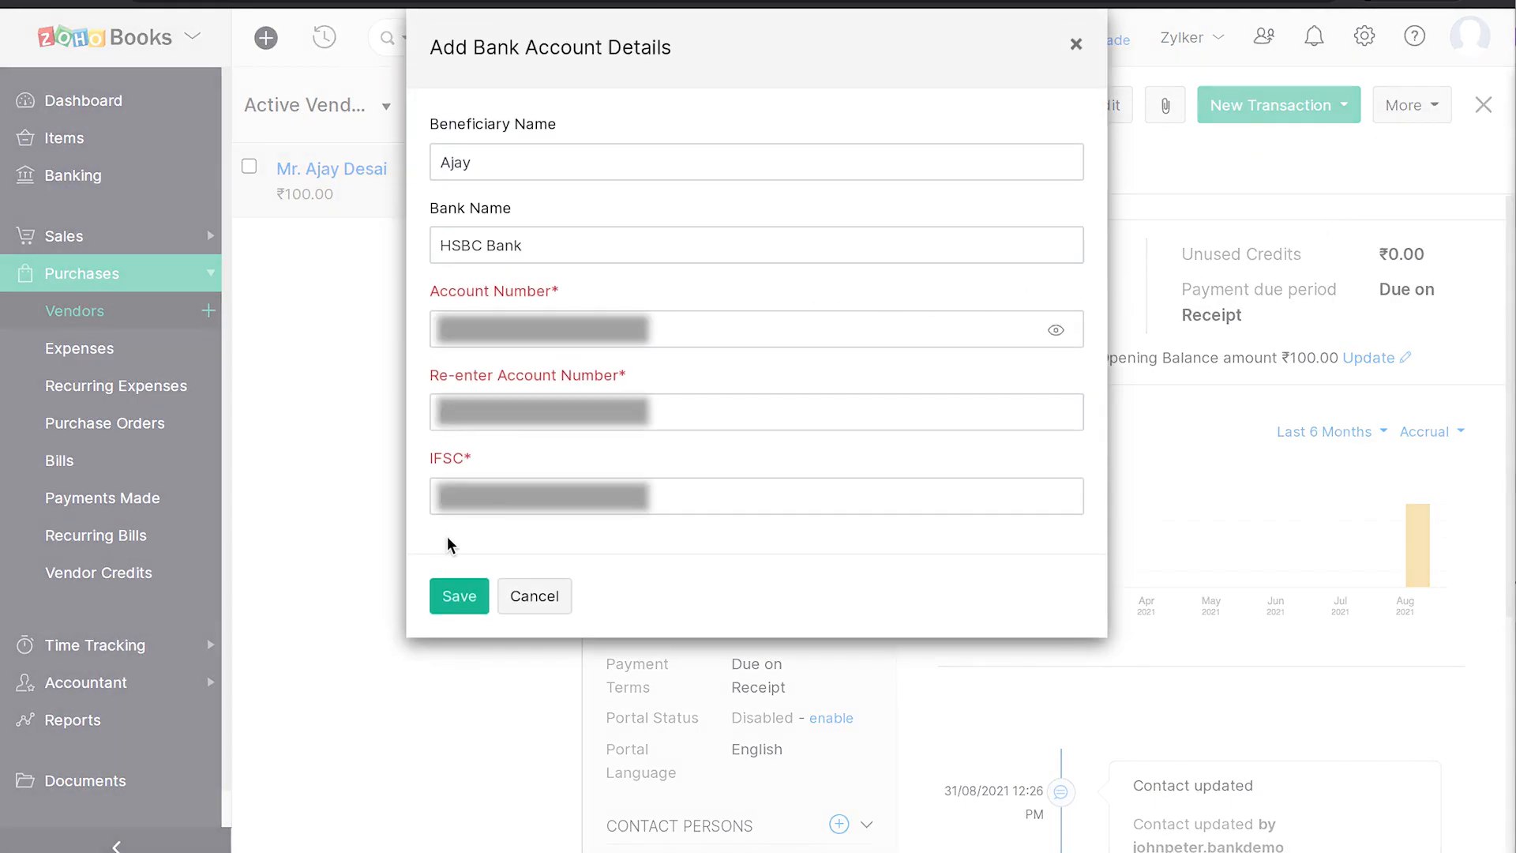
click(458, 595)
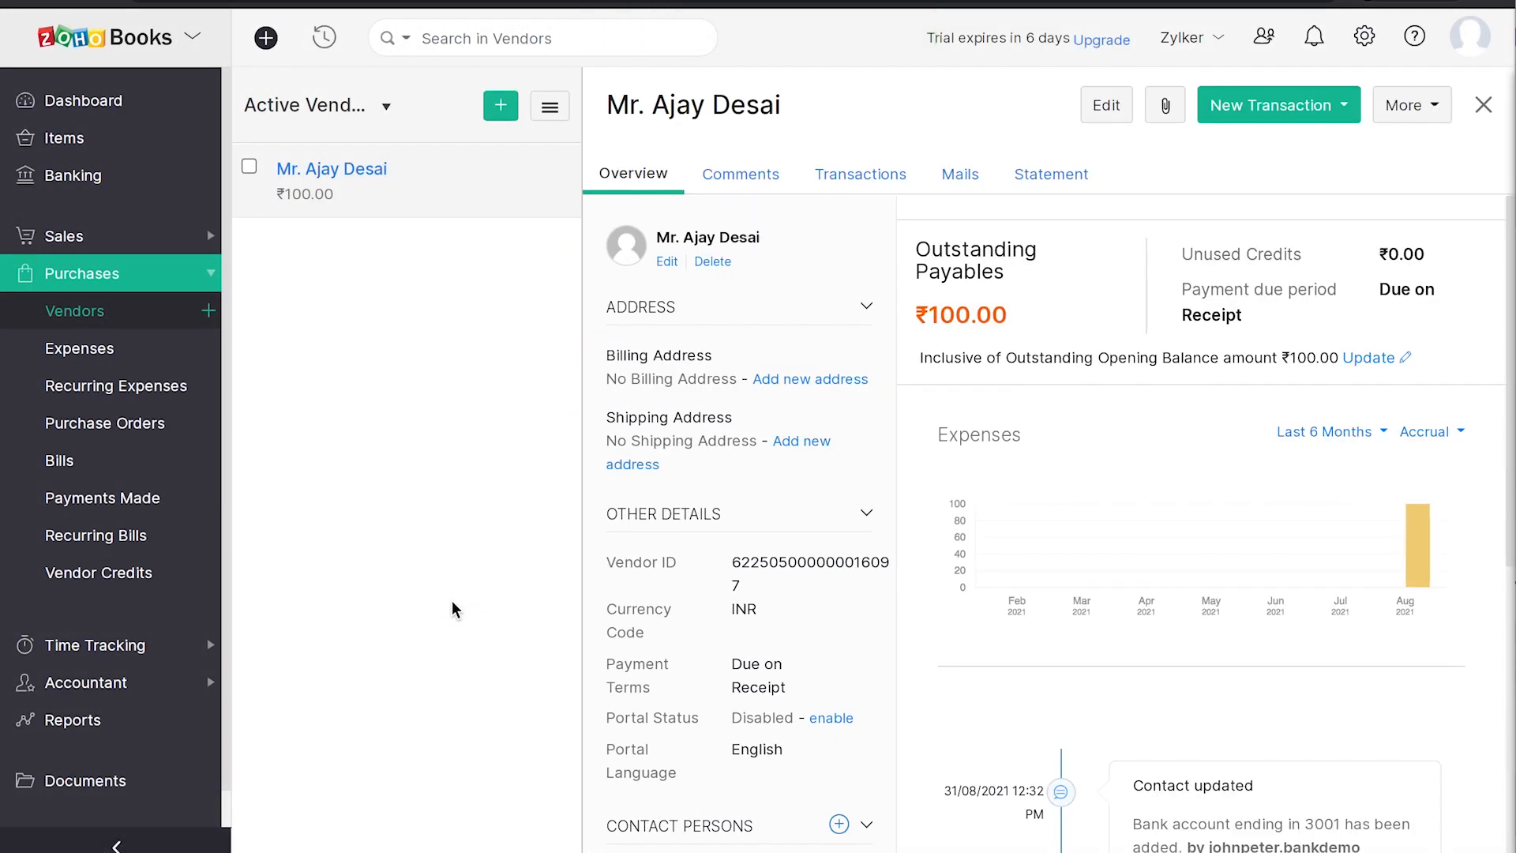
click(103, 497)
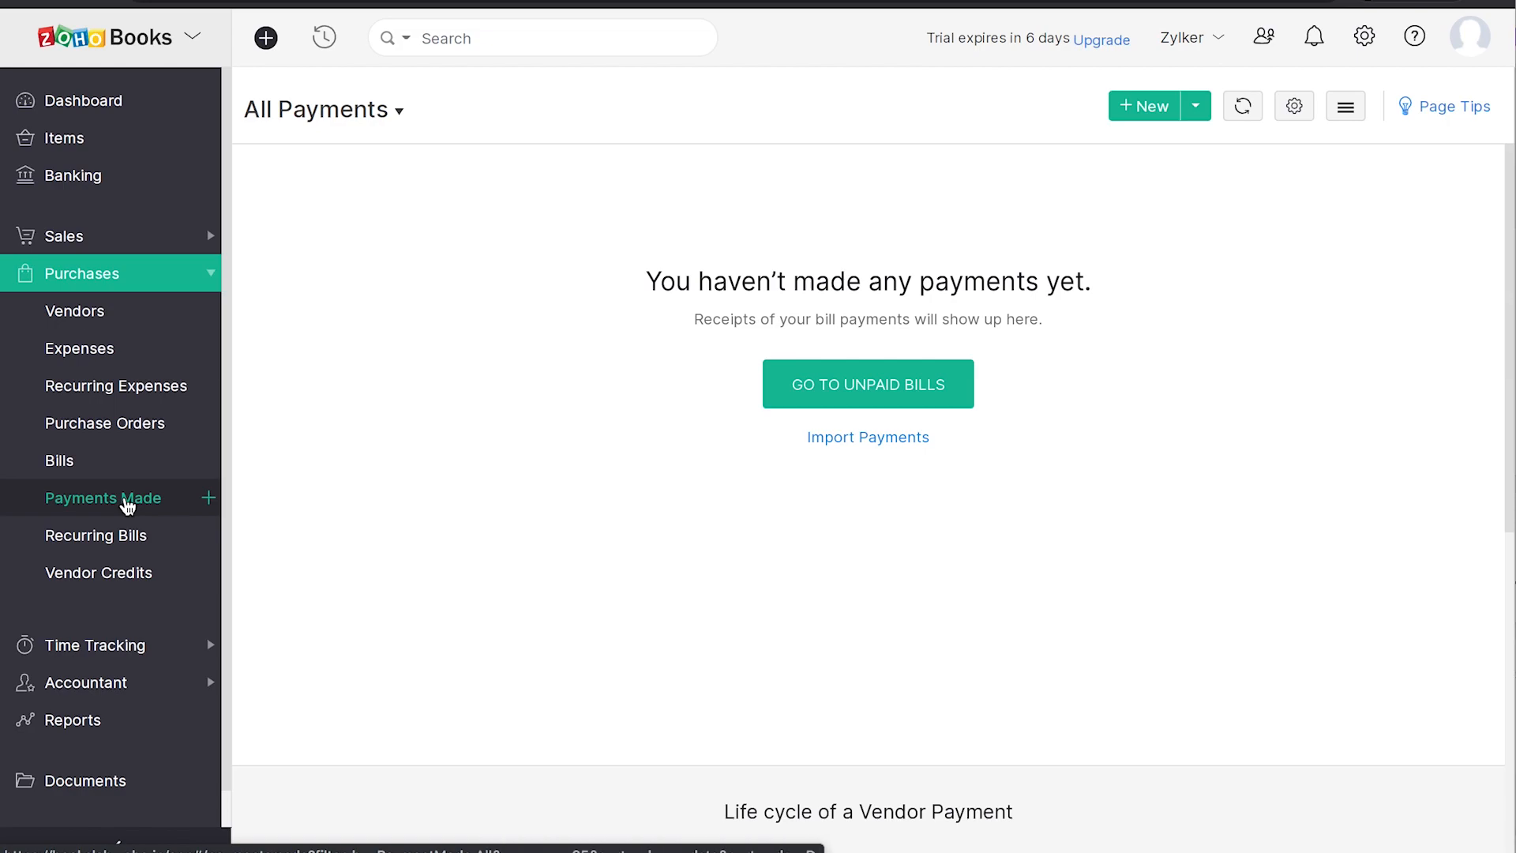
click(1142, 105)
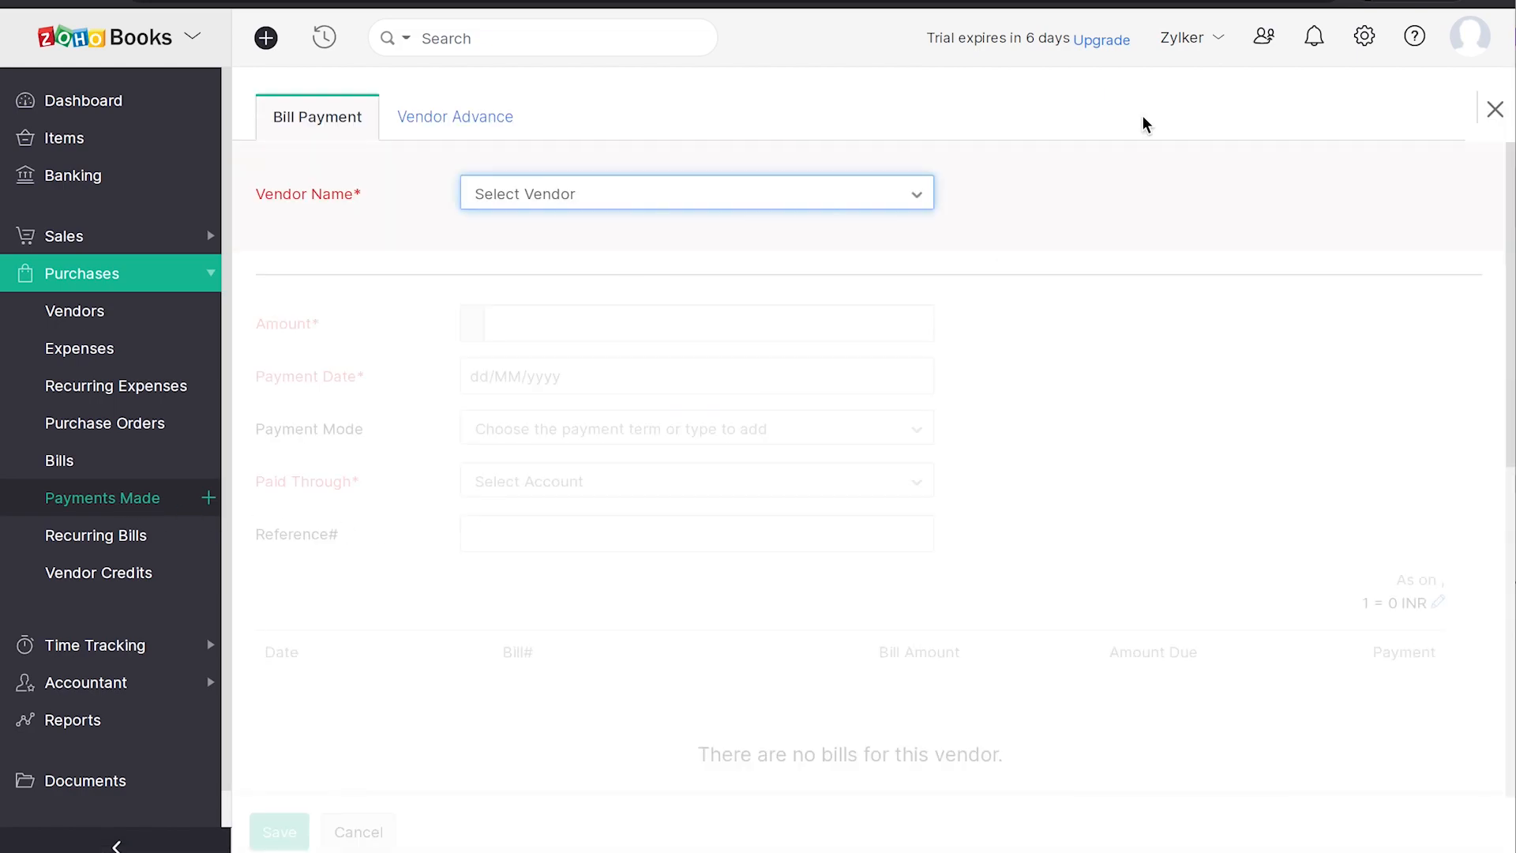
click(695, 194)
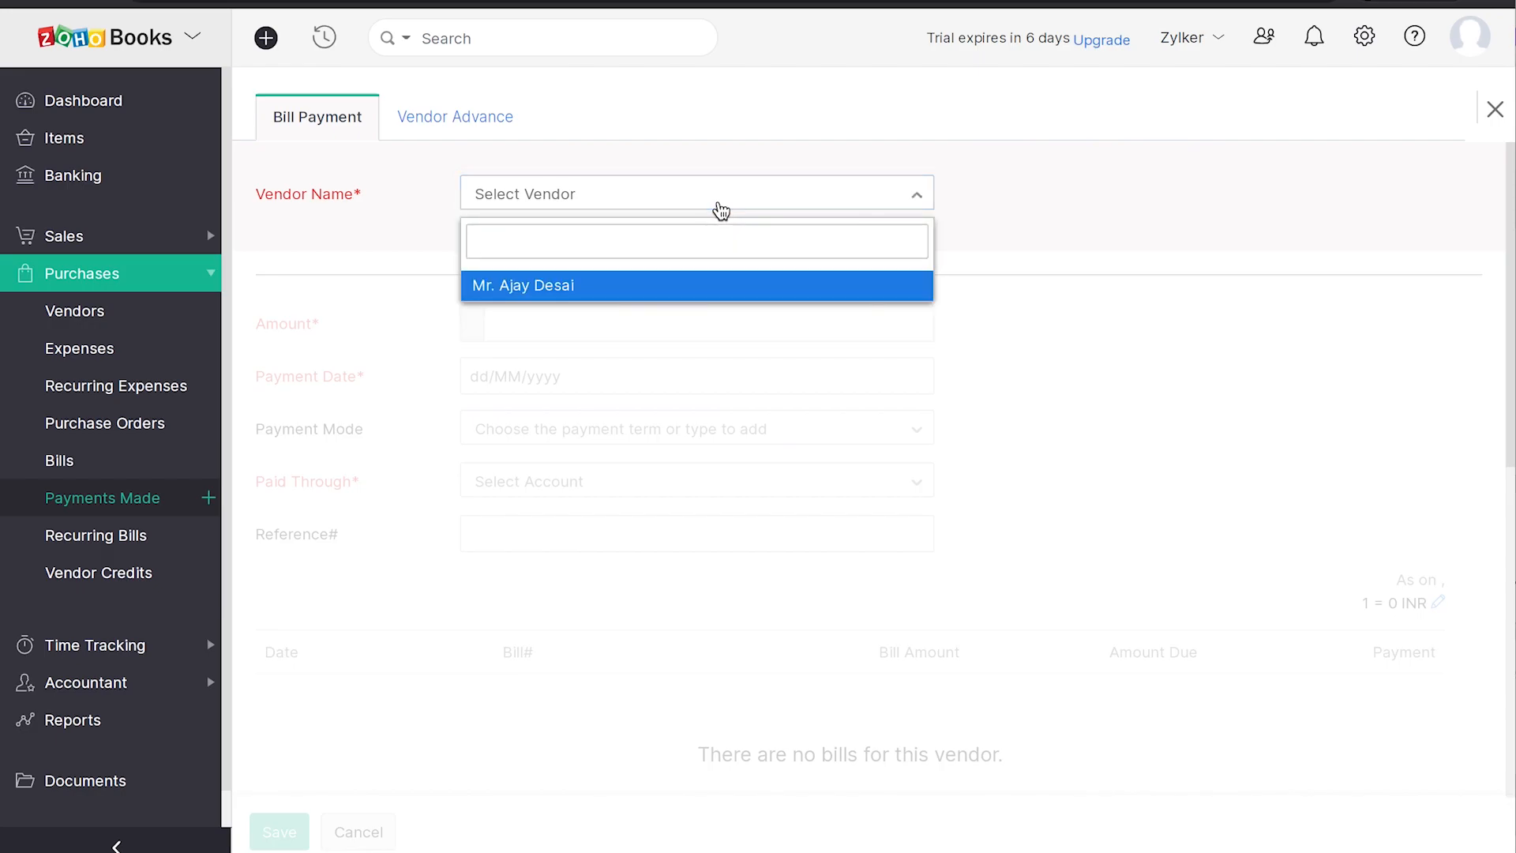
click(524, 285)
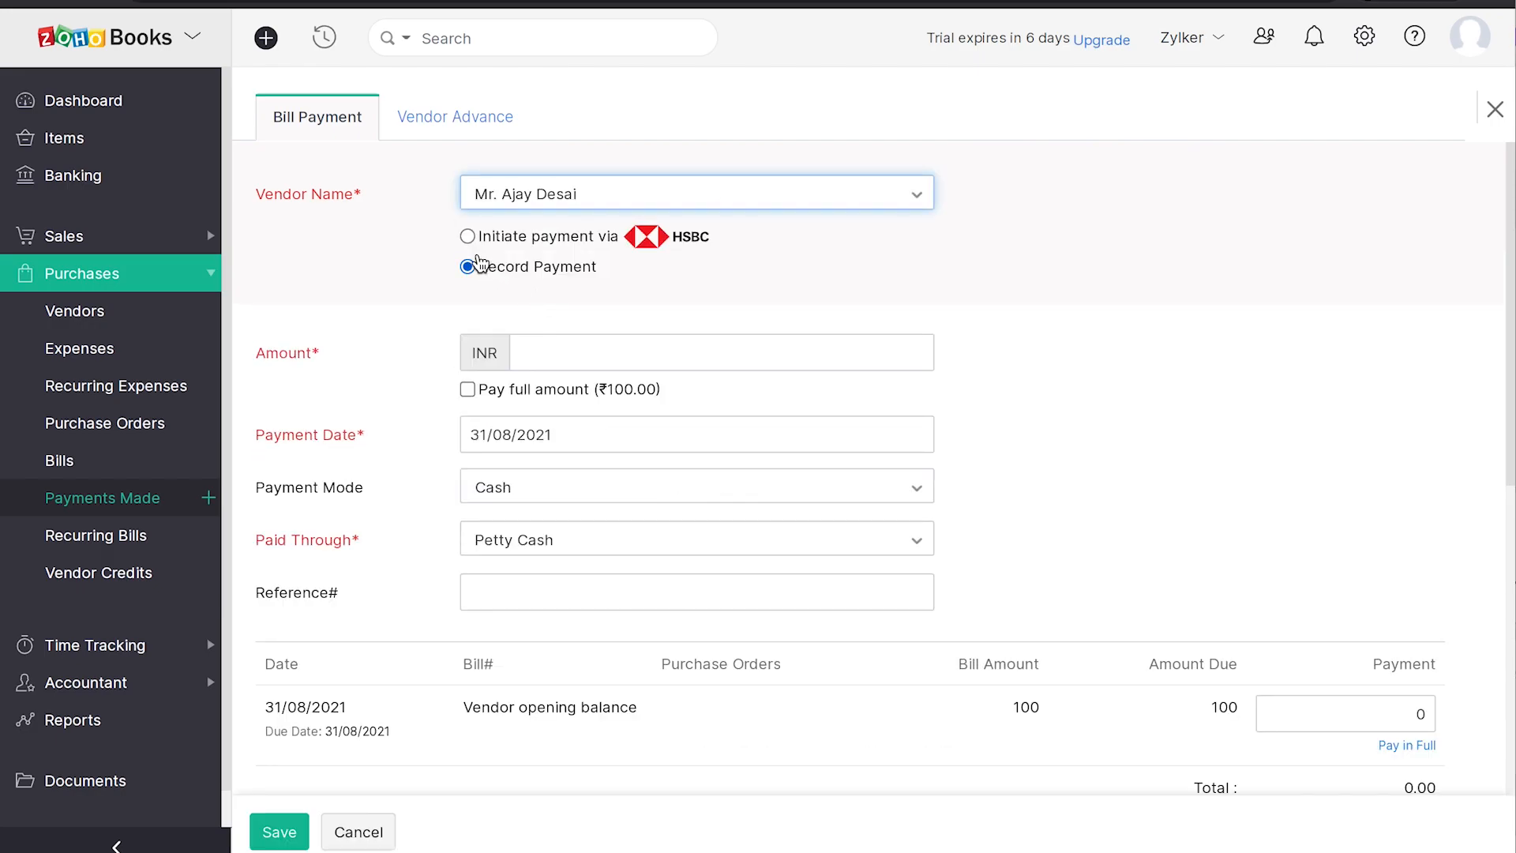
click(467, 237)
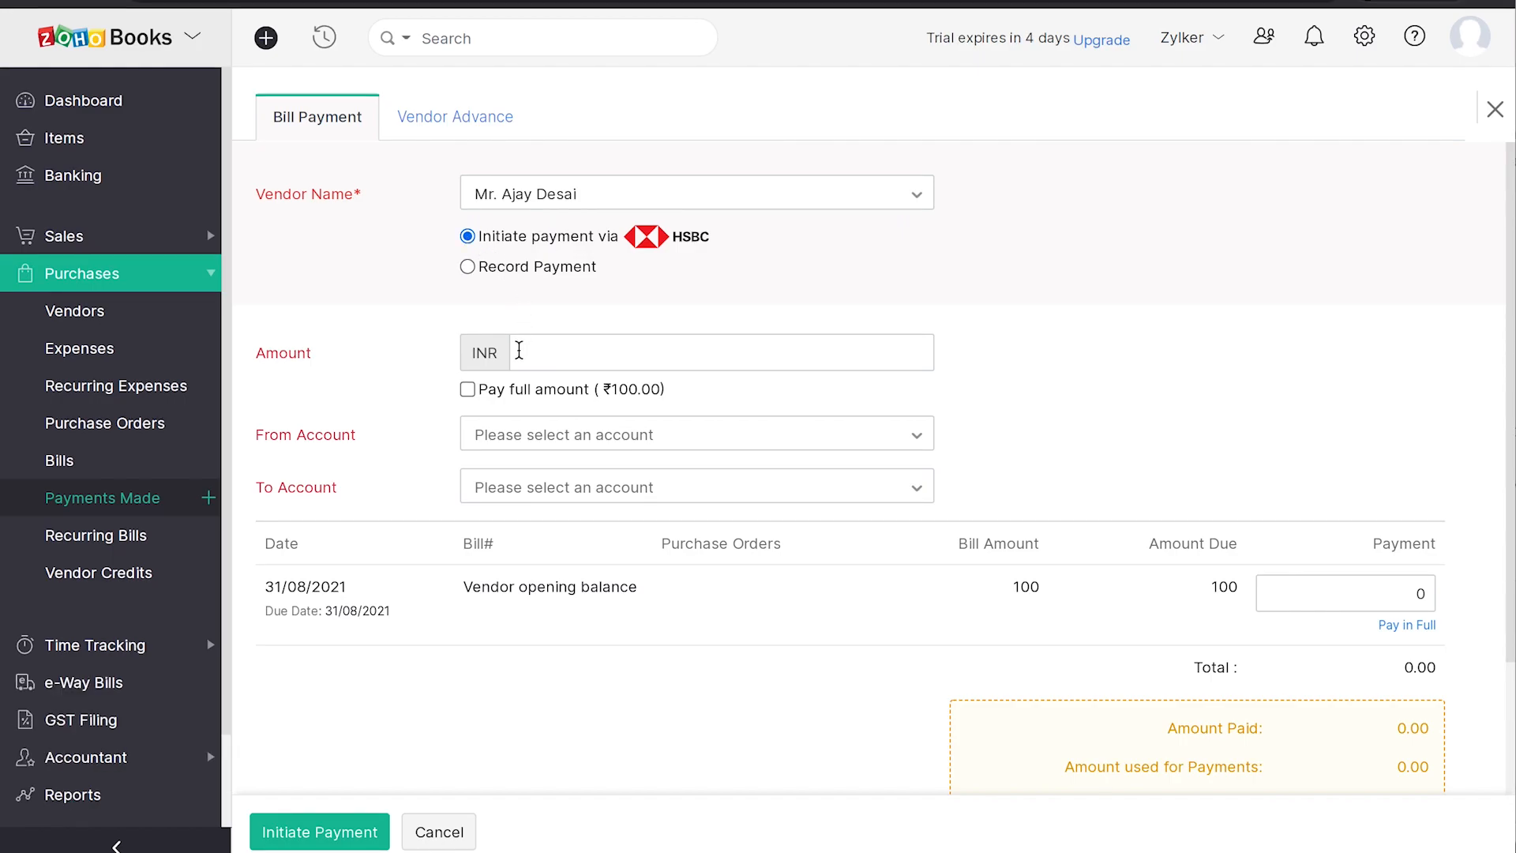
click(467, 388)
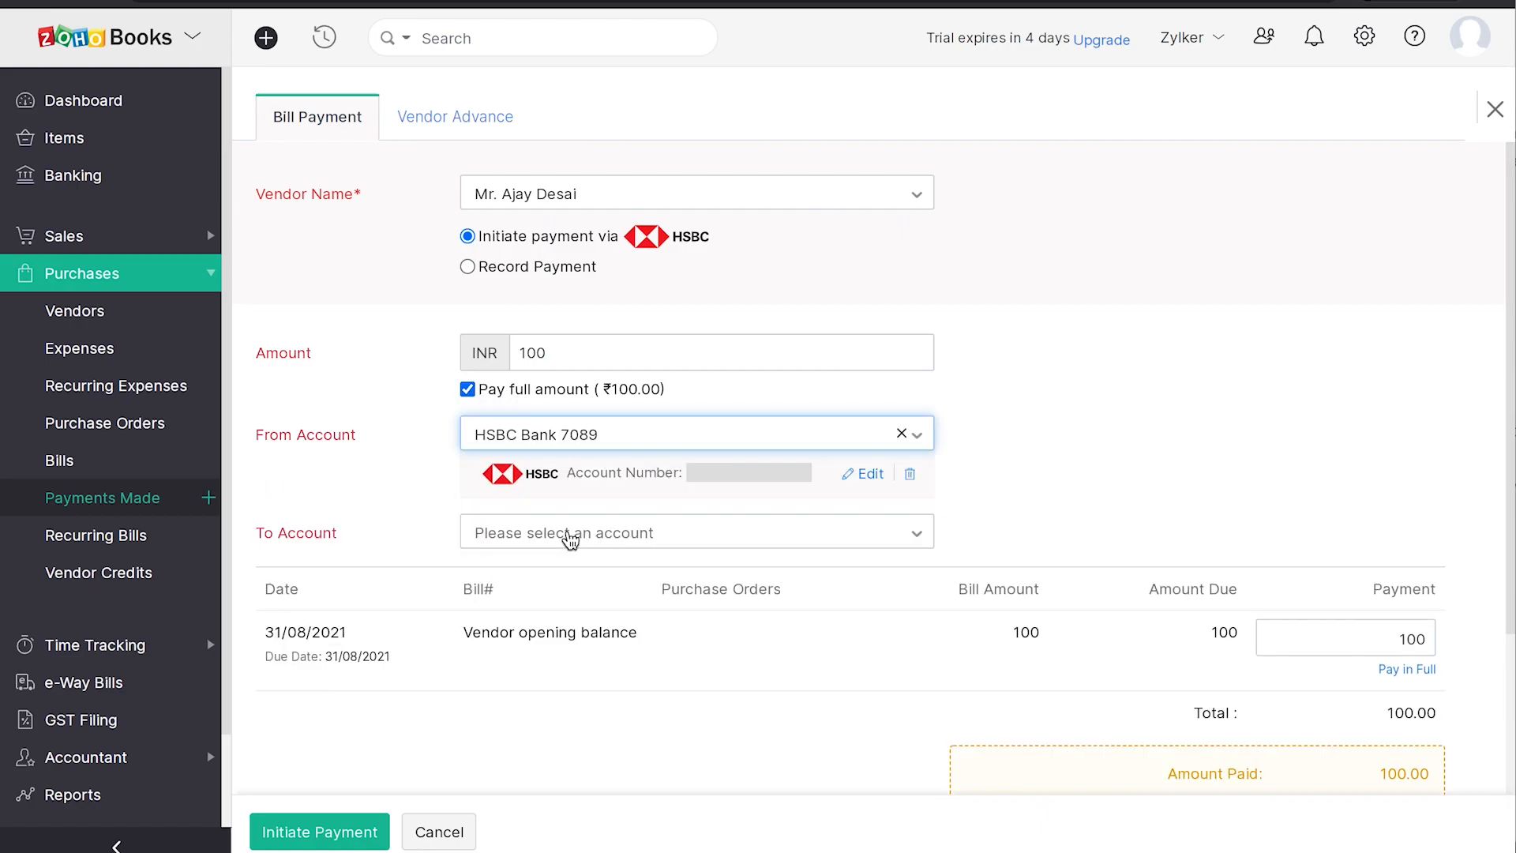
click(696, 531)
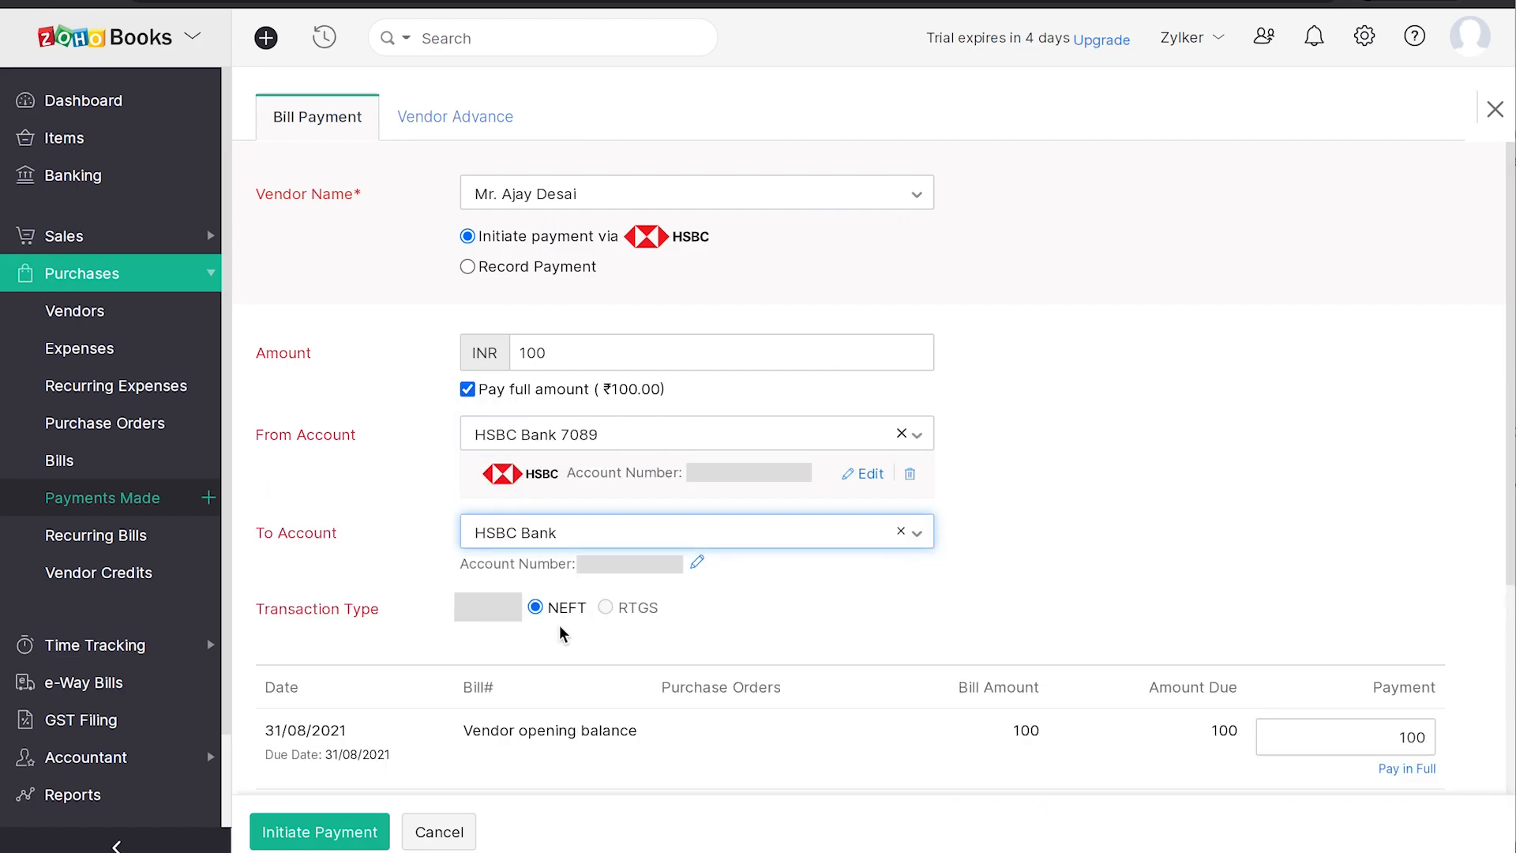
click(319, 832)
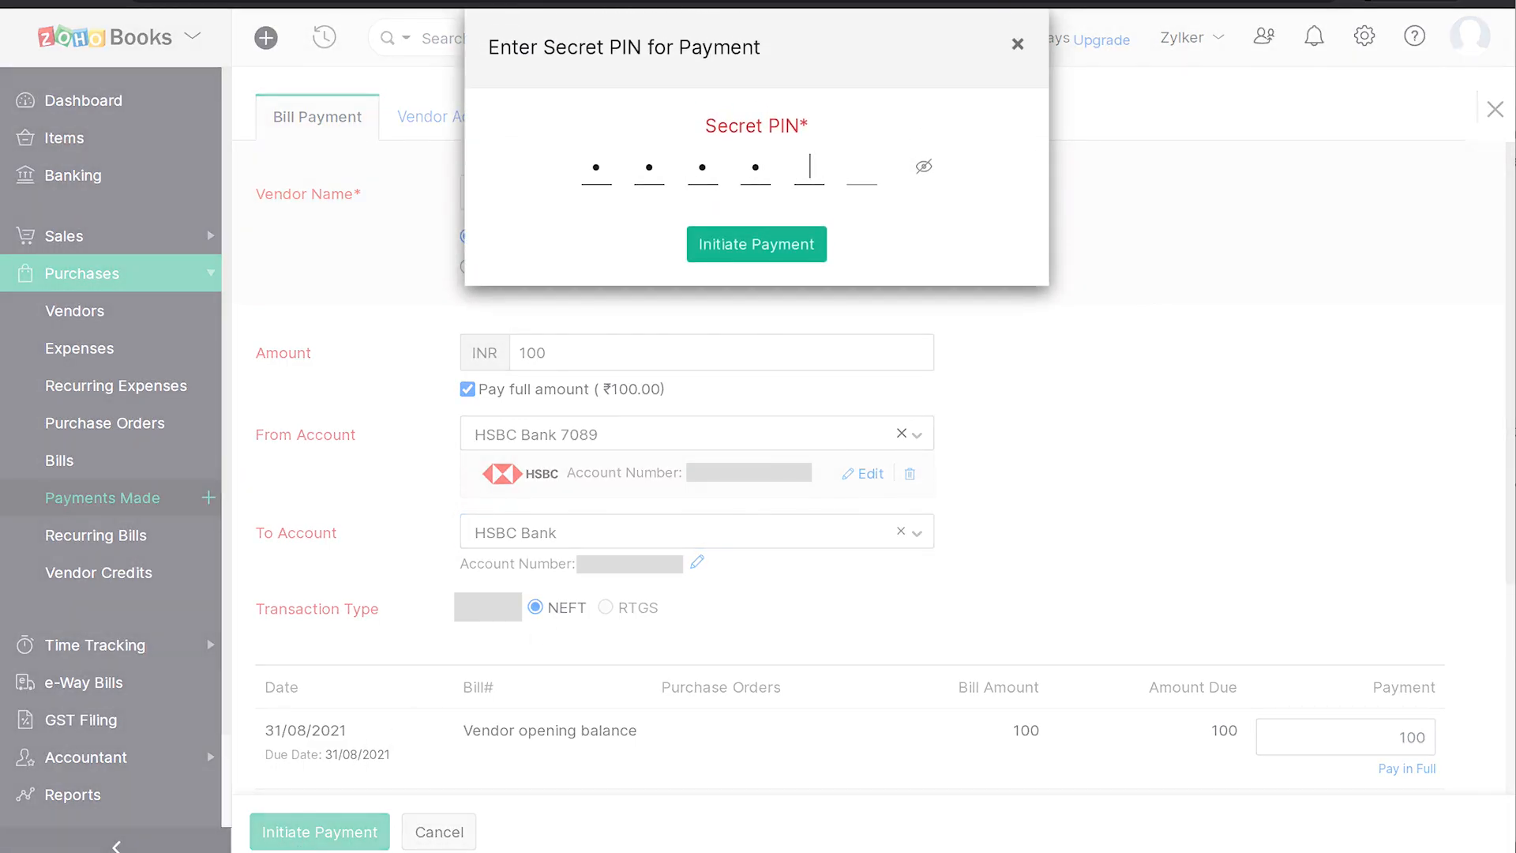
text(56)
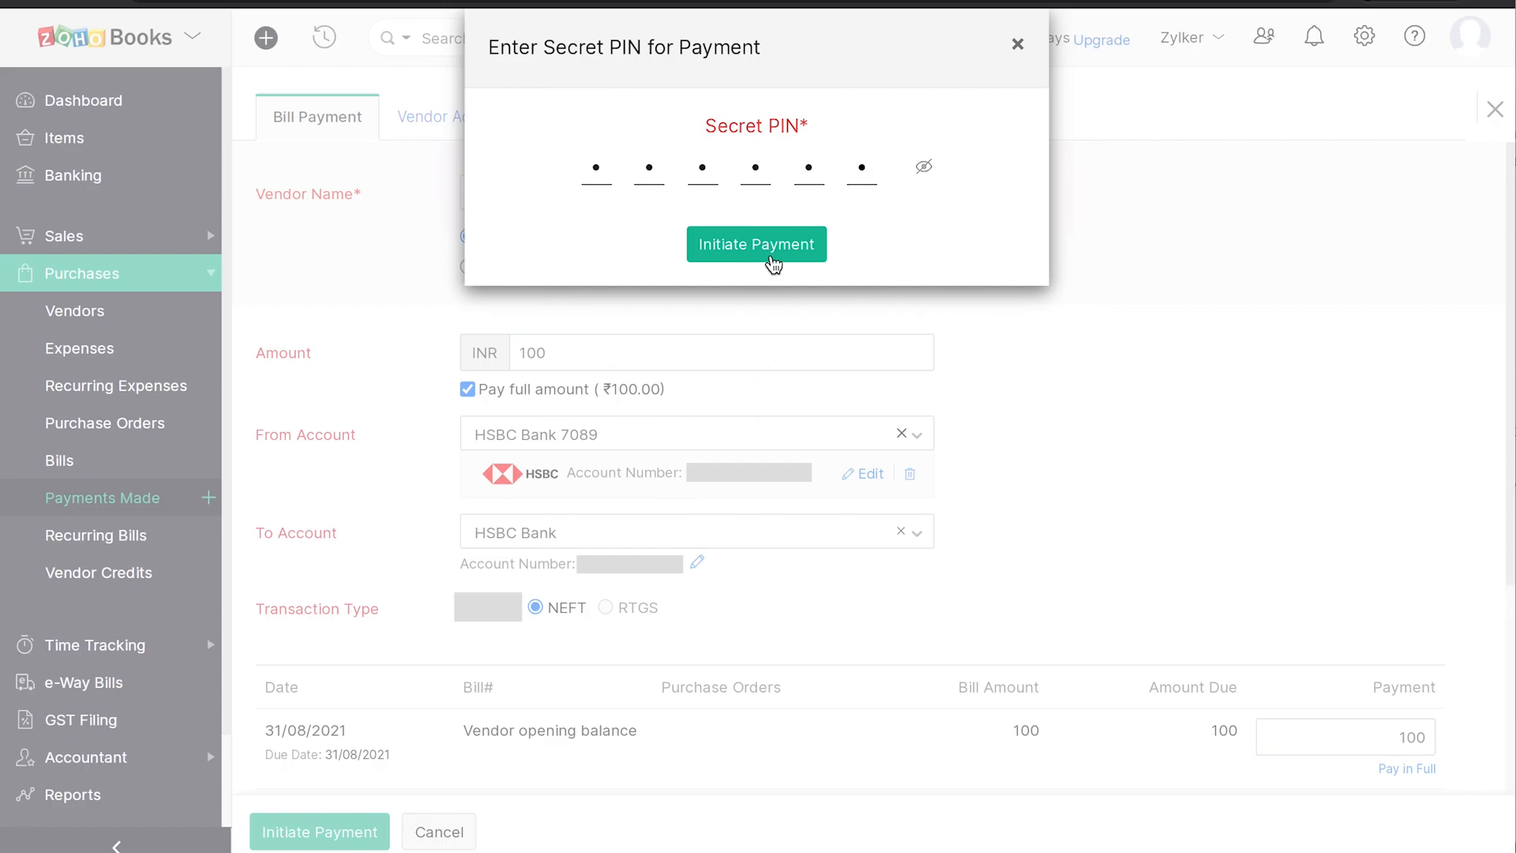
click(757, 244)
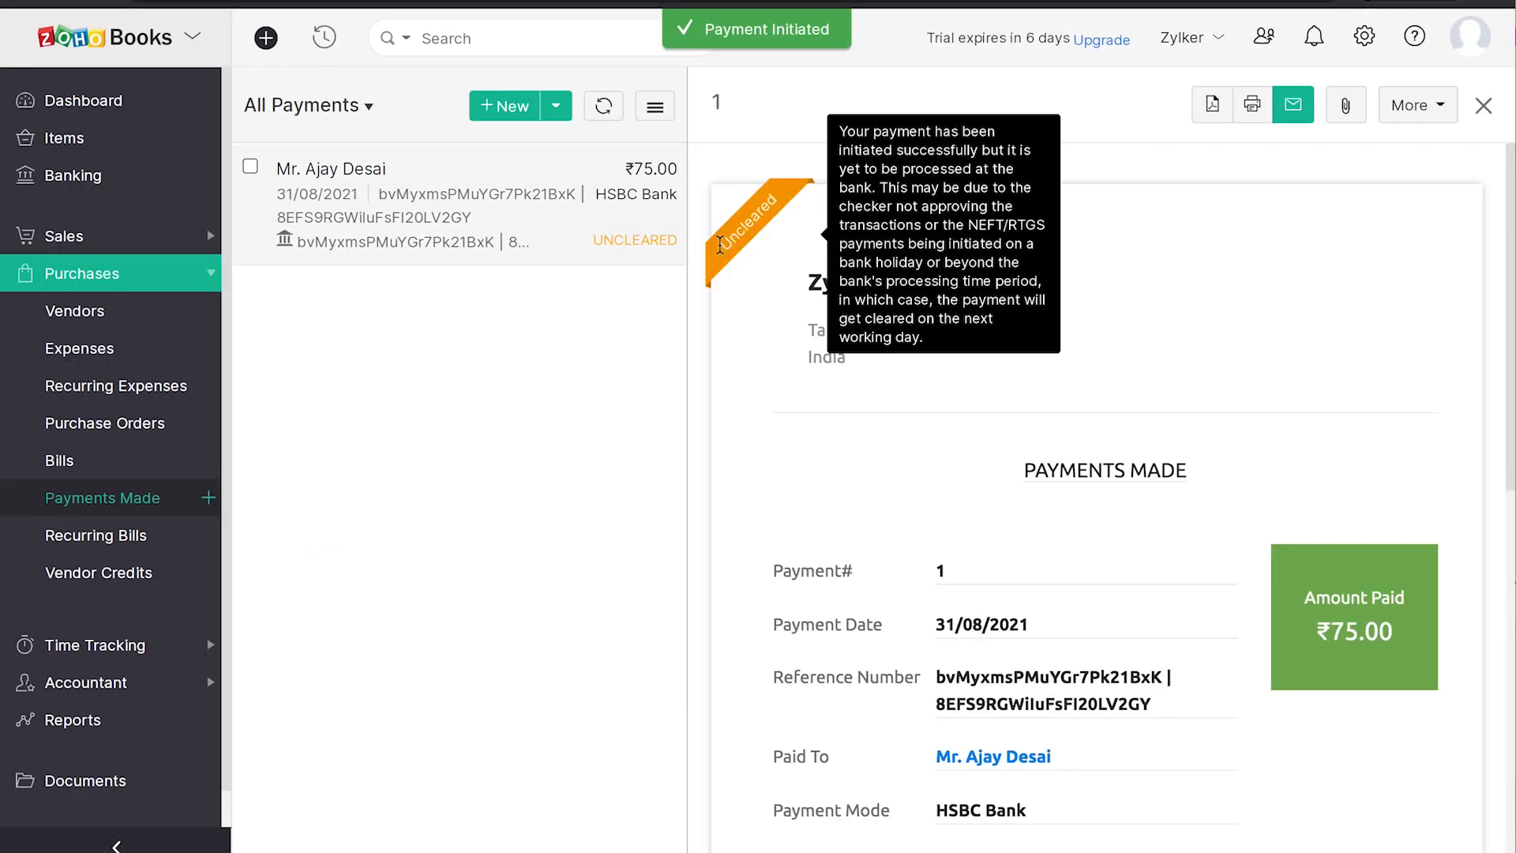
mouse_move(745, 348)
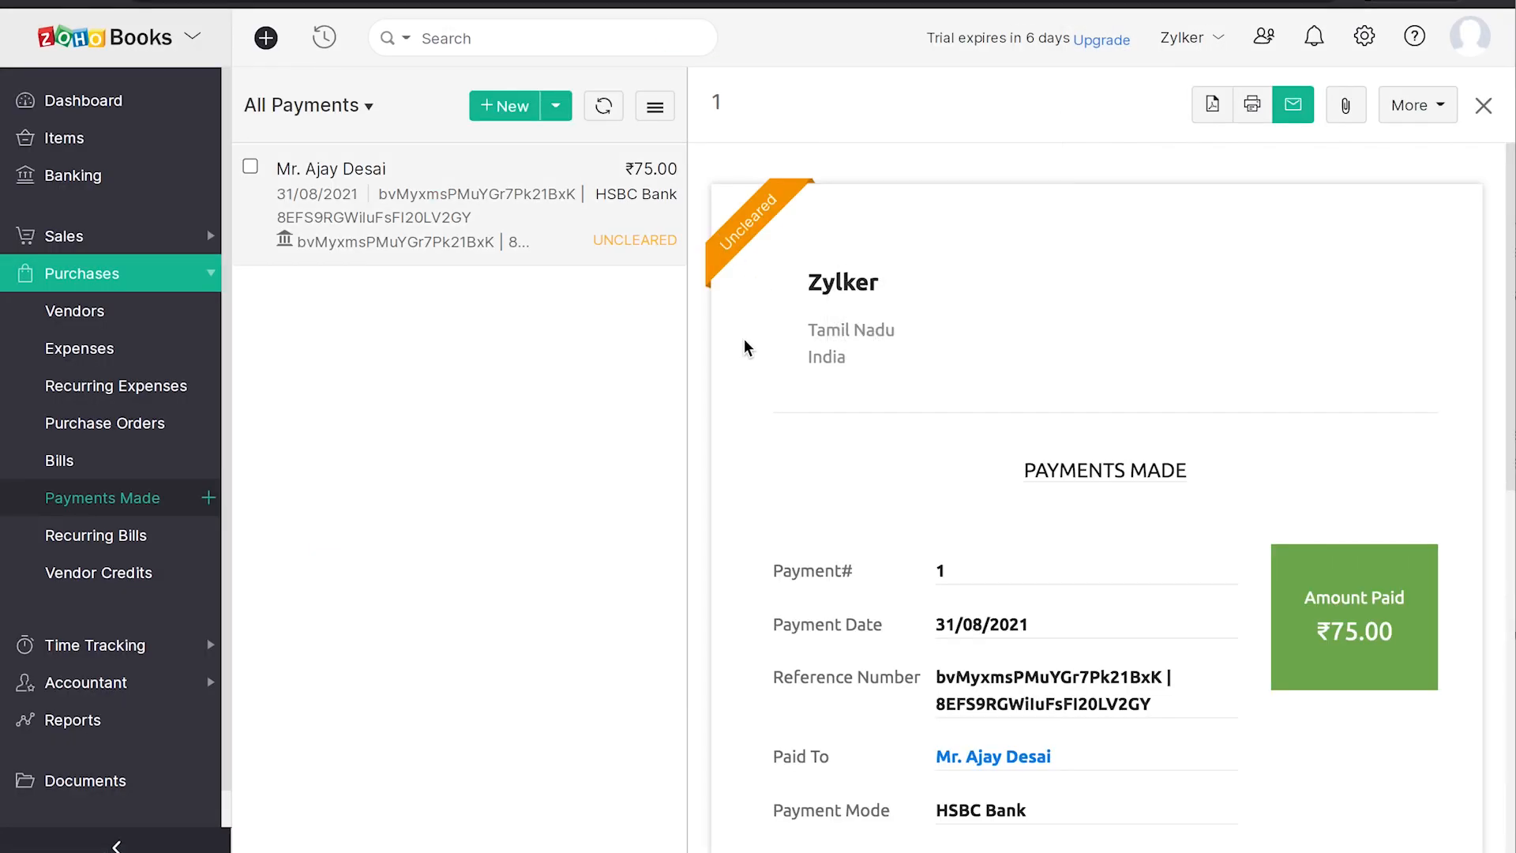
click(59, 460)
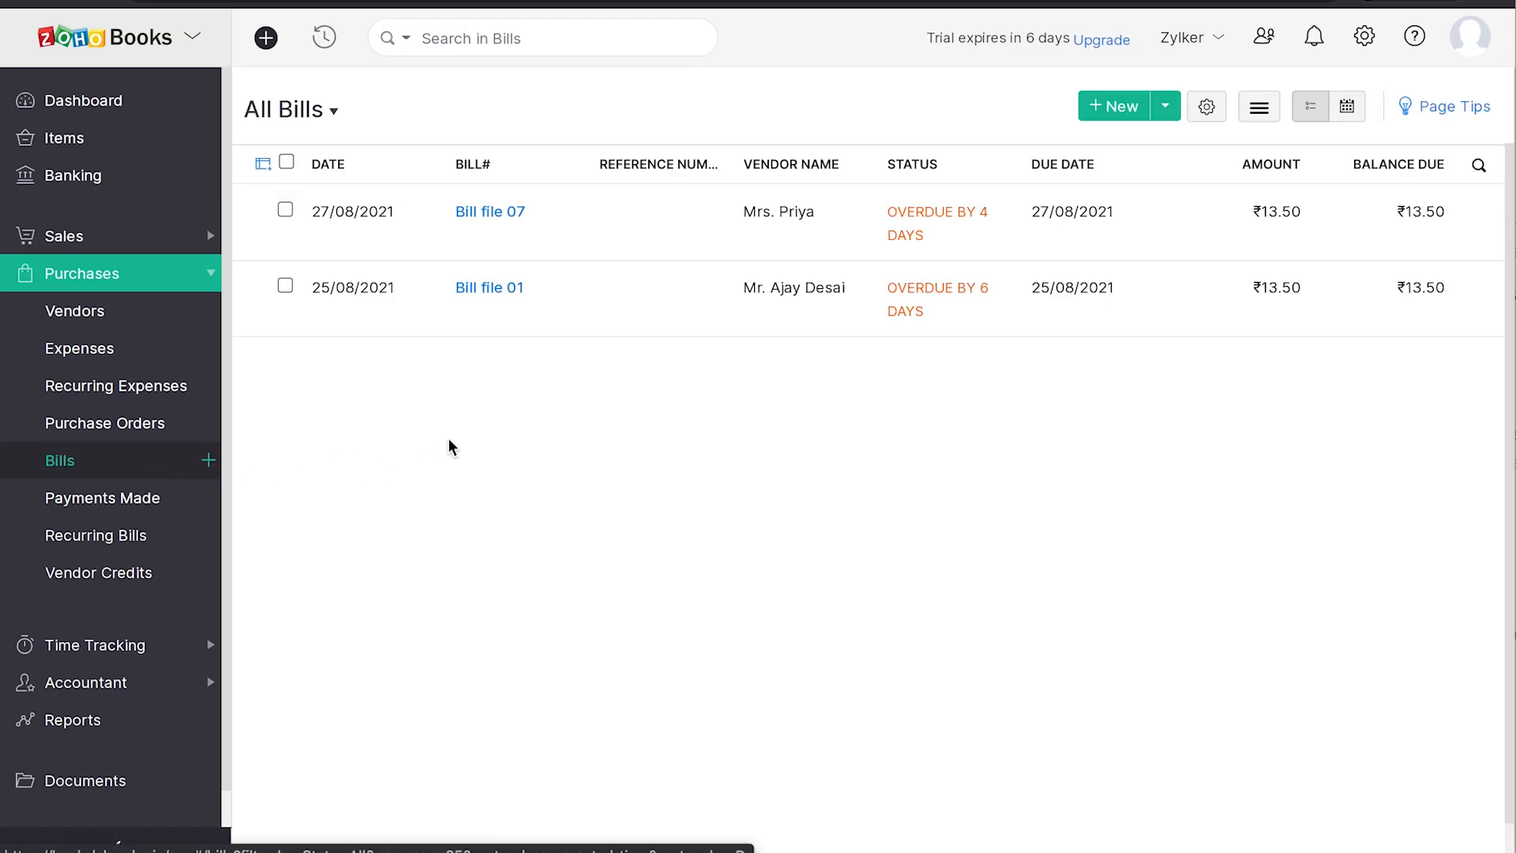
click(489, 287)
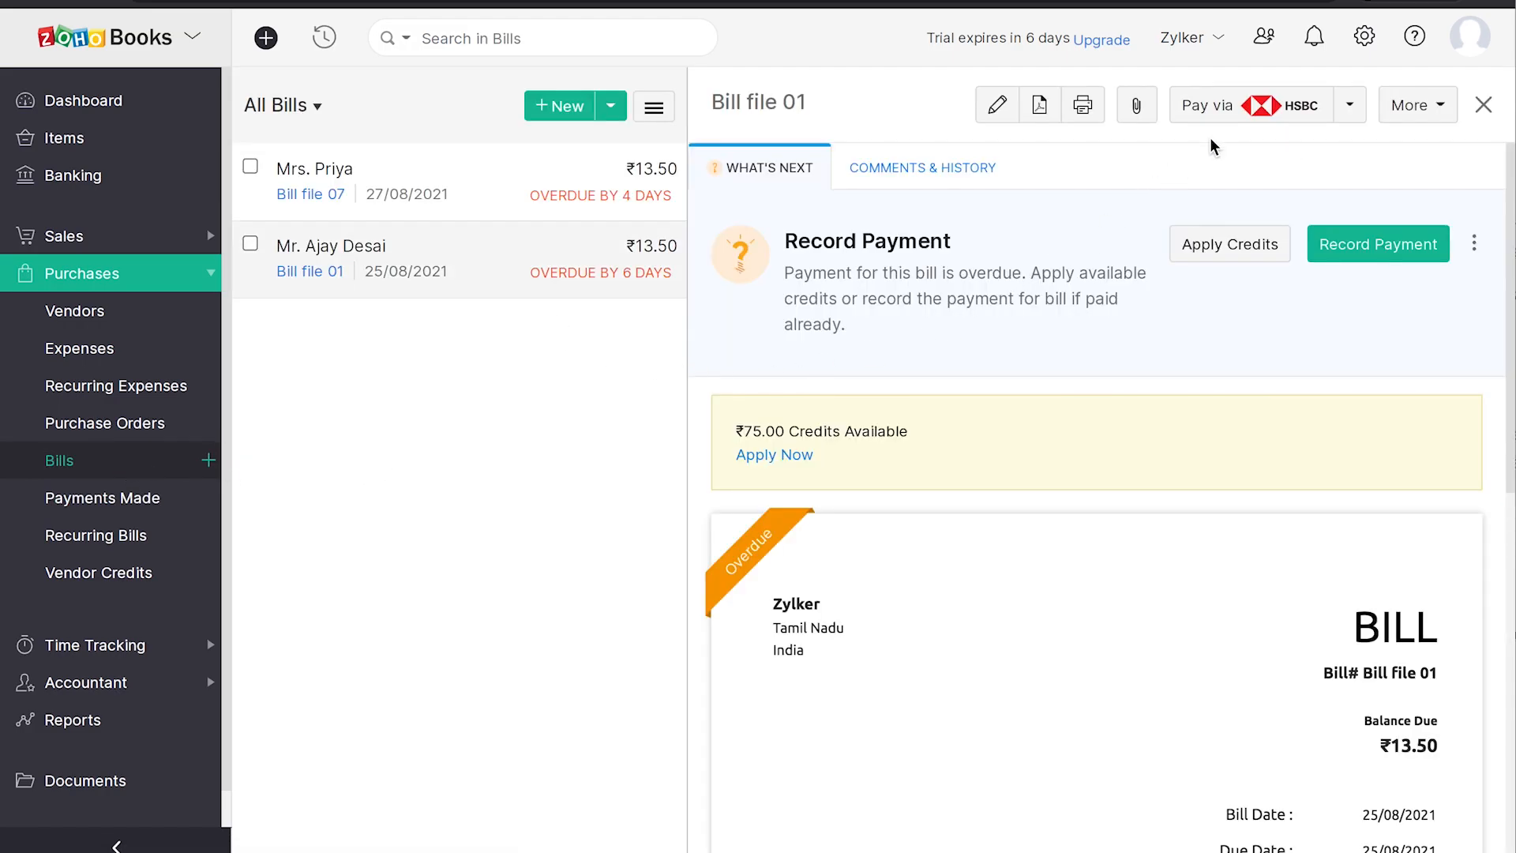
click(1240, 104)
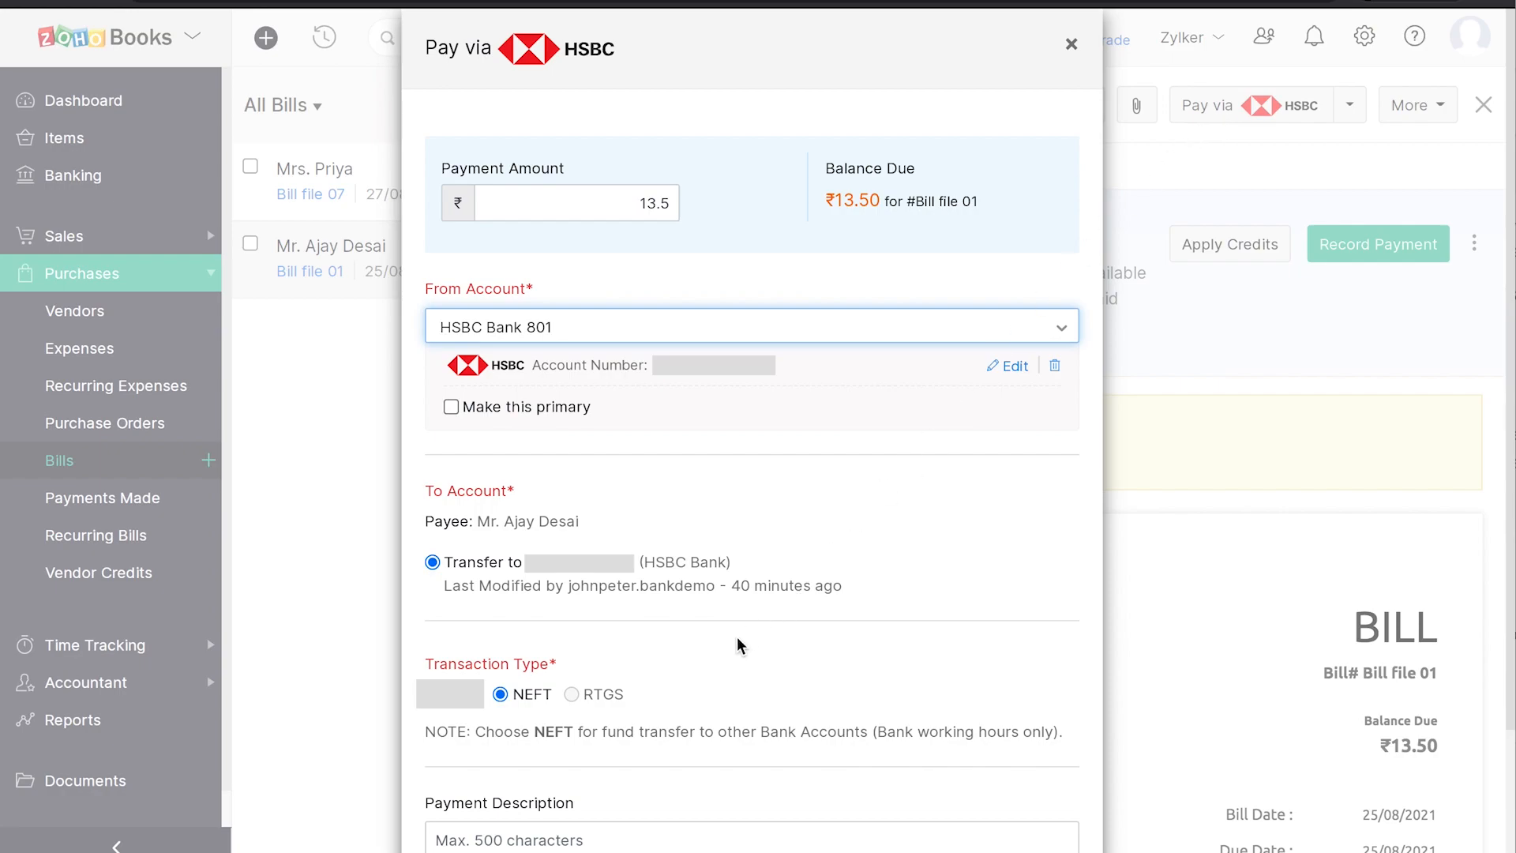
scroll(down, 3)
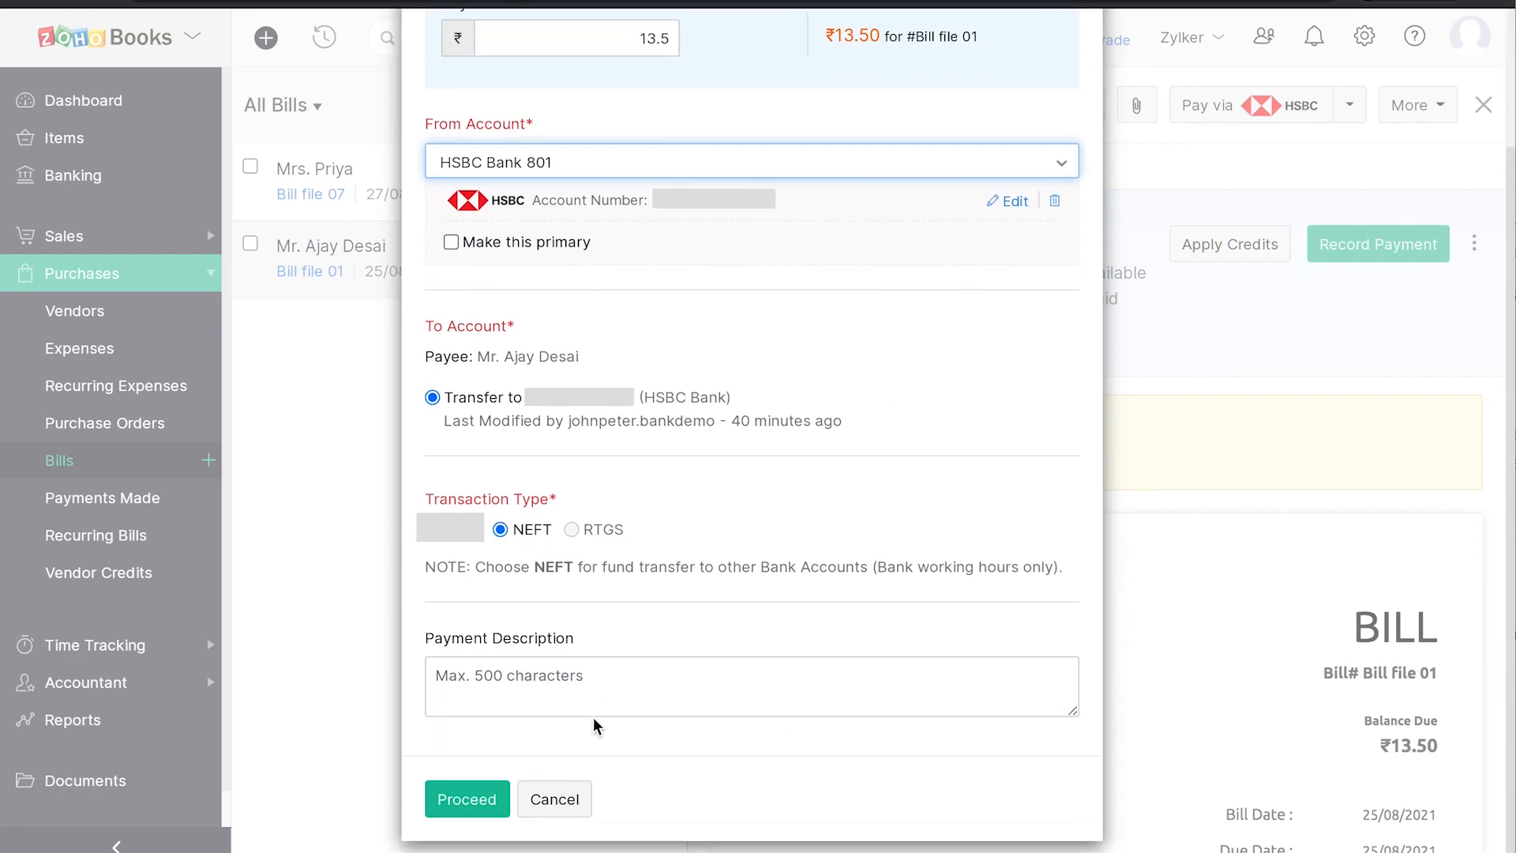
click(467, 798)
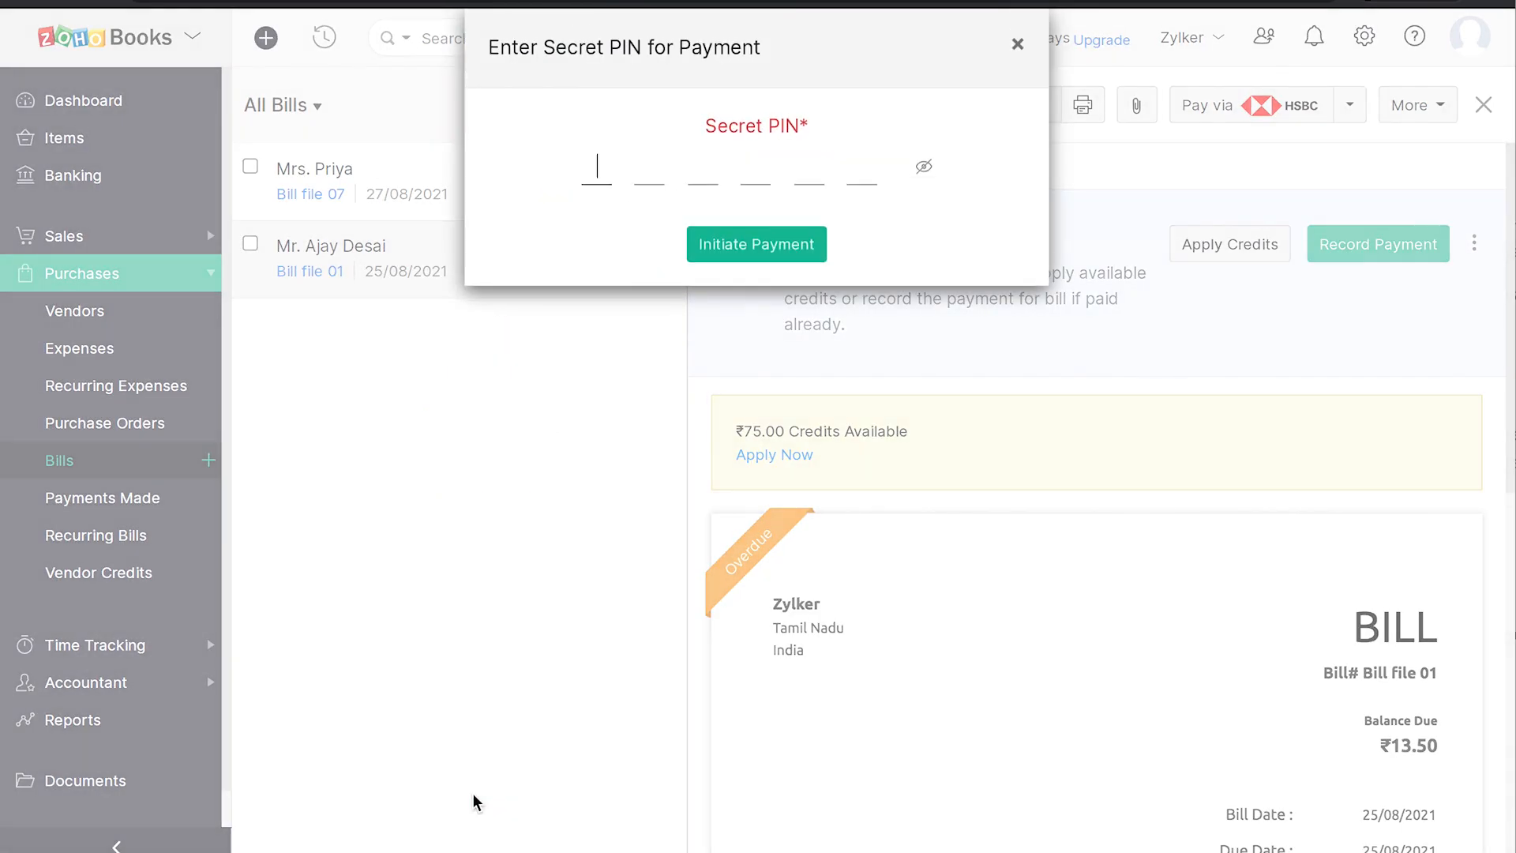
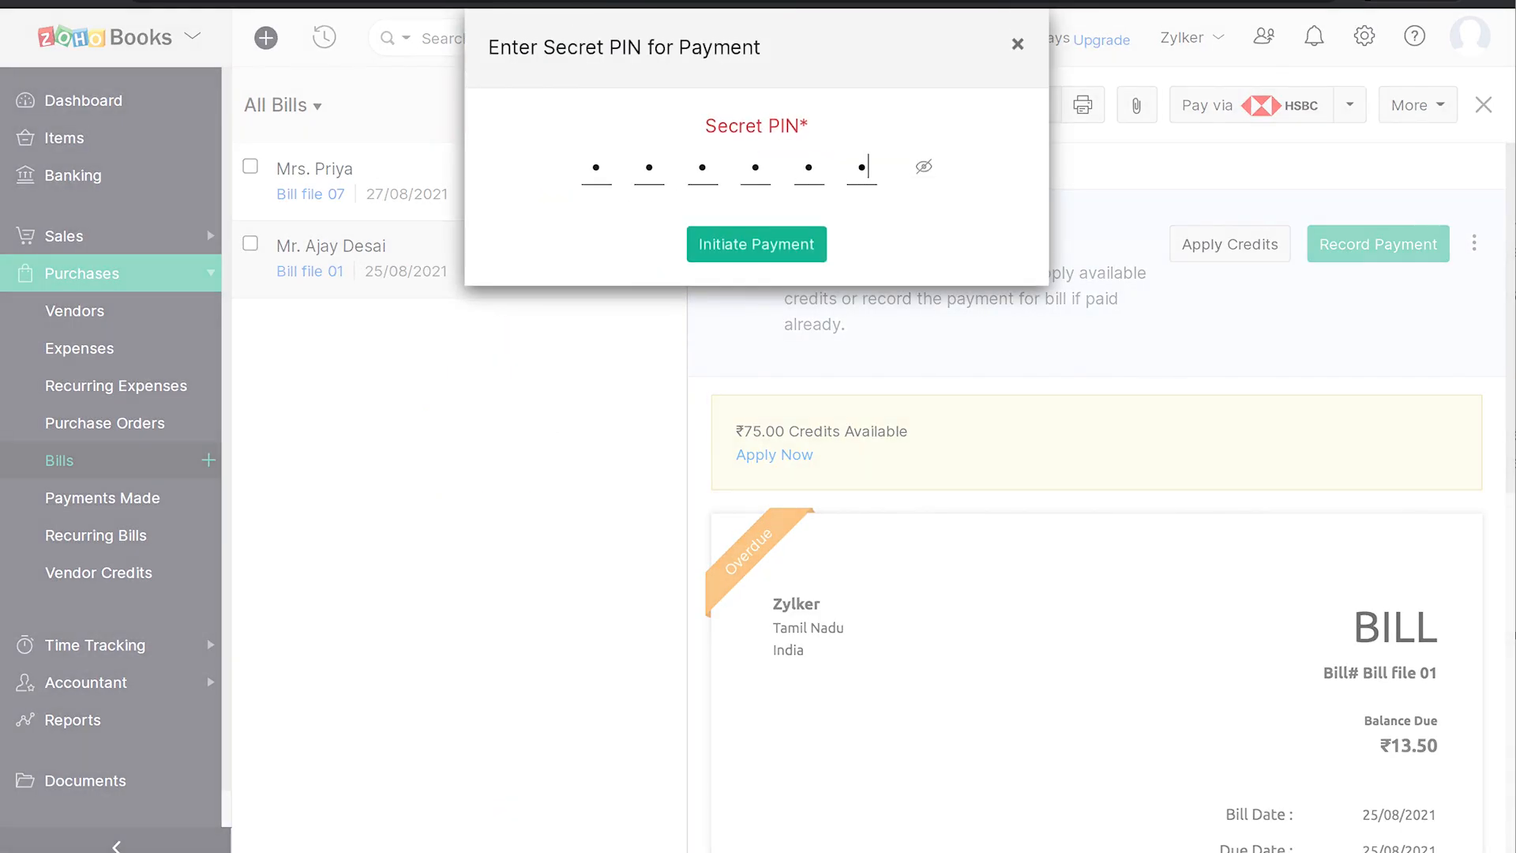
click(756, 244)
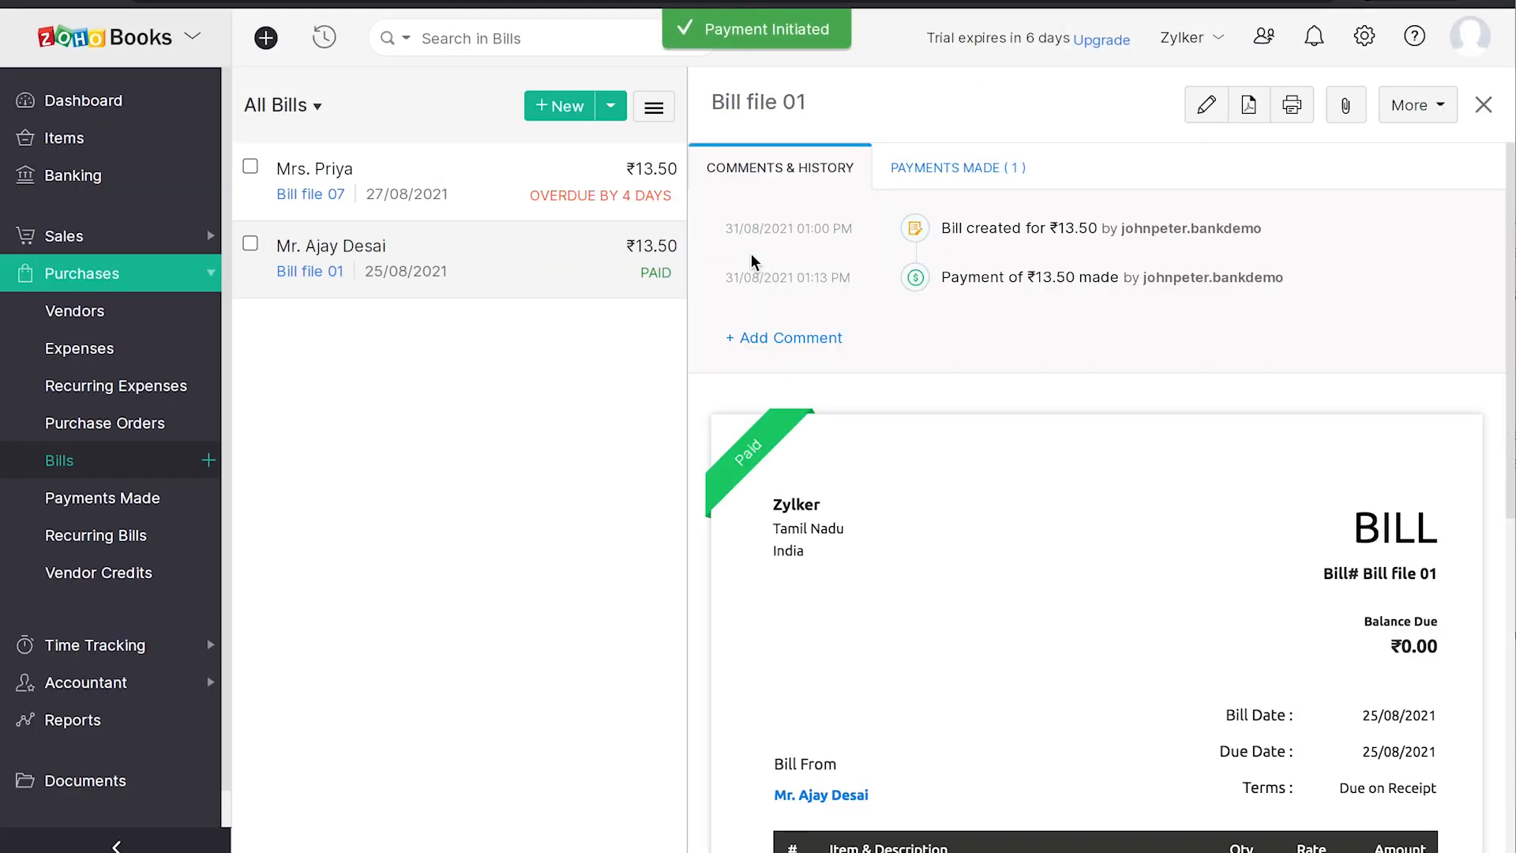
click(102, 497)
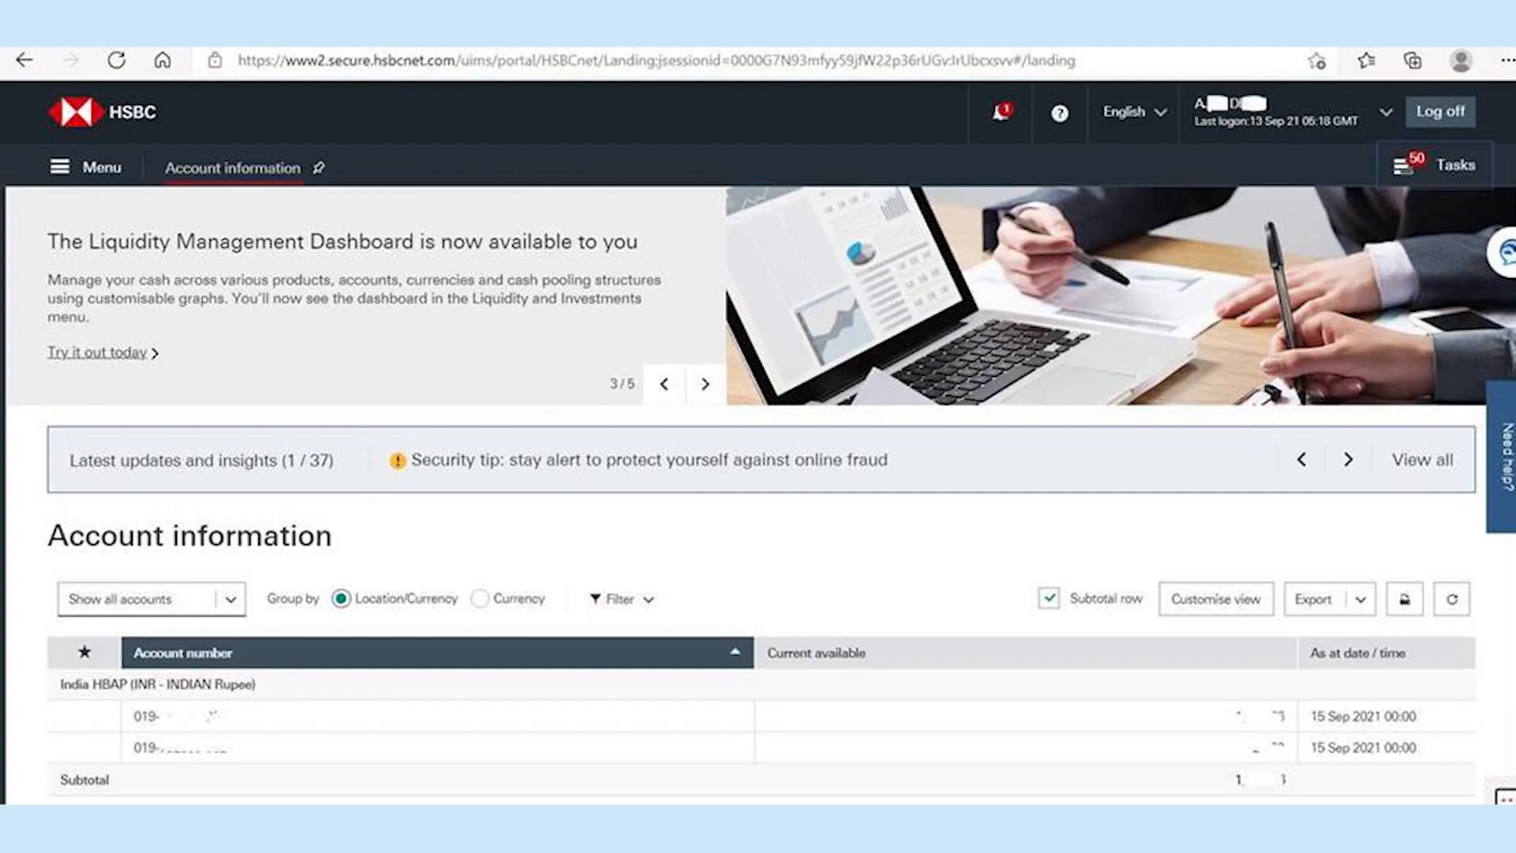
Step: Review and authorise the pending payment file in HSBCnet File authorisation
click(87, 168)
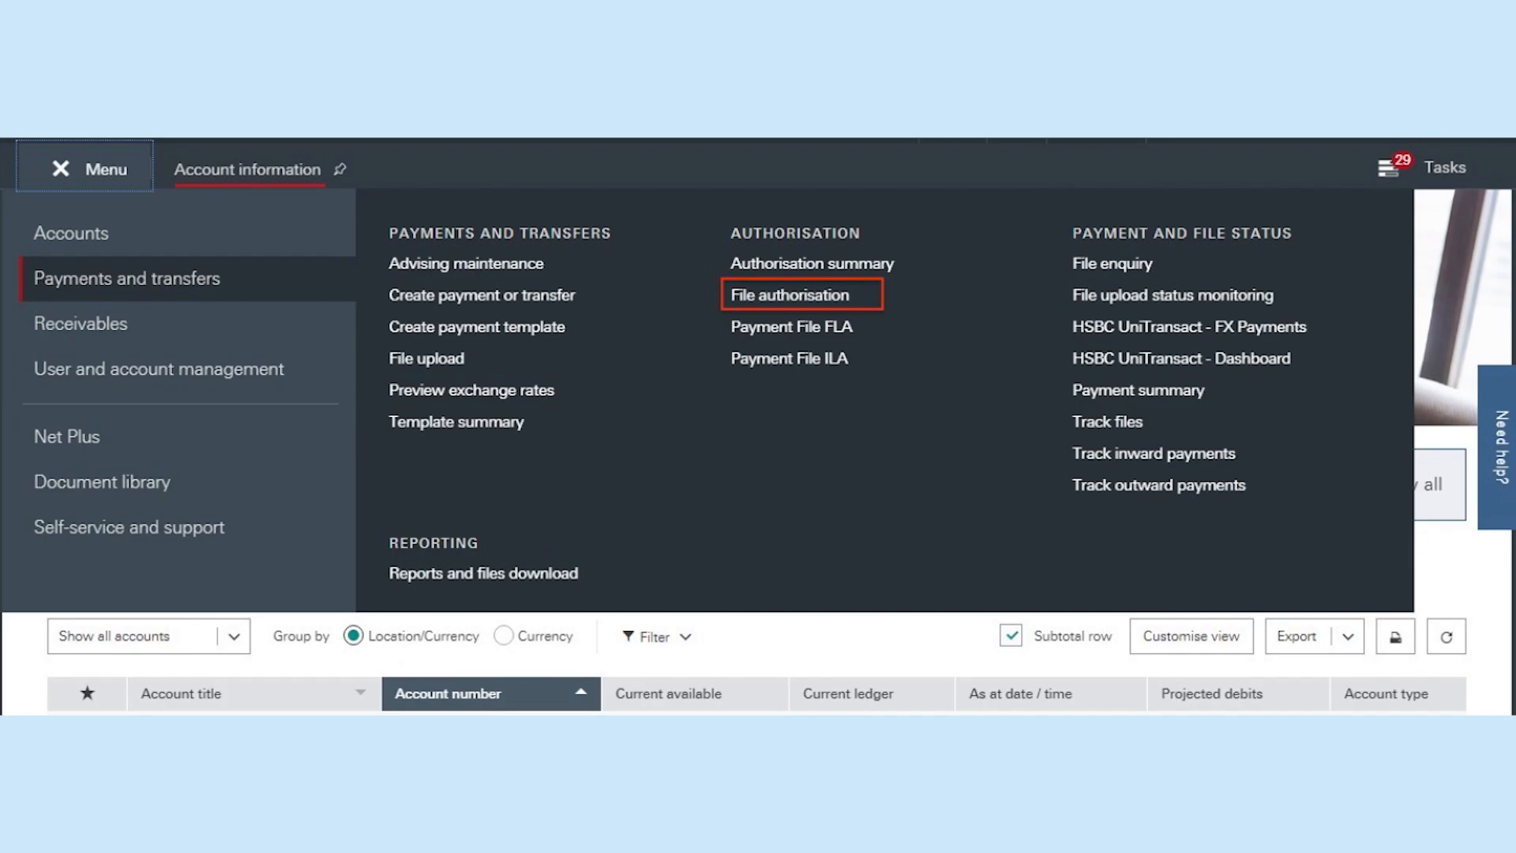
click(791, 293)
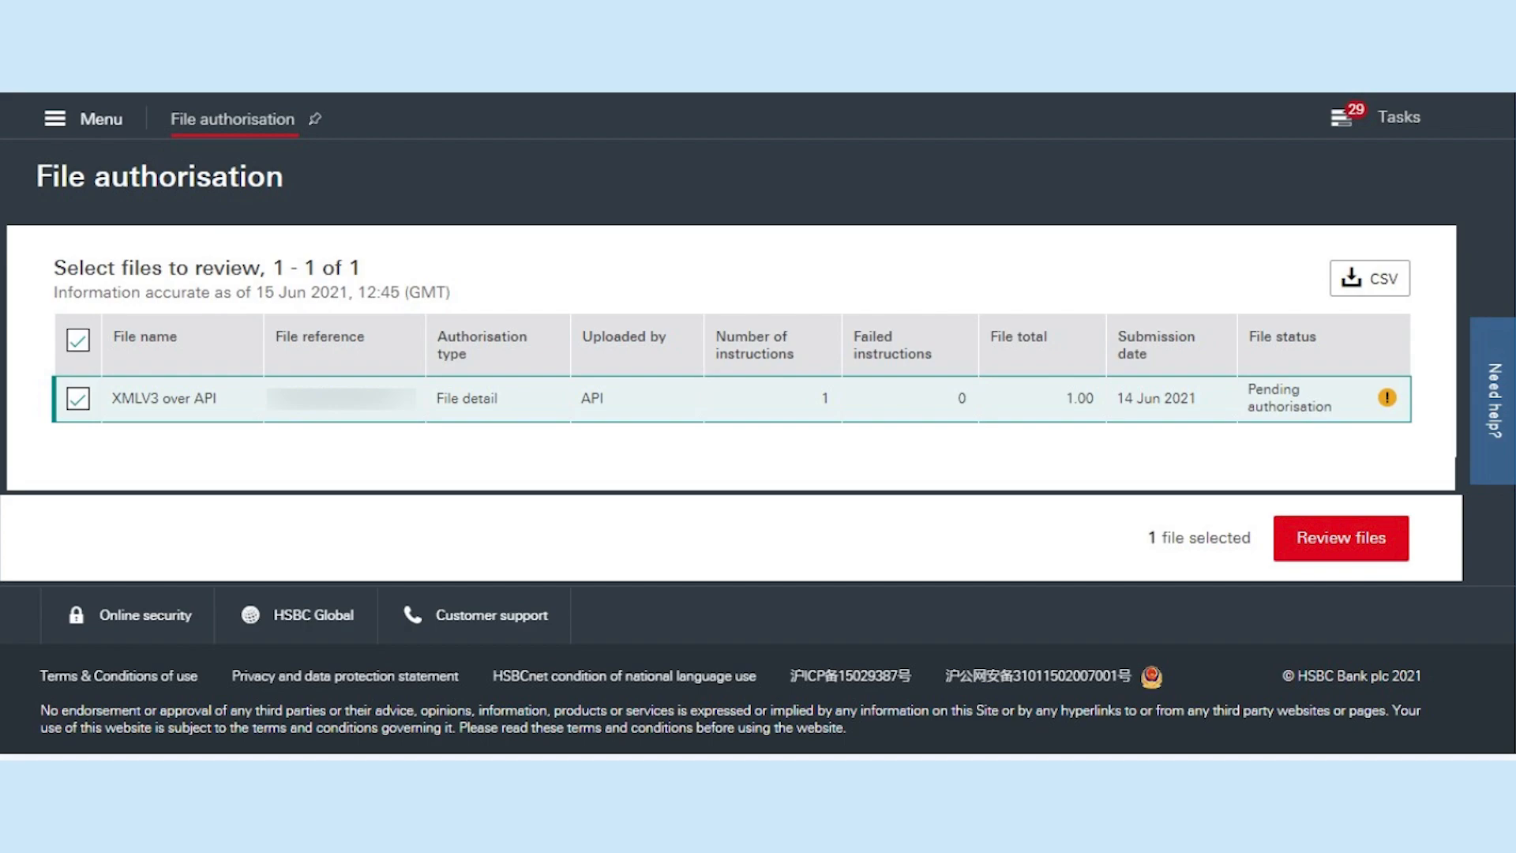
click(1340, 538)
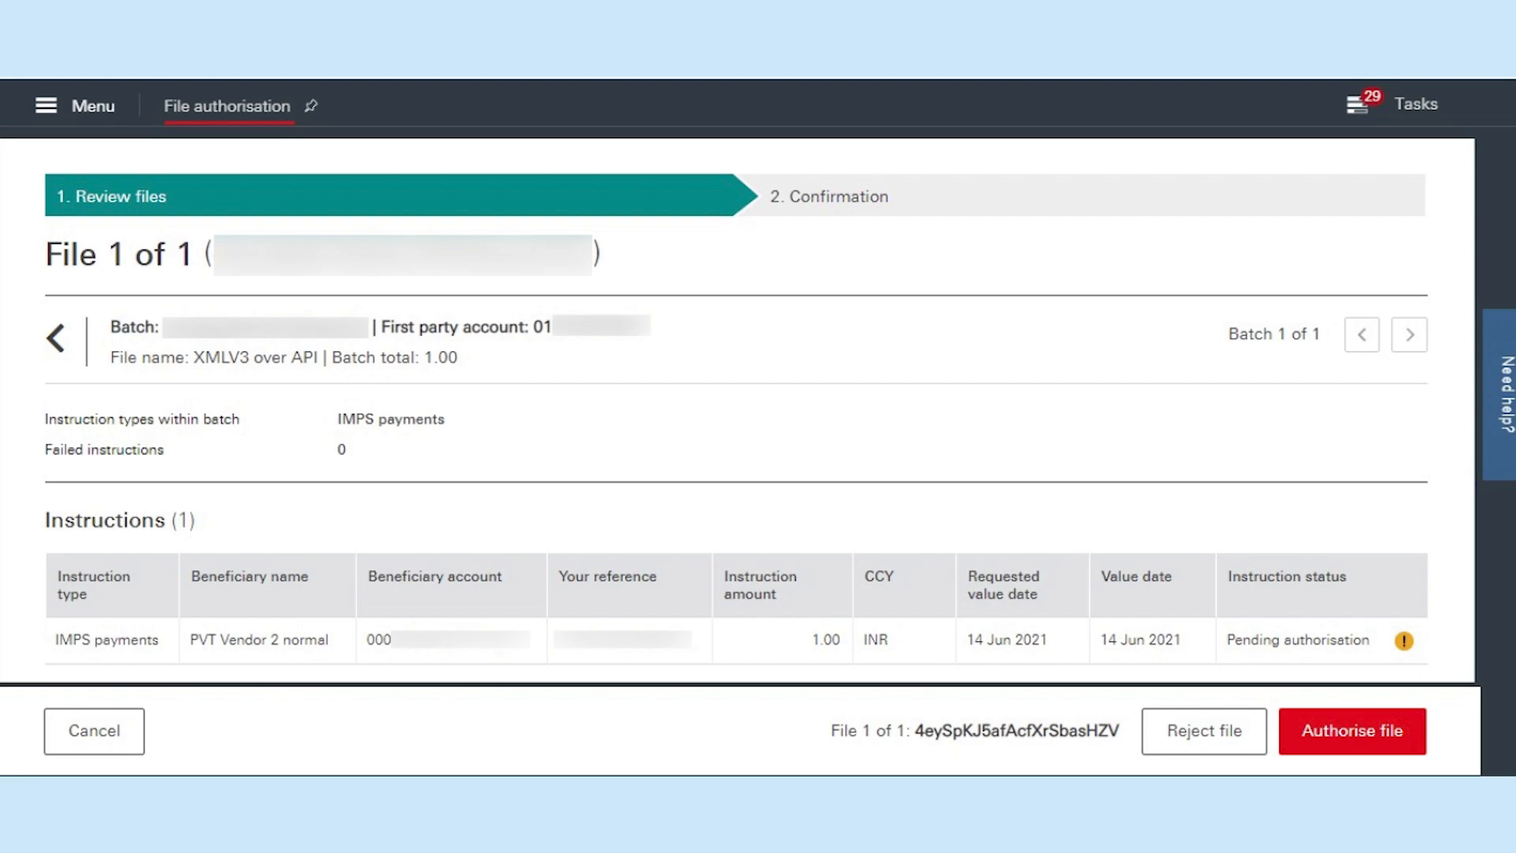
click(1351, 729)
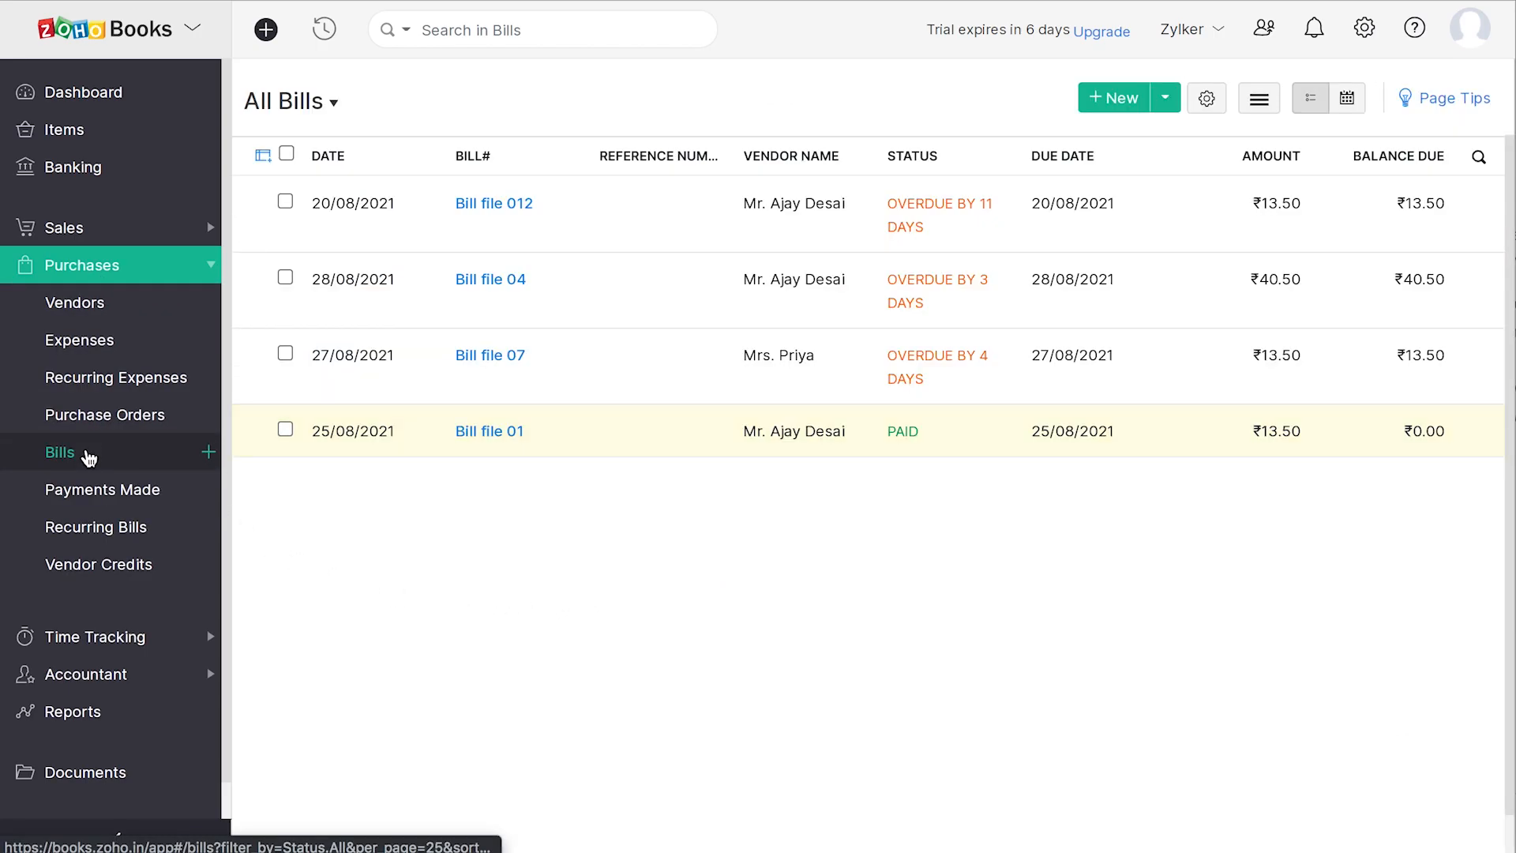
click(263, 353)
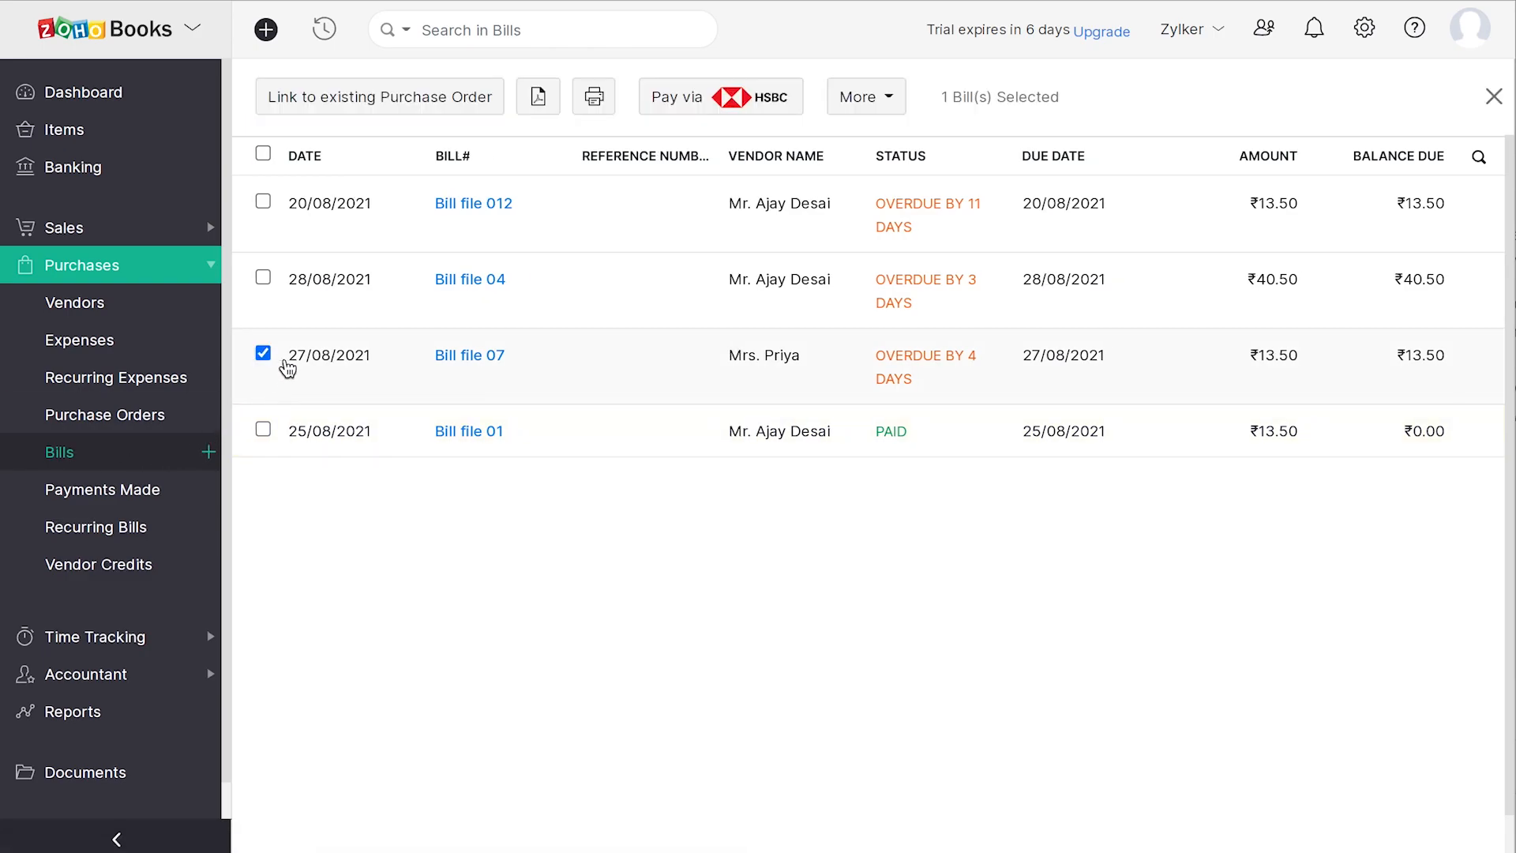
click(262, 278)
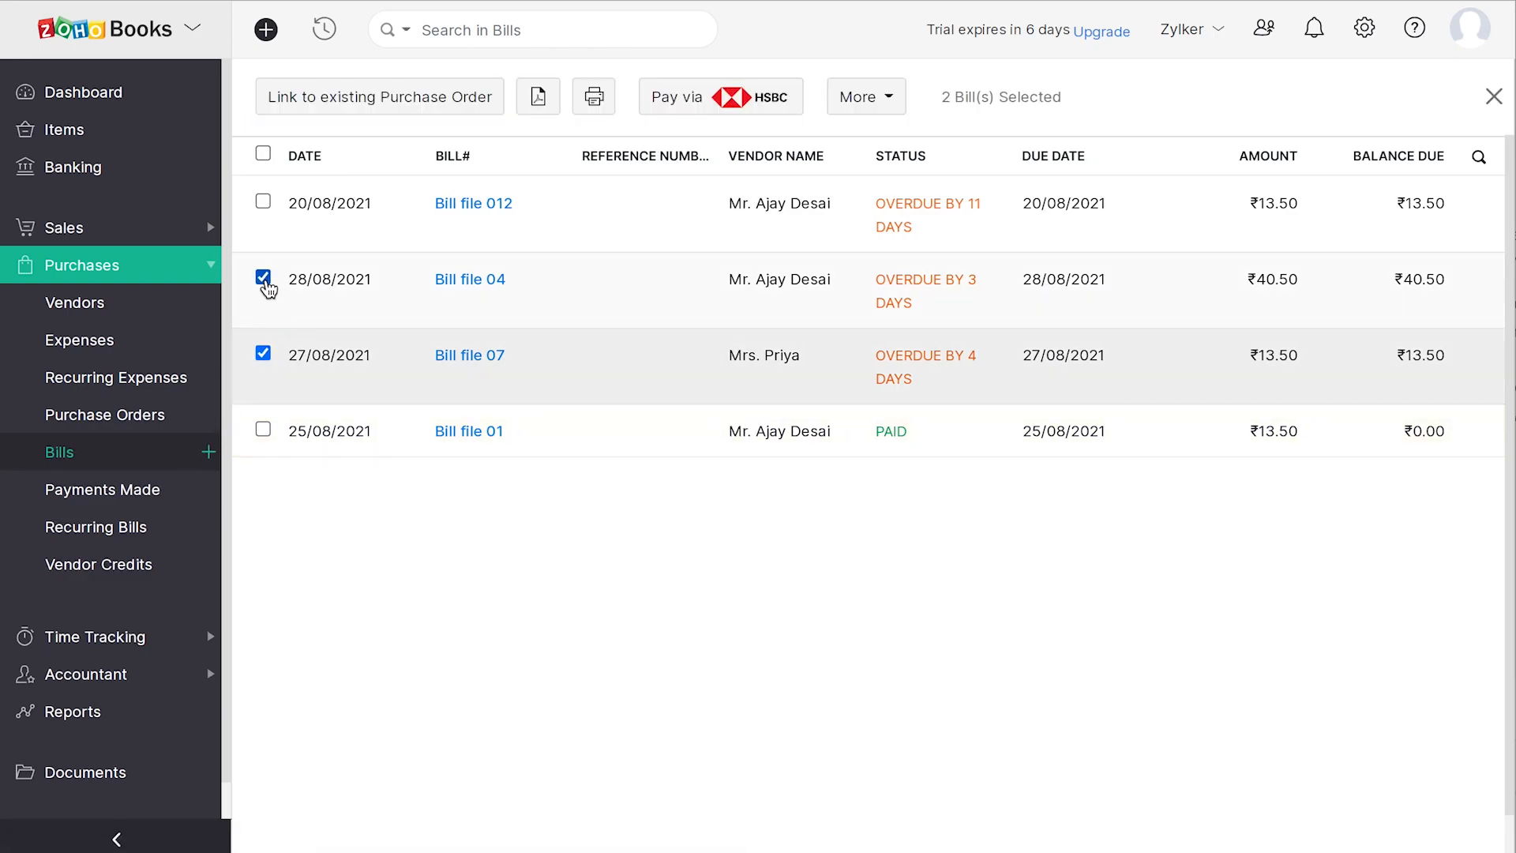
click(720, 97)
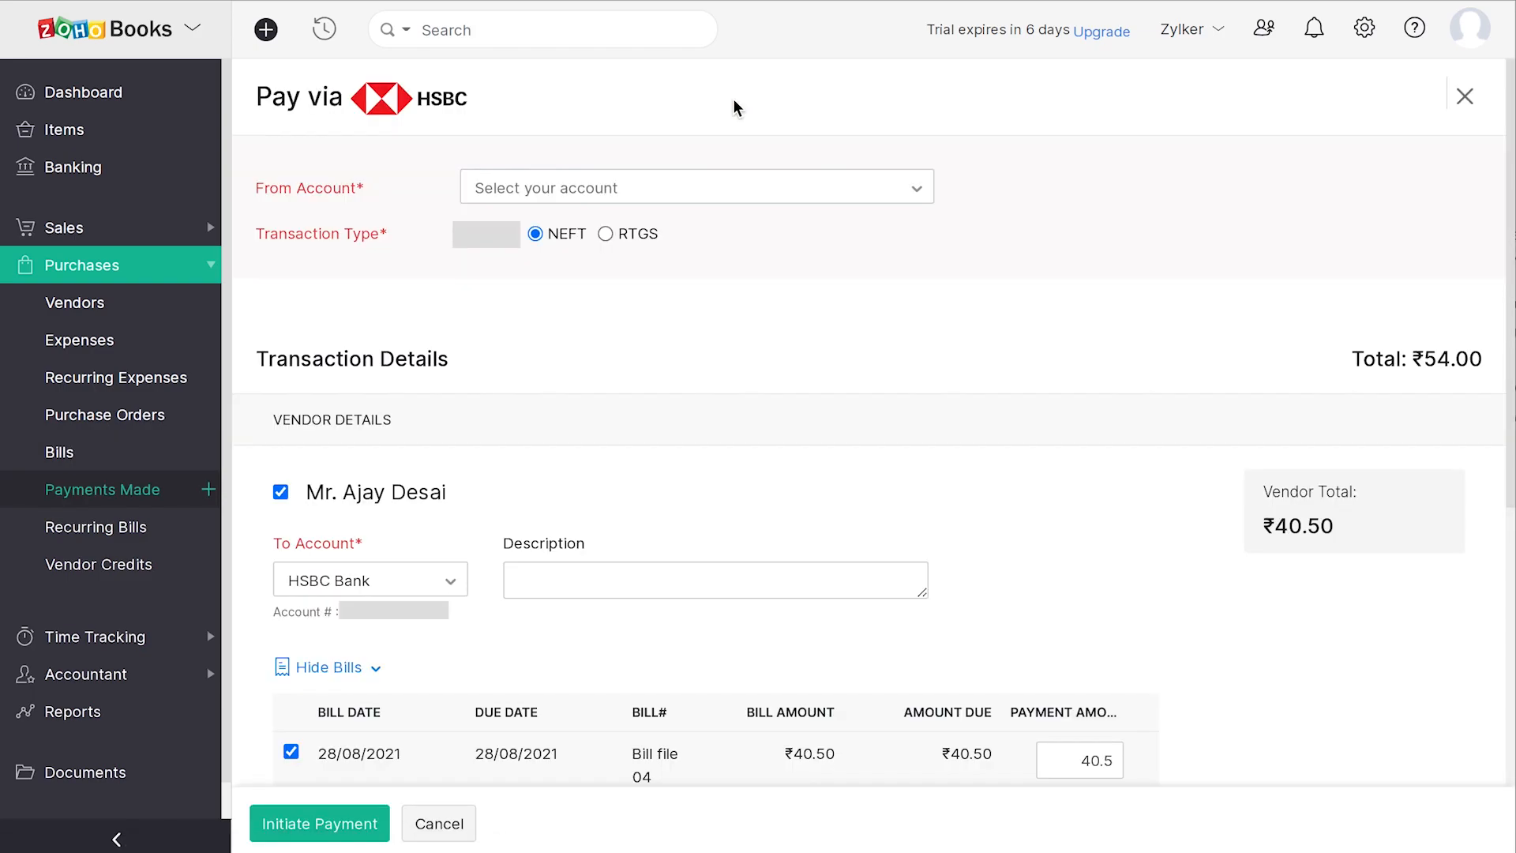
click(694, 187)
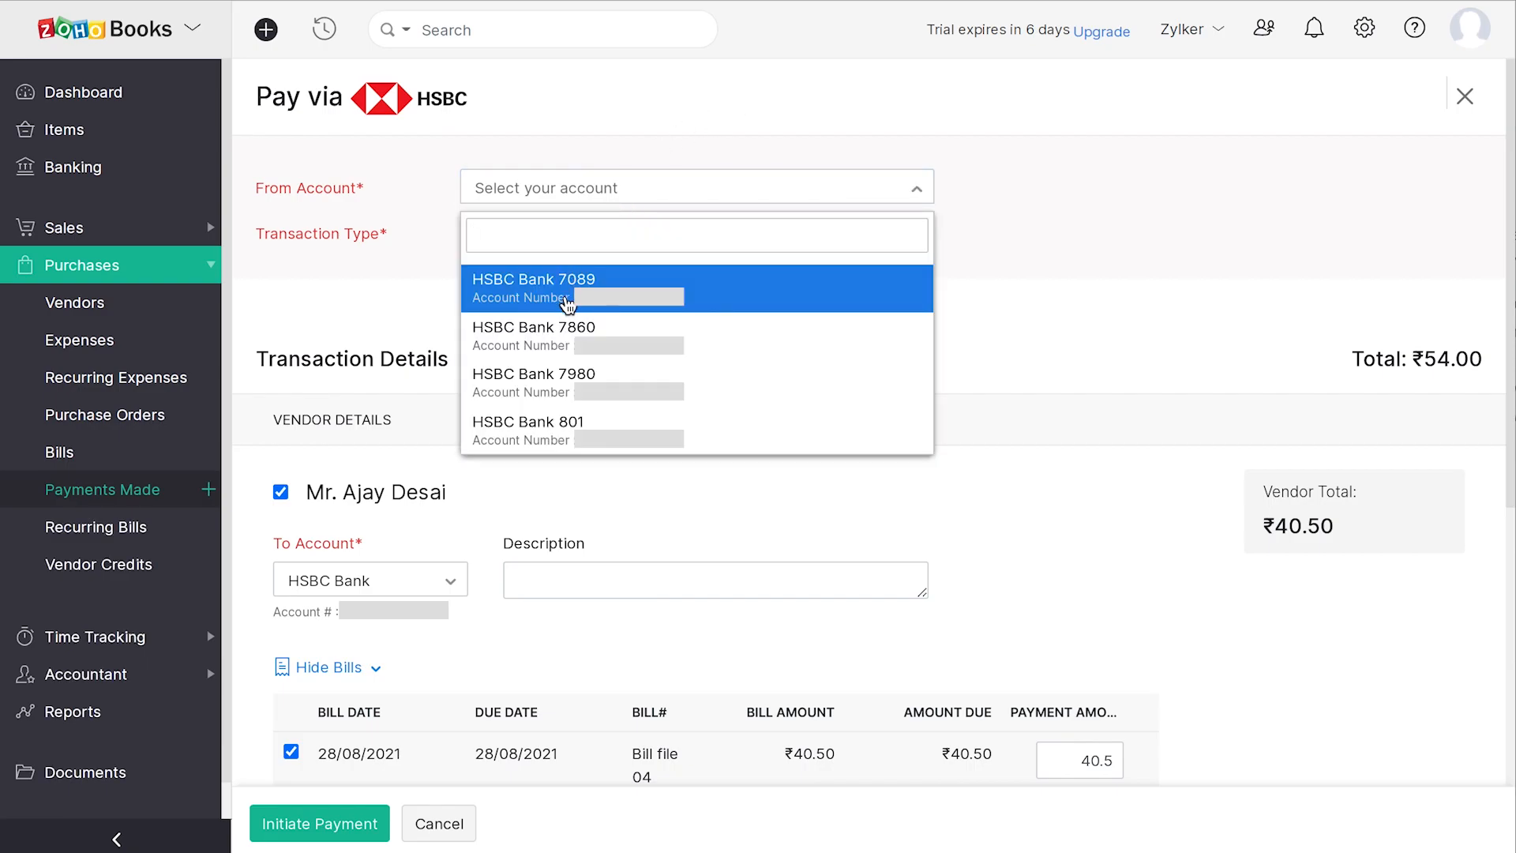
click(533, 279)
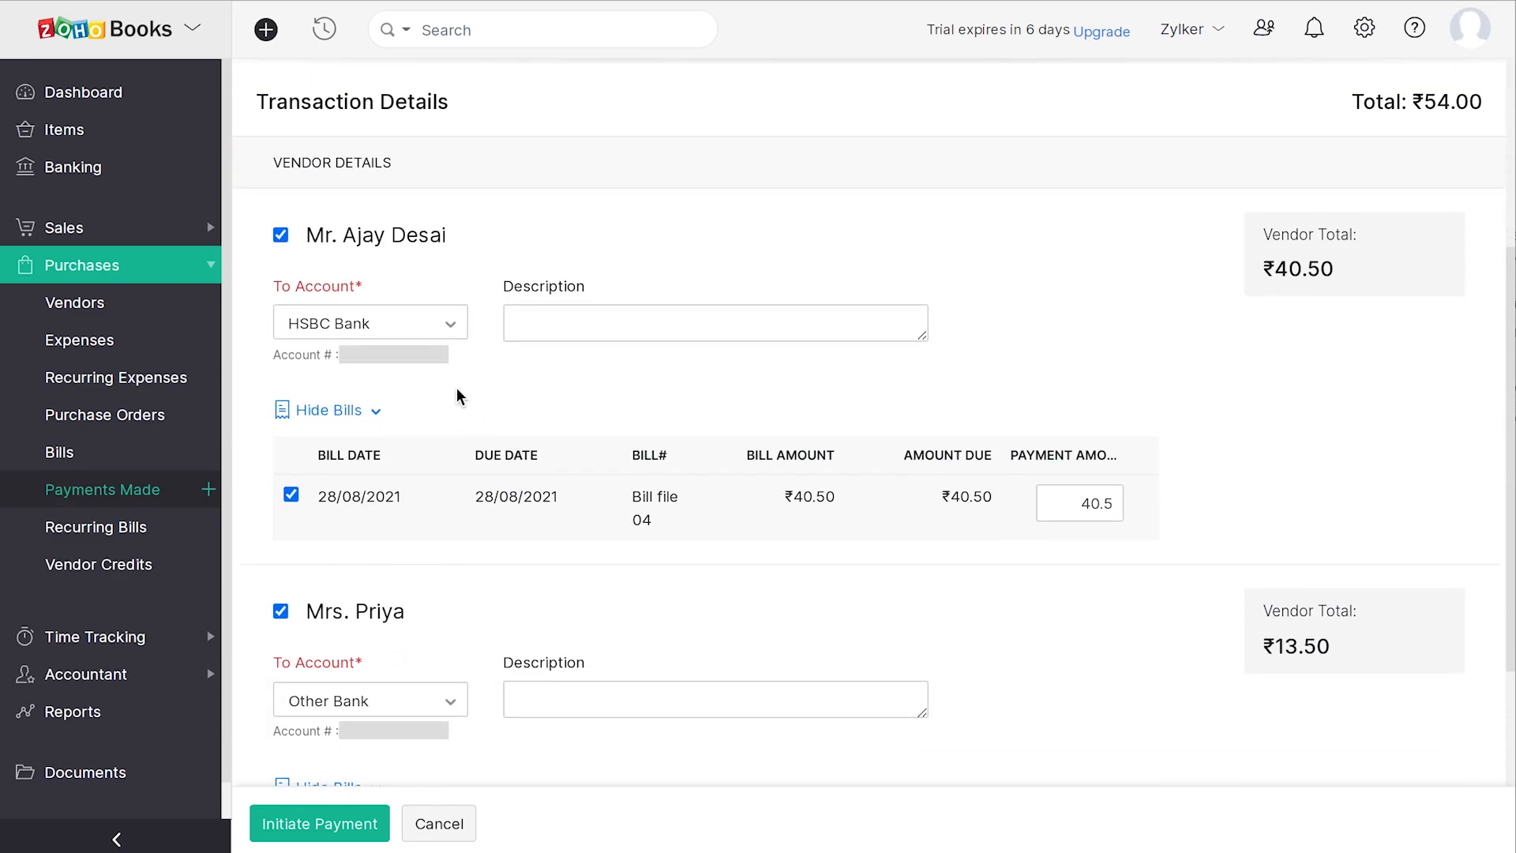
click(370, 322)
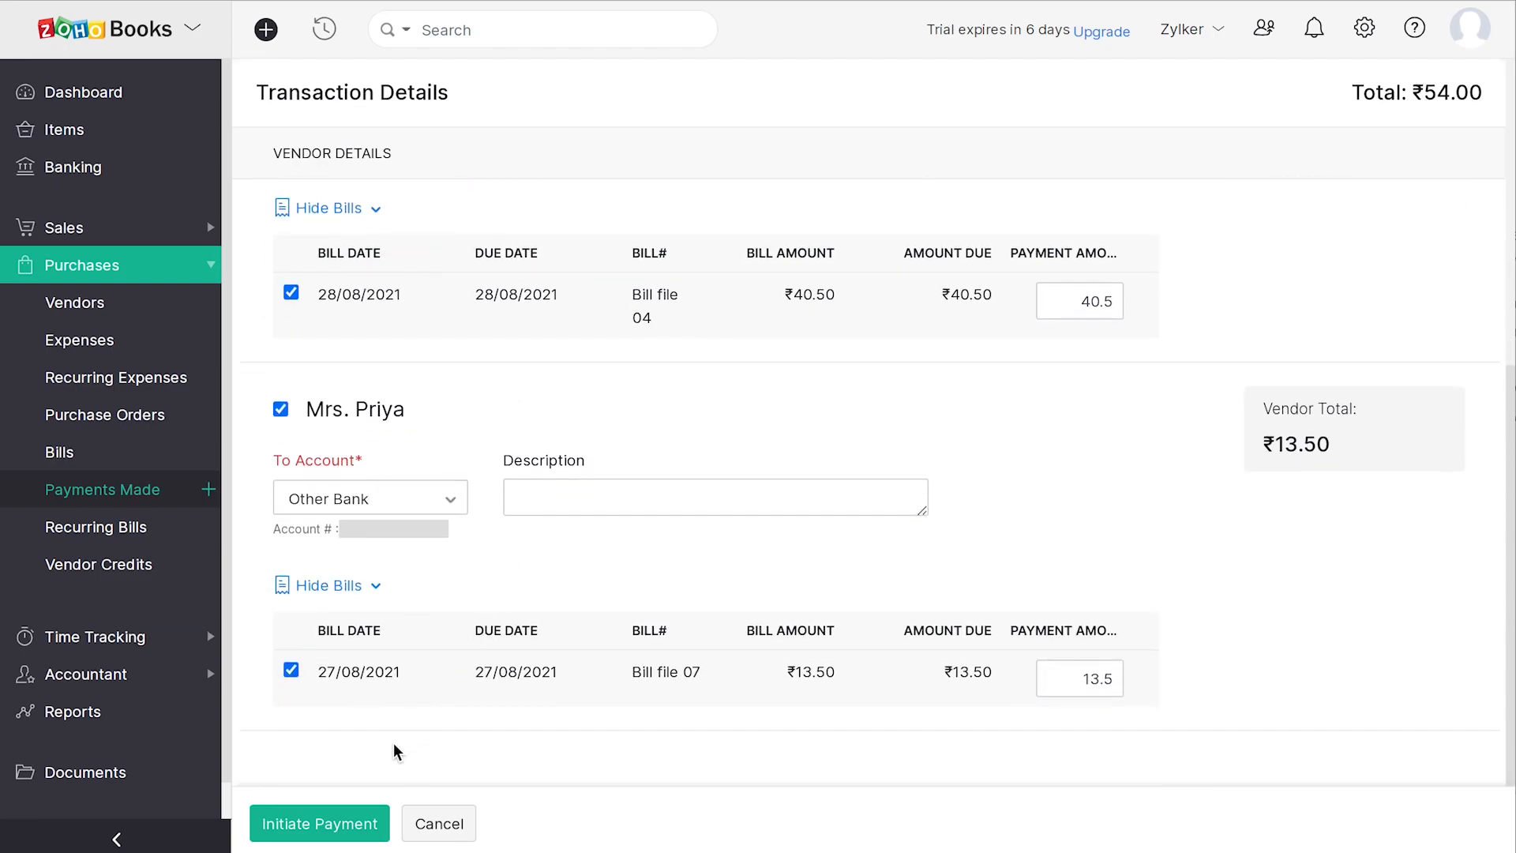
click(319, 822)
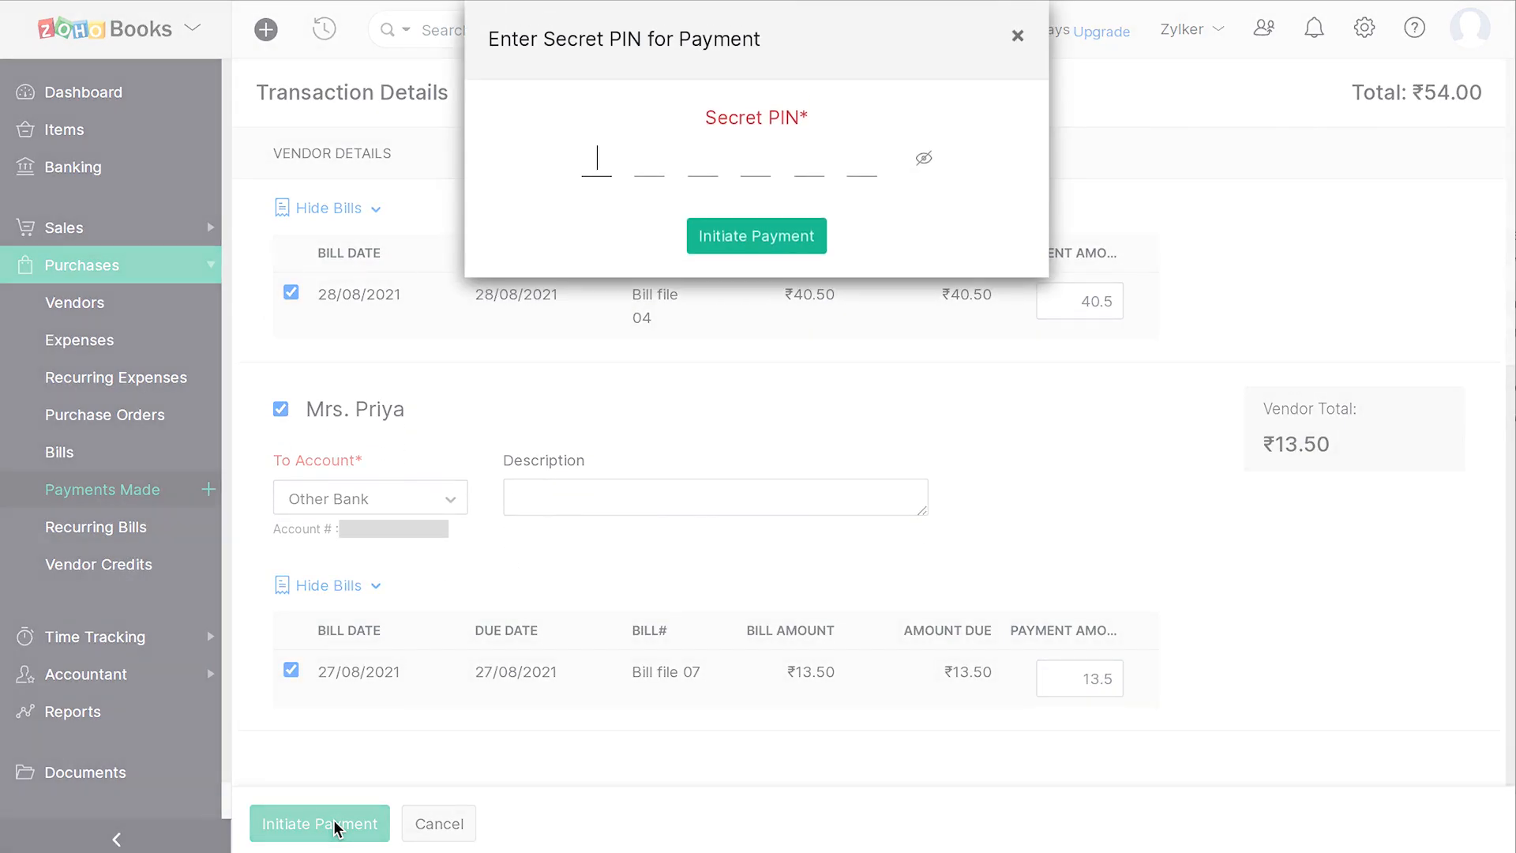
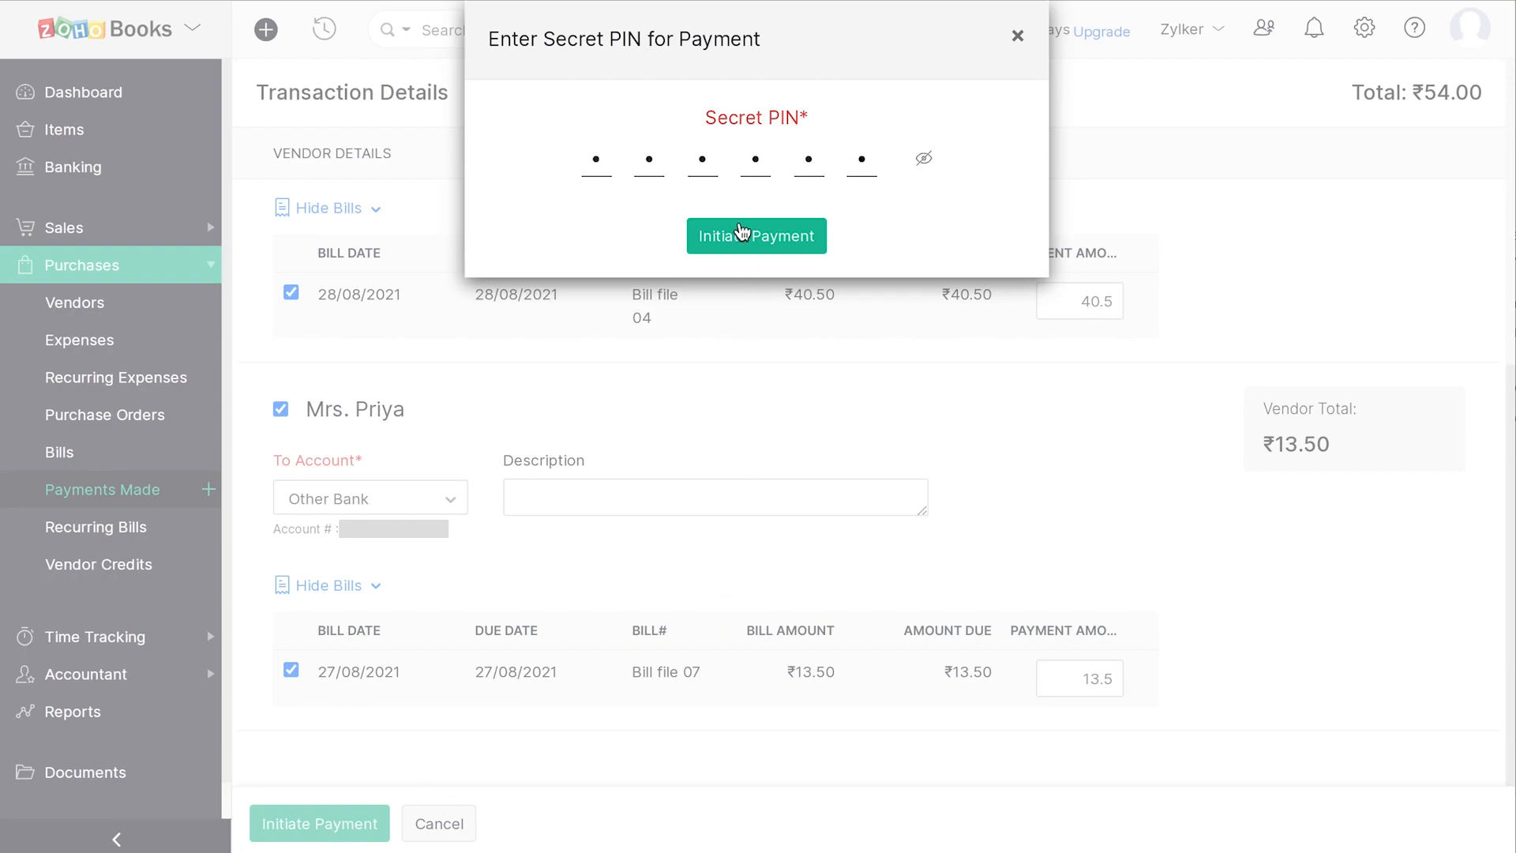
click(756, 235)
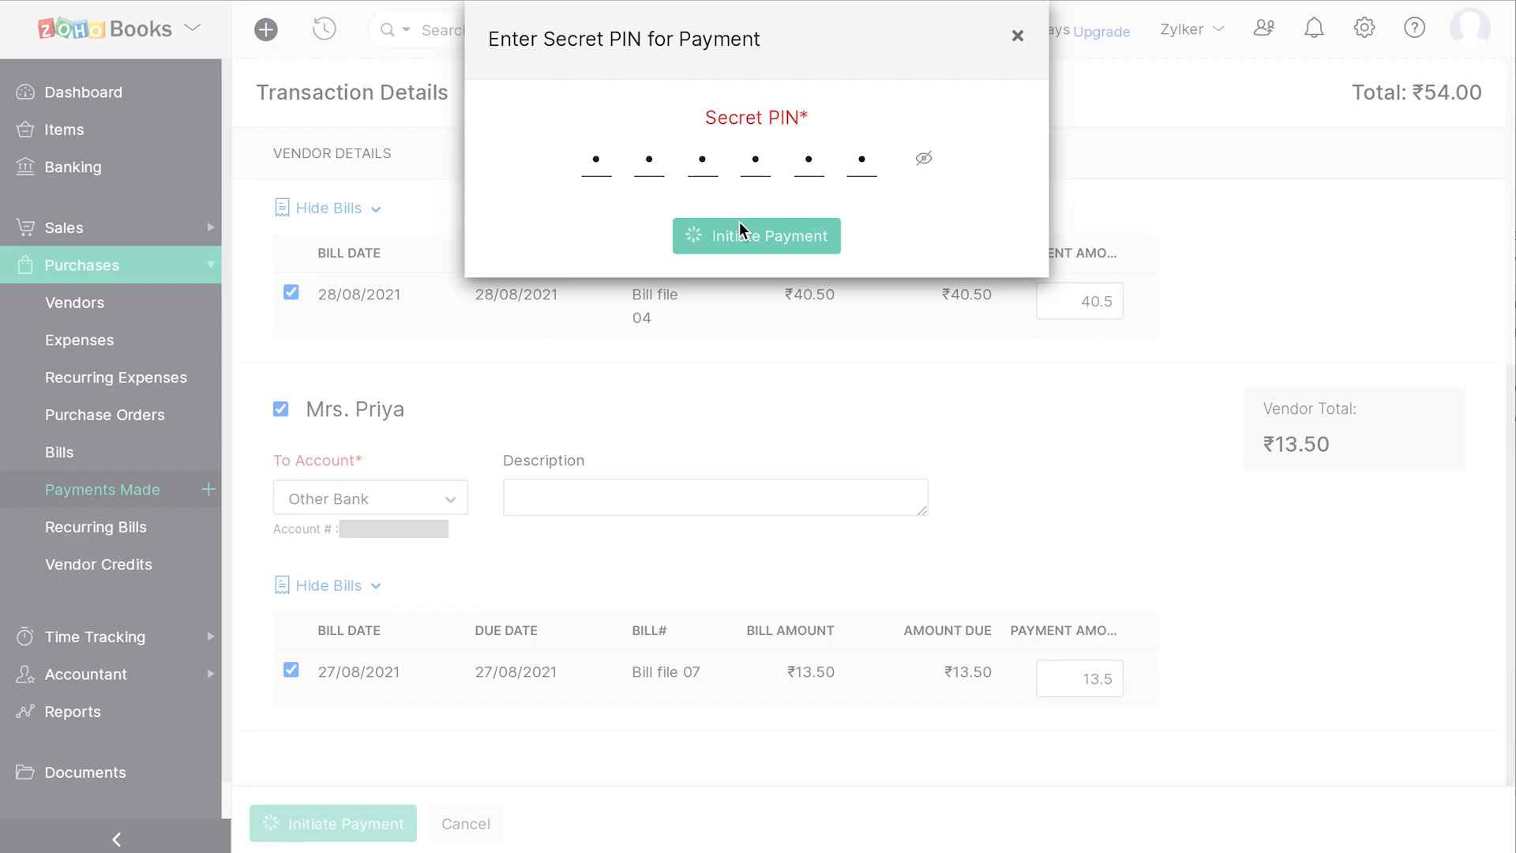
click(757, 235)
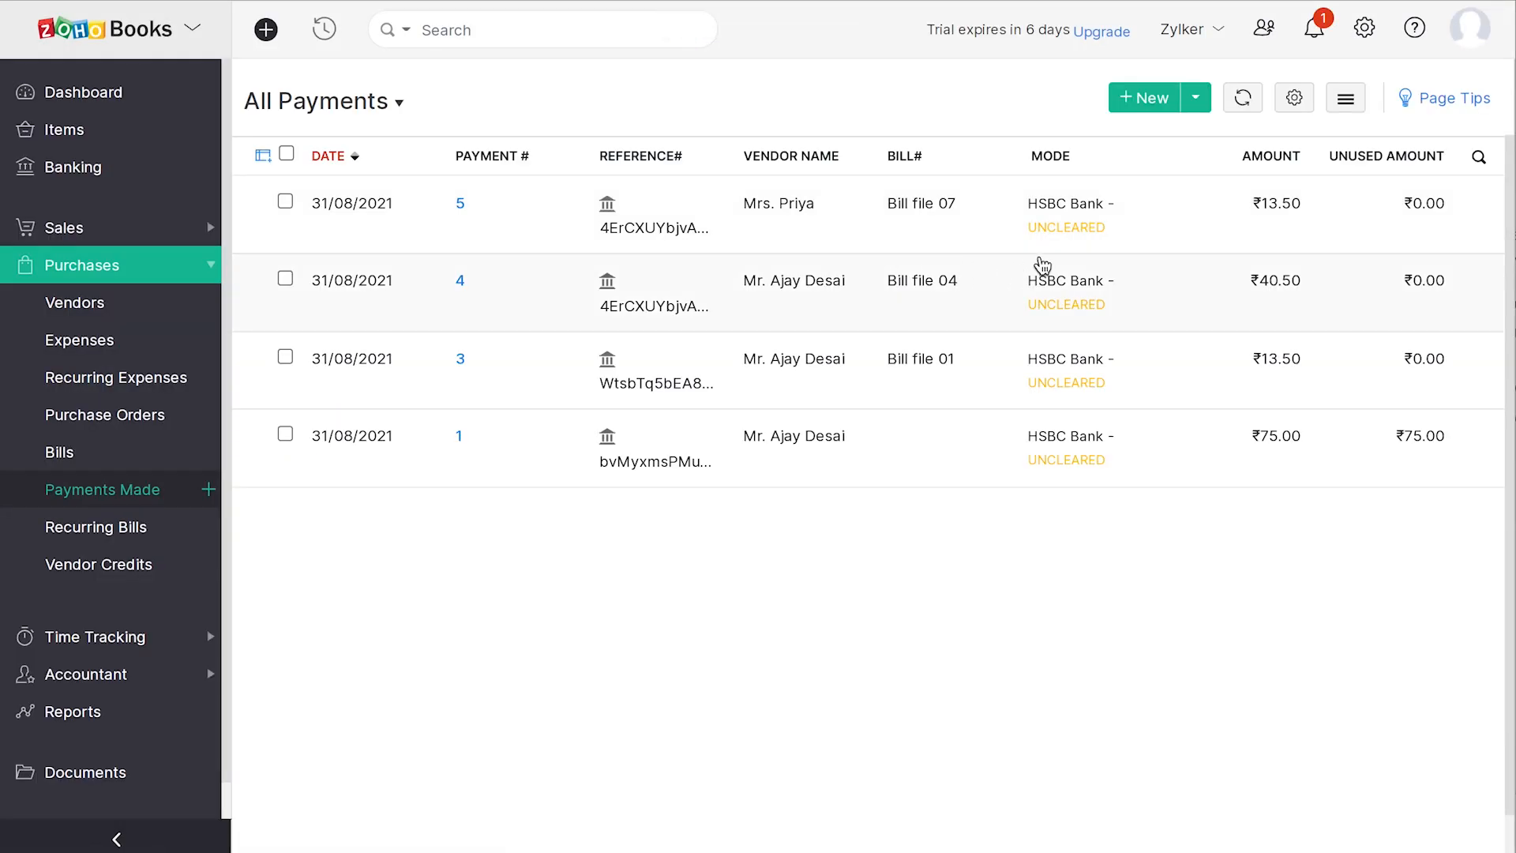
Step: Switch to GST Filing to view the August 2021 monthly/quarterly returns summary
click(1312, 29)
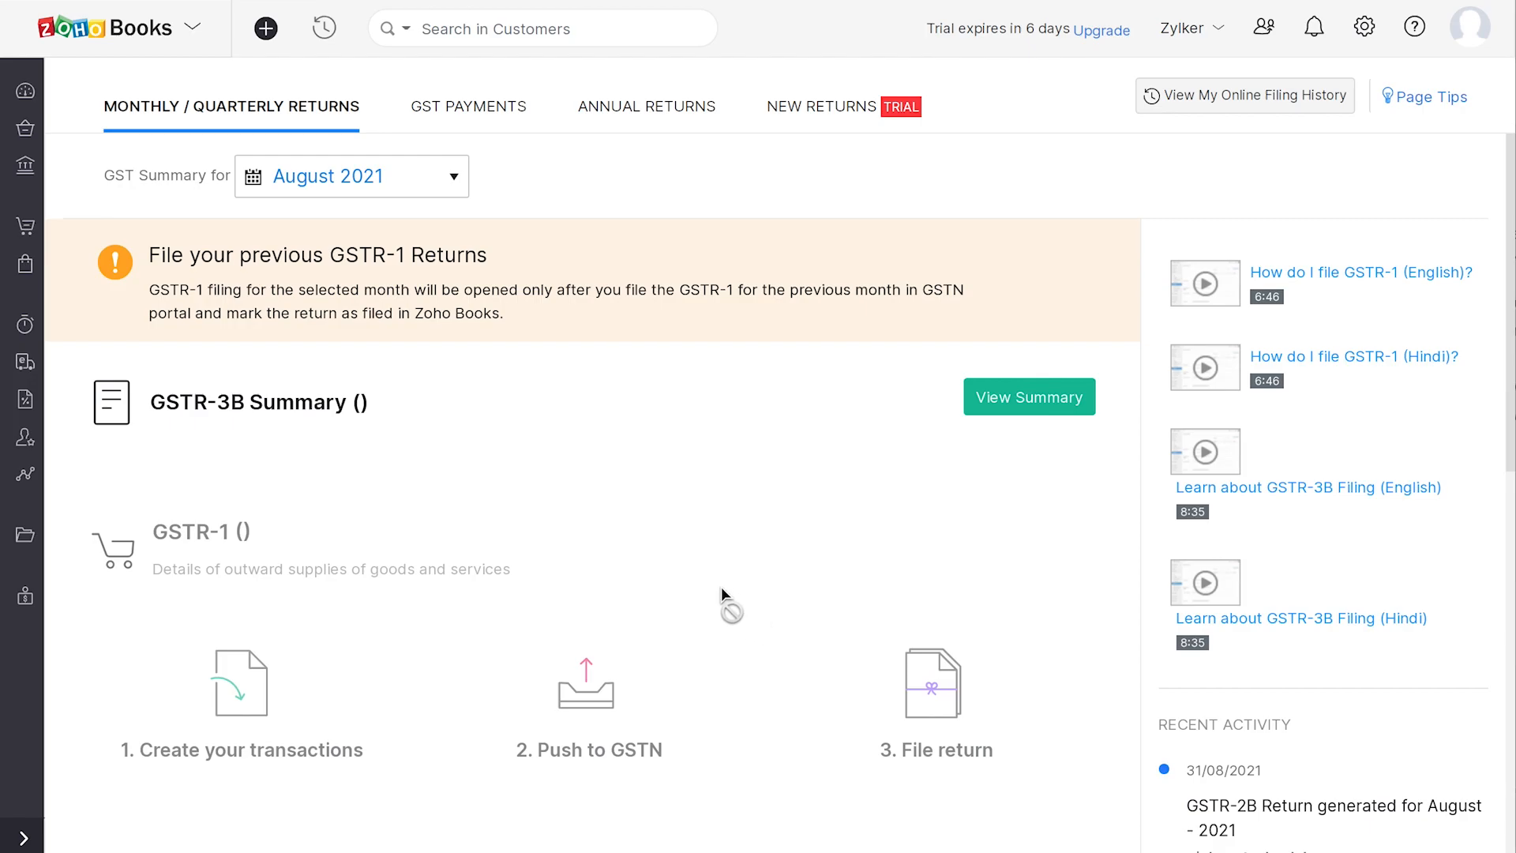
Step: Pay a ₹1,100 GST challan (CGST and SGST ₹550 each) from HSBC 7089, confirmed with PIN
click(468, 107)
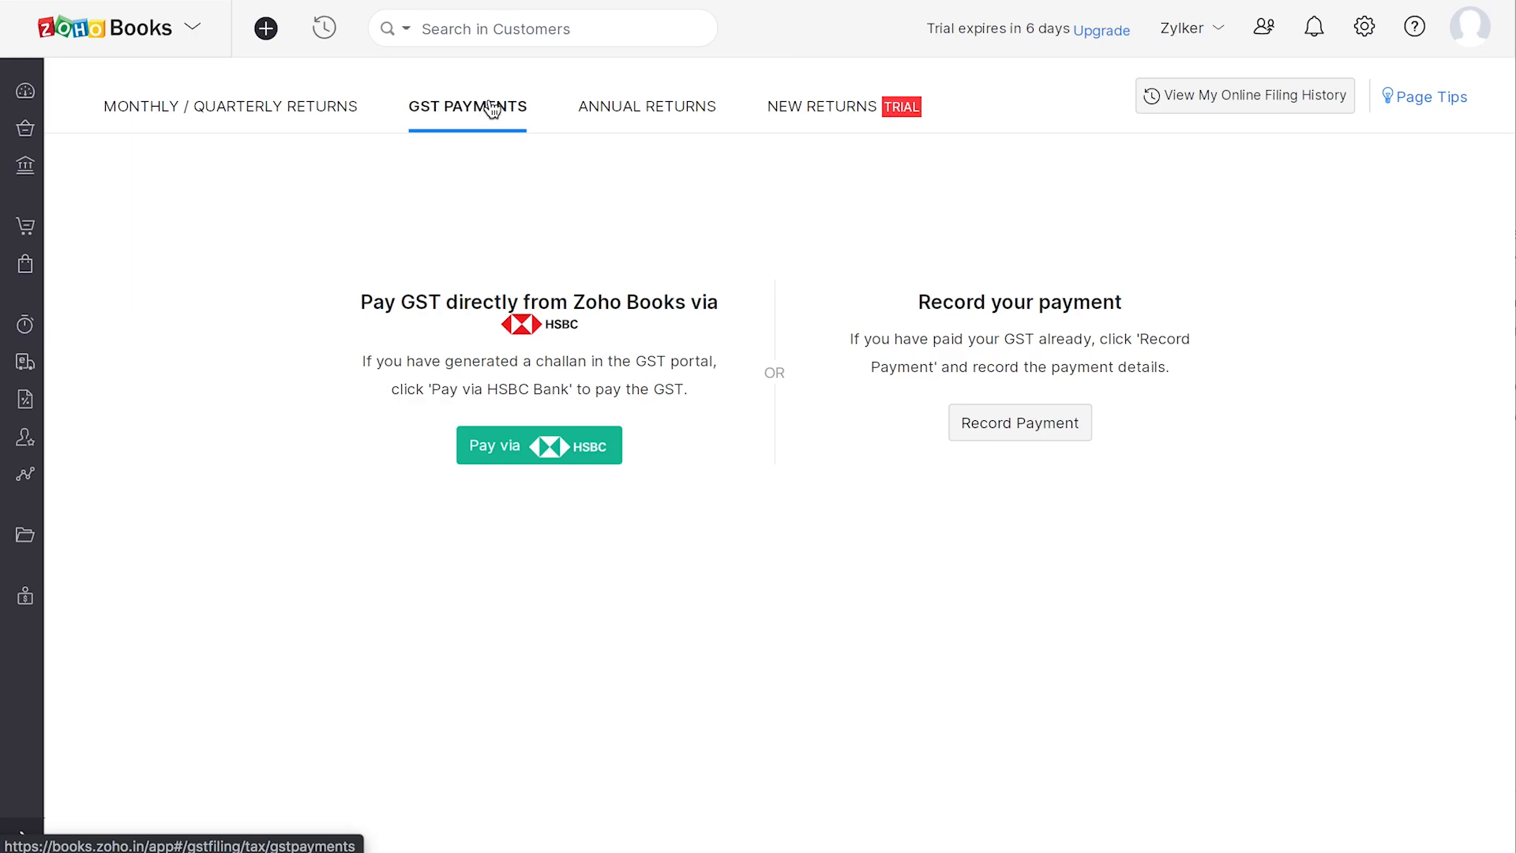
click(539, 444)
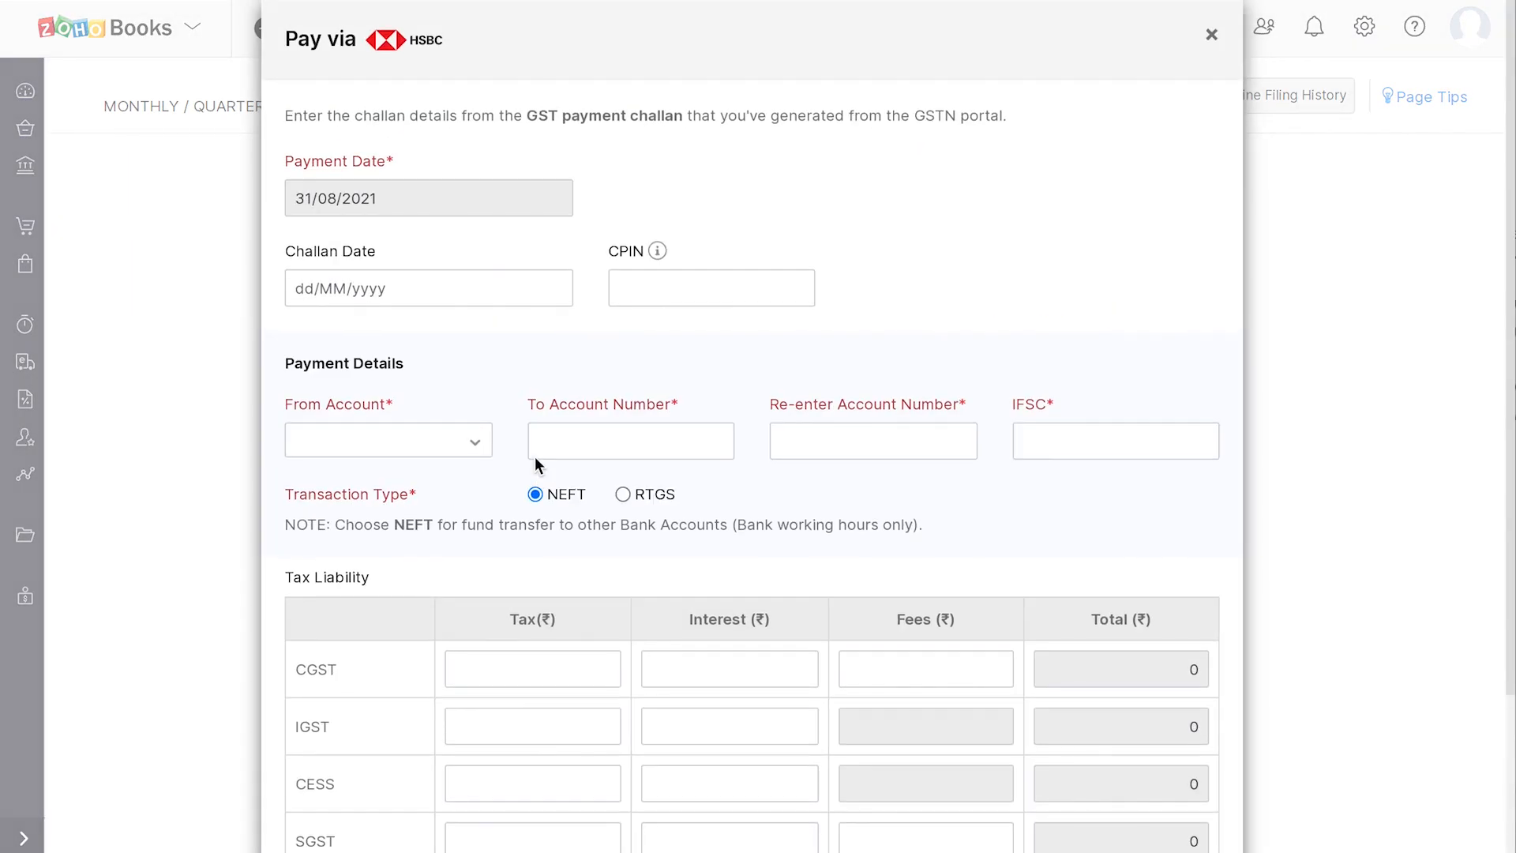
click(428, 287)
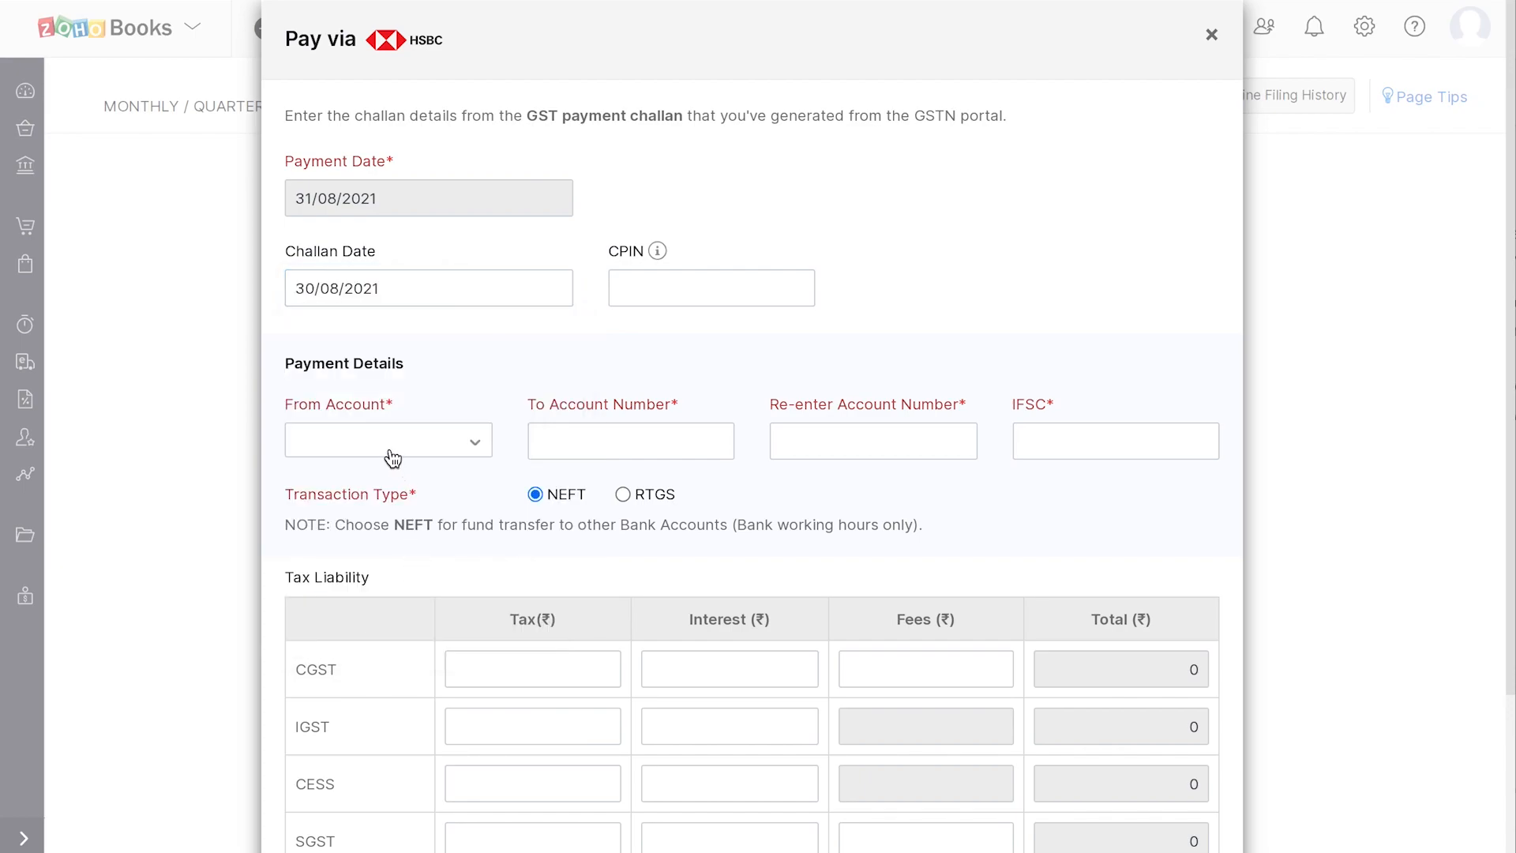
click(386, 440)
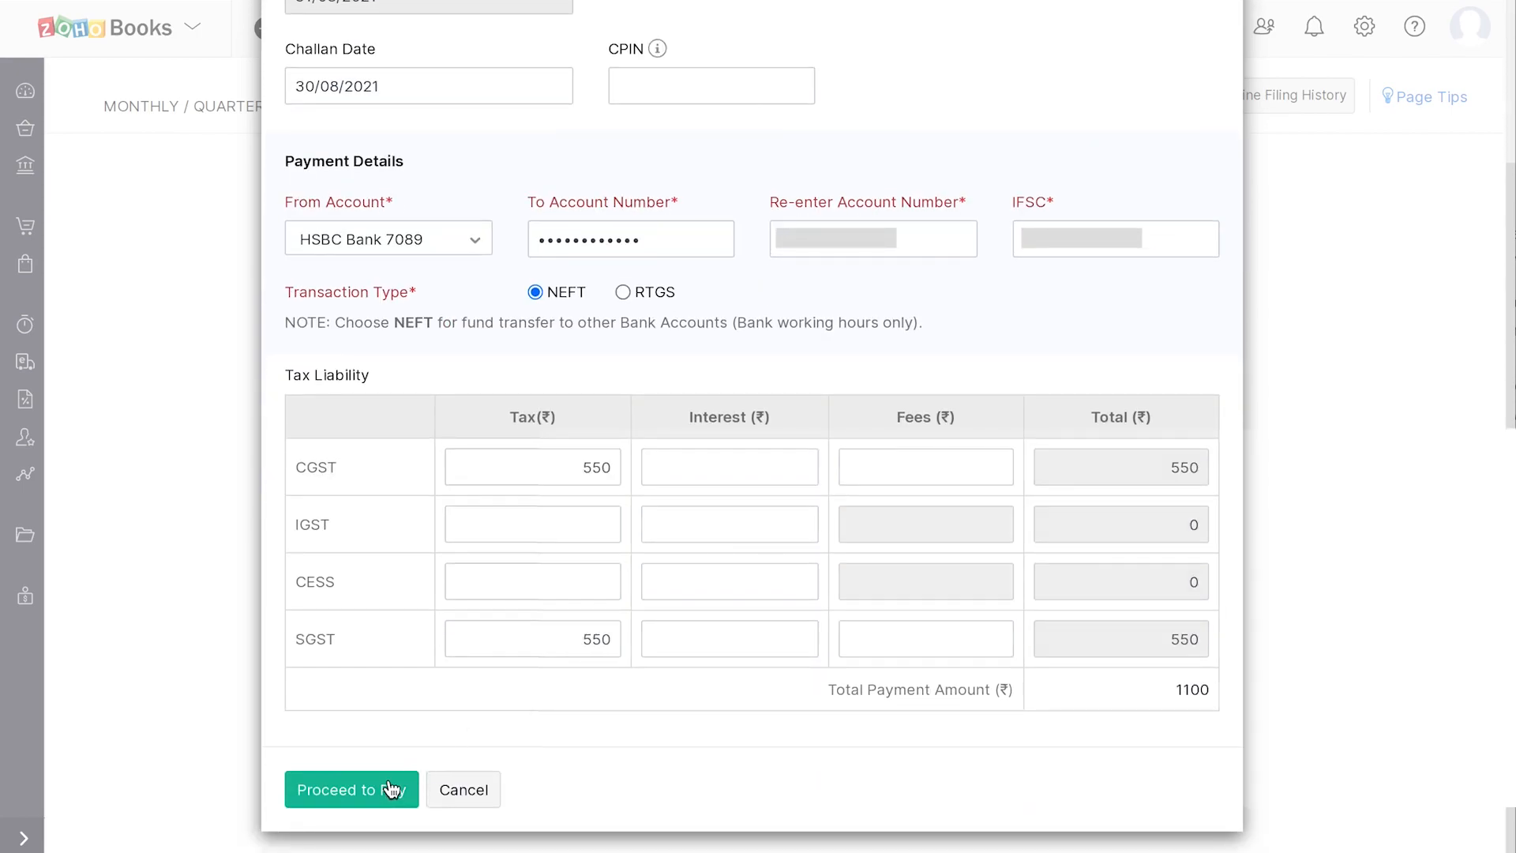
click(351, 789)
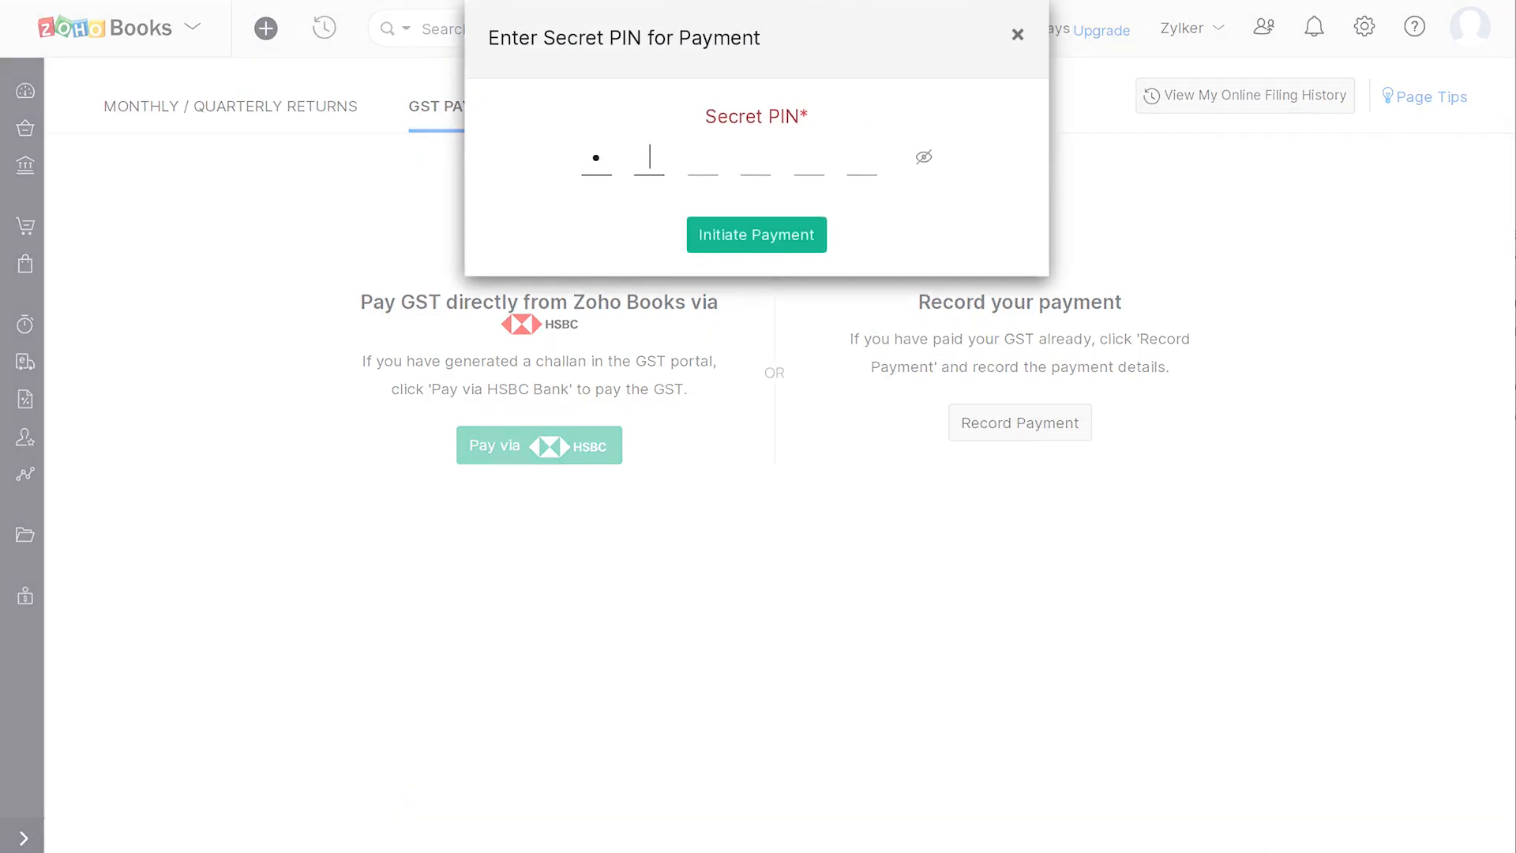
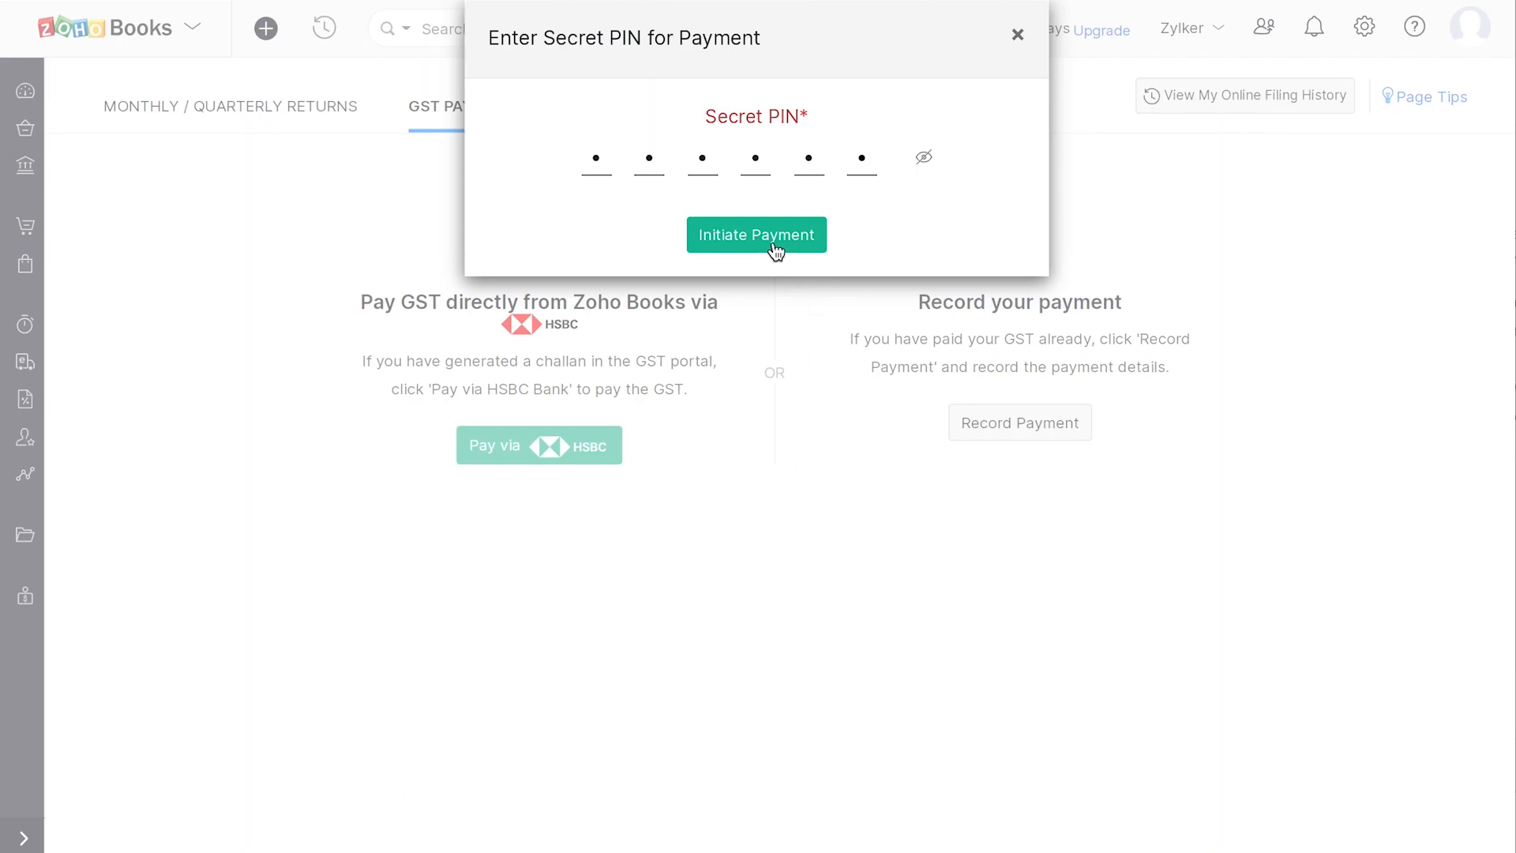
click(756, 234)
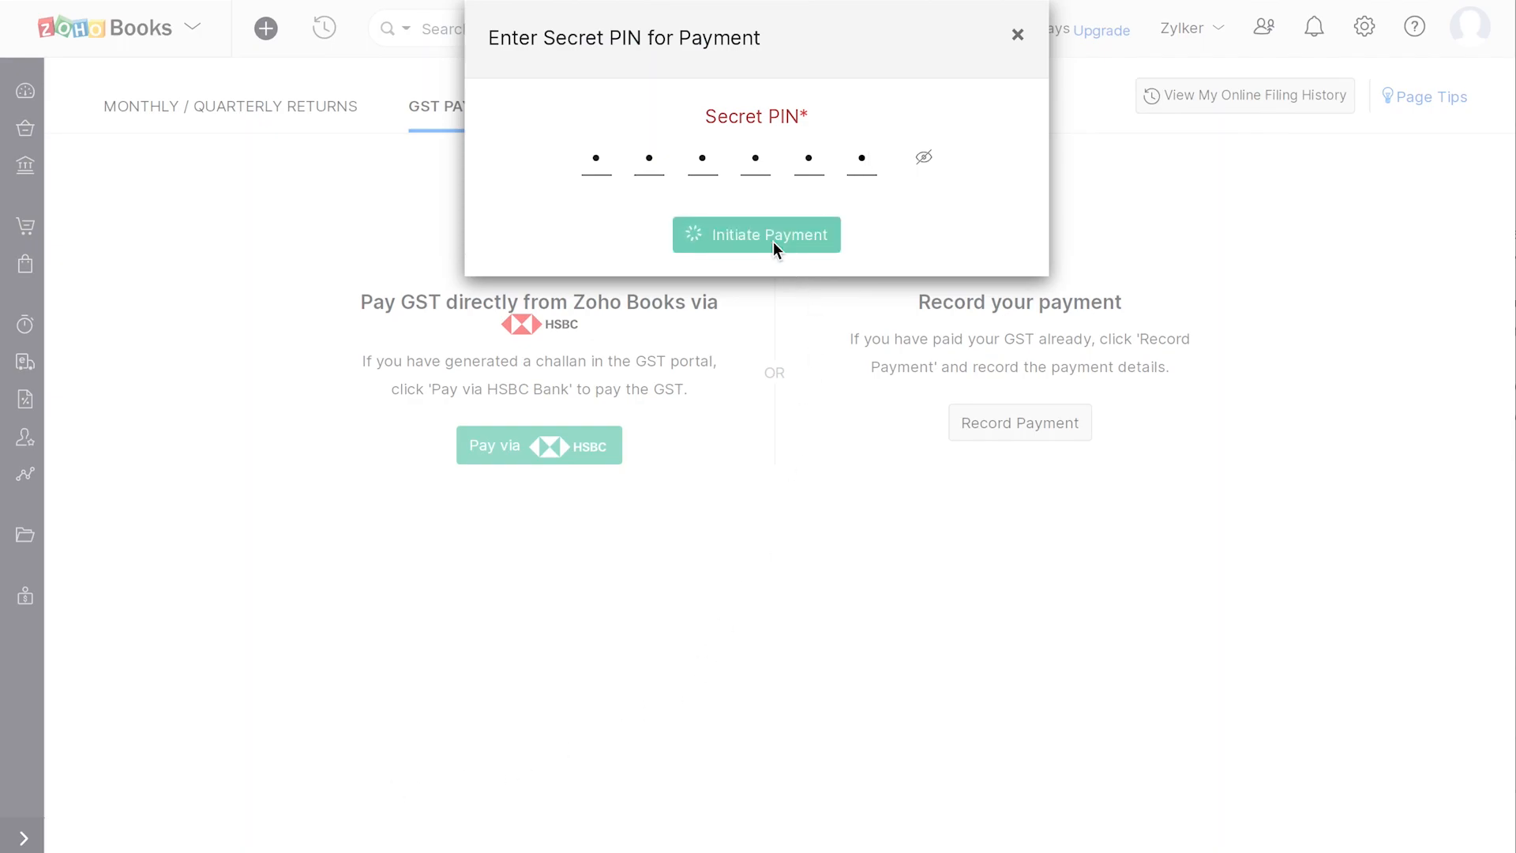
click(756, 234)
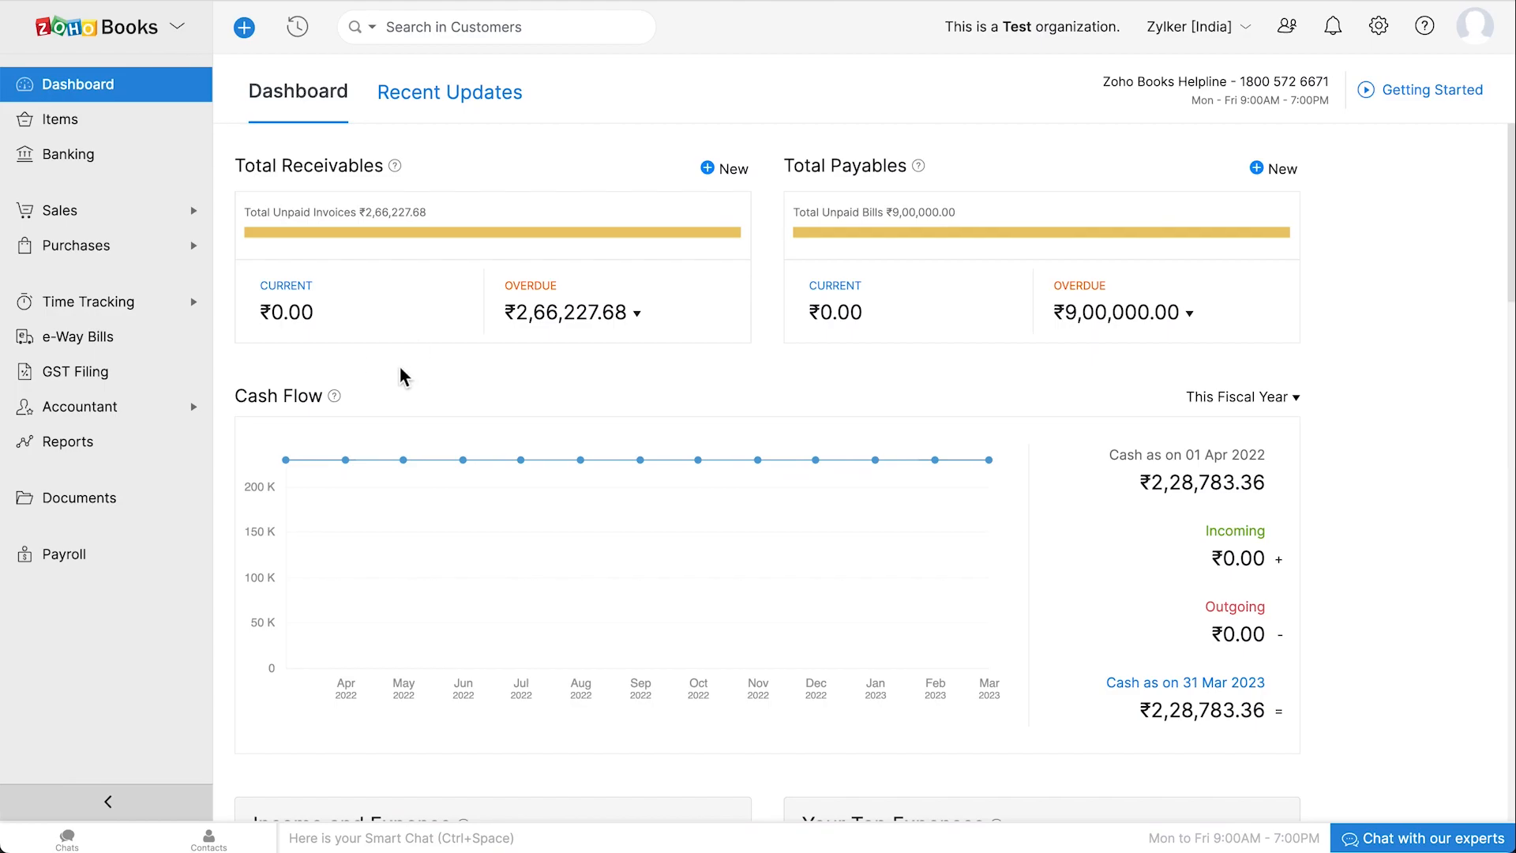
Step: Start a new vendor named David, using David as the display name
click(76, 244)
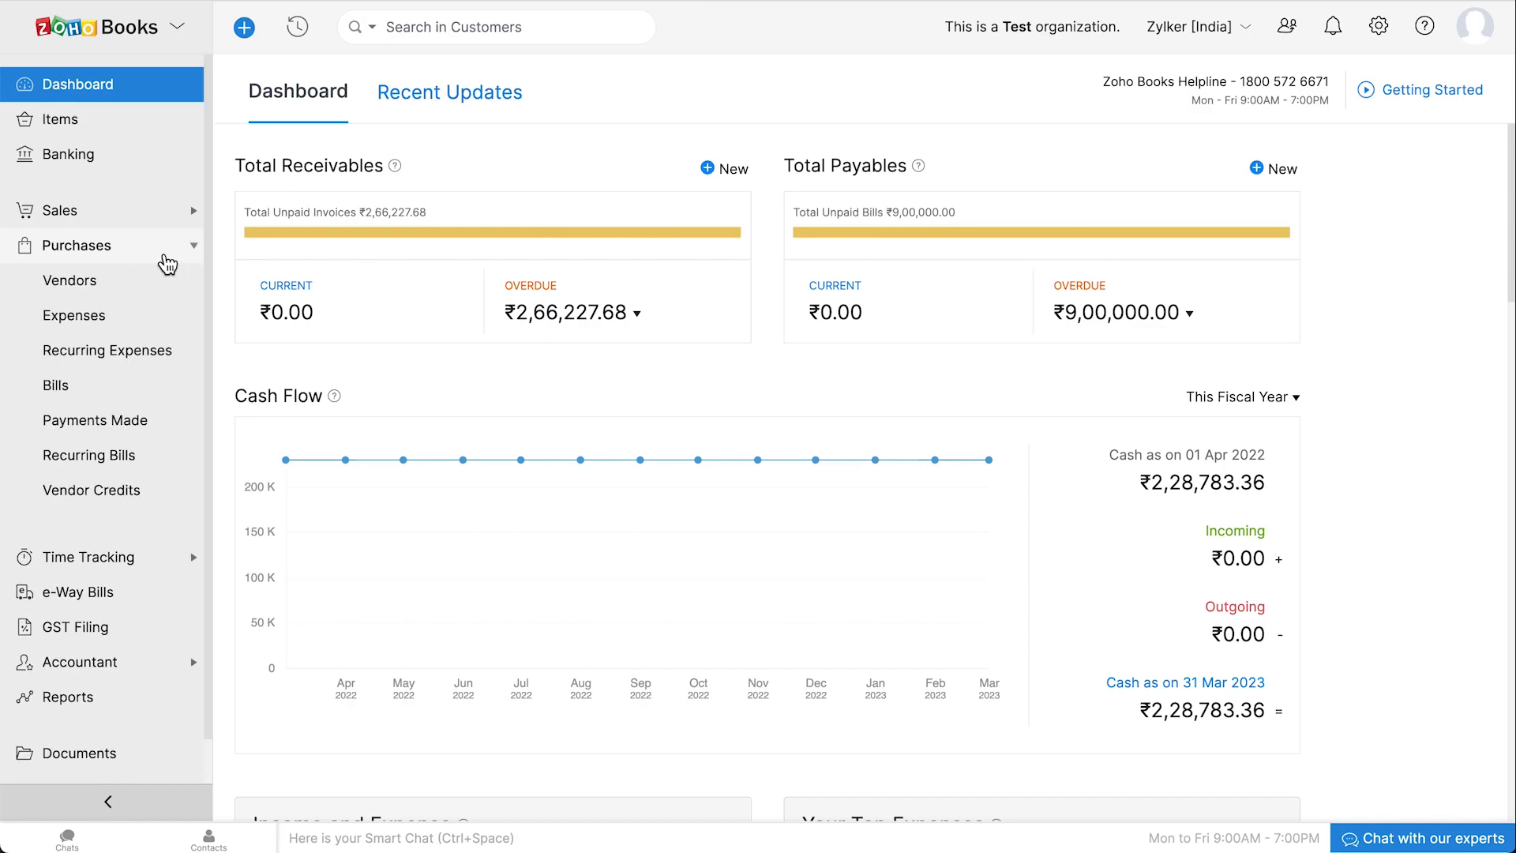
click(69, 281)
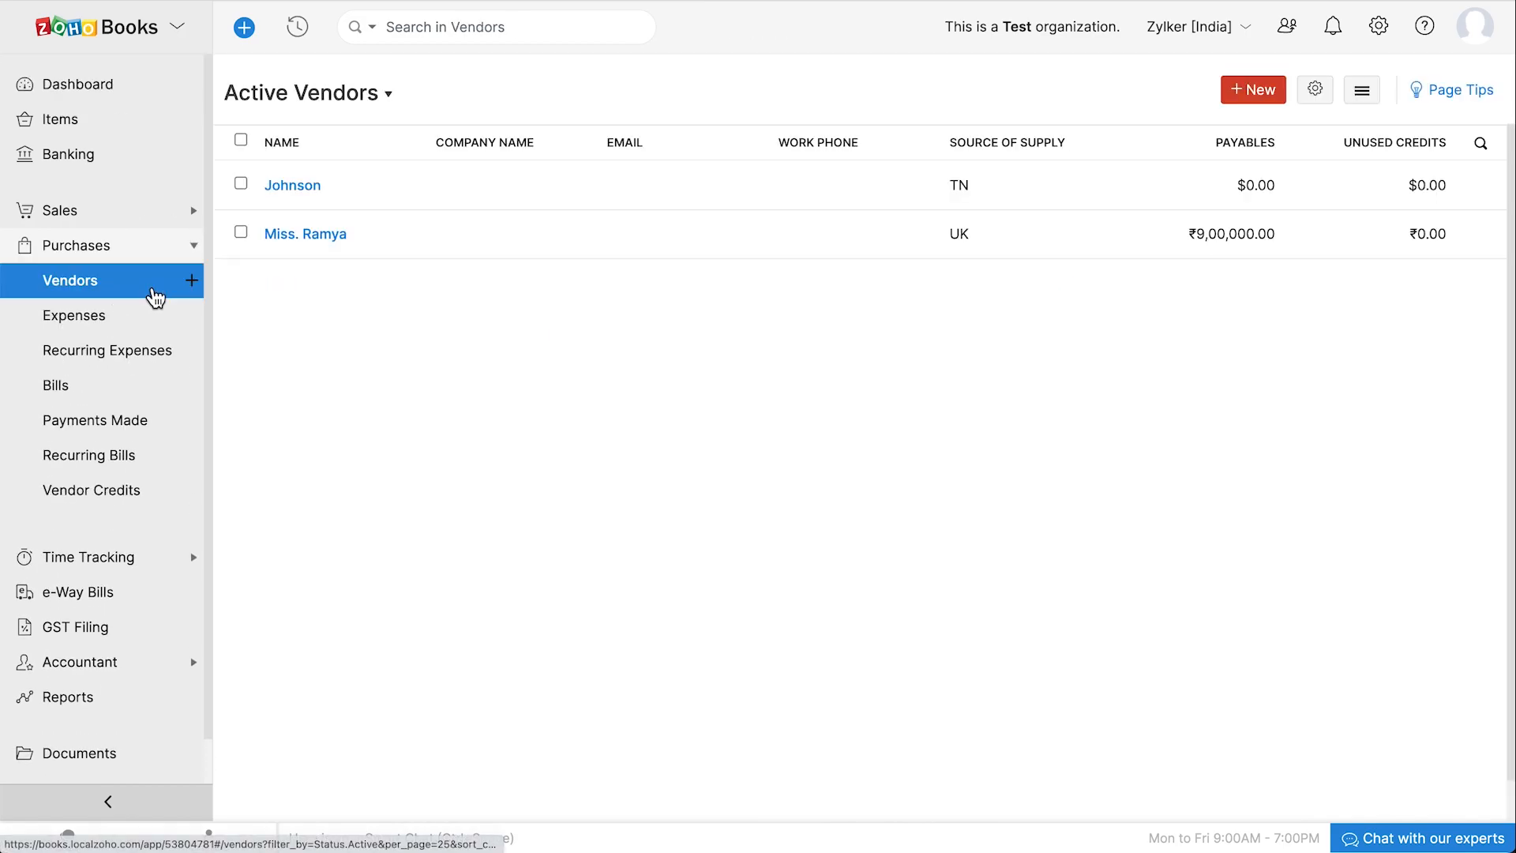
click(191, 280)
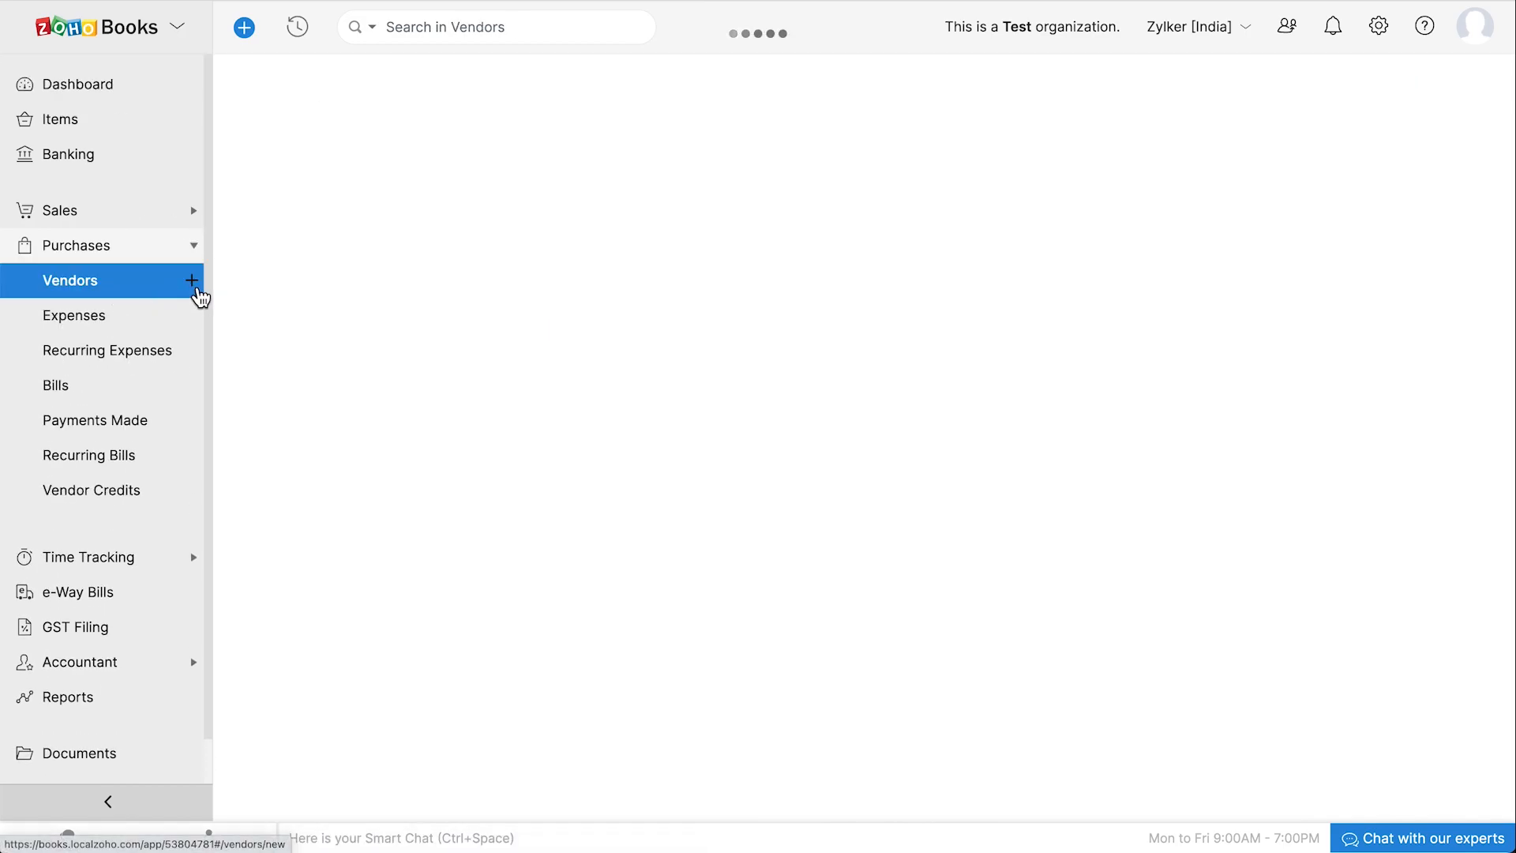
click(191, 281)
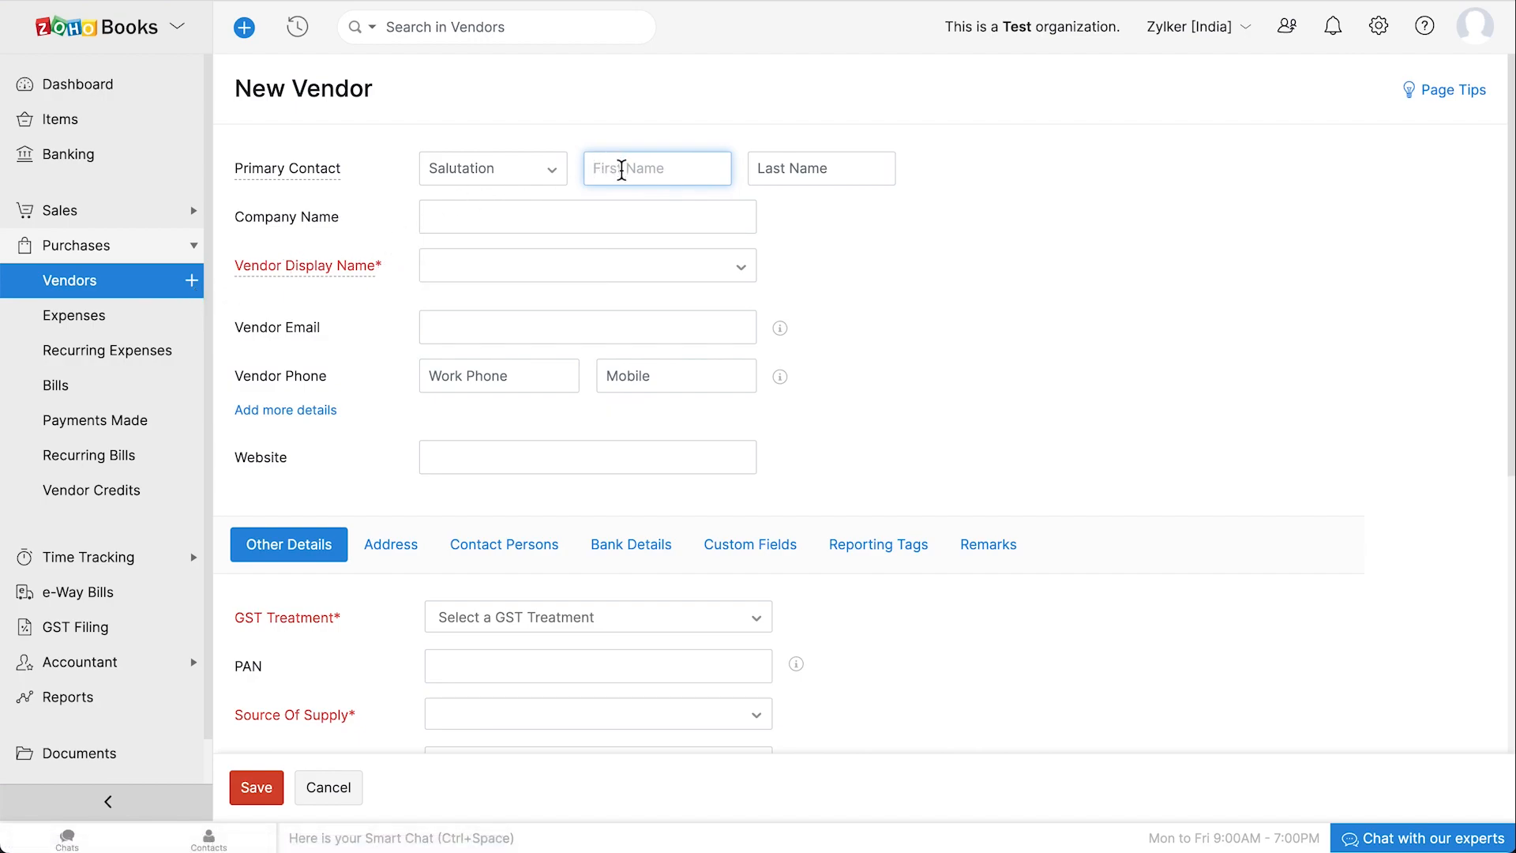
text(David)
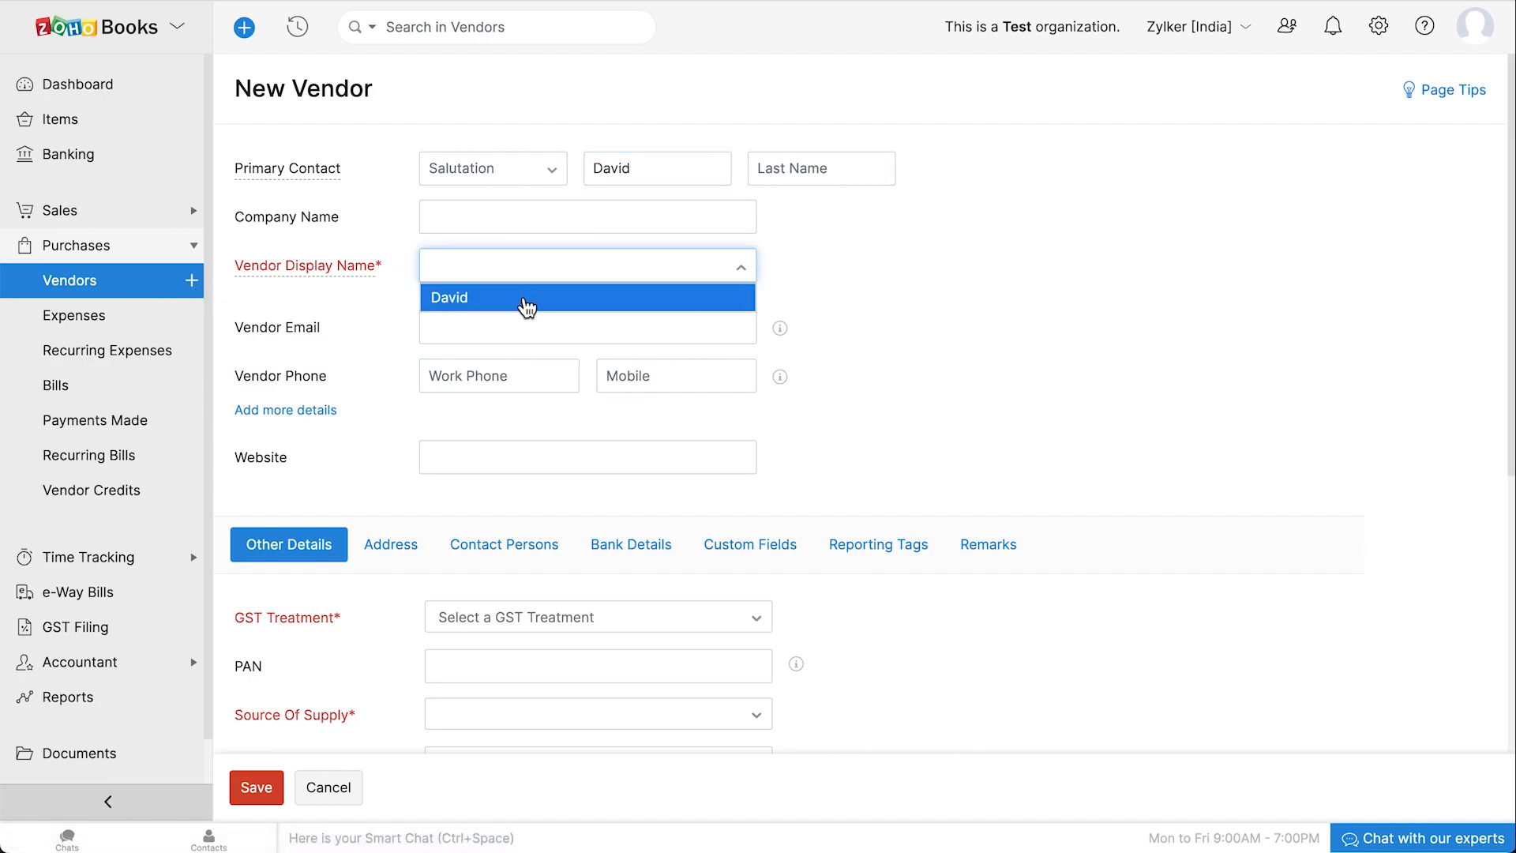
click(449, 297)
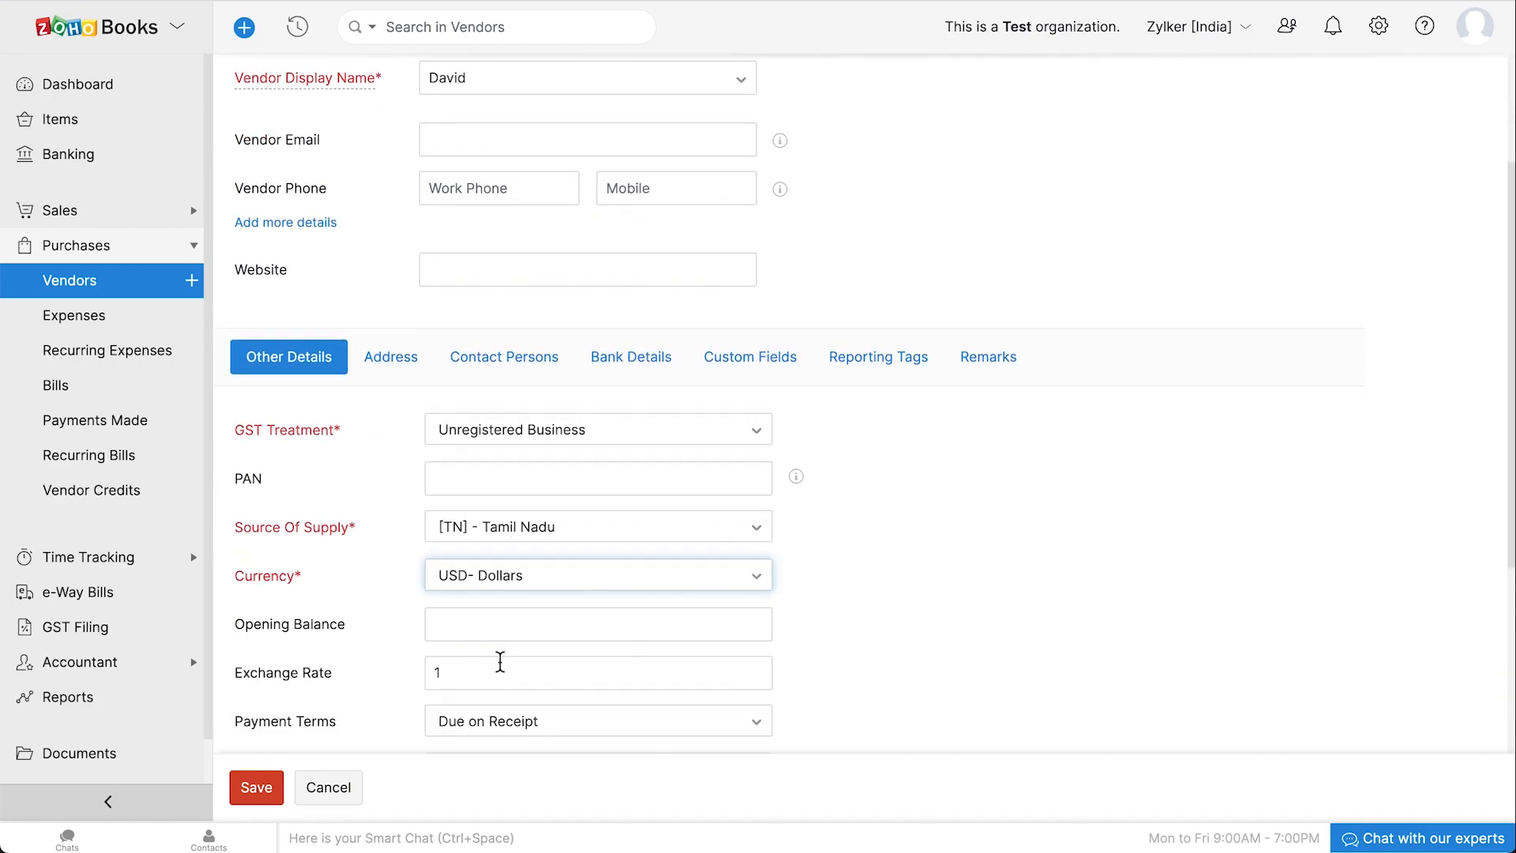
Step: Enter David's U.S.A. billing address (St George, Utah 84770) and Chennai shipping address (600028)
click(391, 357)
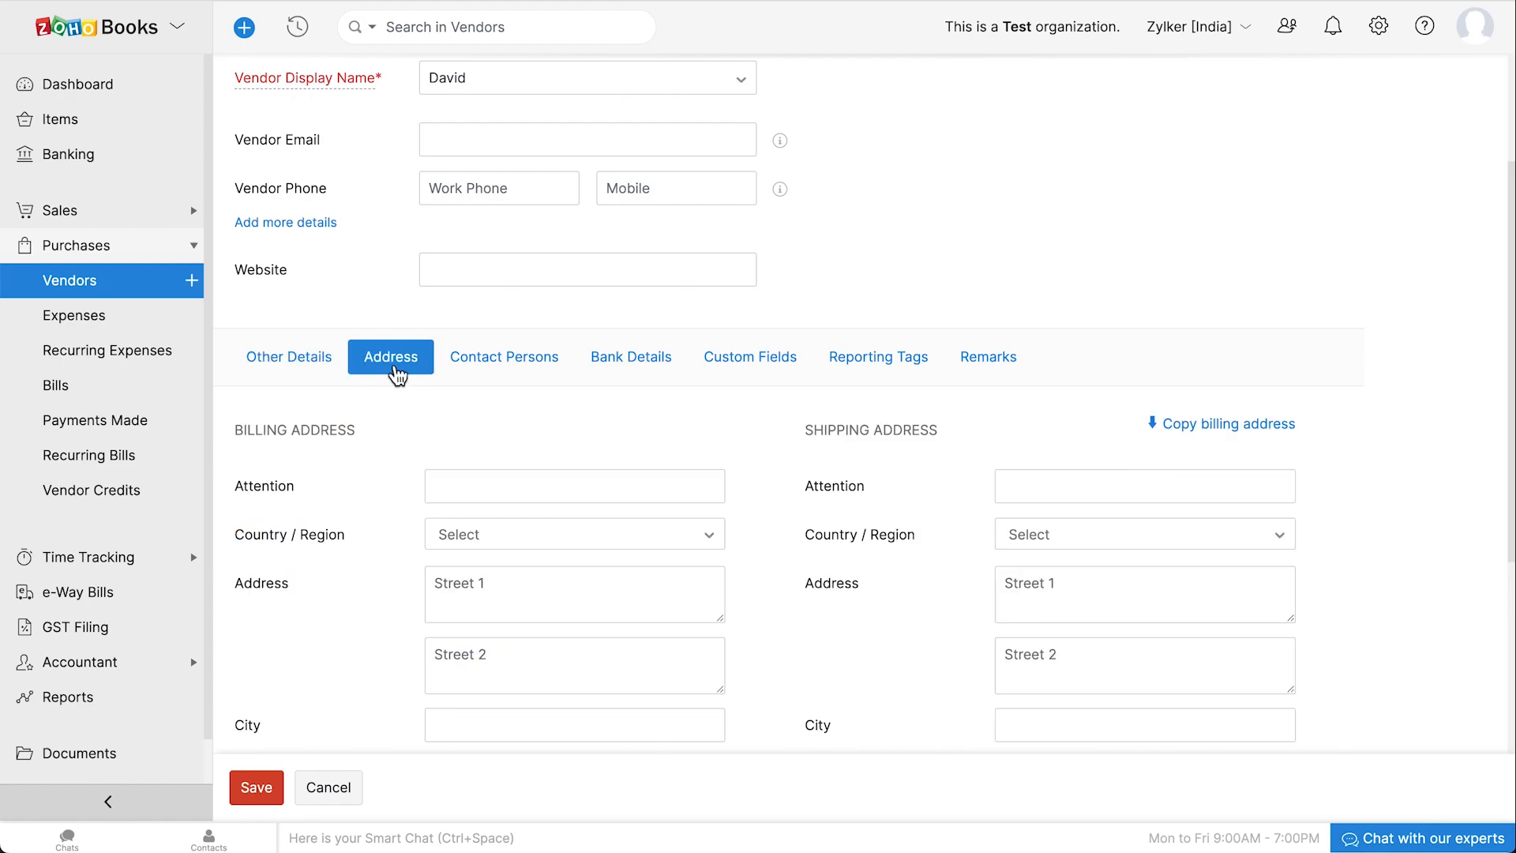
scroll(down, 3)
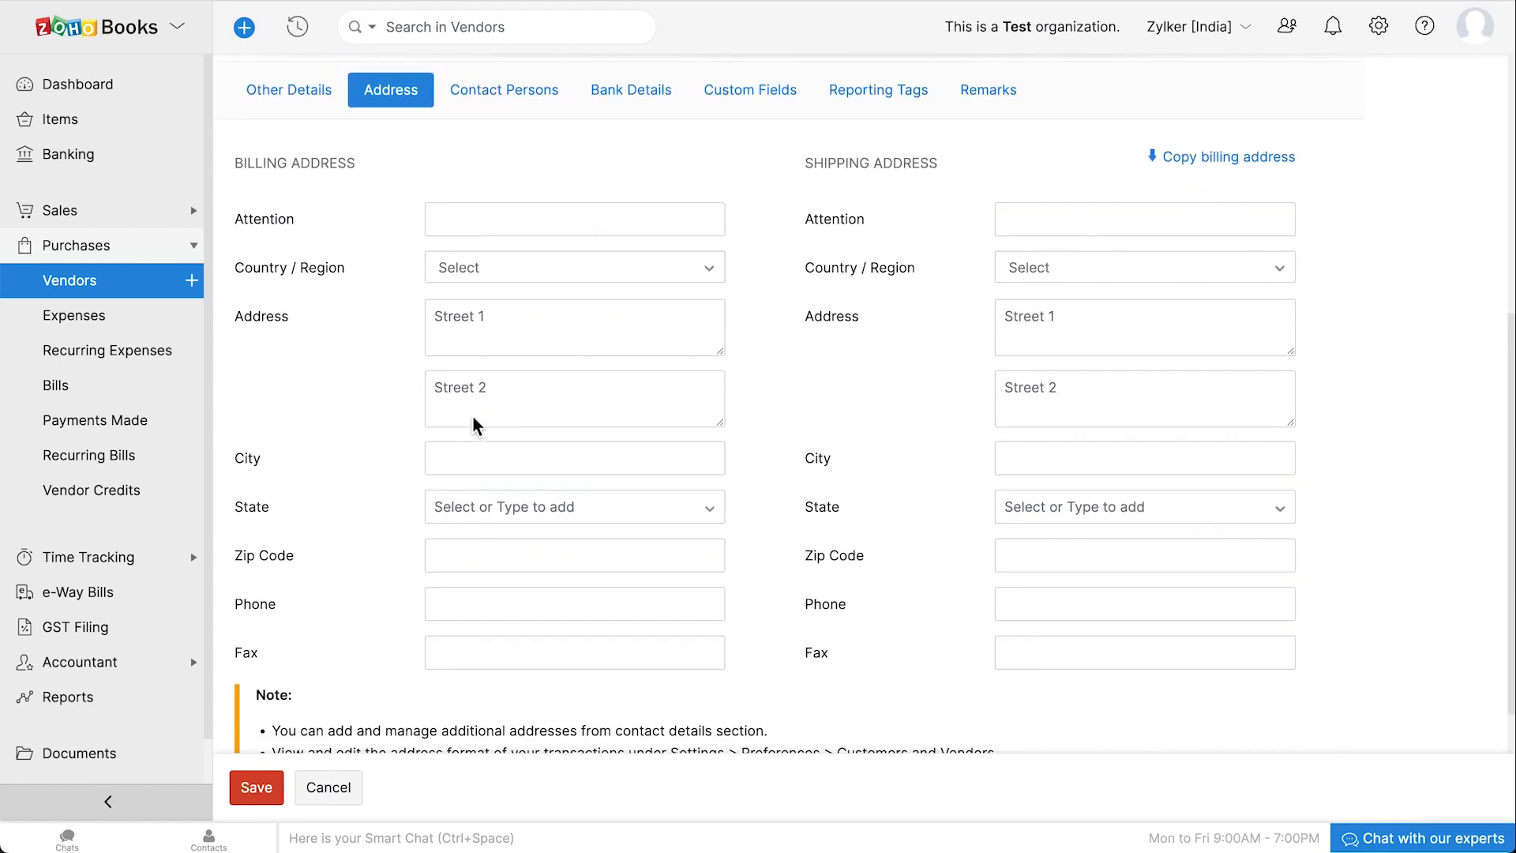
click(573, 267)
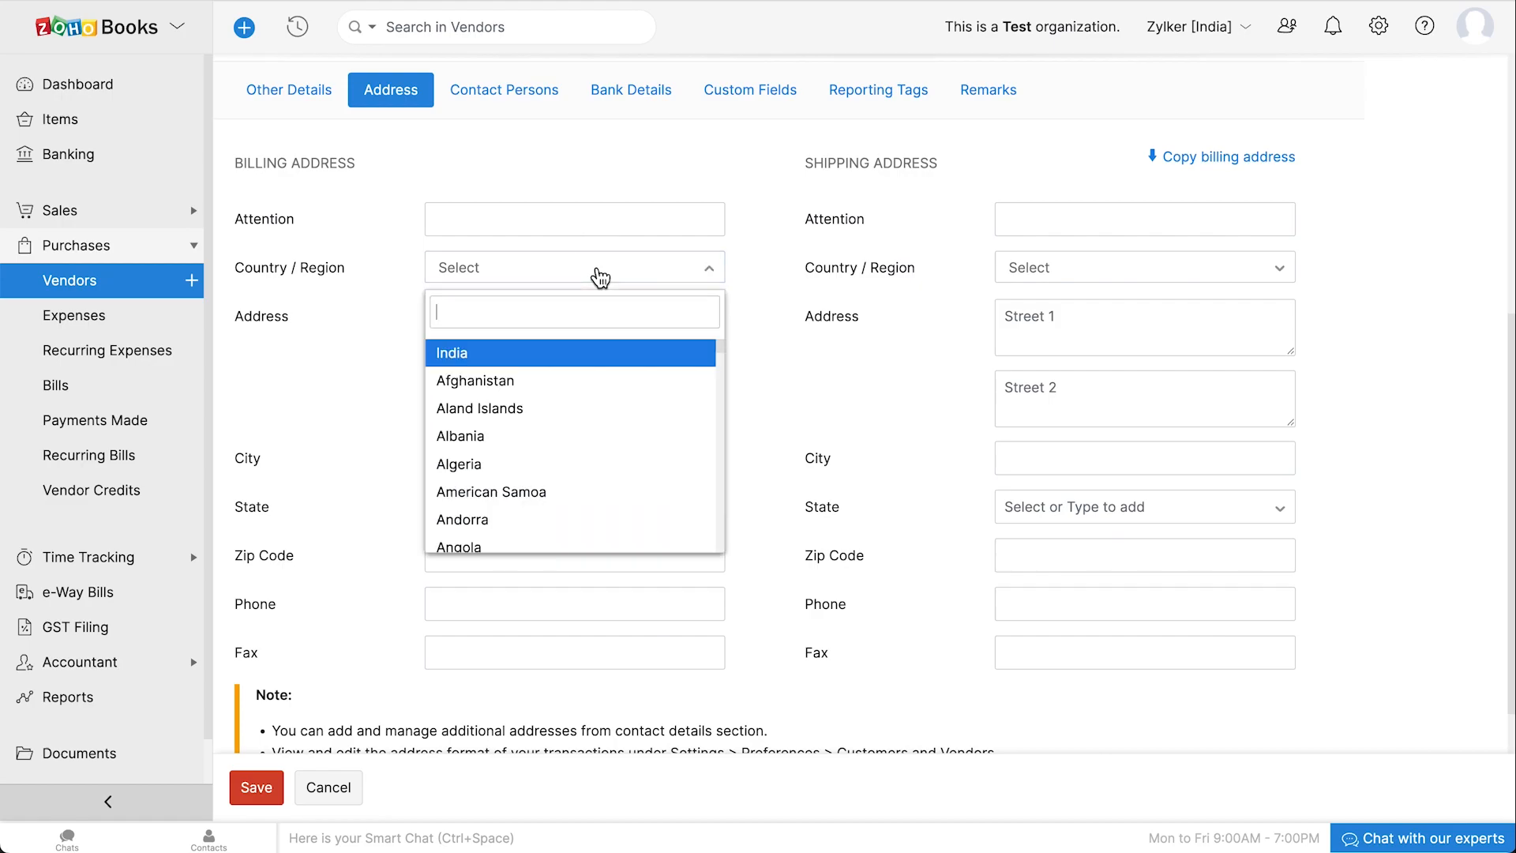
text(U.S)
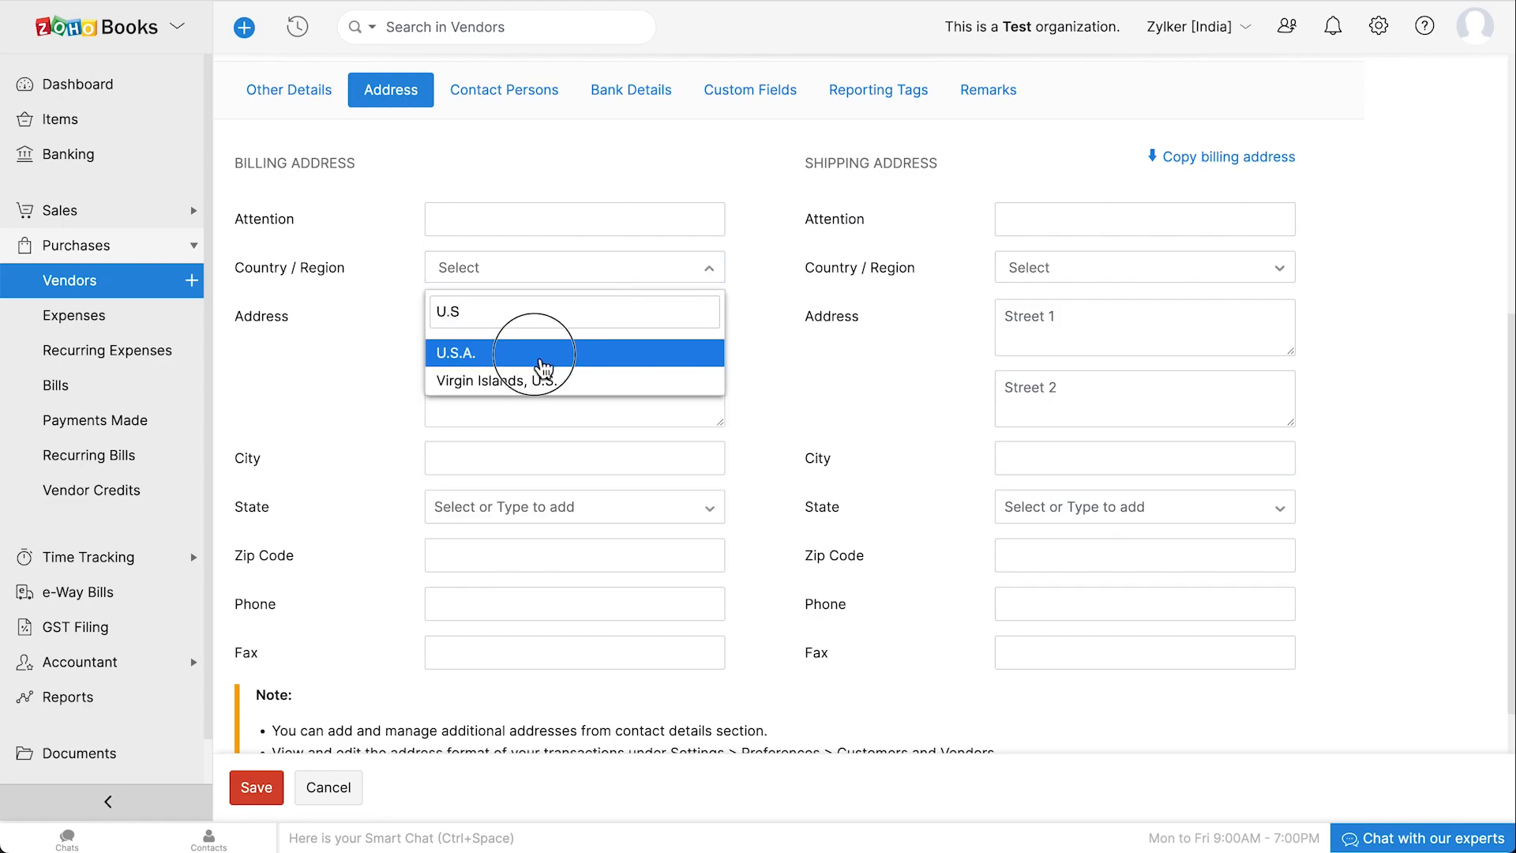
click(466, 352)
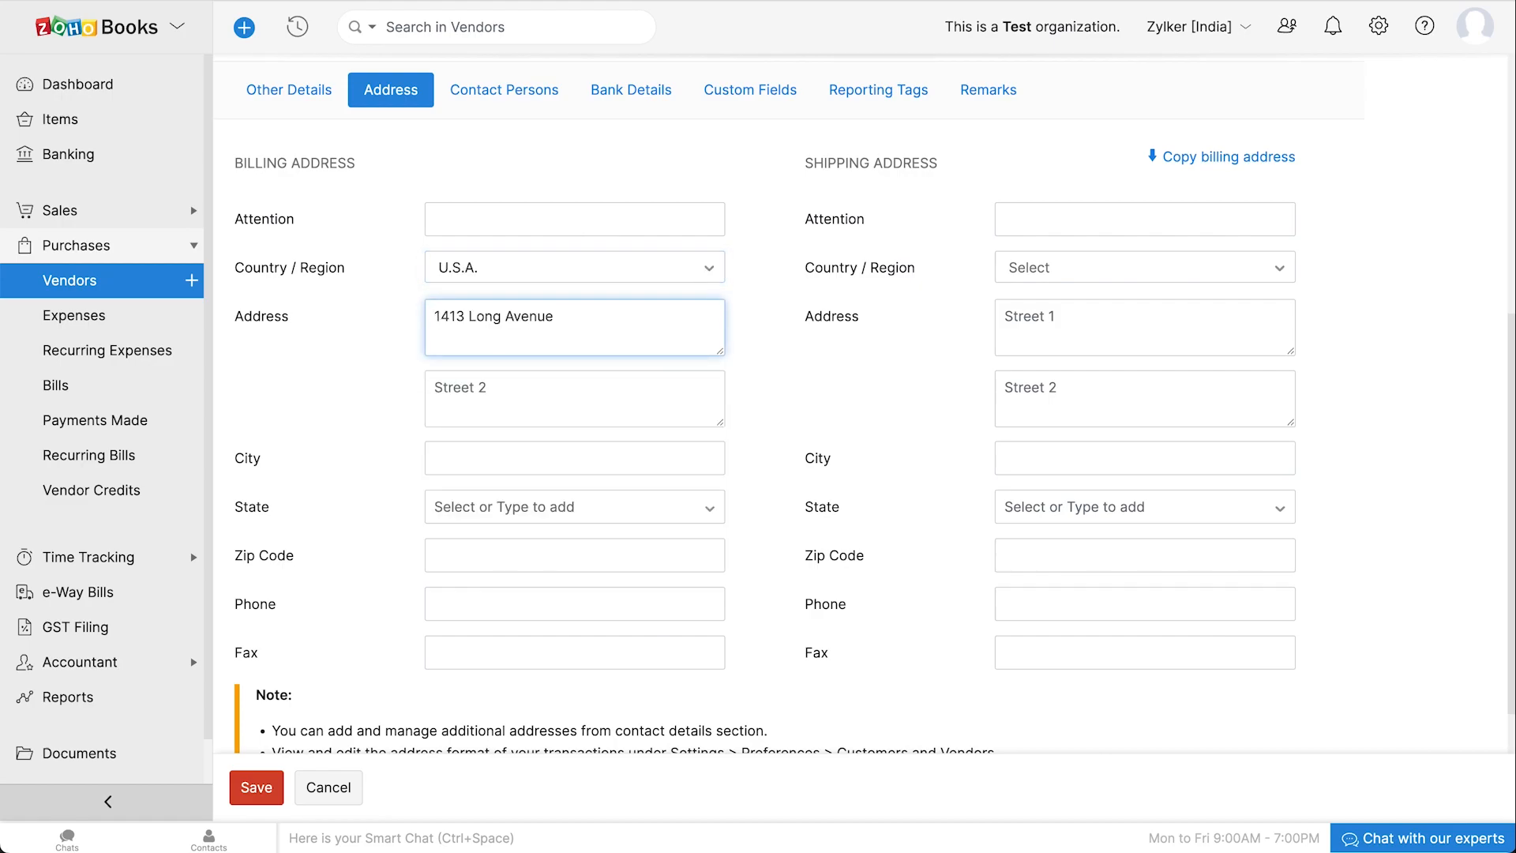
click(573, 507)
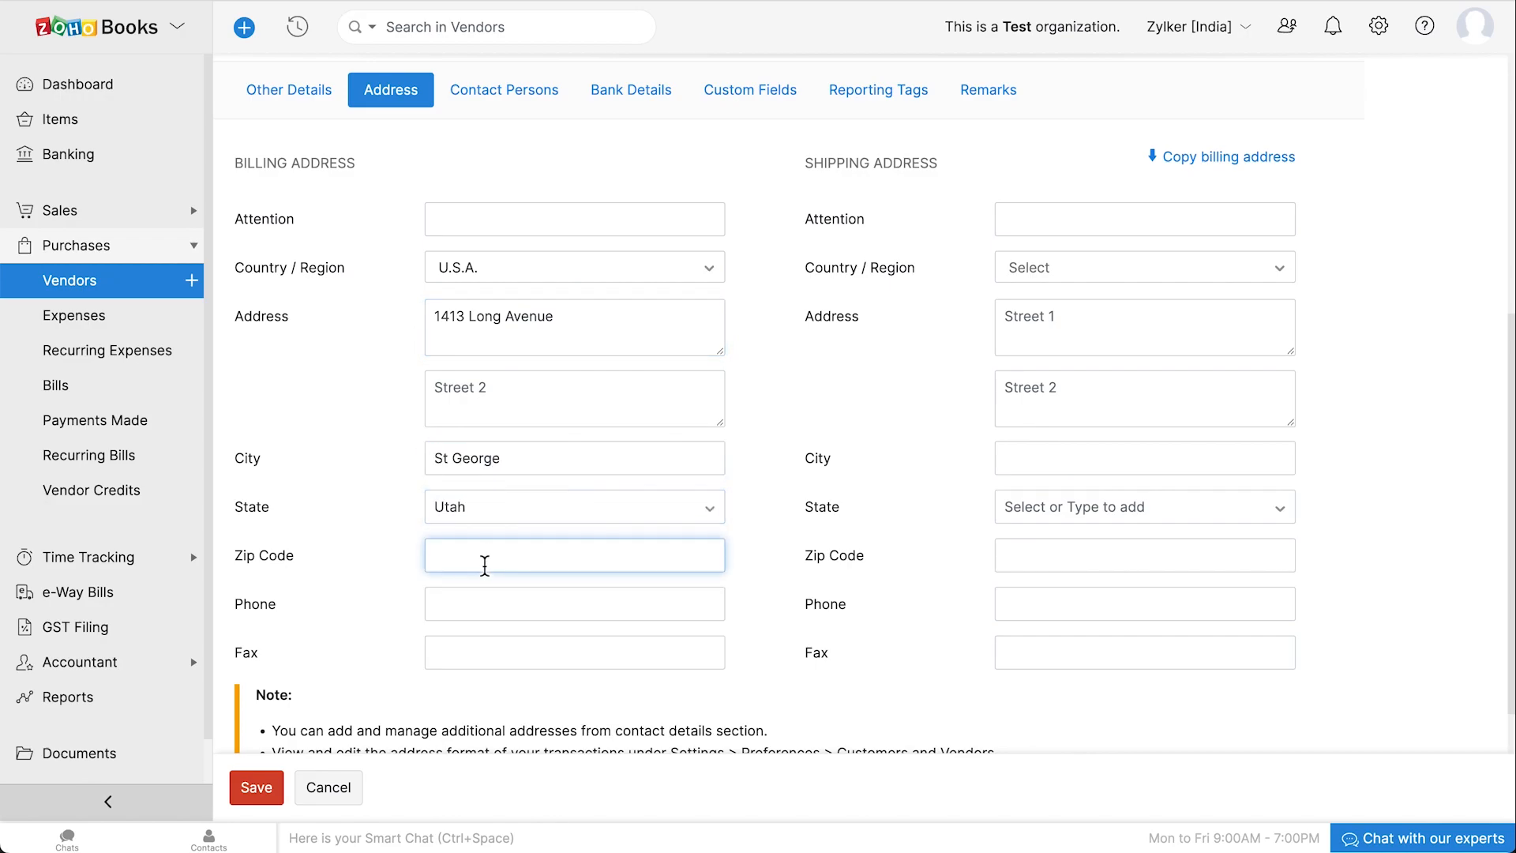
text(84770)
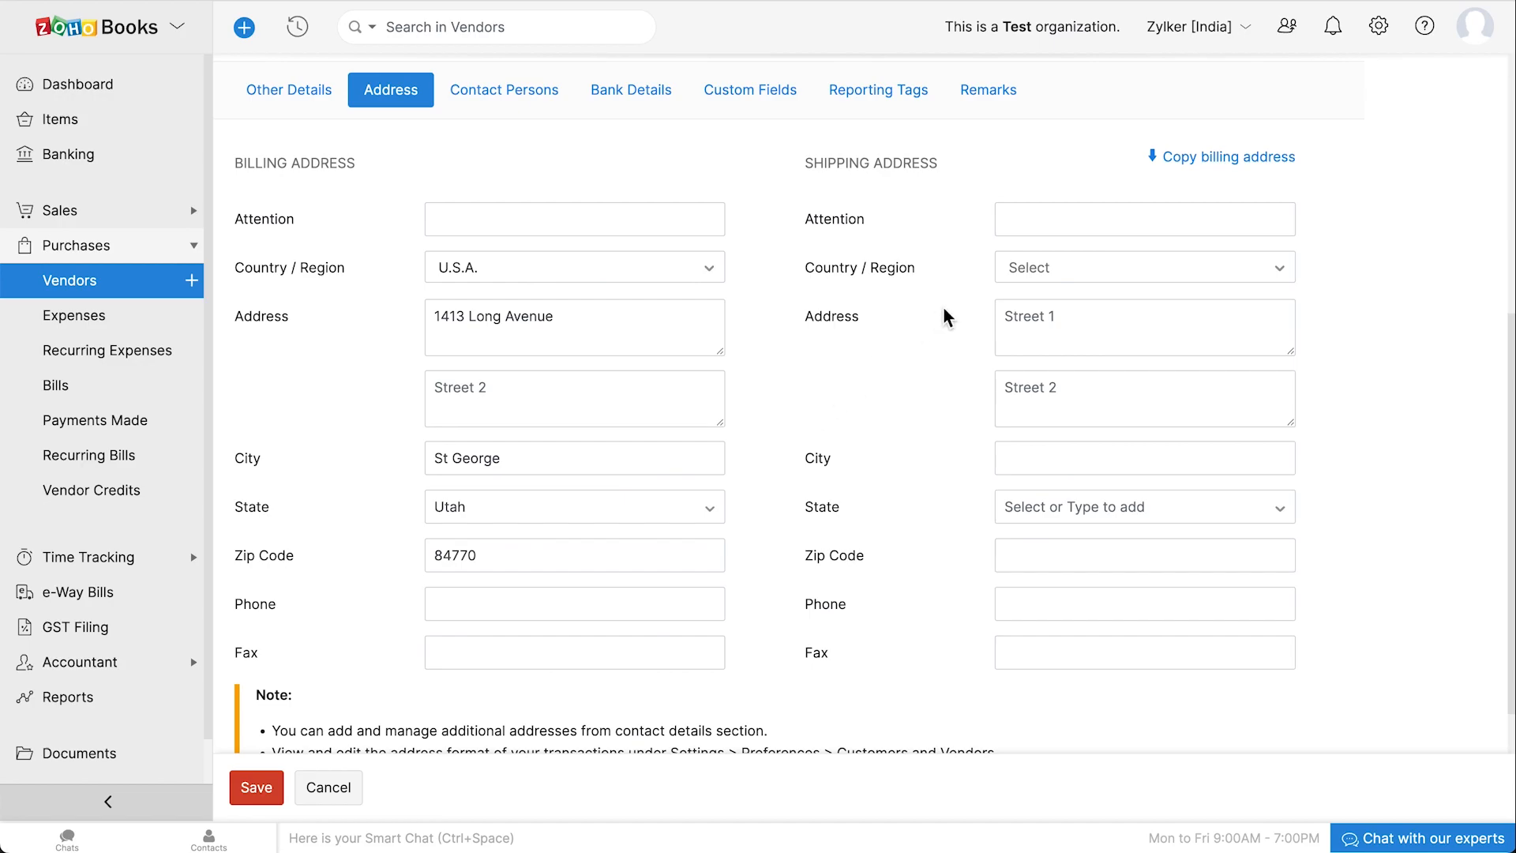
text(600028)
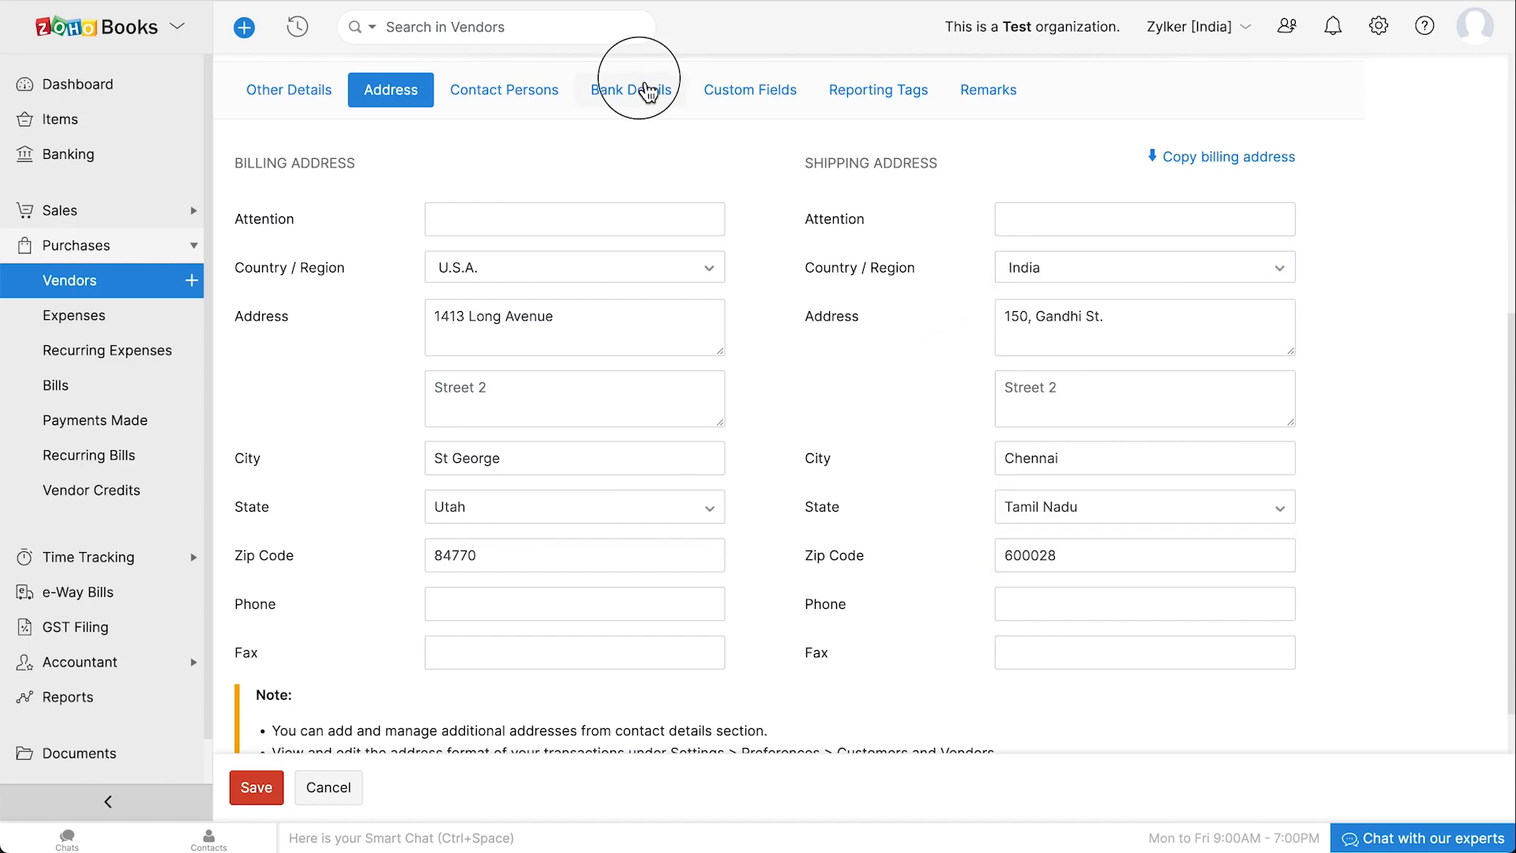
Step: Add David's HSBC bank account with account number and BIC, and save the vendor
click(630, 89)
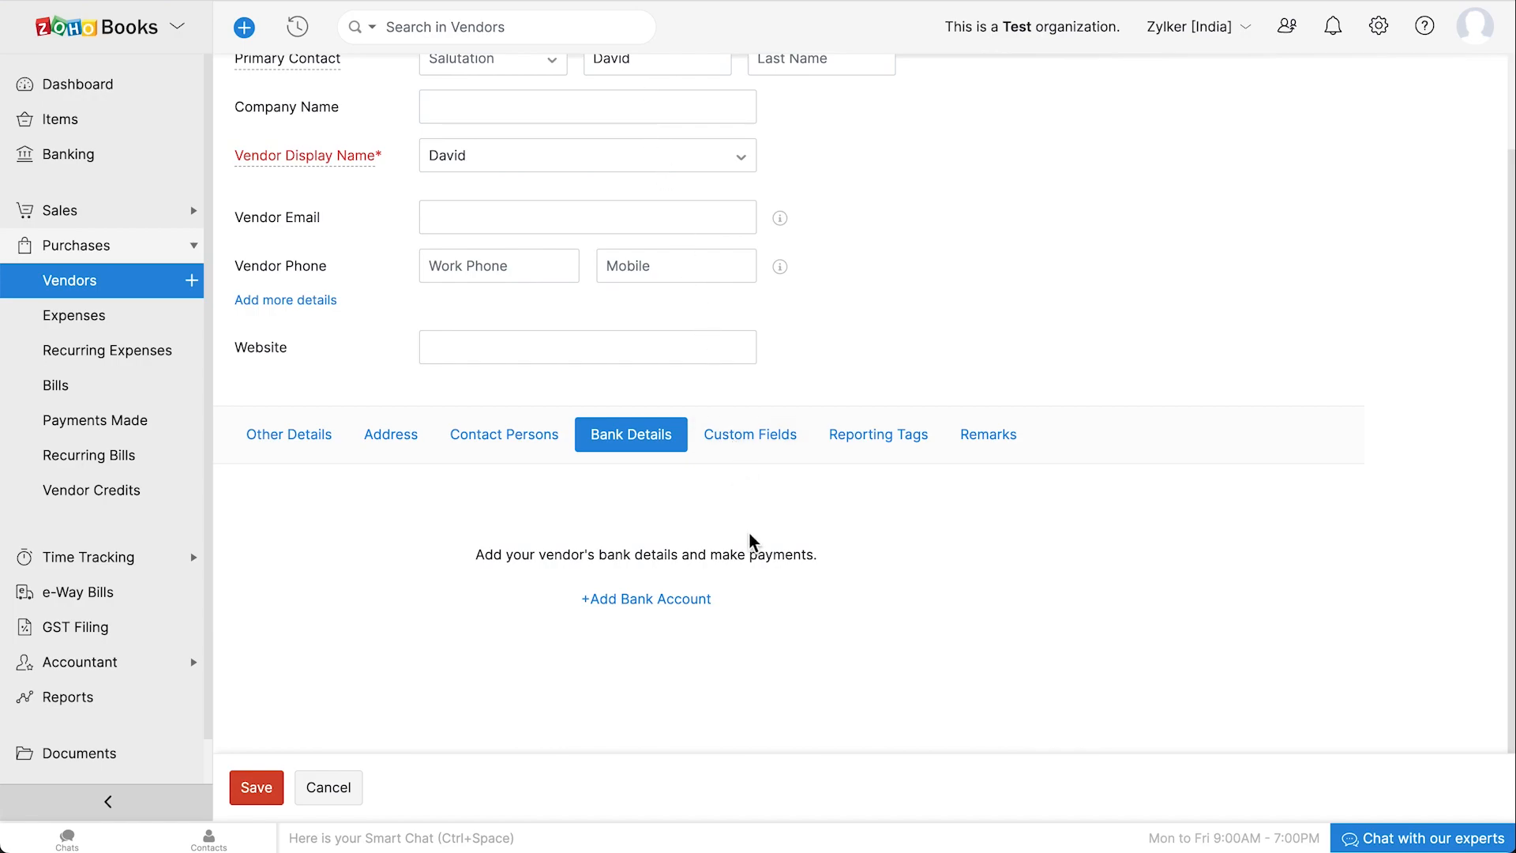
click(646, 598)
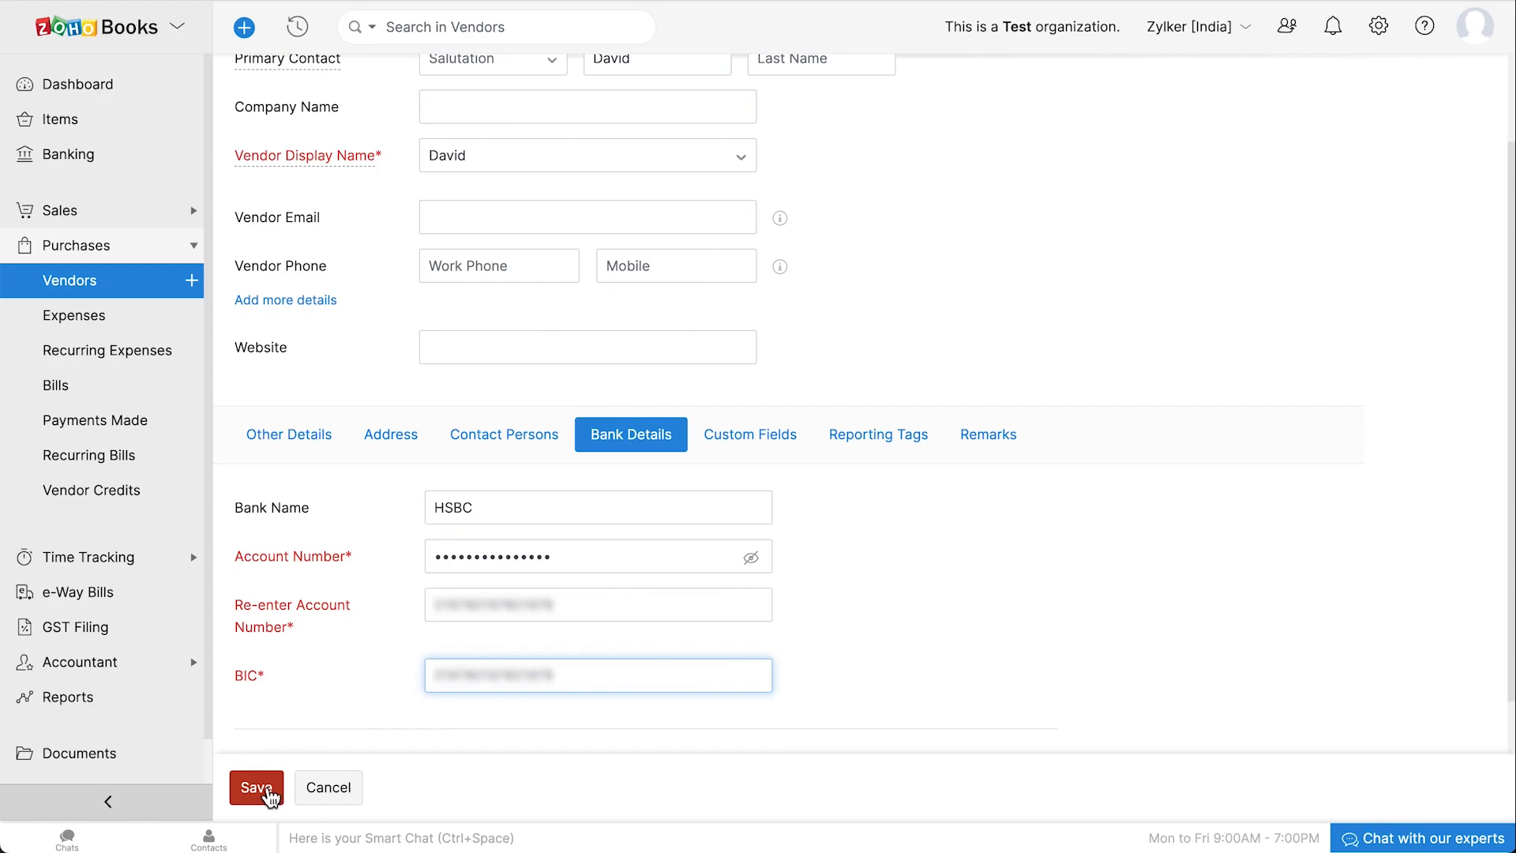
click(254, 787)
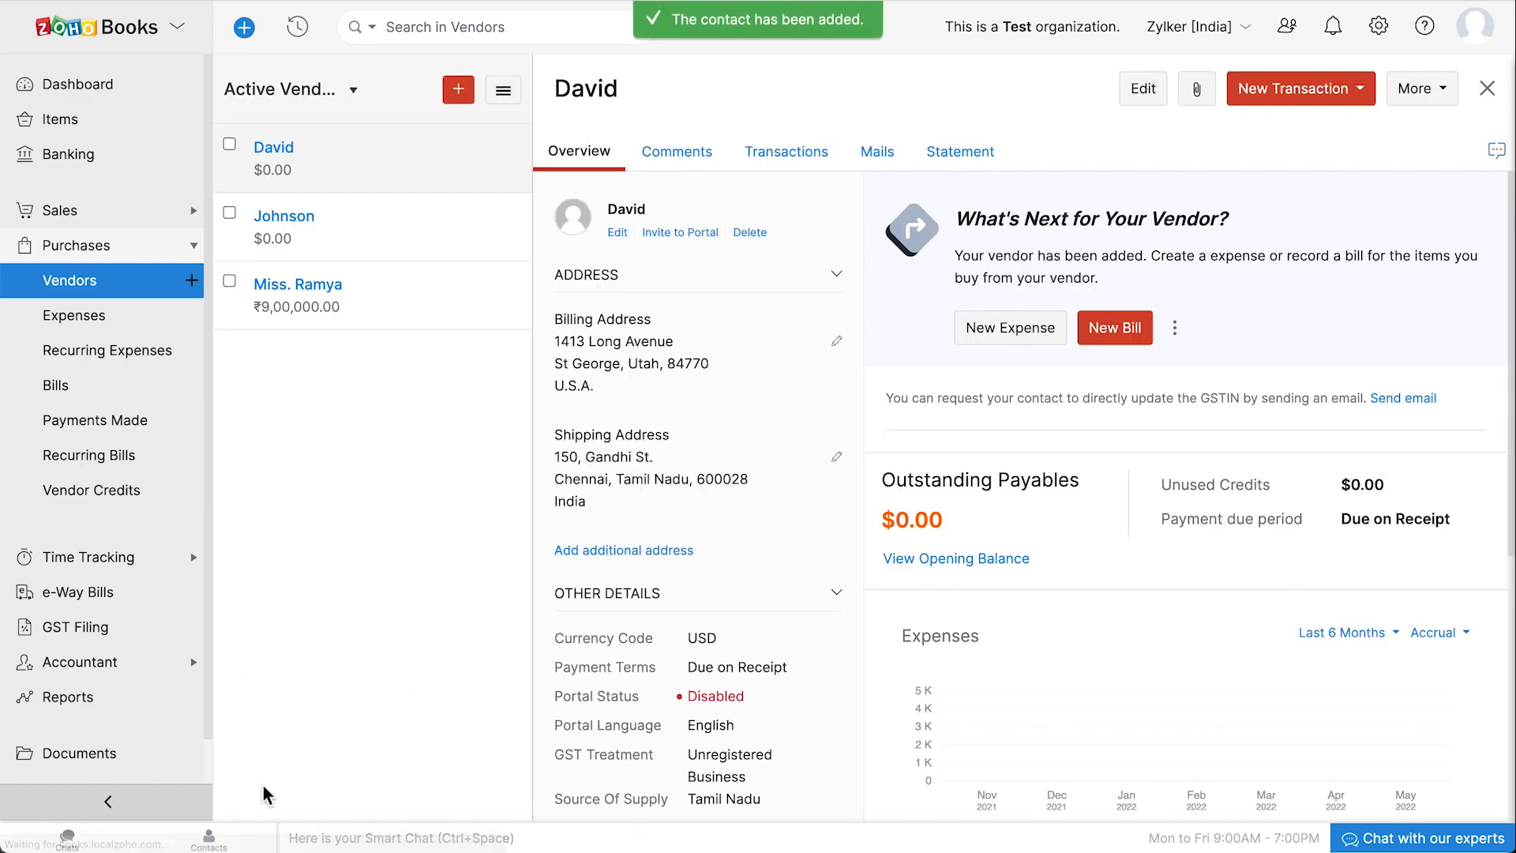
mouse_move(886, 491)
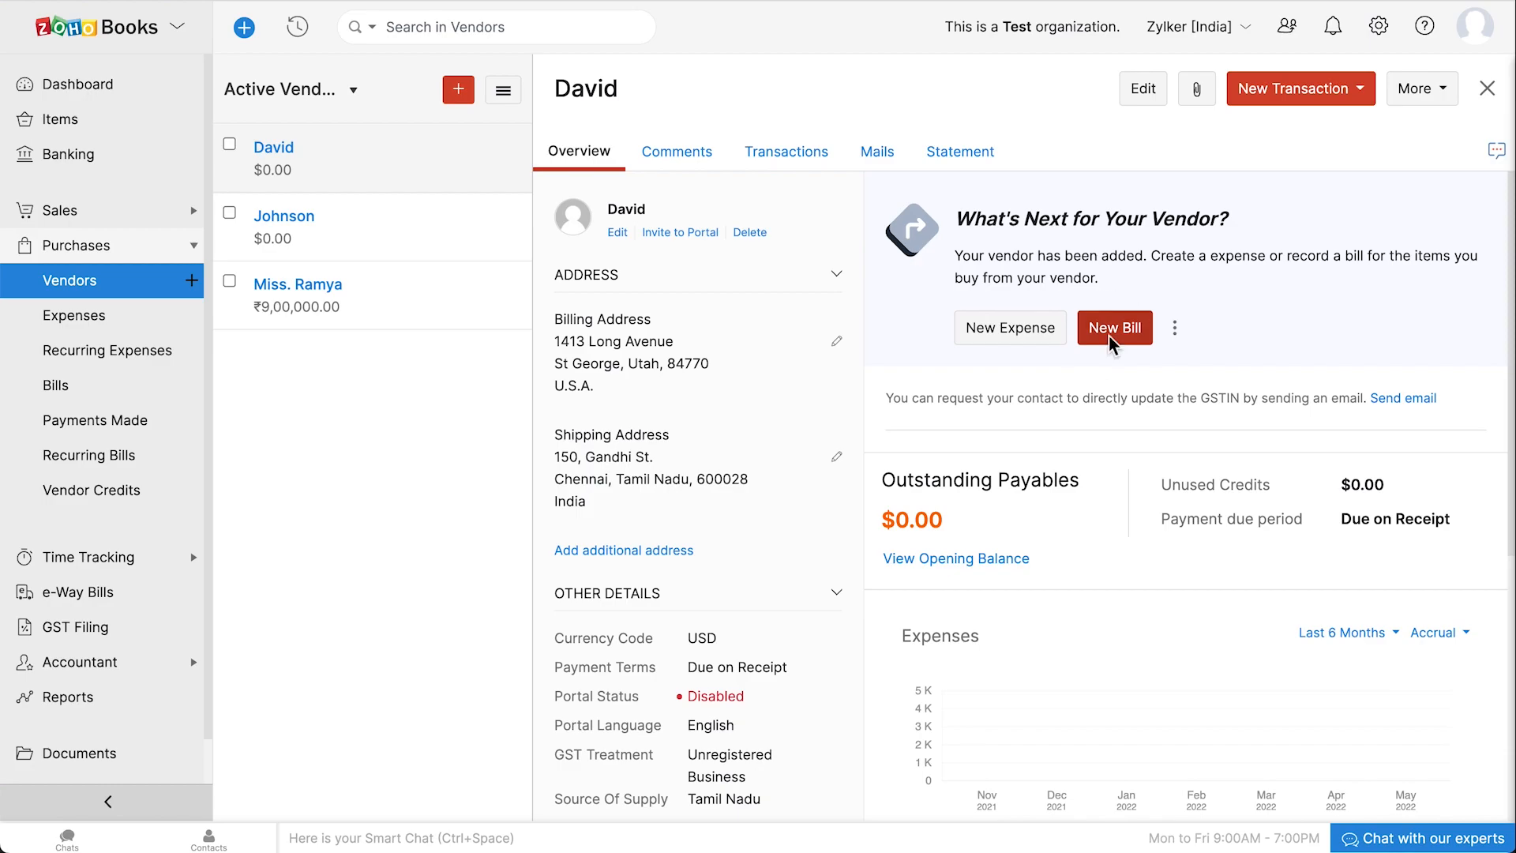
Step: Create BILL-023 for David with two iPhone X ($2,320.74) and save it as open
click(1114, 328)
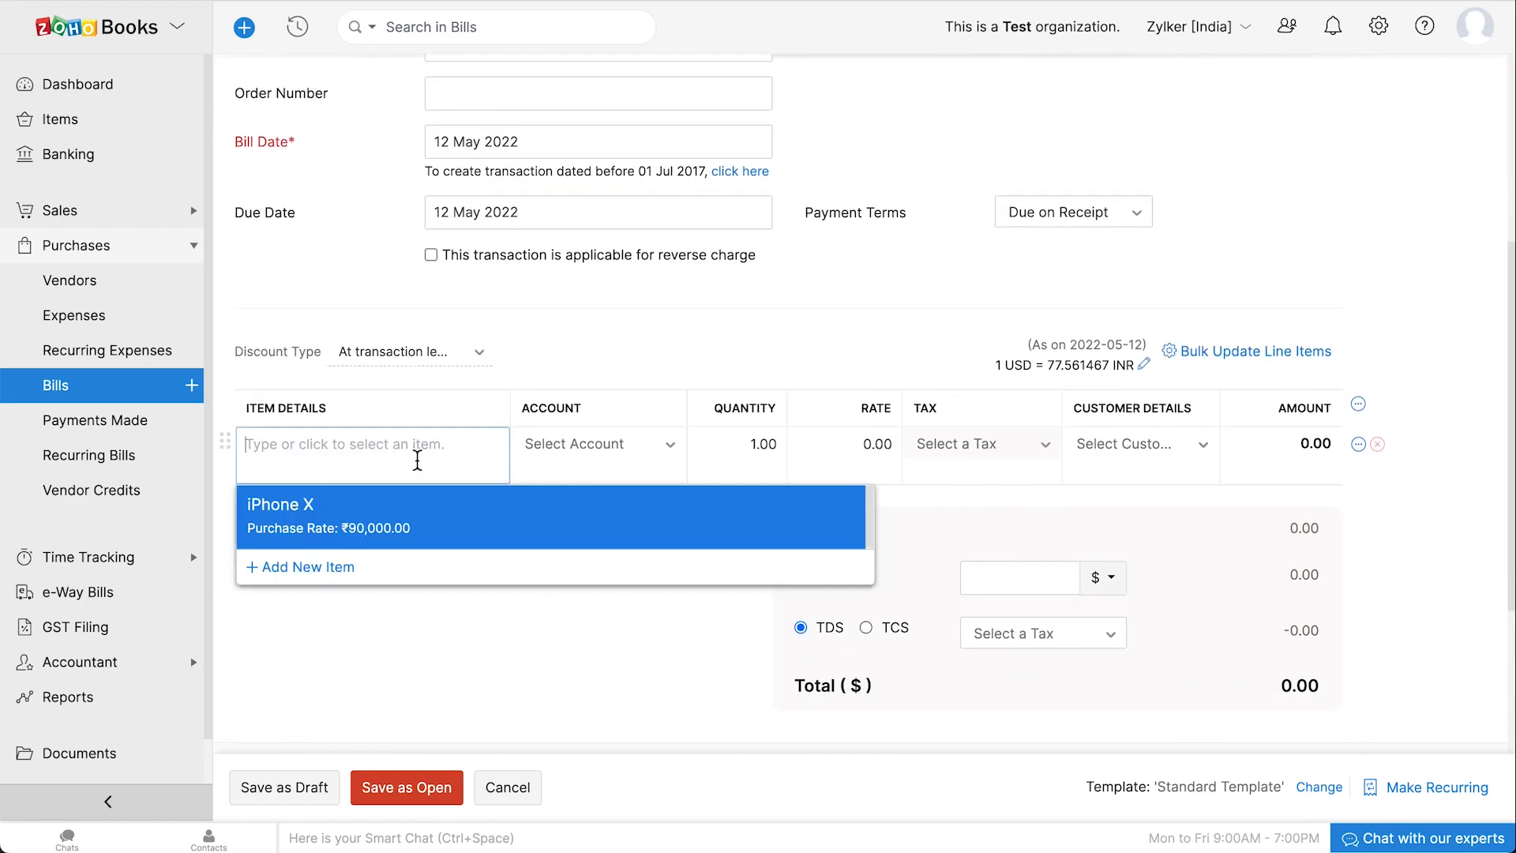
click(280, 504)
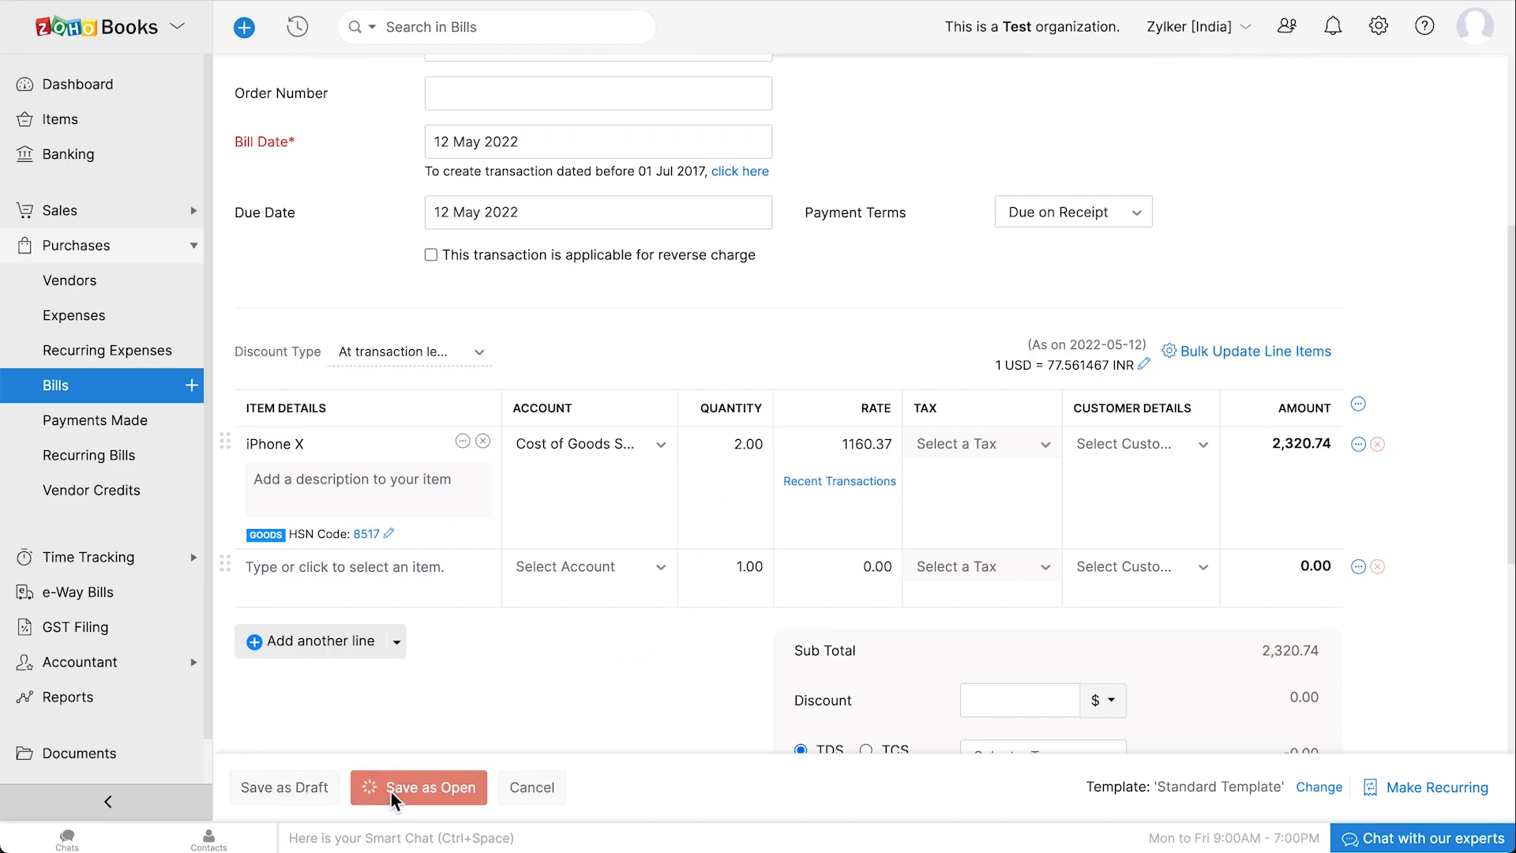
click(418, 786)
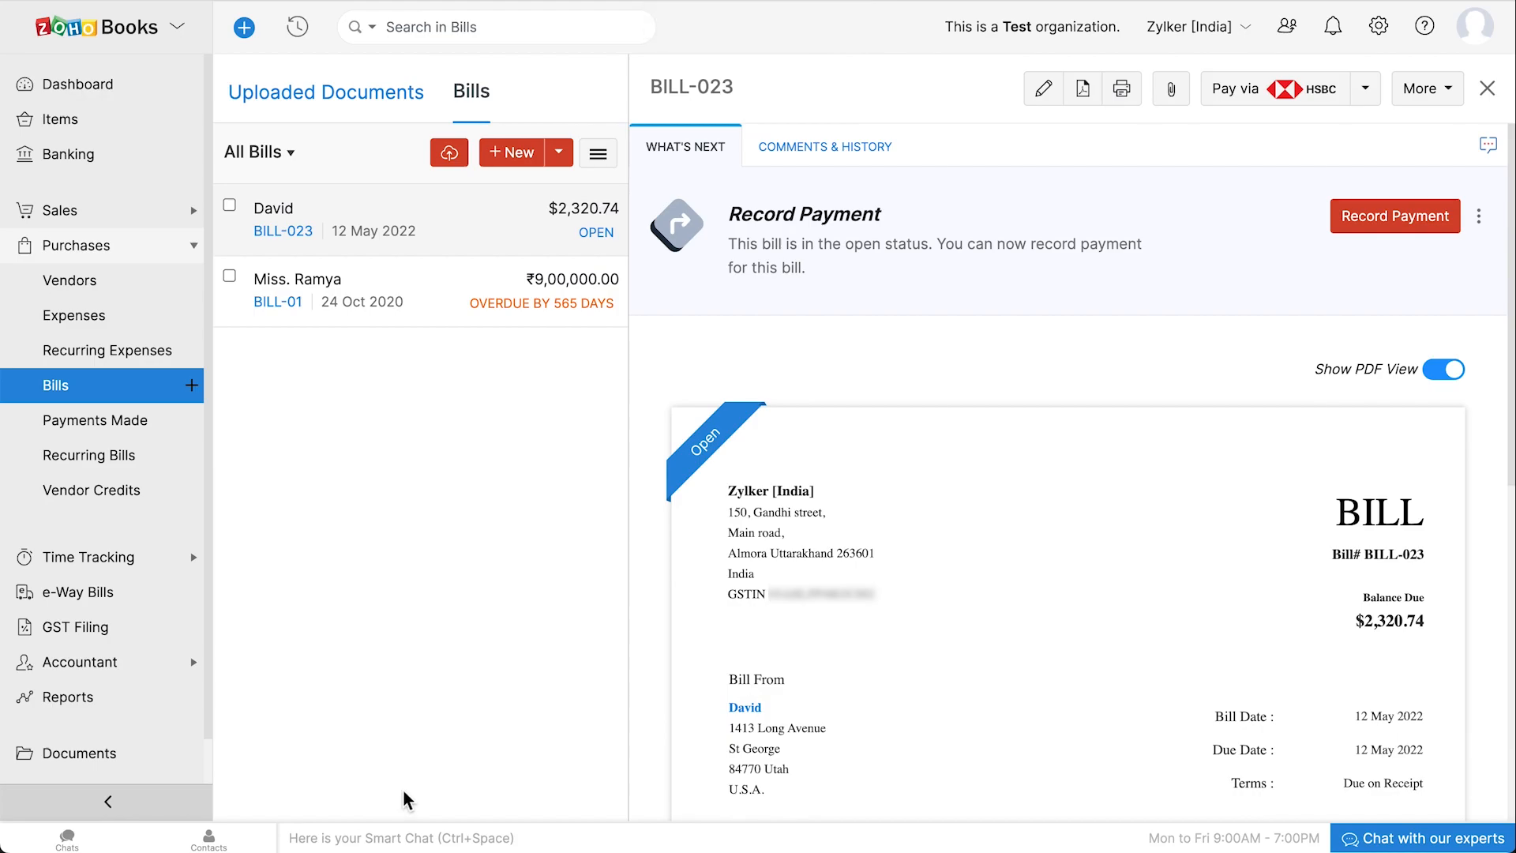
mouse_move(1279, 108)
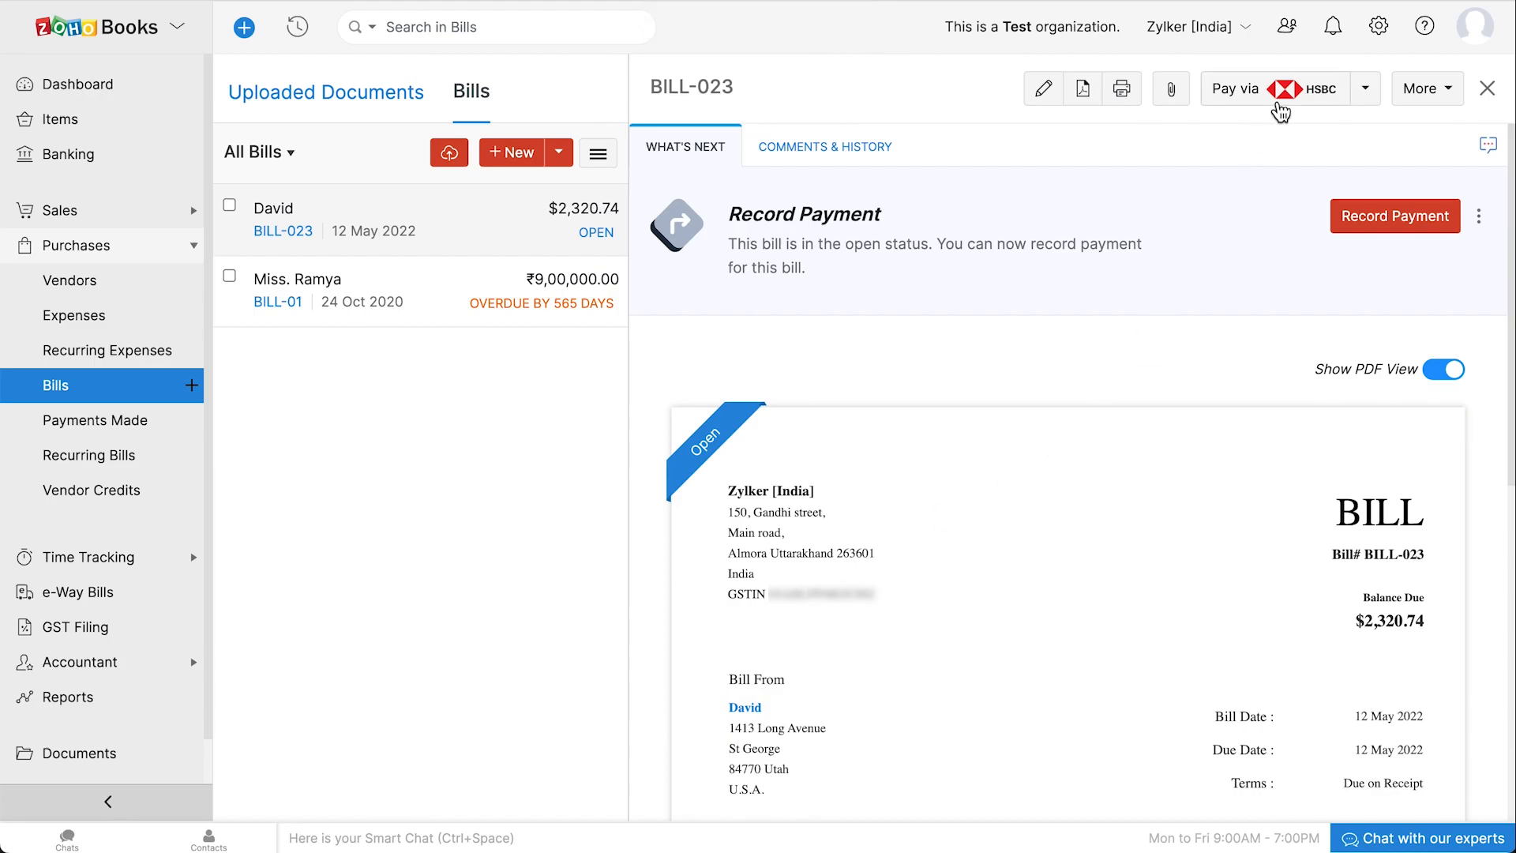
Step: Fill the HSBC payment form for BILL-023 with XACH transfer and purpose 'BILL-023'
click(1235, 87)
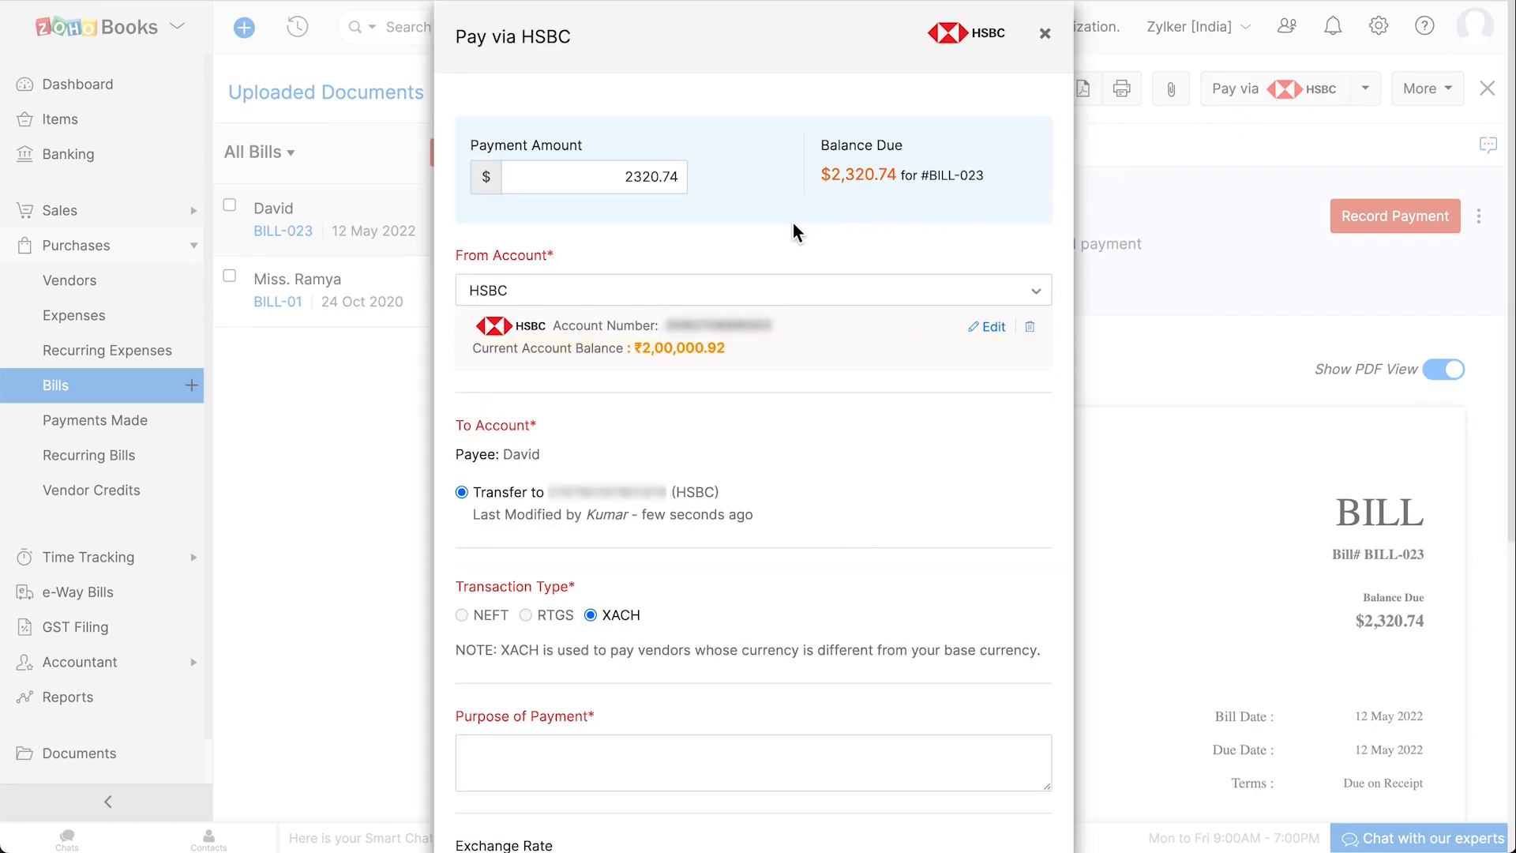
scroll(down, 3)
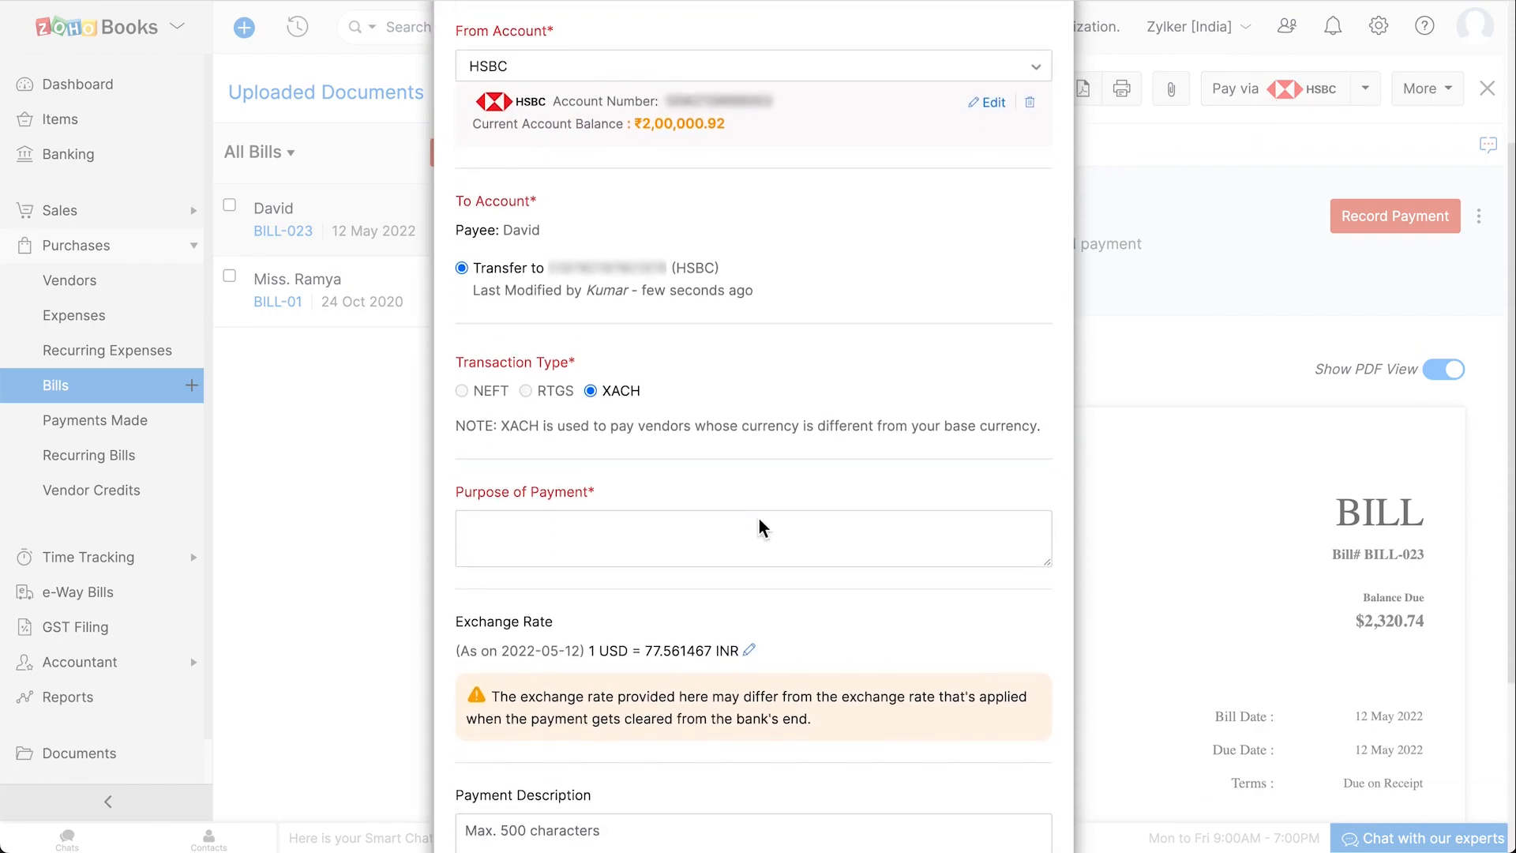
text(BILL-023)
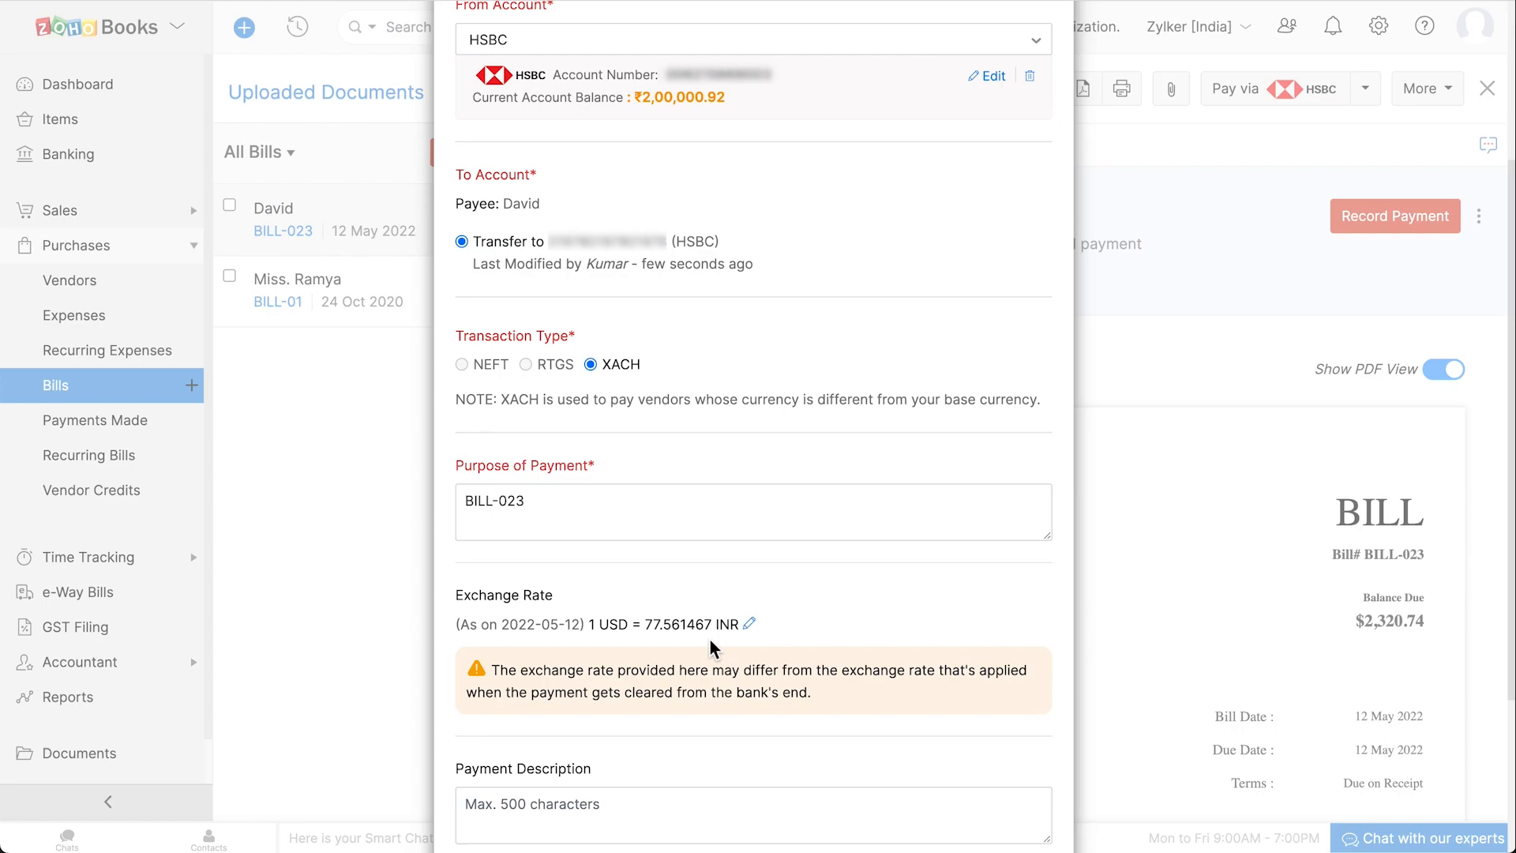
scroll(down, 3)
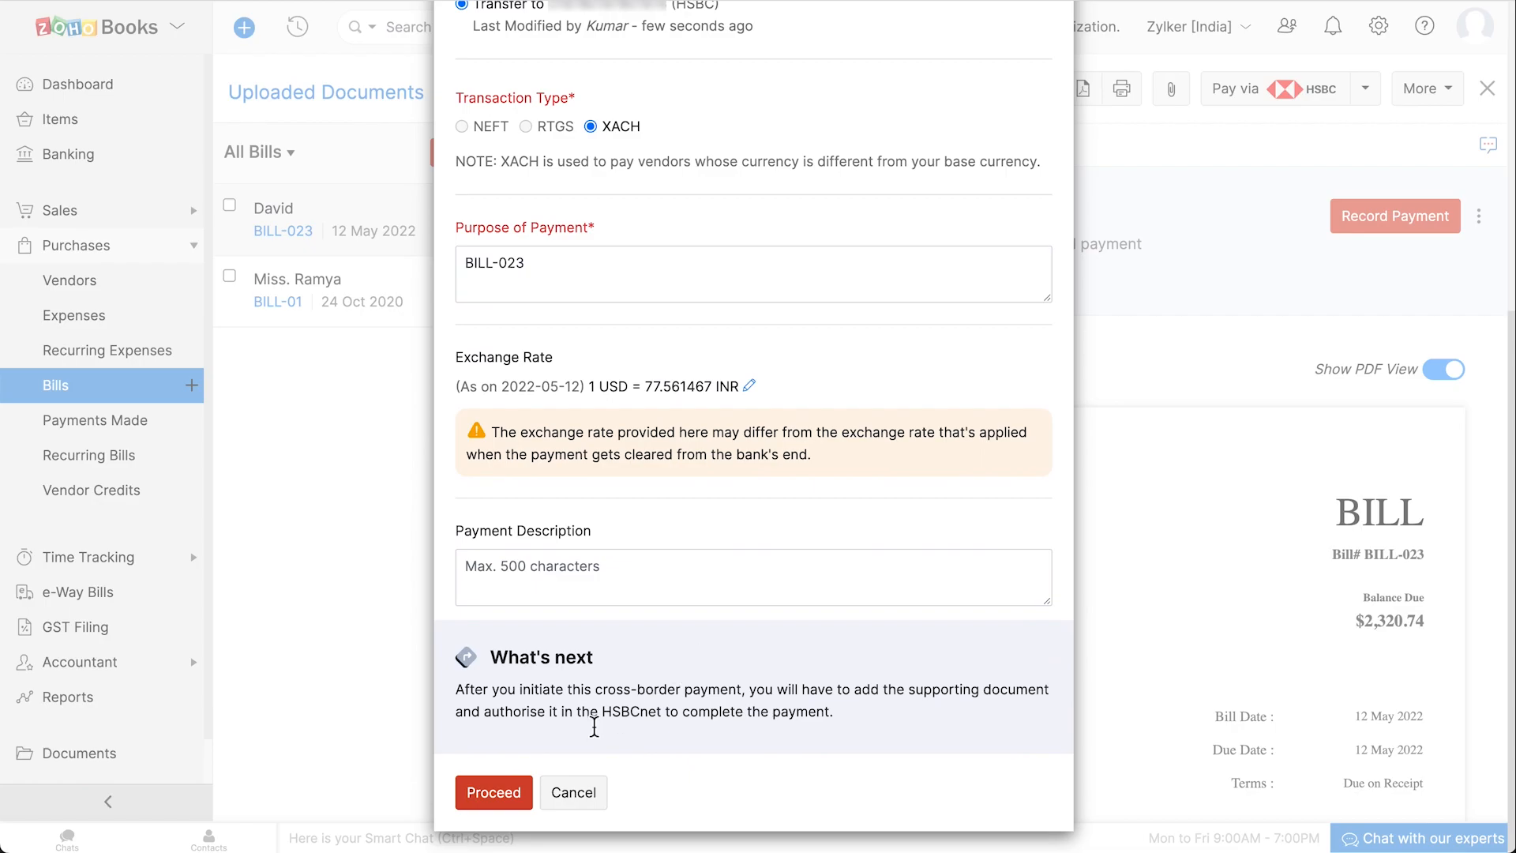
click(493, 792)
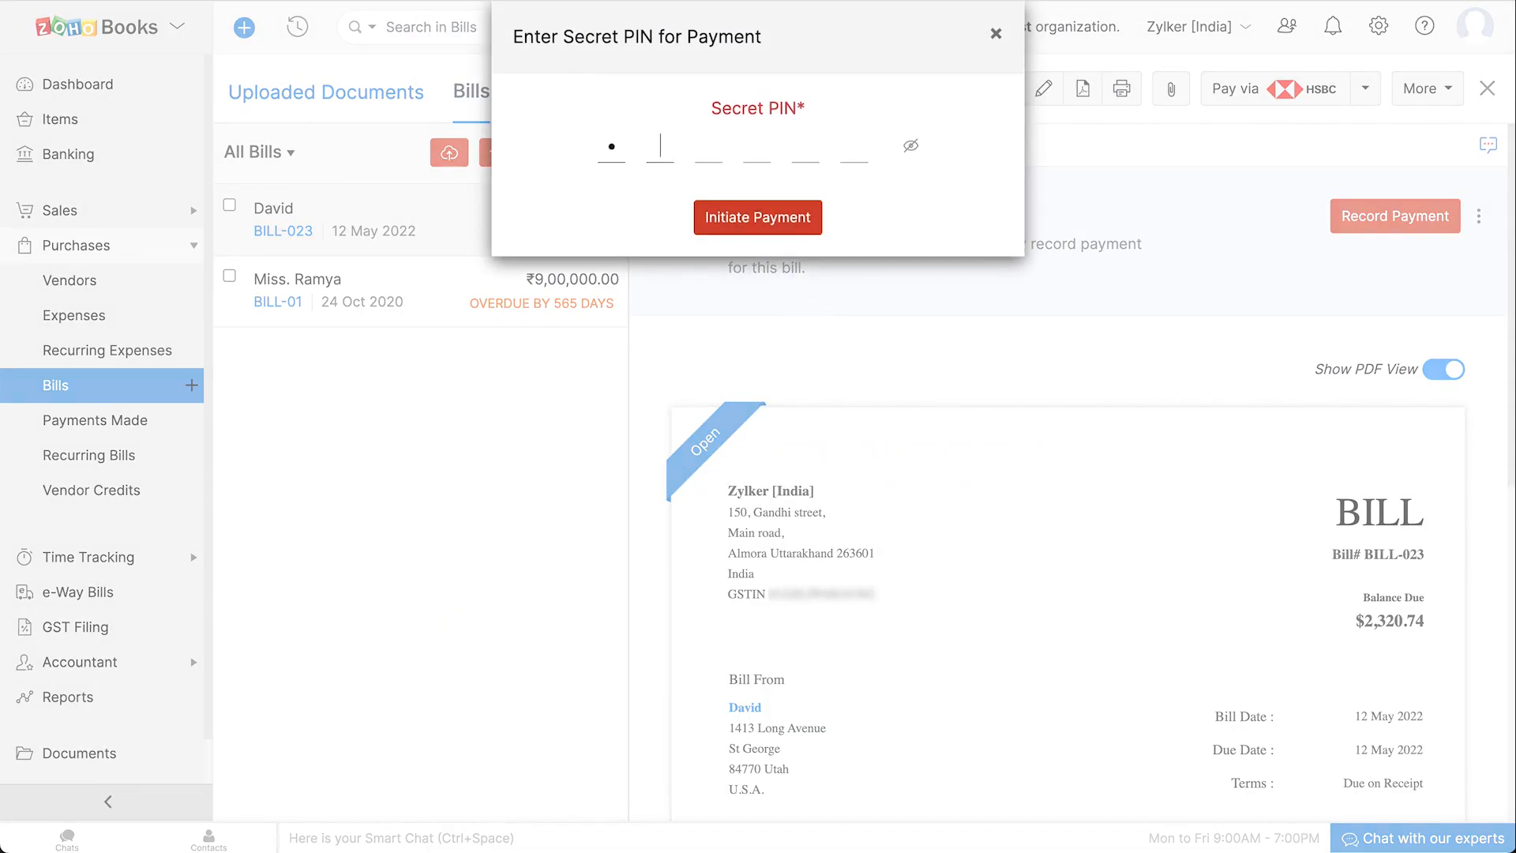
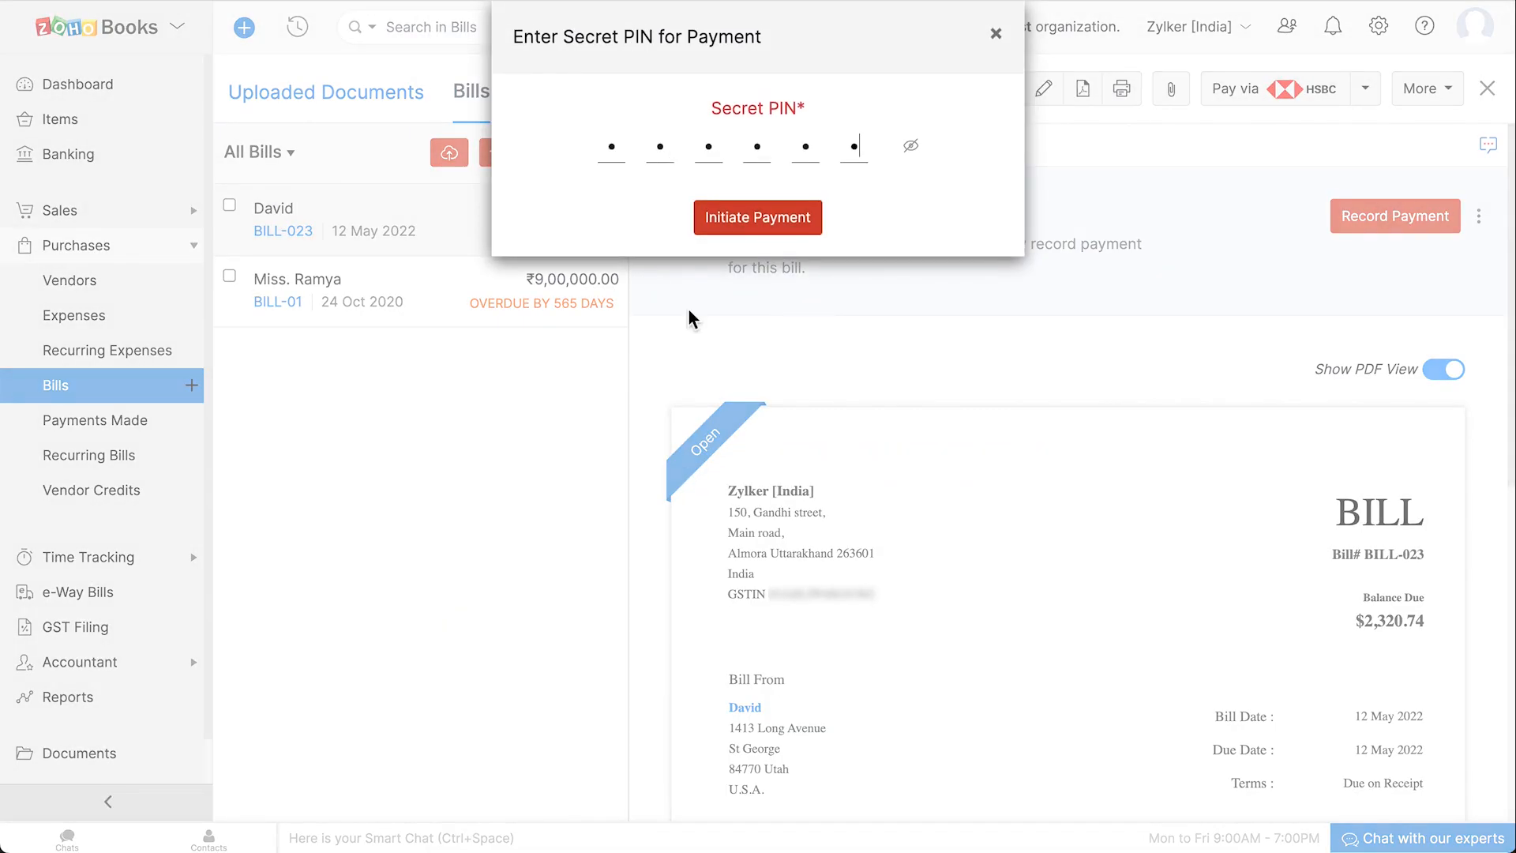
click(757, 216)
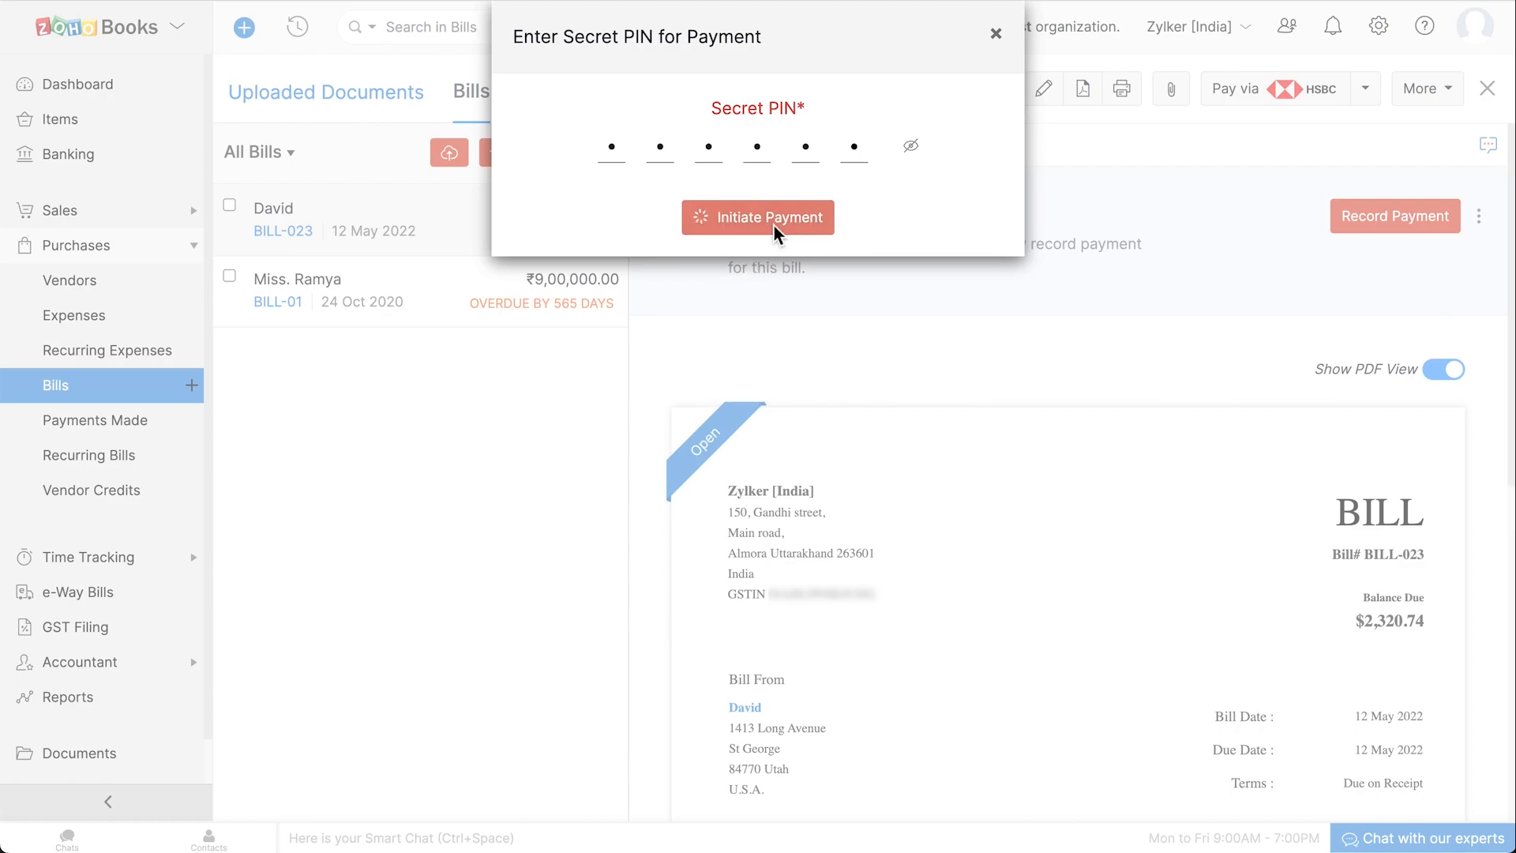
click(757, 216)
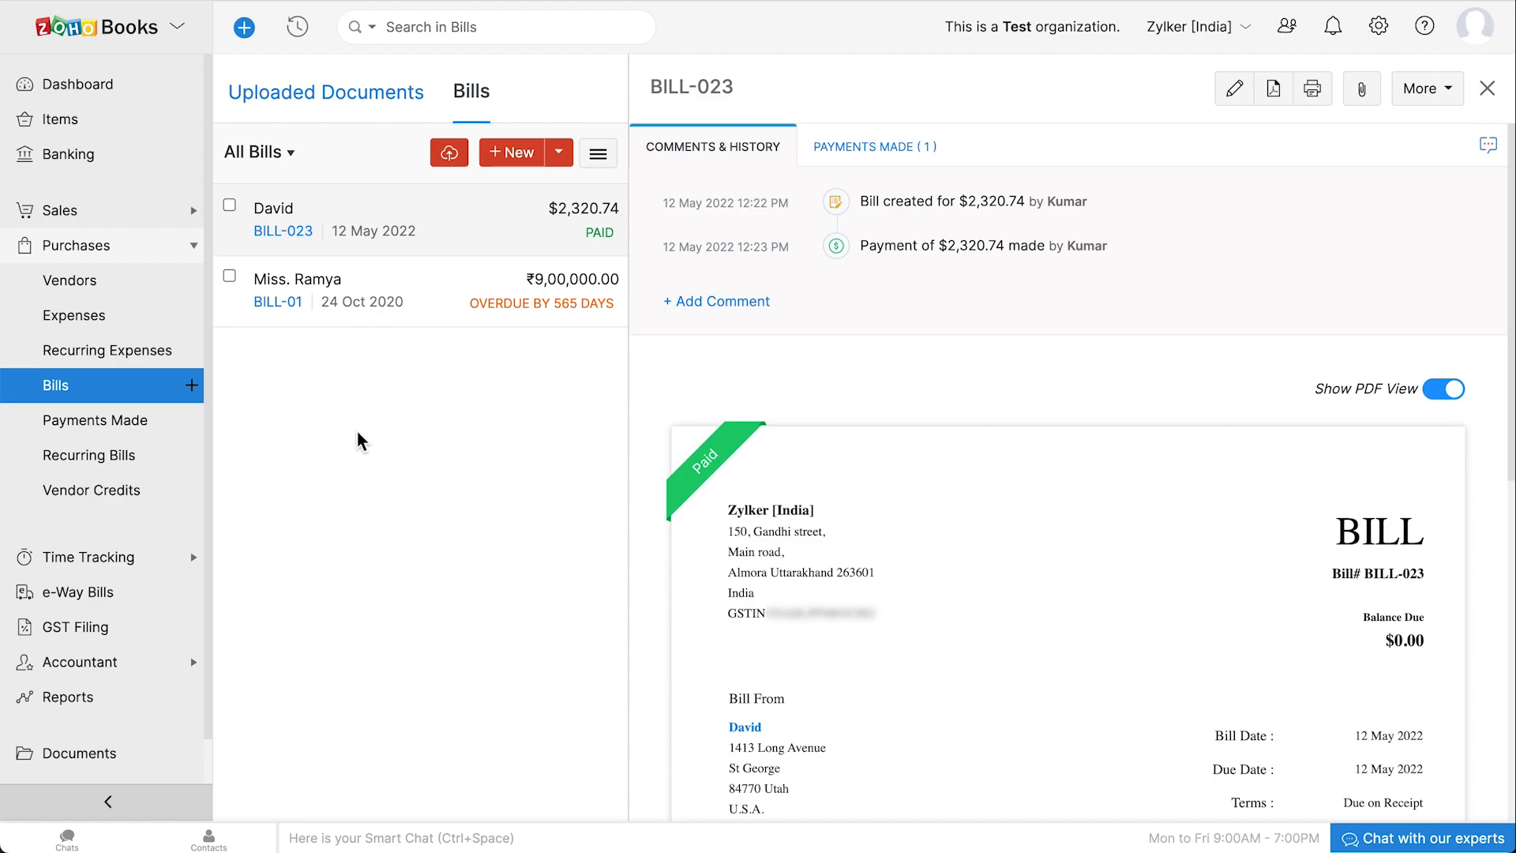
Step: Open David's $2,320.74 payment from the Payments Made list
click(95, 420)
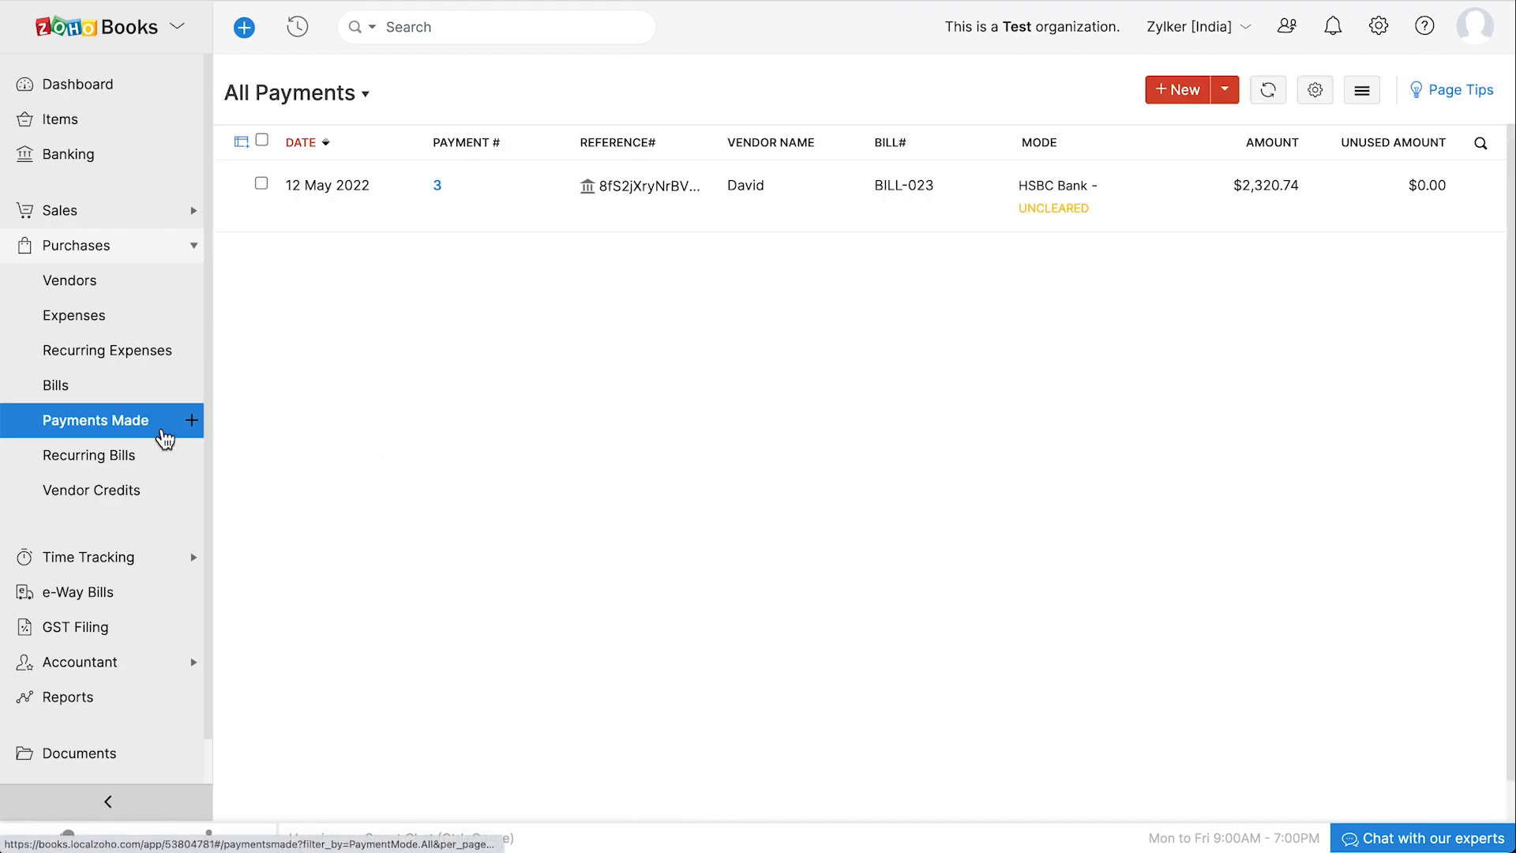
click(436, 185)
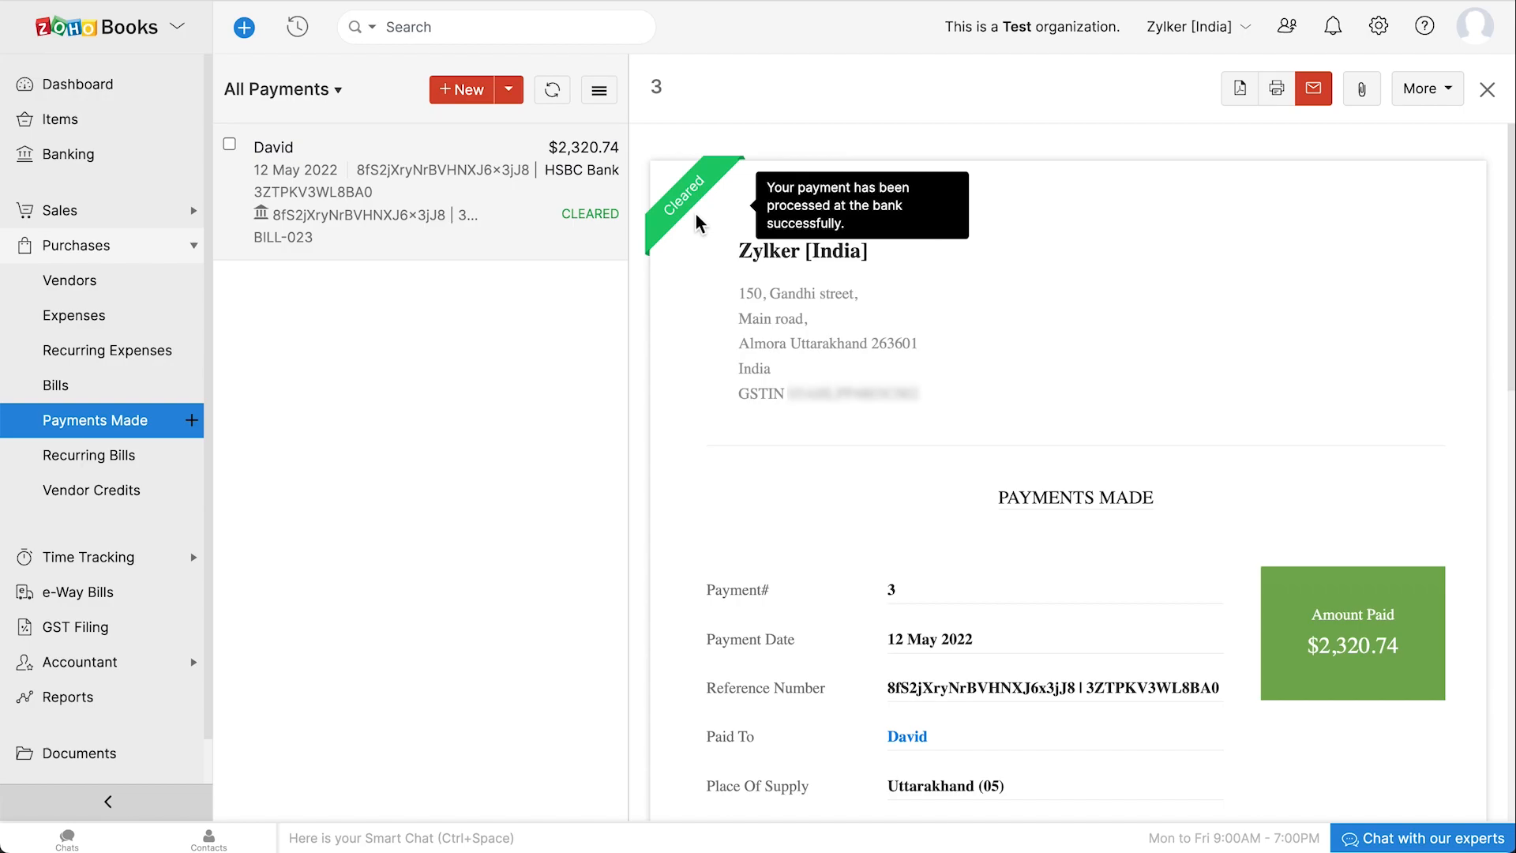
mouse_move(142, 180)
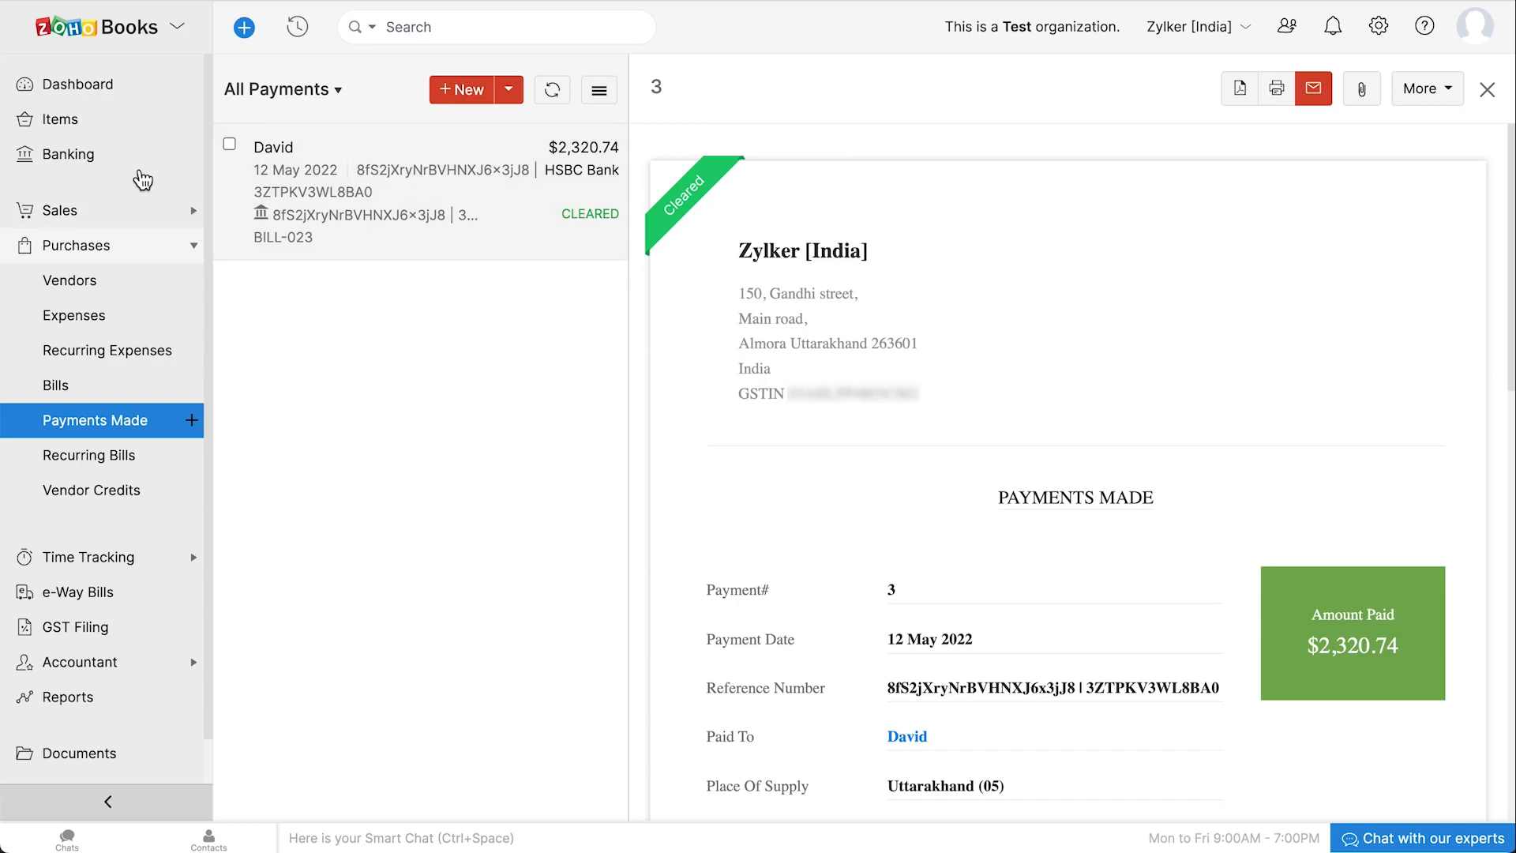
Step: Match HSBC's 12 May 2022 ₹1,79,510.30 withdrawal to David's ₹1,80,000 vendor payment
click(68, 154)
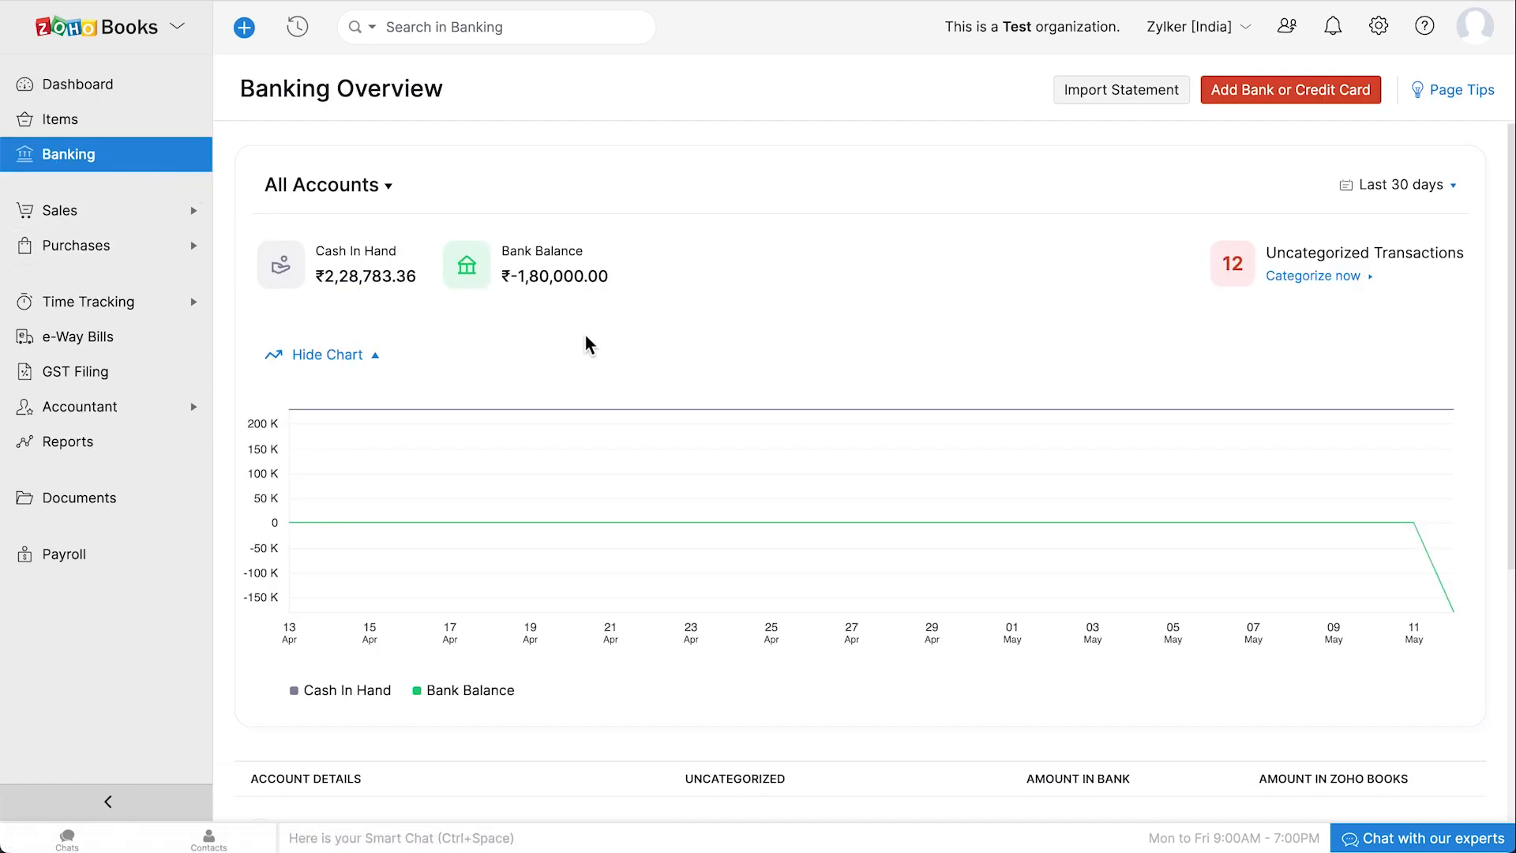
scroll(down, 3)
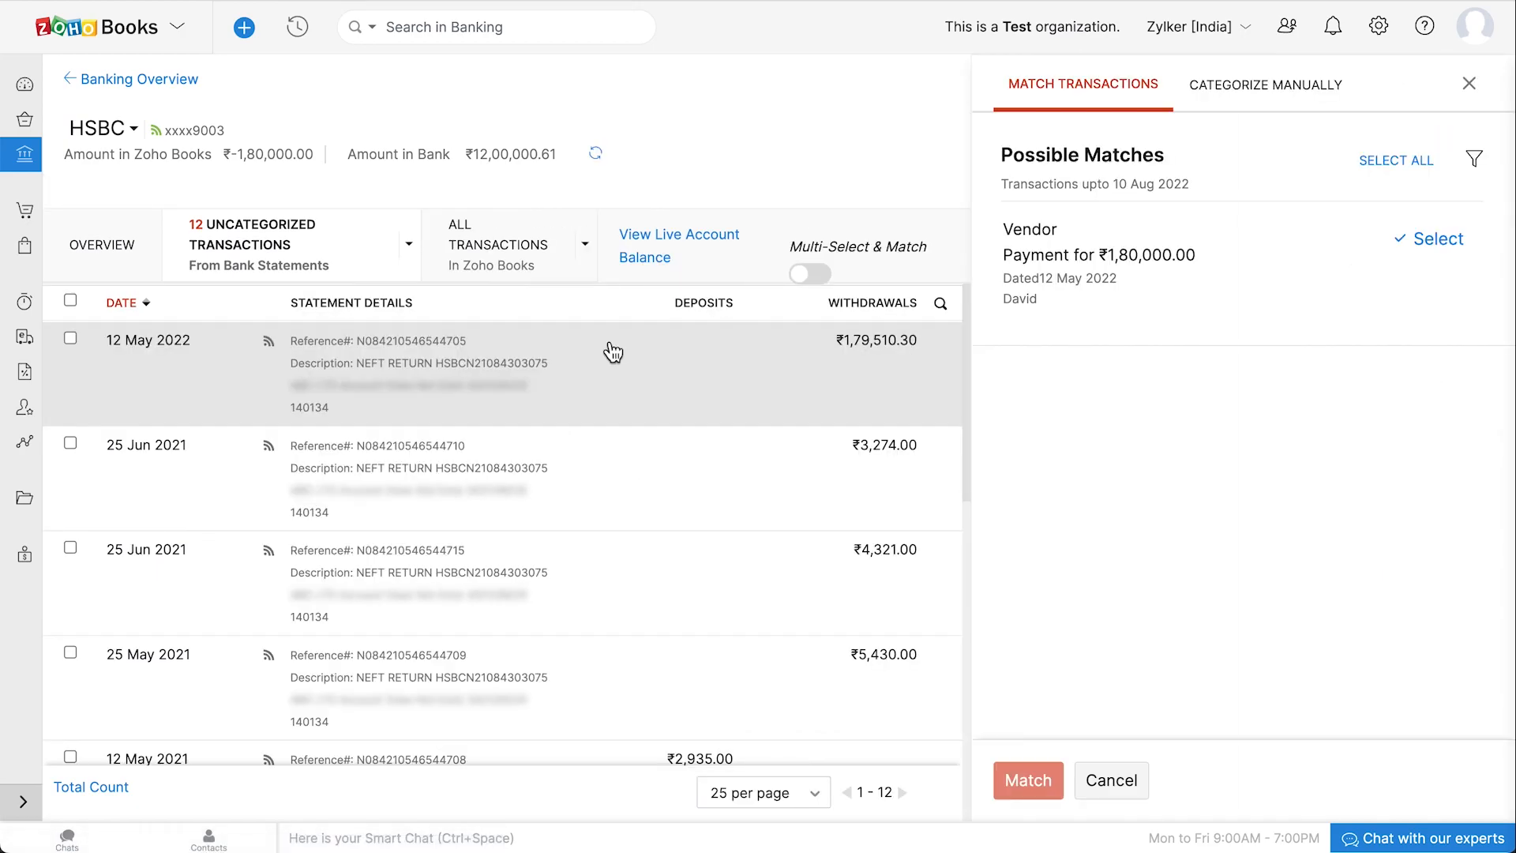
mouse_move(792, 361)
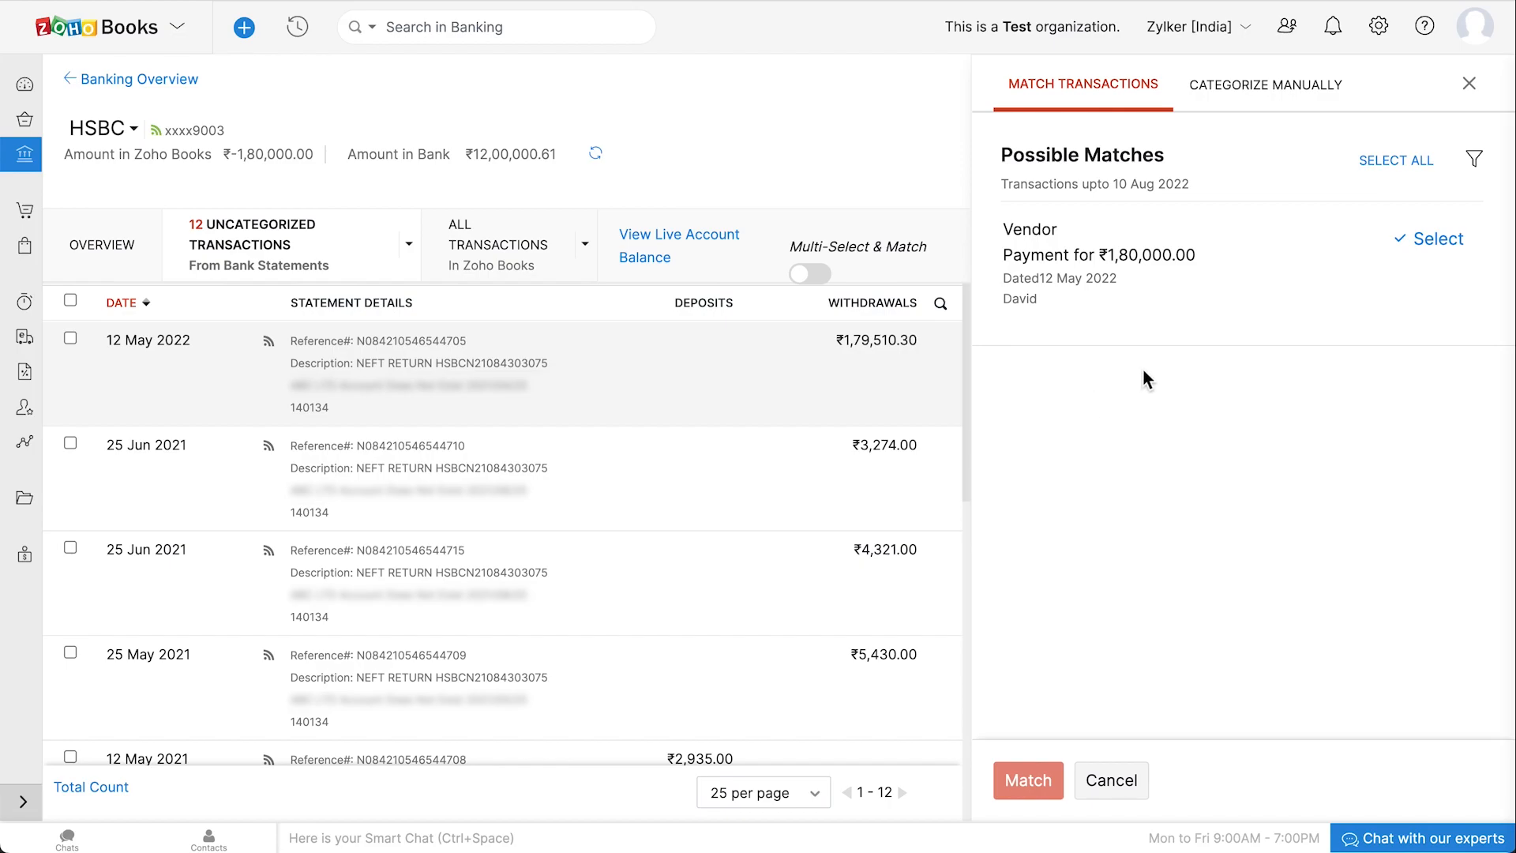
click(1437, 238)
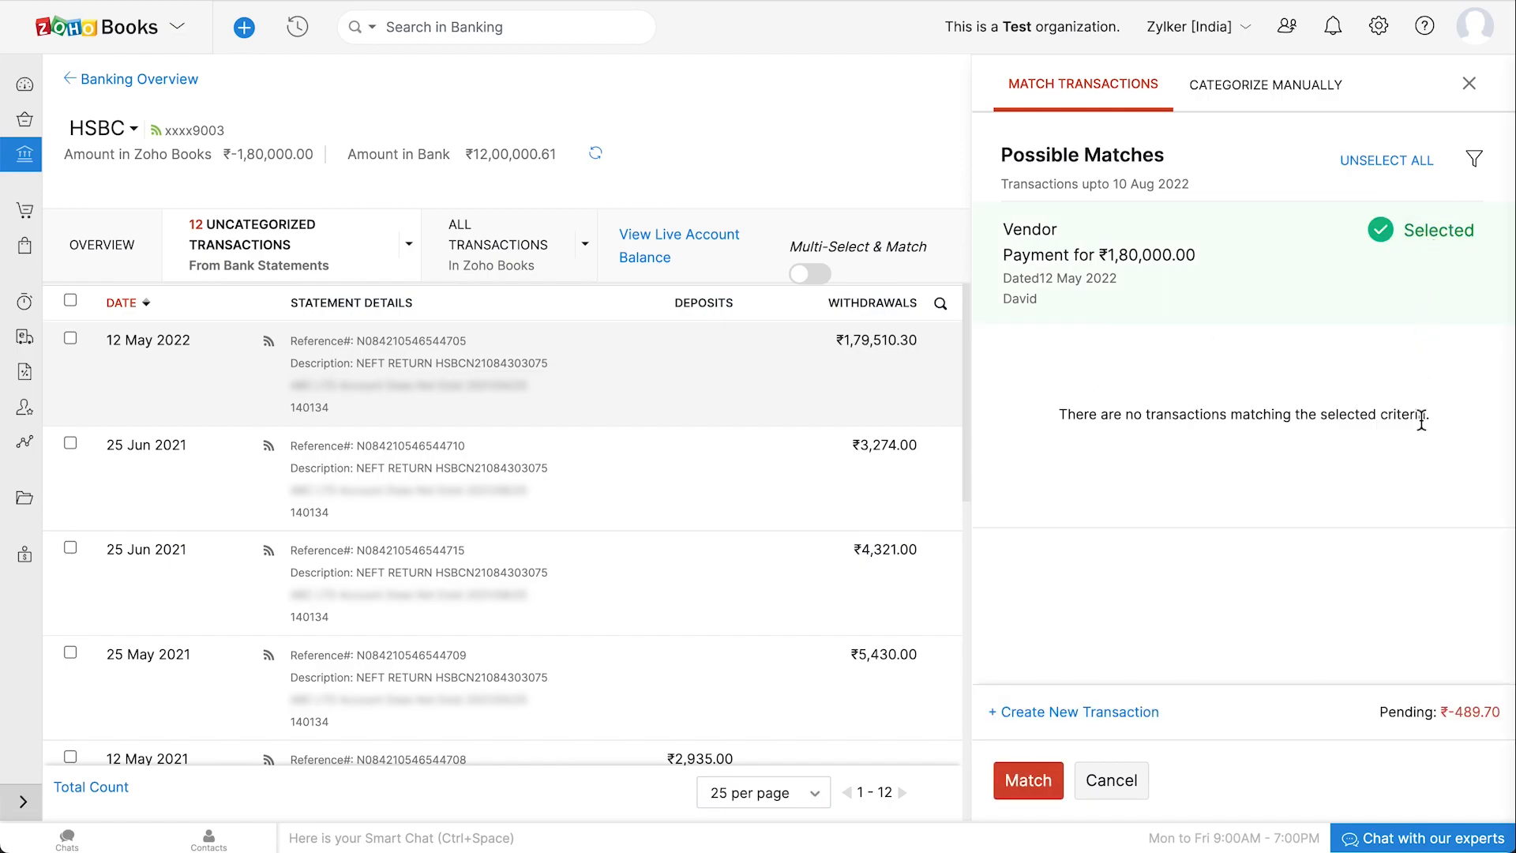
mouse_move(1446, 742)
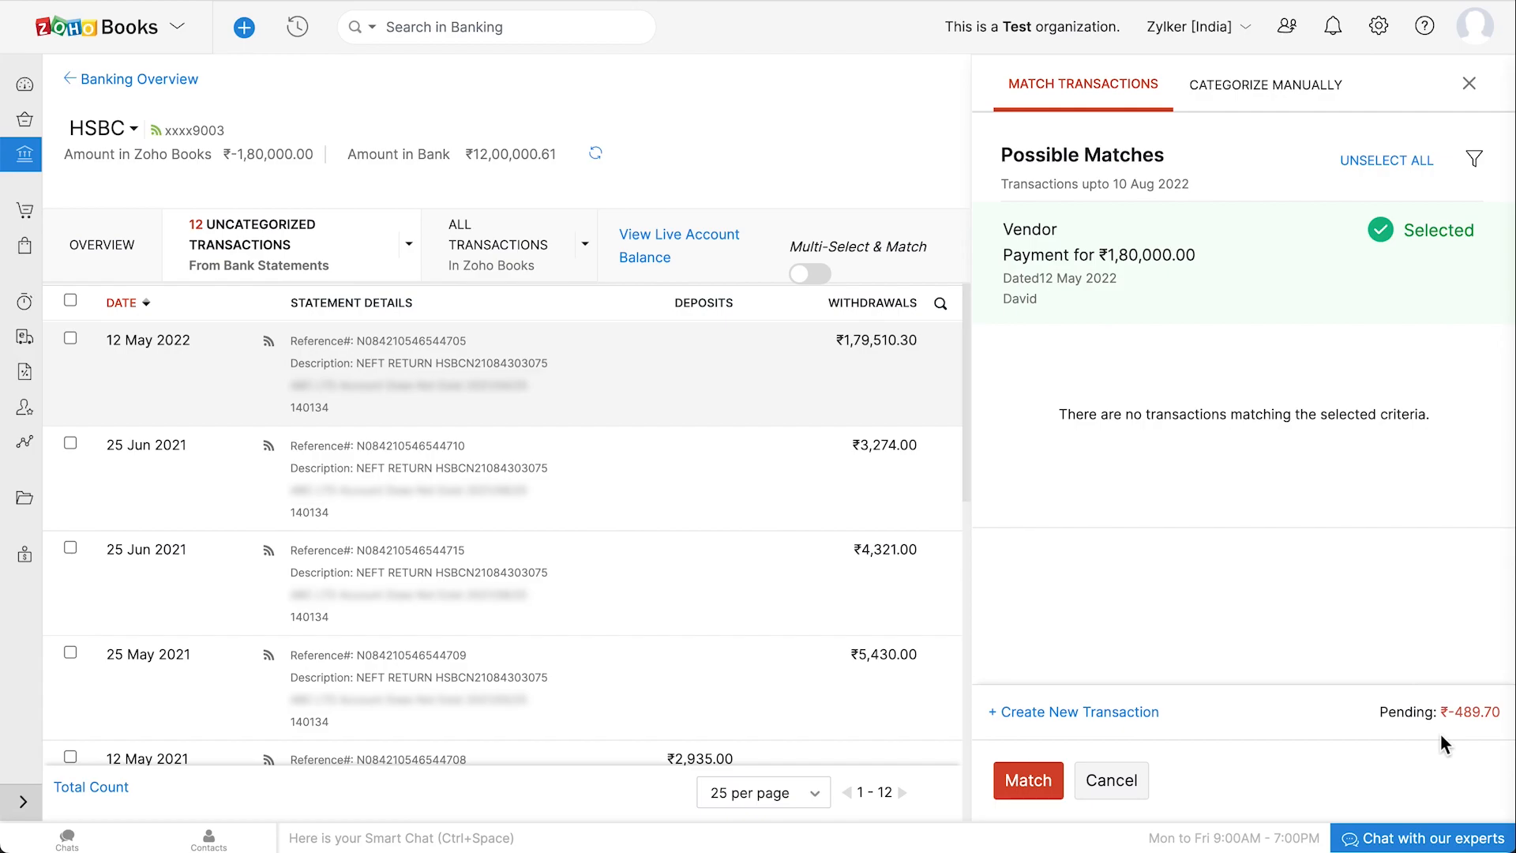
mouse_move(1392, 739)
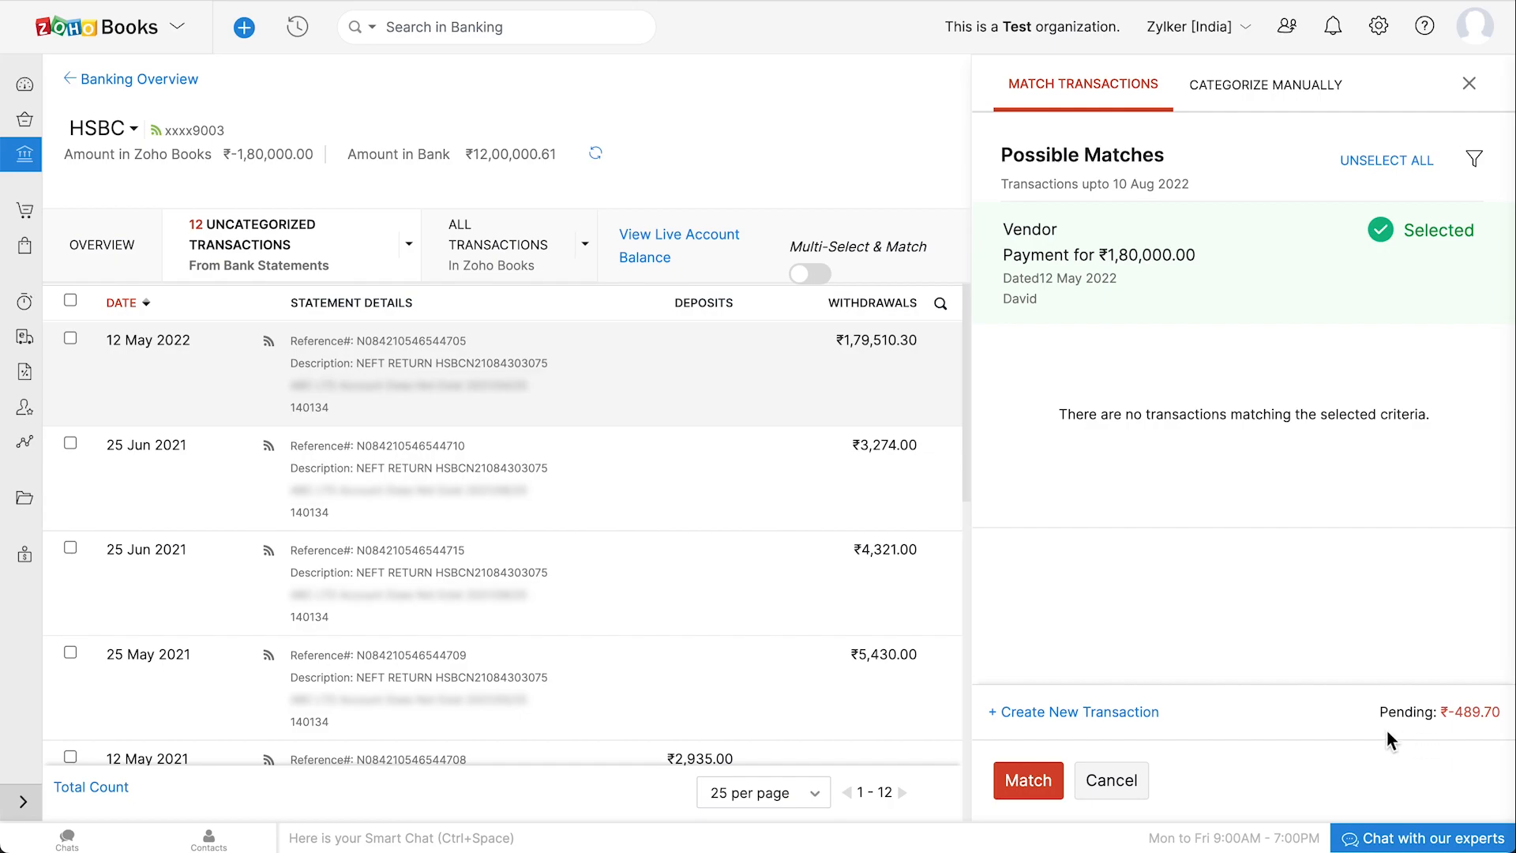
Step: Create and save a ₹489.70 Other Charges transaction covering the pending difference
click(1072, 711)
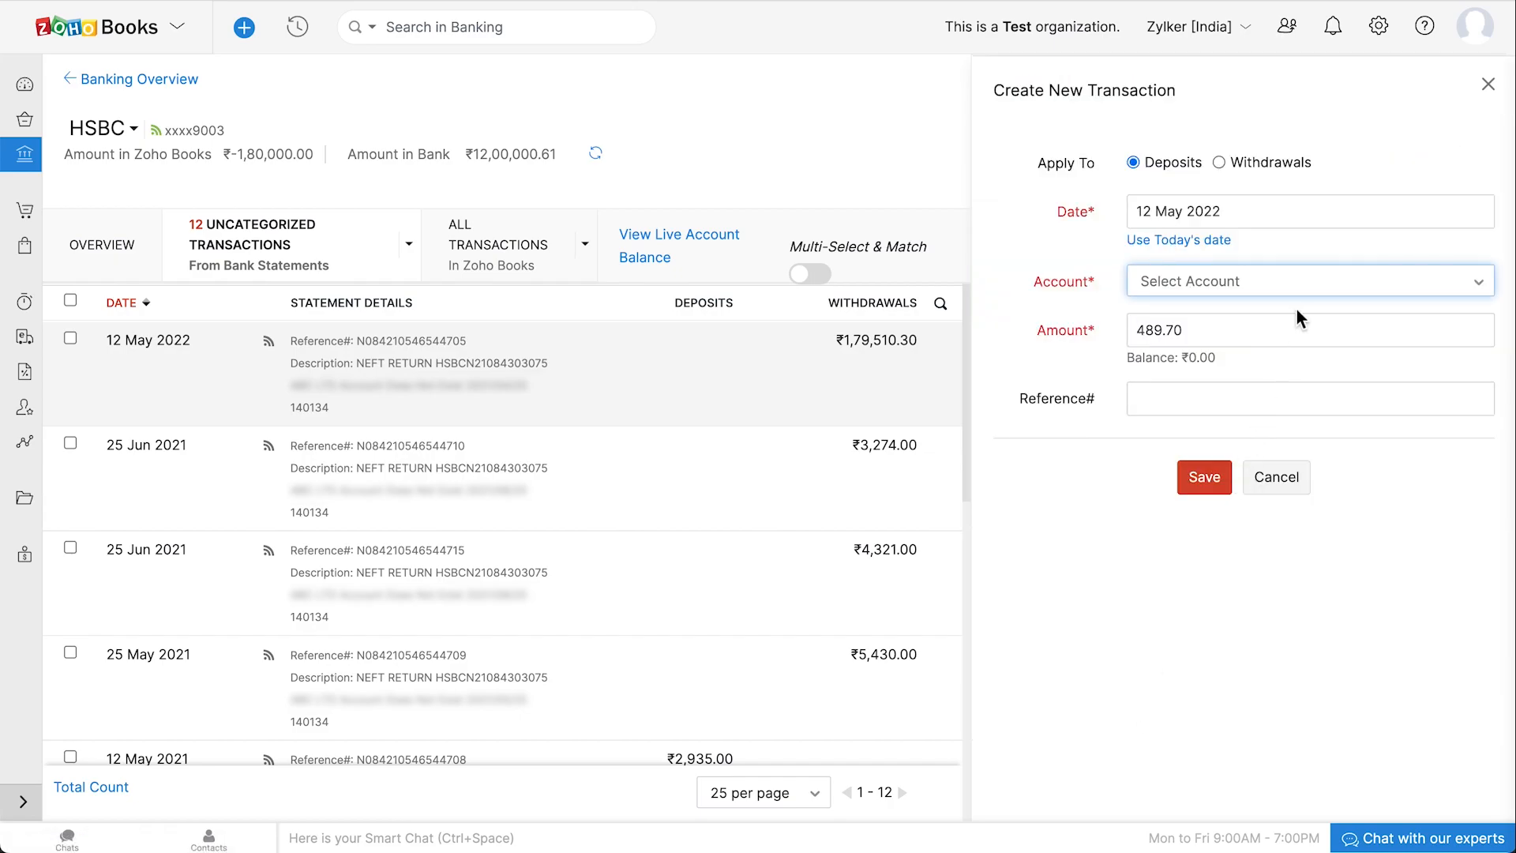
click(1307, 280)
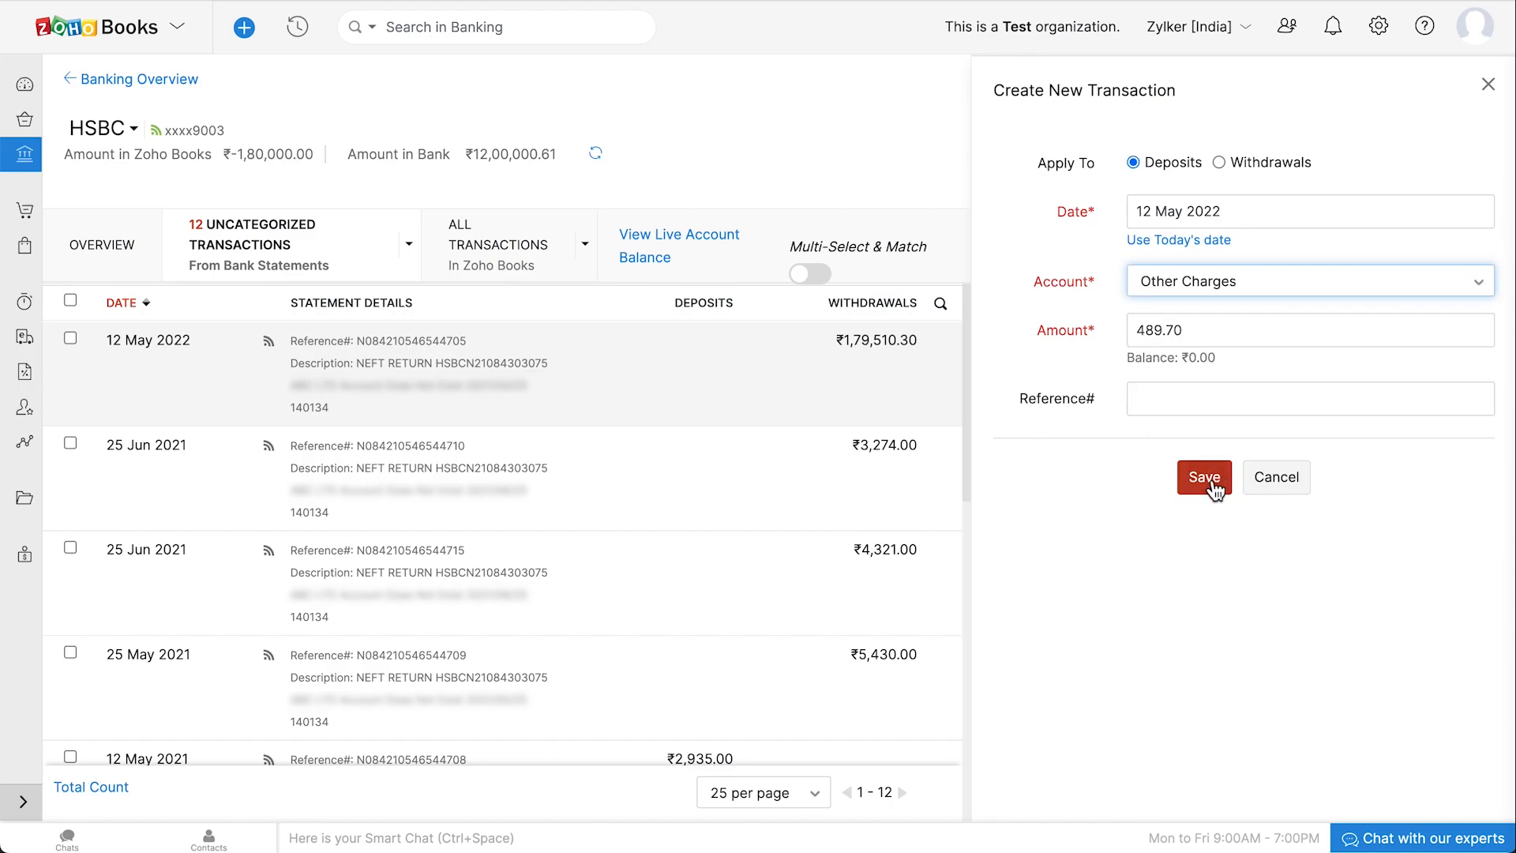
click(1203, 477)
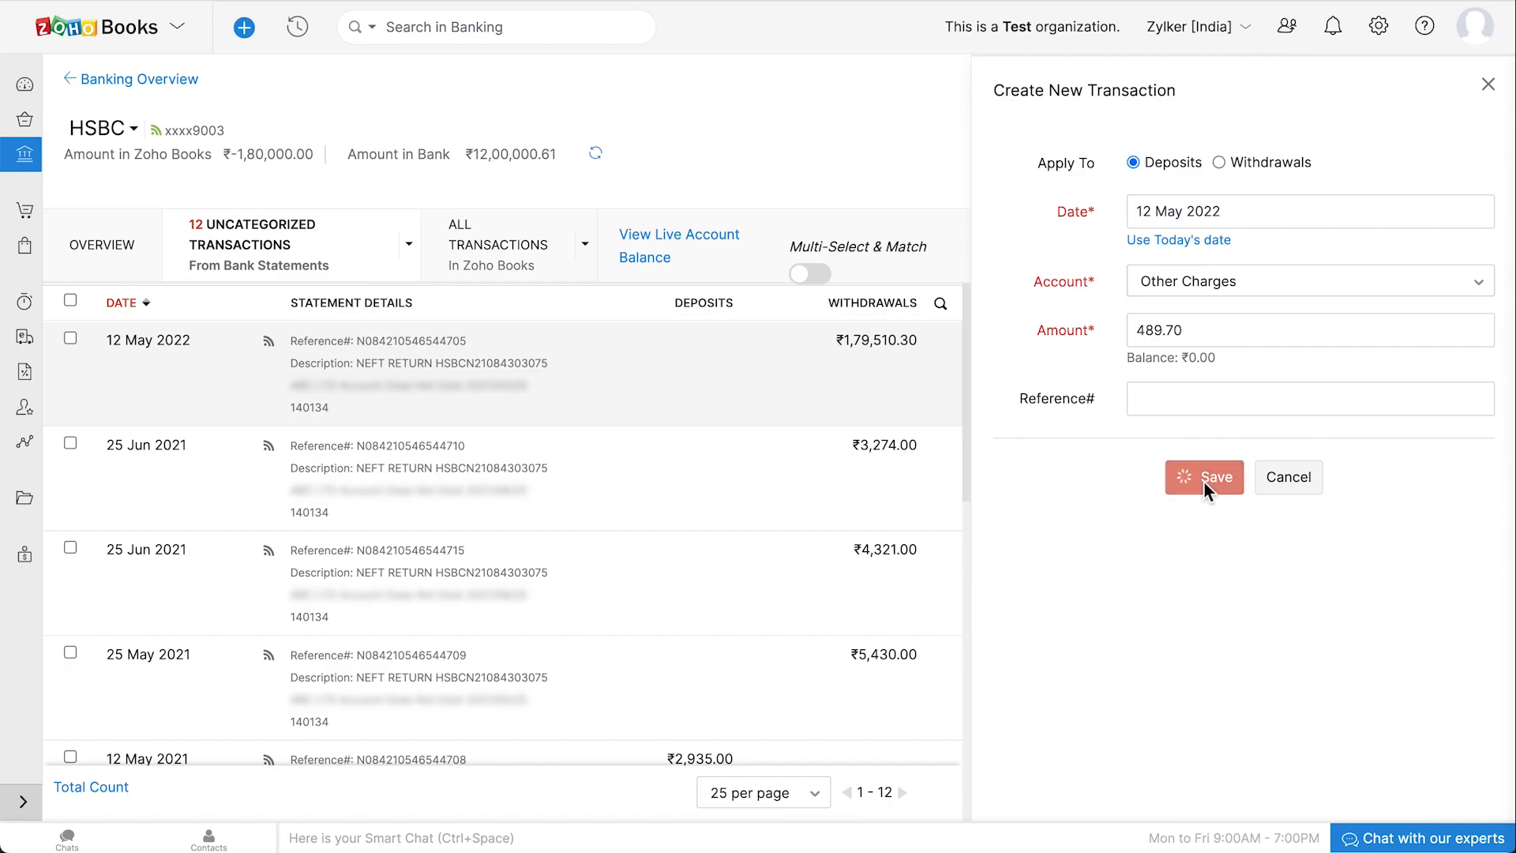
click(1204, 477)
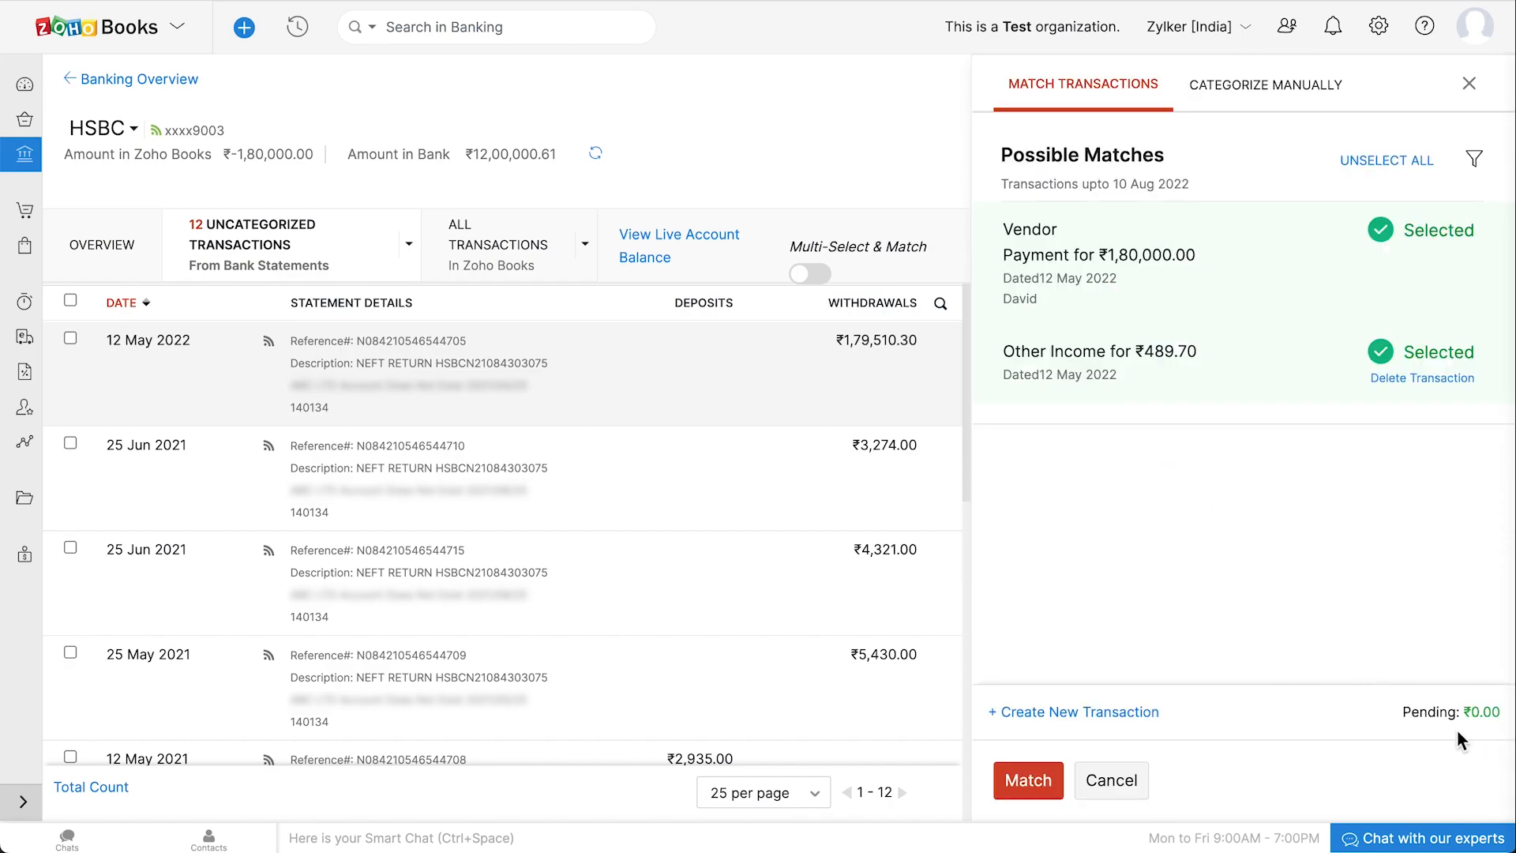
Step: Match the 12 May 2022 HSBC withdrawal to David's payment and the ₹489.70 Other Income, then review All Transactions
click(1028, 779)
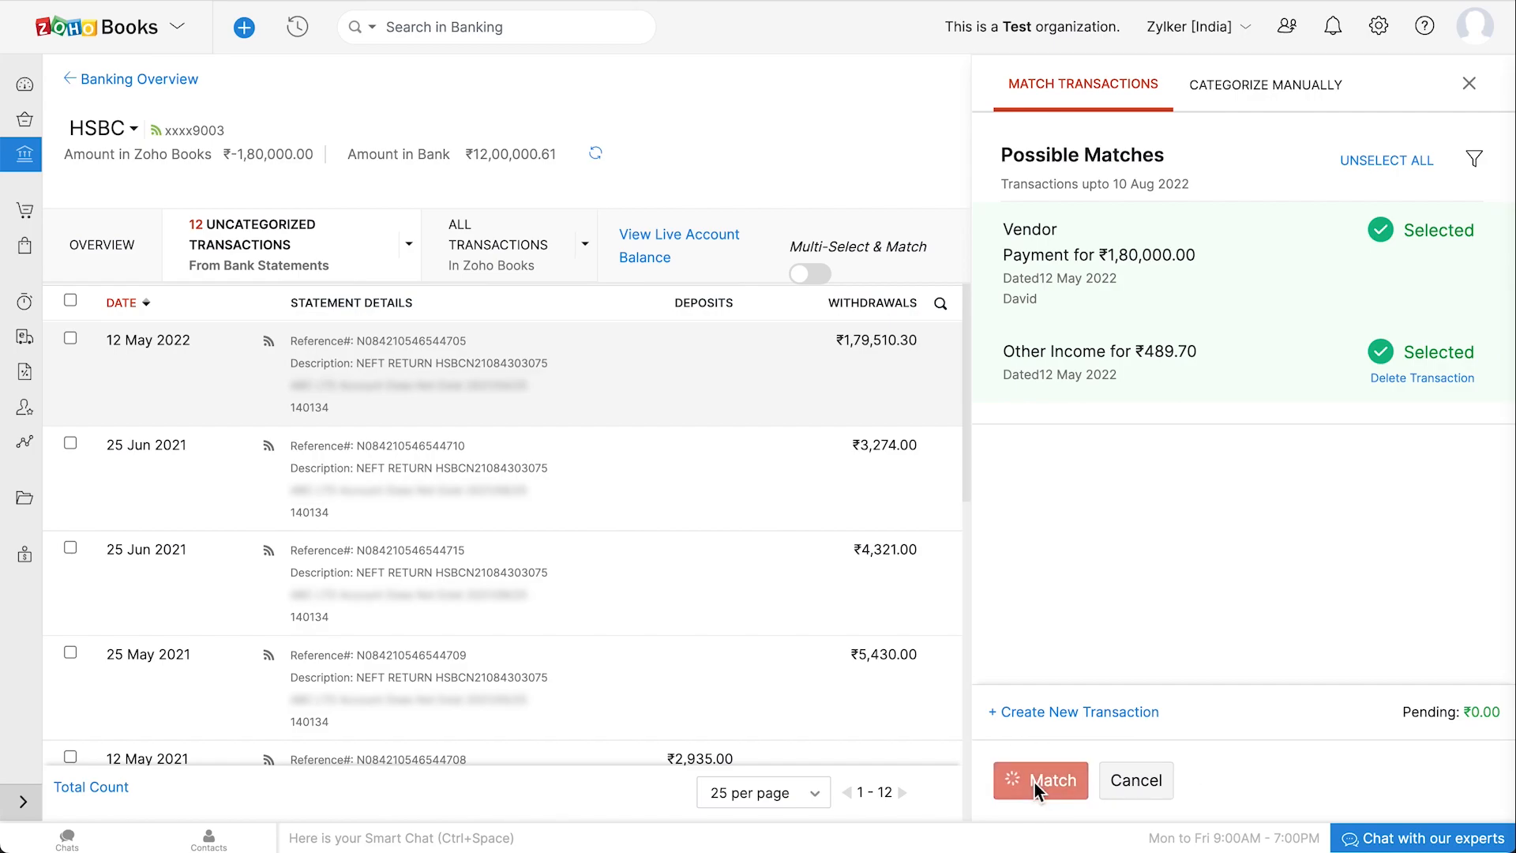
click(1039, 779)
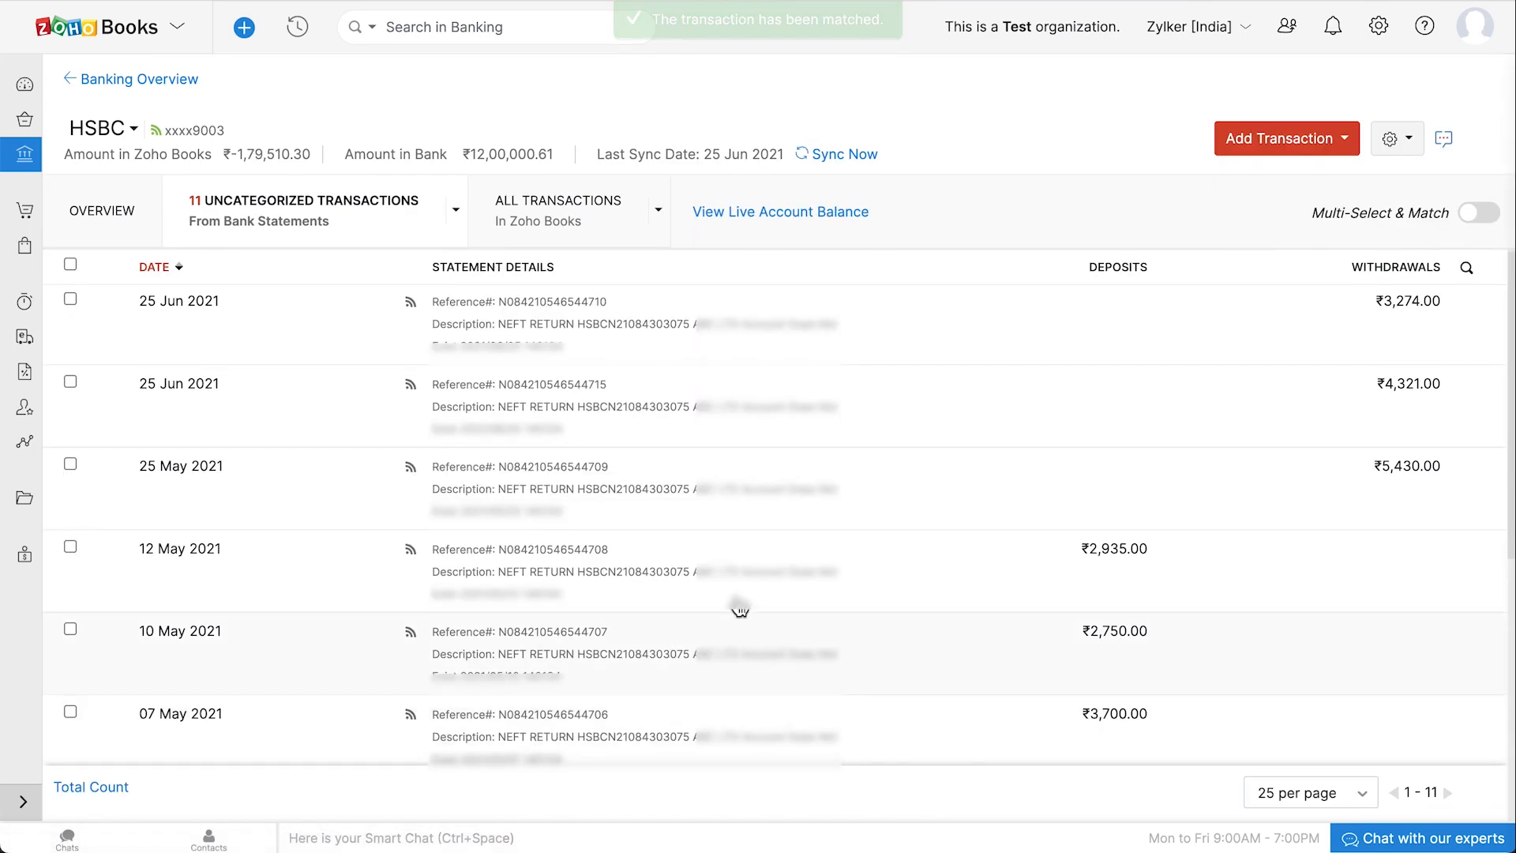
click(556, 211)
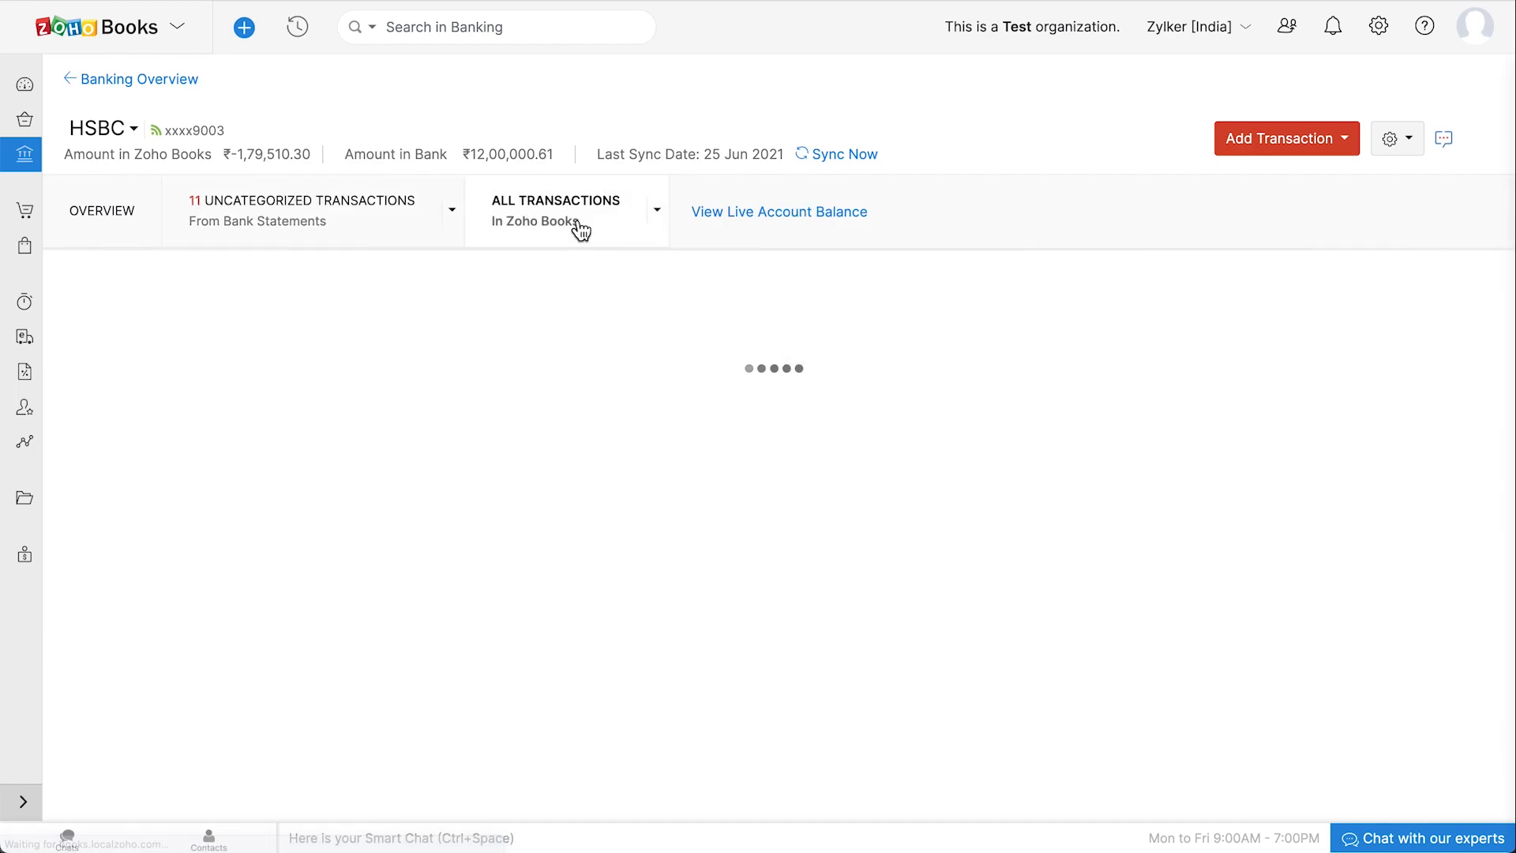
click(556, 211)
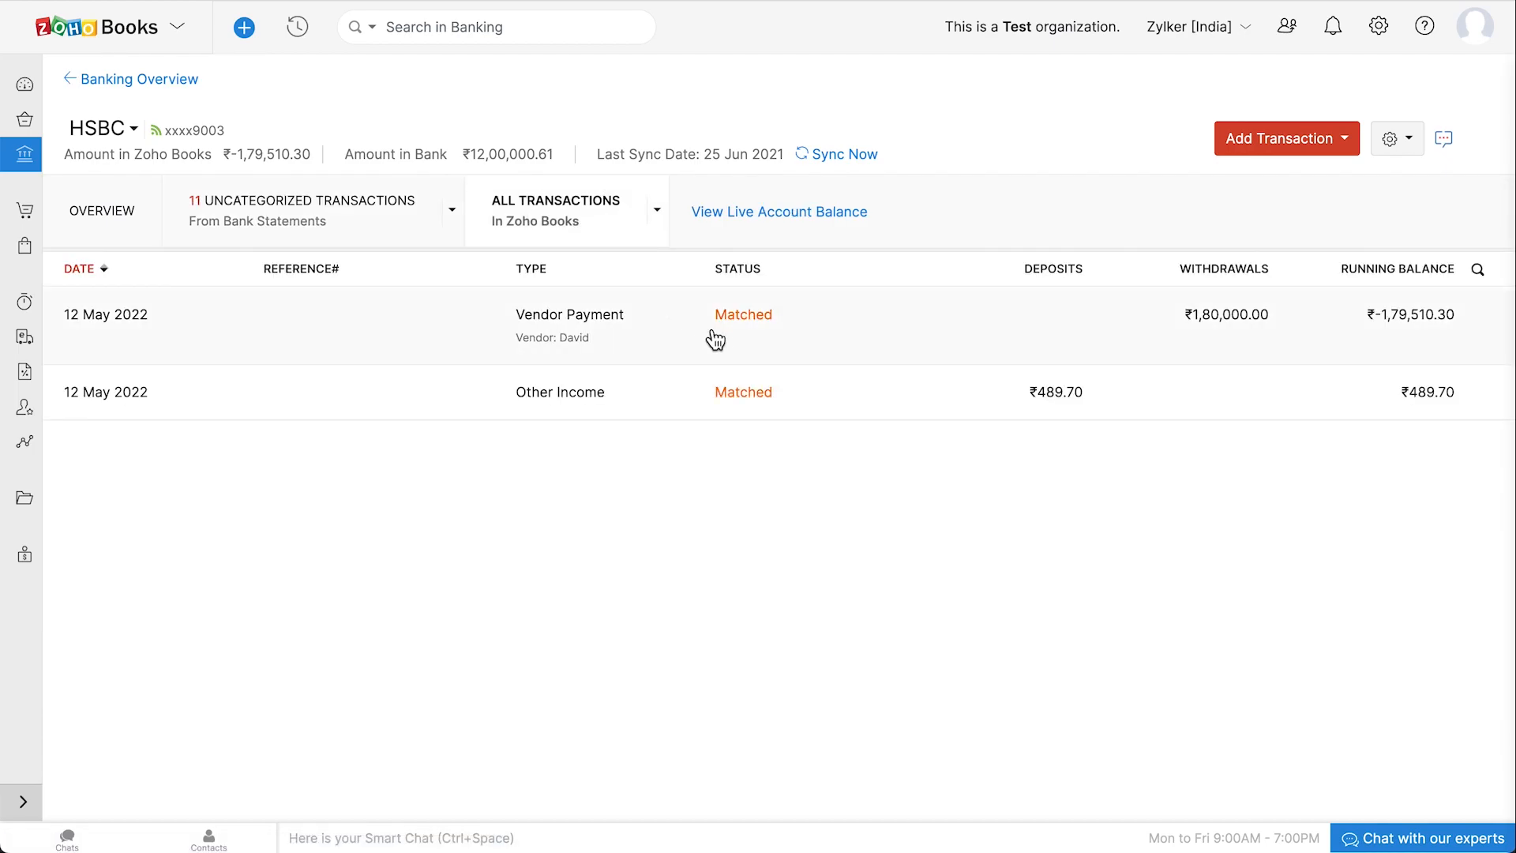